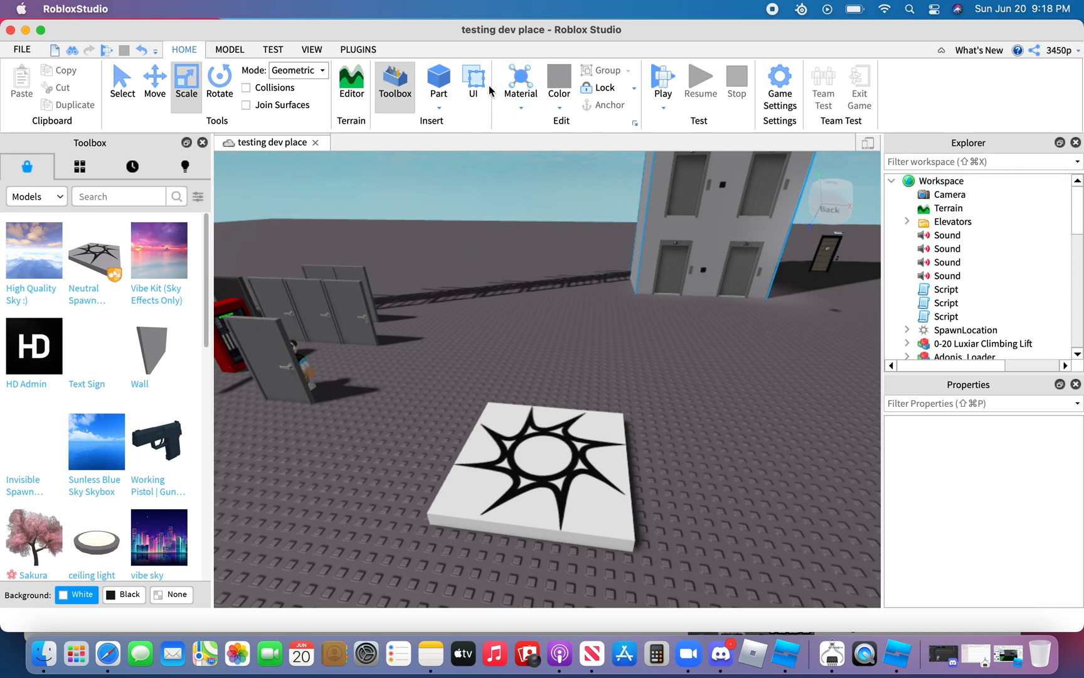
Insert a new Part into the workspace and open its insert-object list in the Explorer.
{"action": "left_click", "coordinate": [439, 79]}
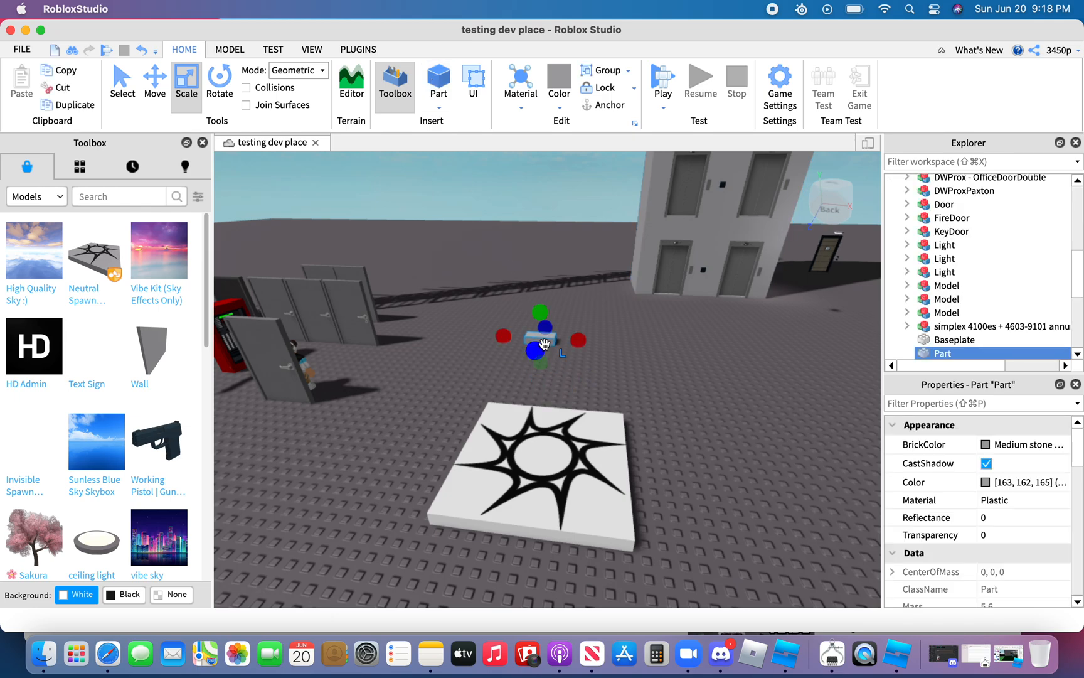
{"action": "left_click", "coordinate": [956, 255]}
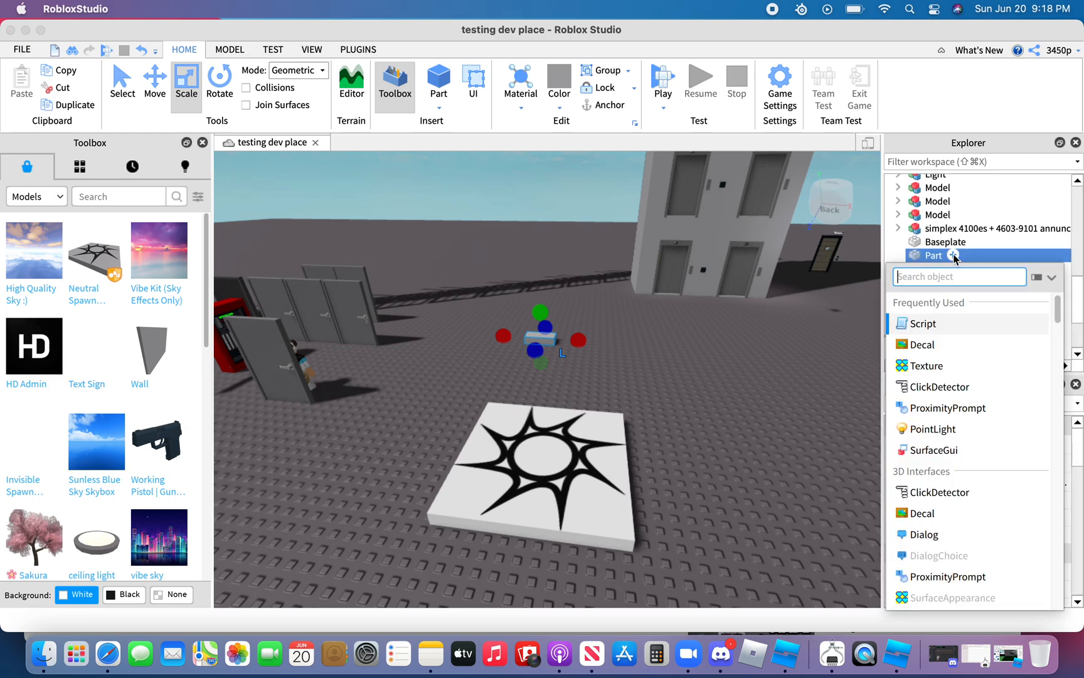
Insert a Script into the Part and declare an empty permission = {} table.
{"action": "left_click", "coordinate": [923, 323]}
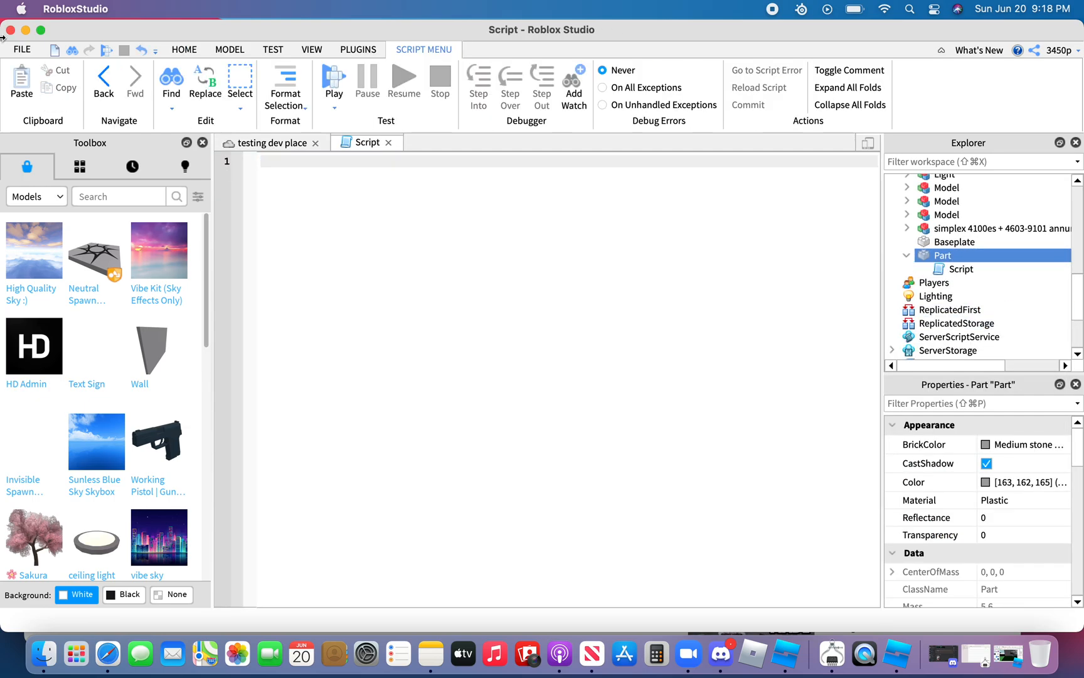
{"action": "type", "text": "permis"}
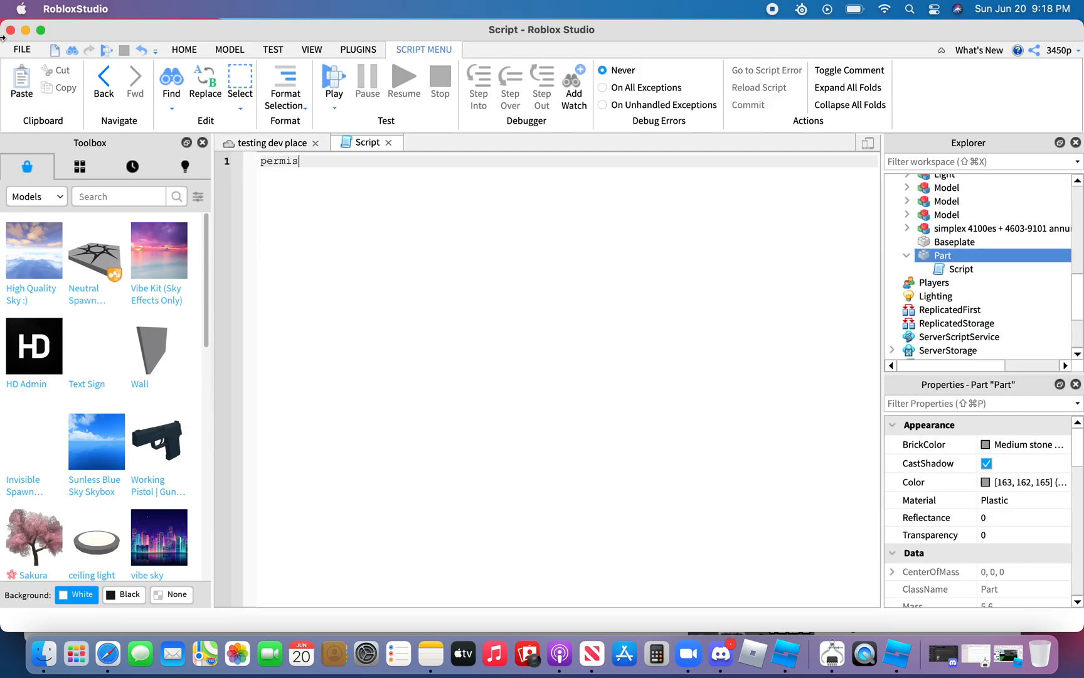
{"action": "type", "text": "sion ="}
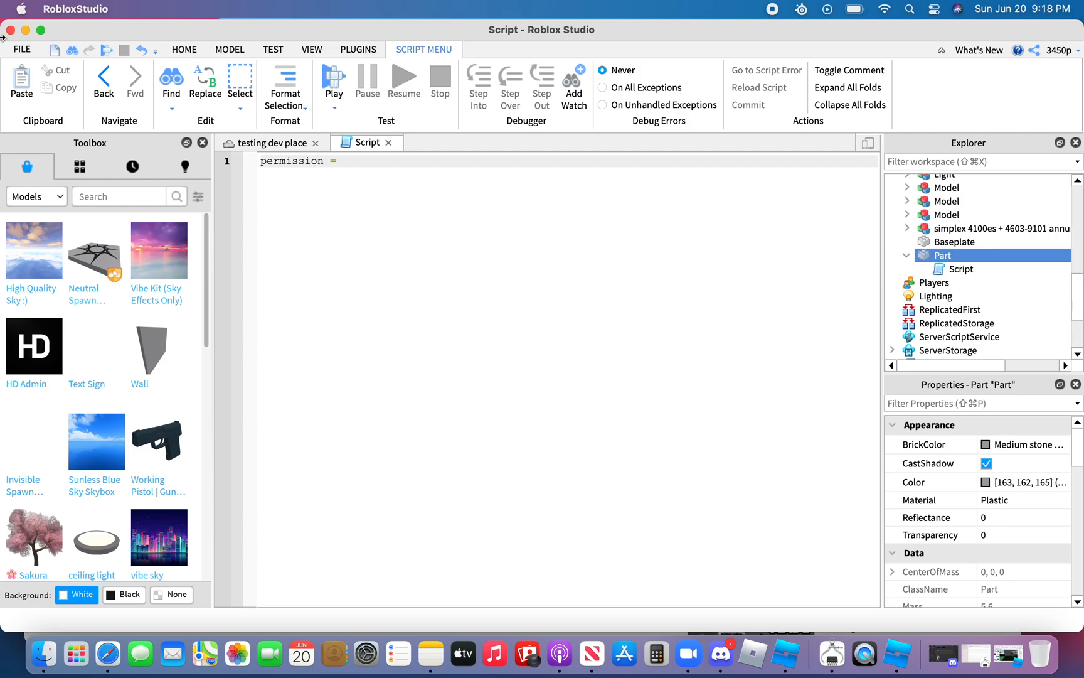
{"action": "type", "text": "{}"}
{"action": "type", "text": "function c"}
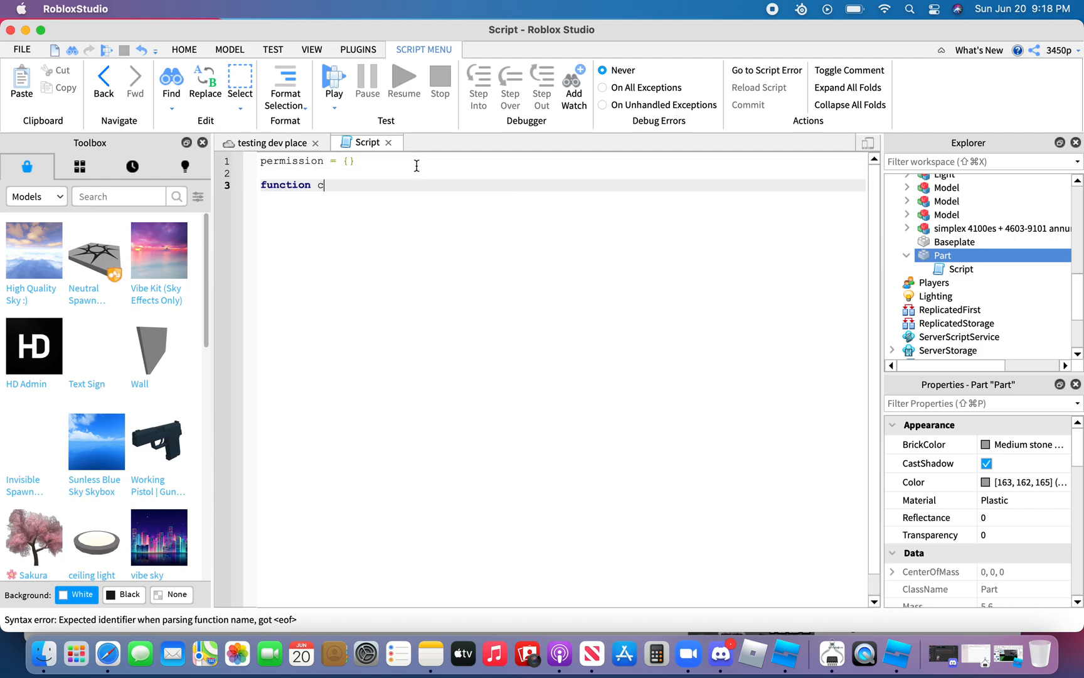
Write an empty checkOkToLetIn(name) function below the table.
{"action": "type", "text": "heck"}
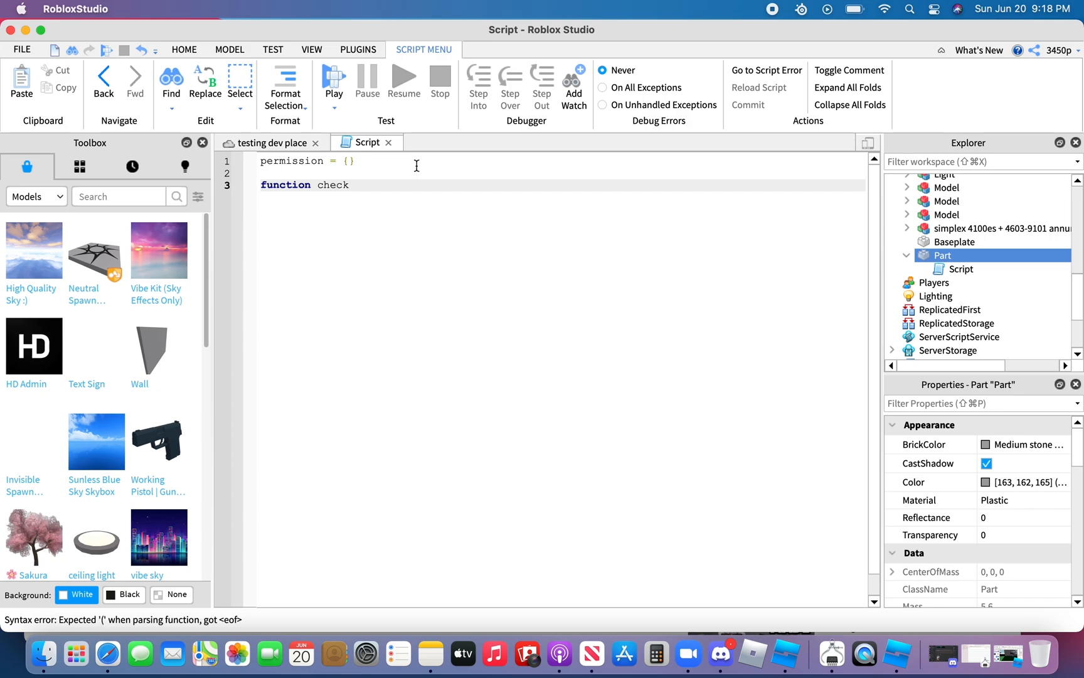
{"action": "type", "text": "O"}
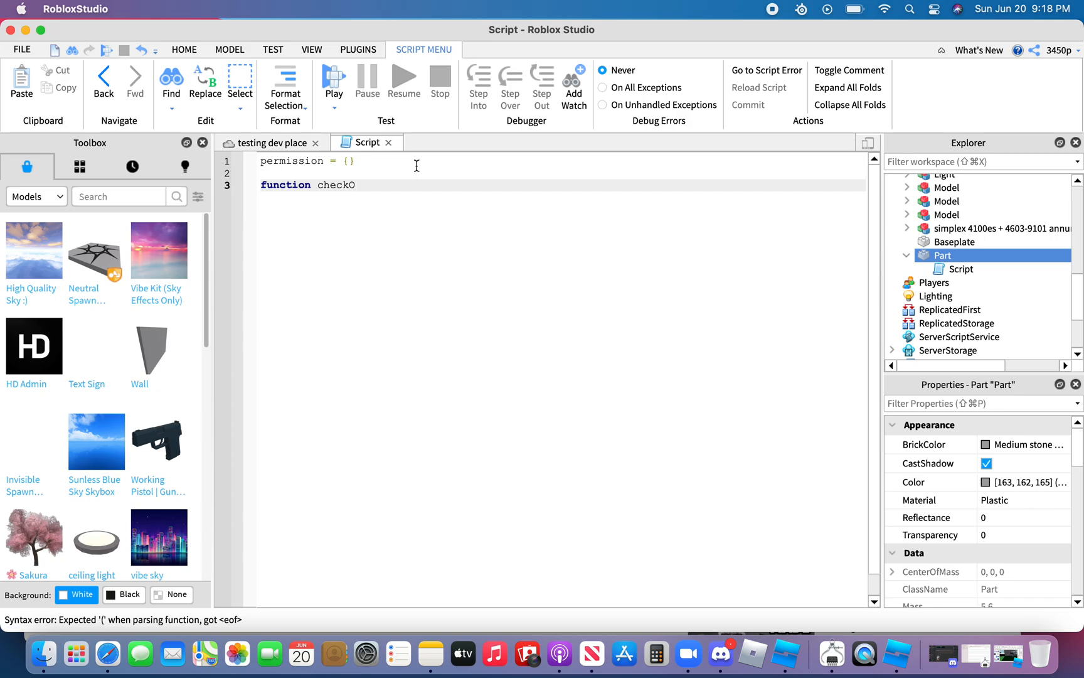
{"action": "type", "text": "kToLe"}
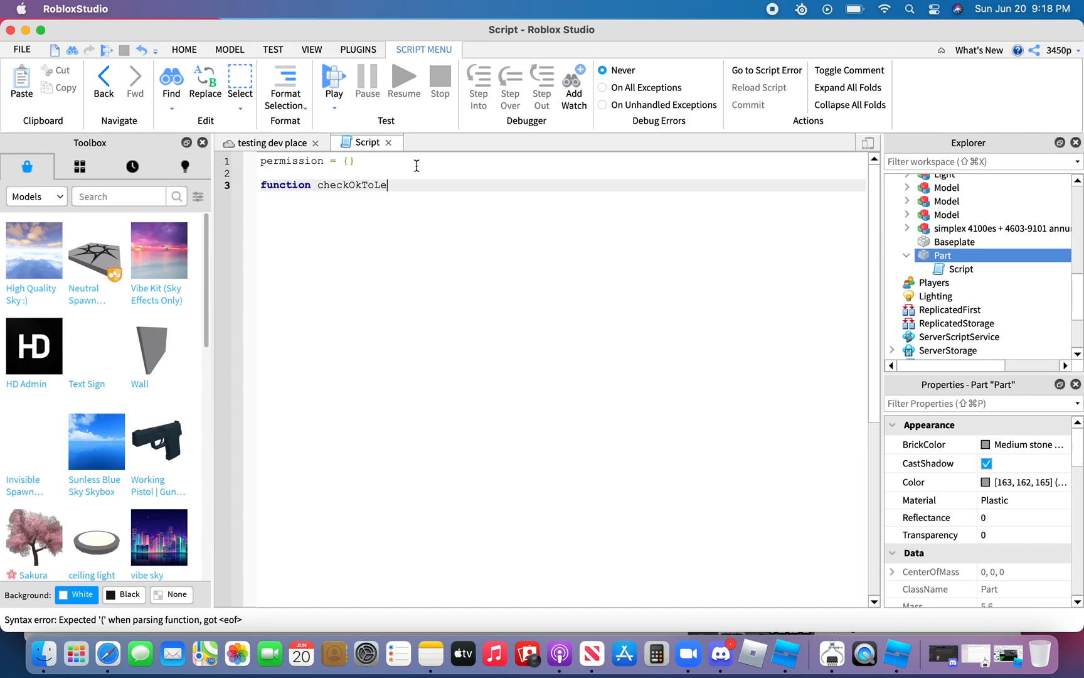
{"action": "type", "text": "tIn"}
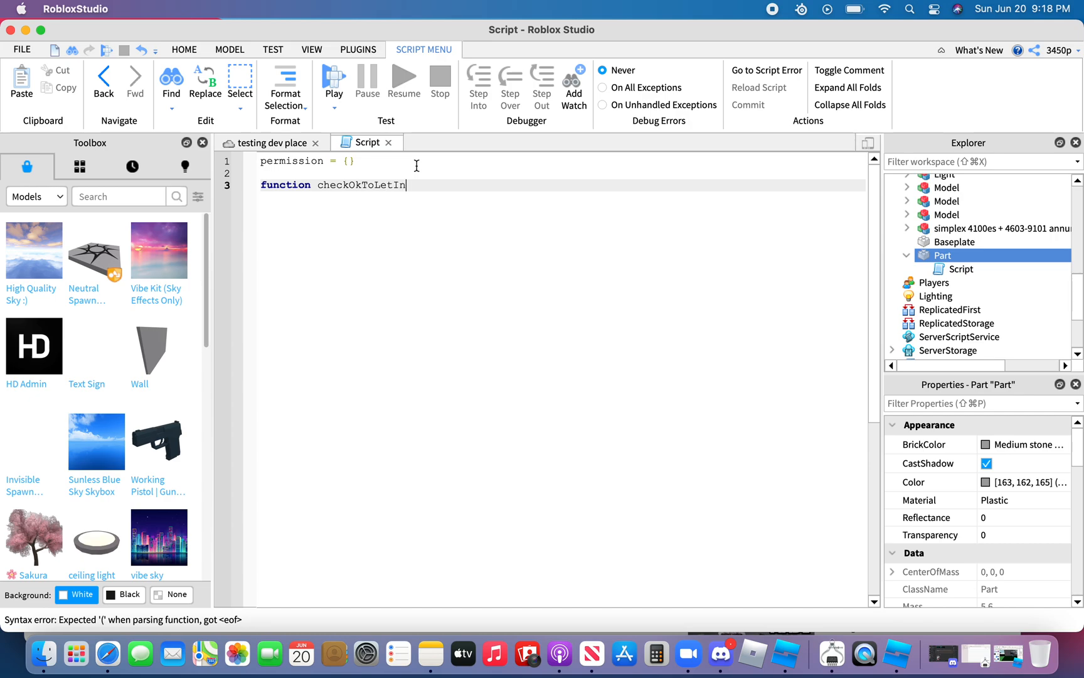
{"action": "type", "text": "(n)"}
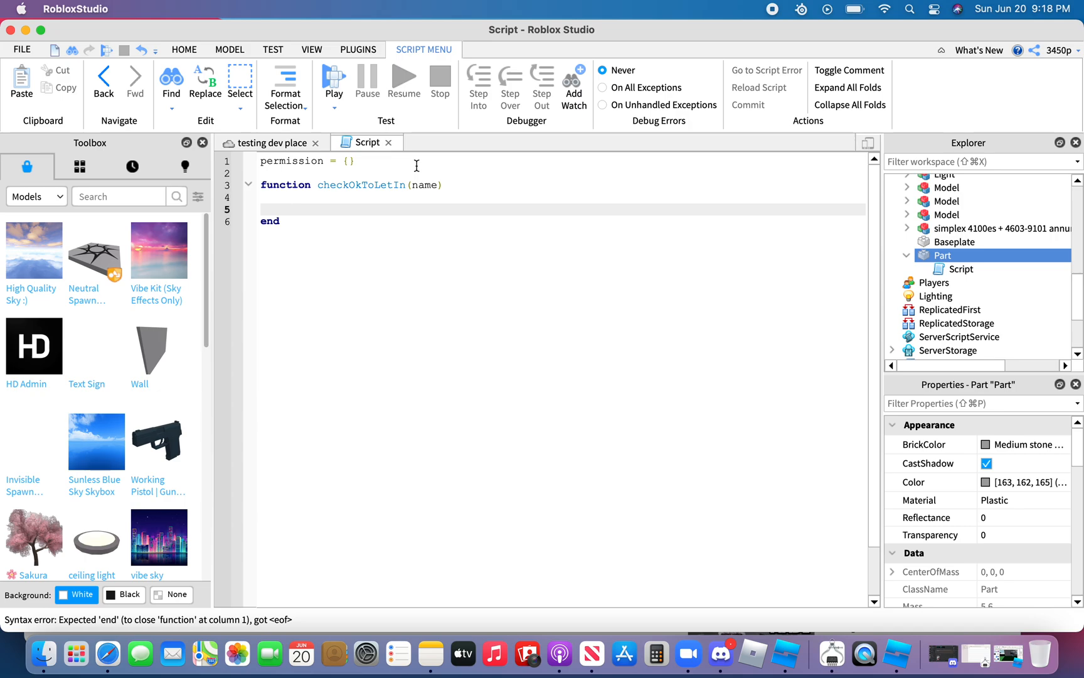
{"action": "key", "text": "Backspace"}
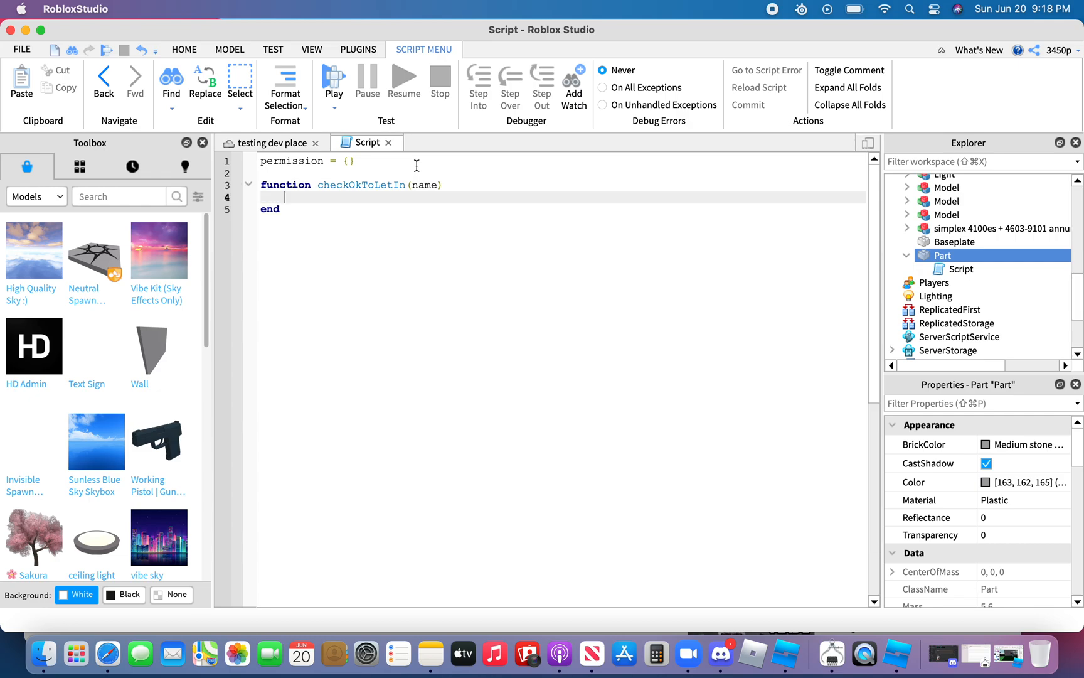
Start a loop inside checkOkToLetIn: for i = 1, #permission do.
{"action": "type", "text": "for"}
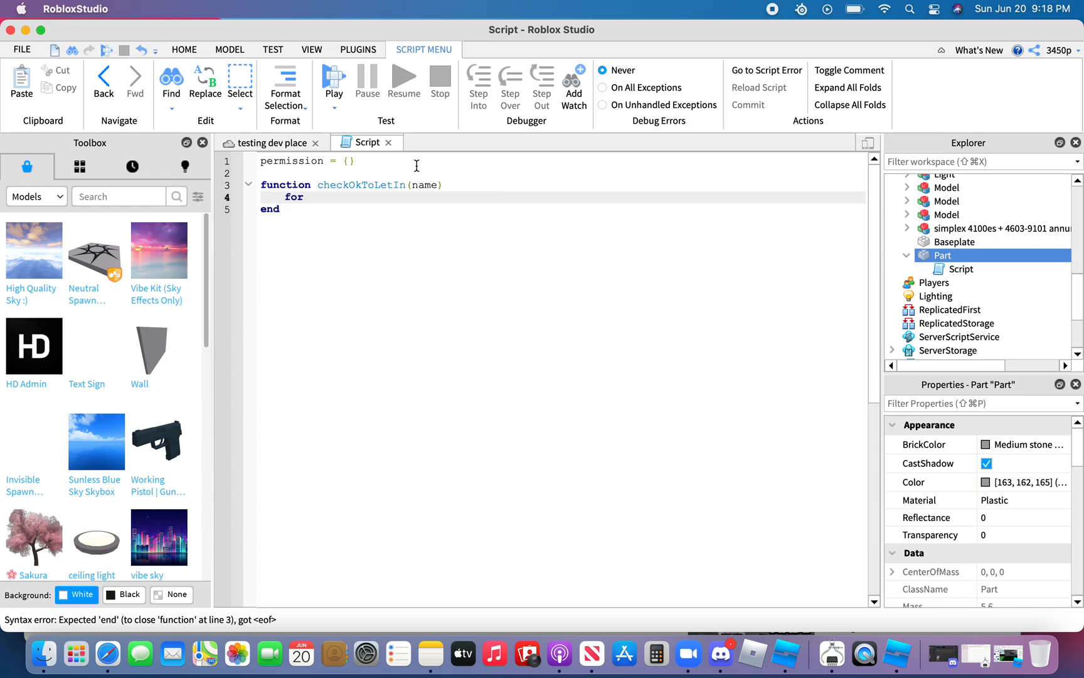
{"action": "type", "text": "i ="}
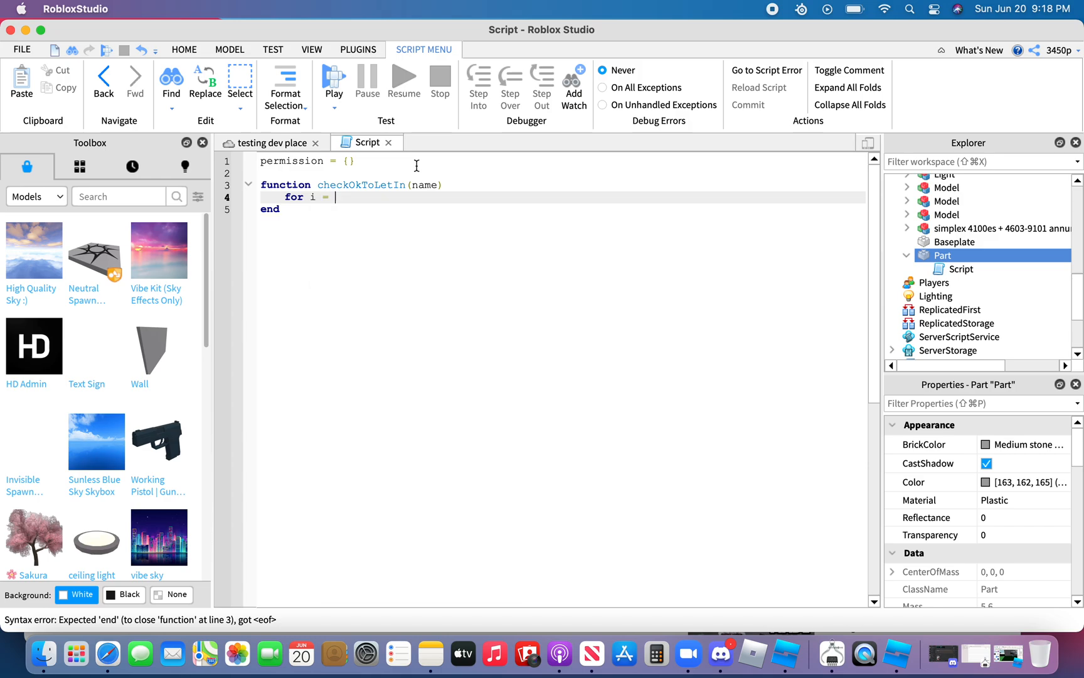
{"action": "type", "text": "1,"}
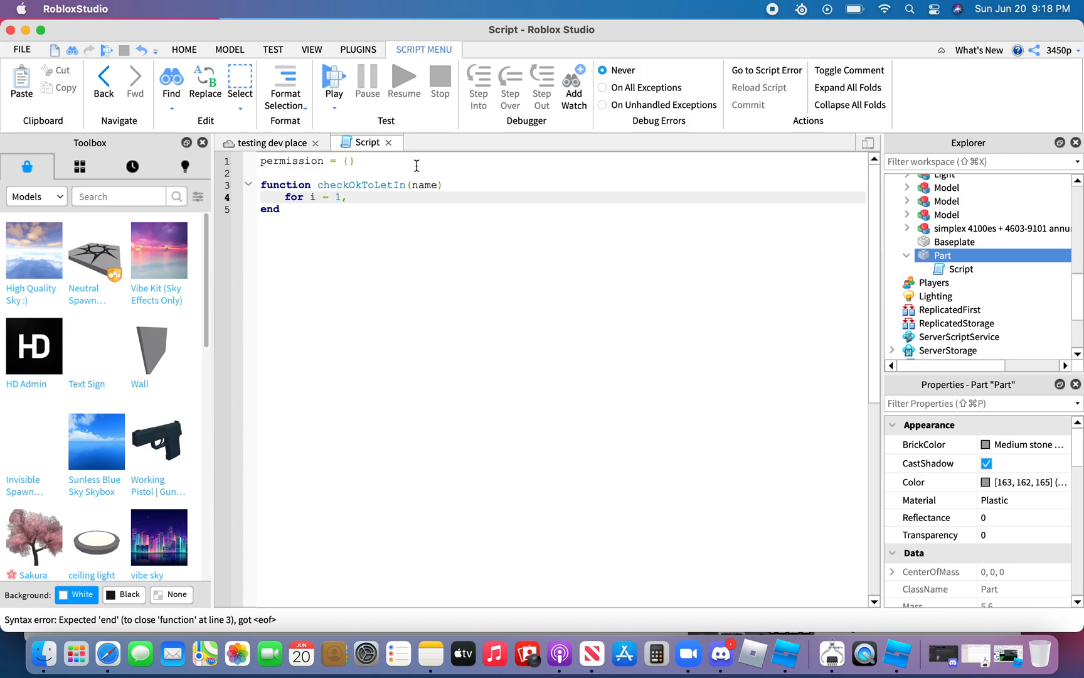
{"action": "type", "text": "#permission"}
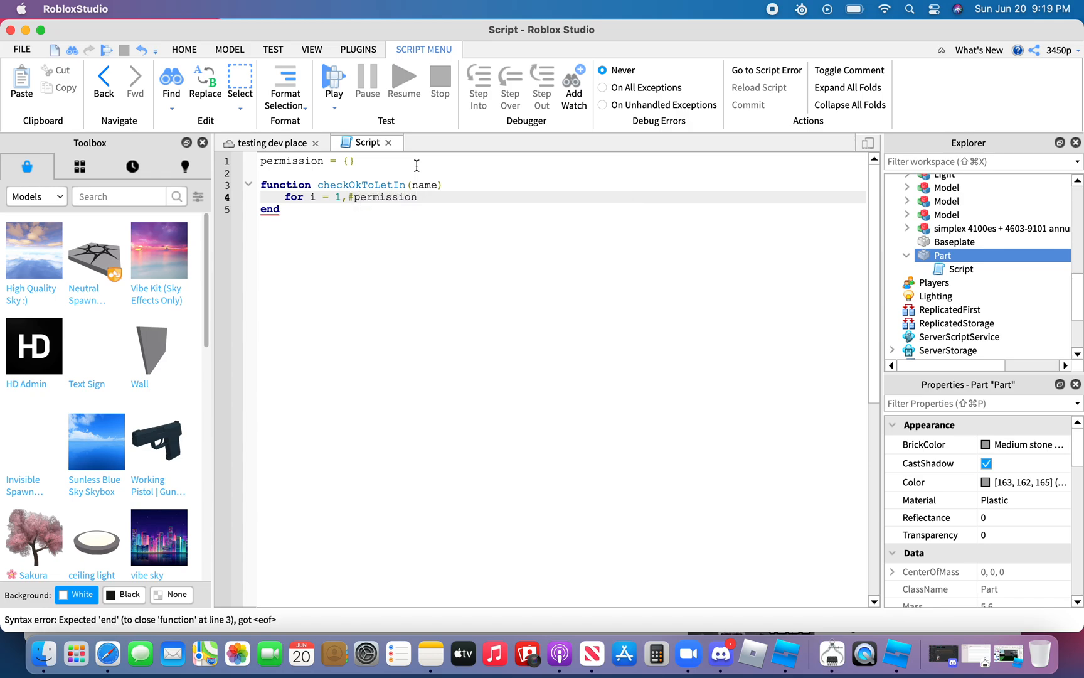
{"action": "type", "text": "do"}
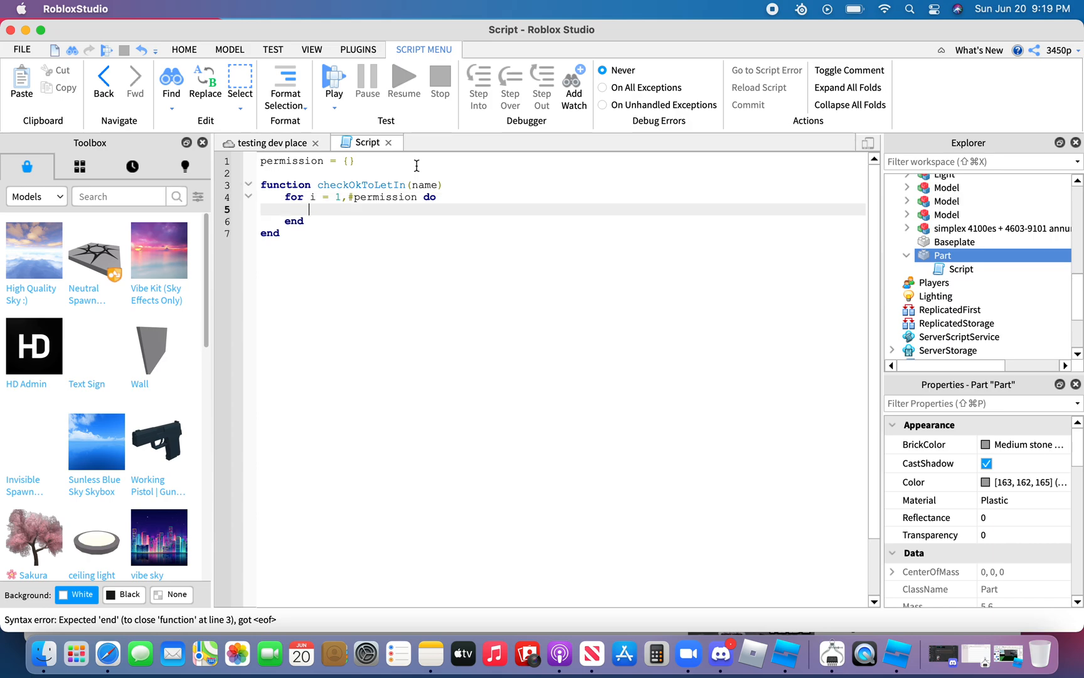
{"action": "key", "text": "Return"}
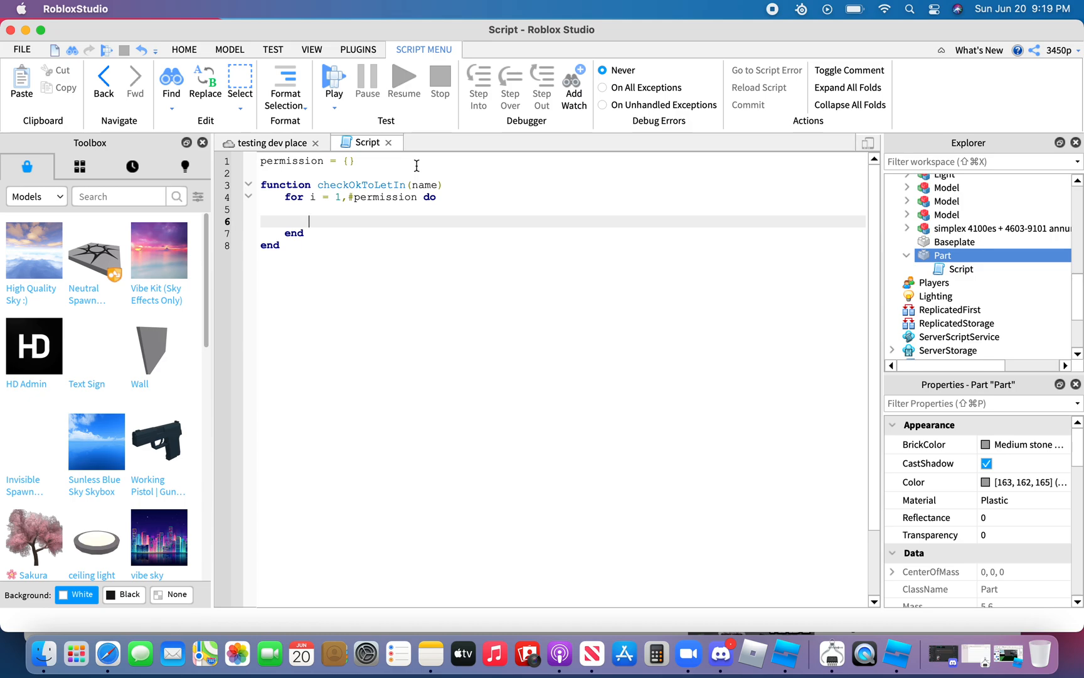
Add the condition if (string.upper(name) == string.upper(permission[i])).
{"action": "type", "text": "if"}
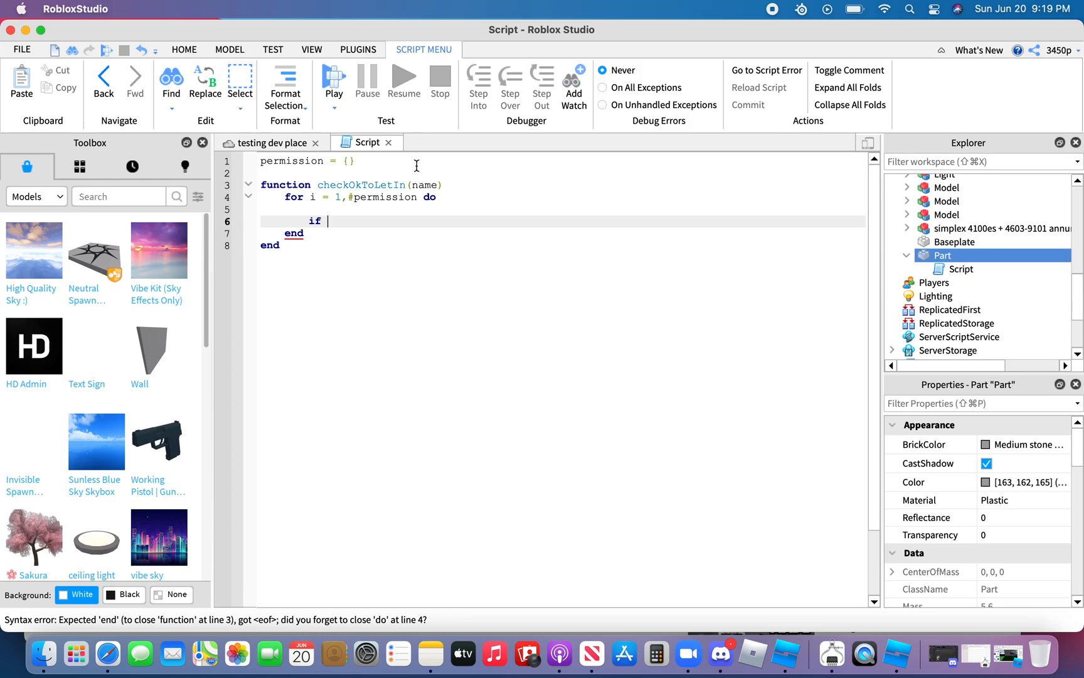
{"action": "type", "text": "()"}
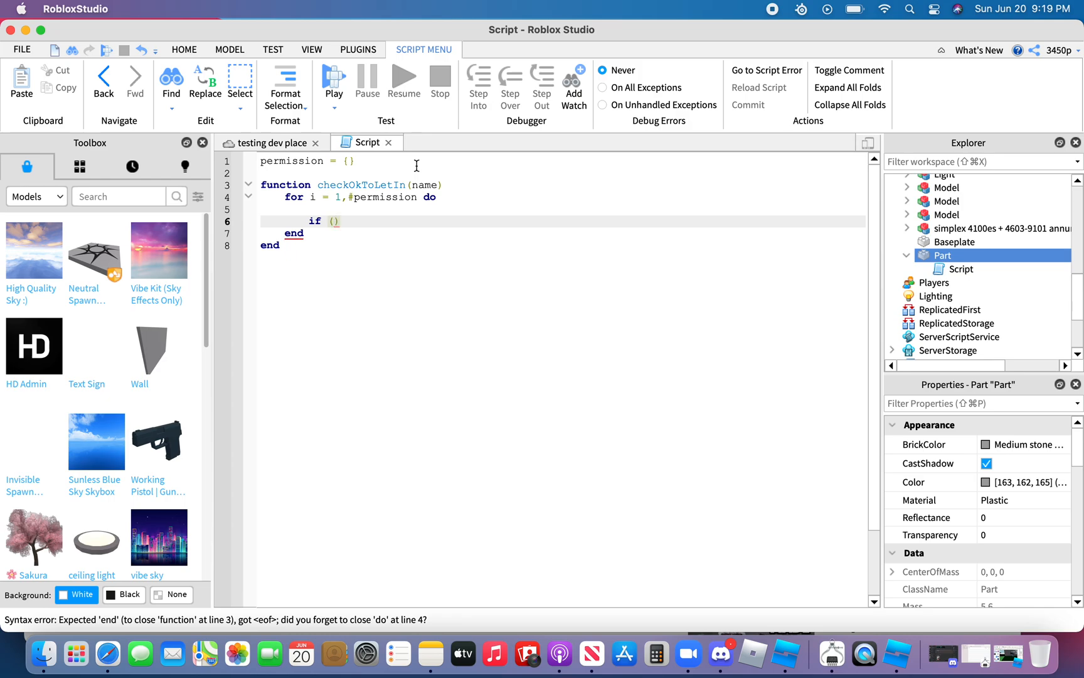
{"action": "type", "text": "("}
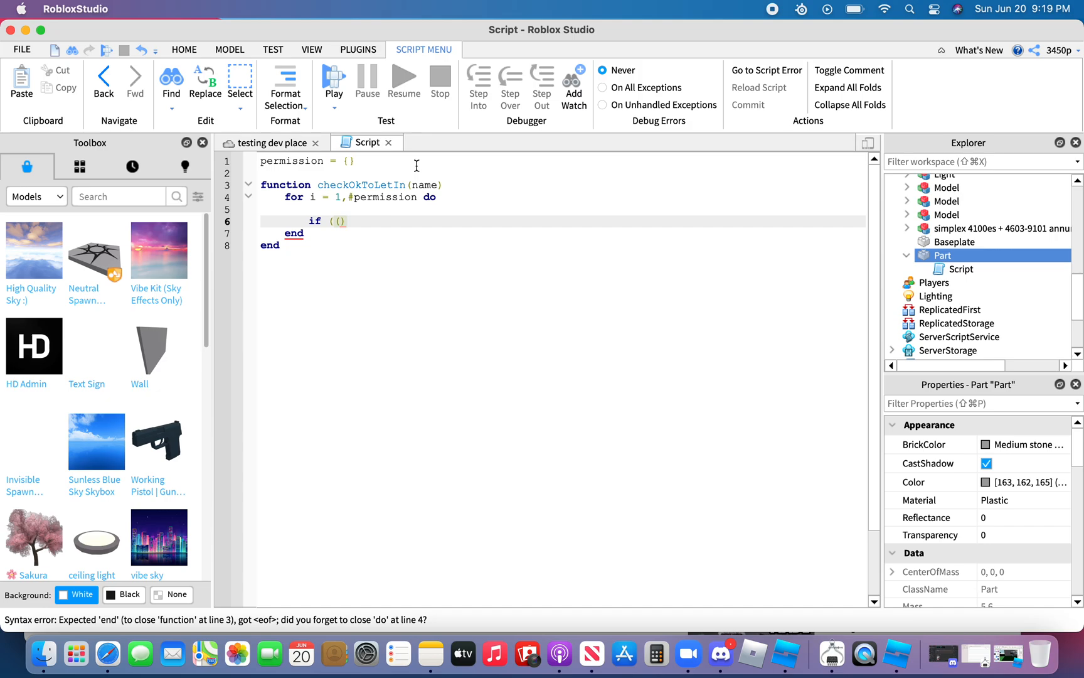
{"action": "type", "text": "string."}
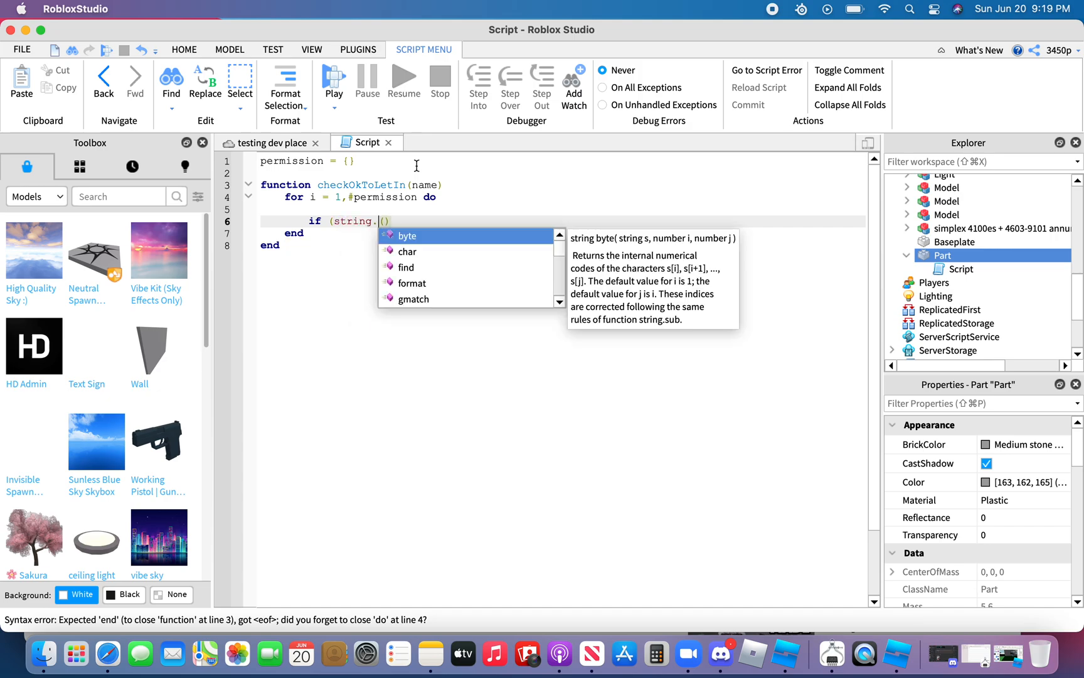
{"action": "type", "text": "upper"}
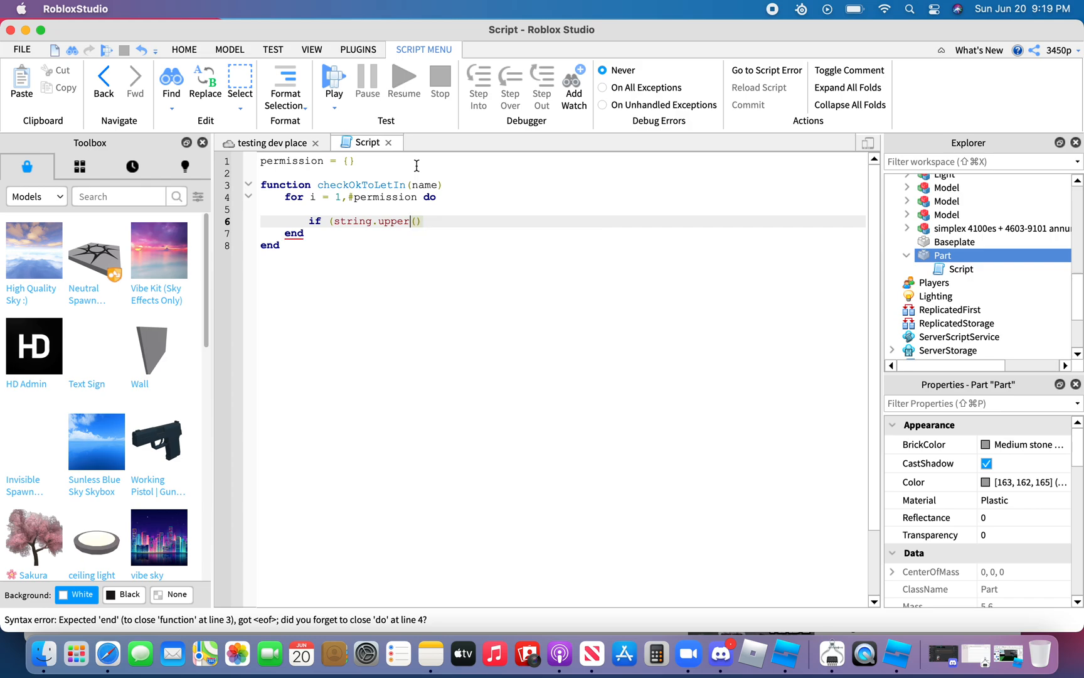
{"action": "type", "text": "name"}
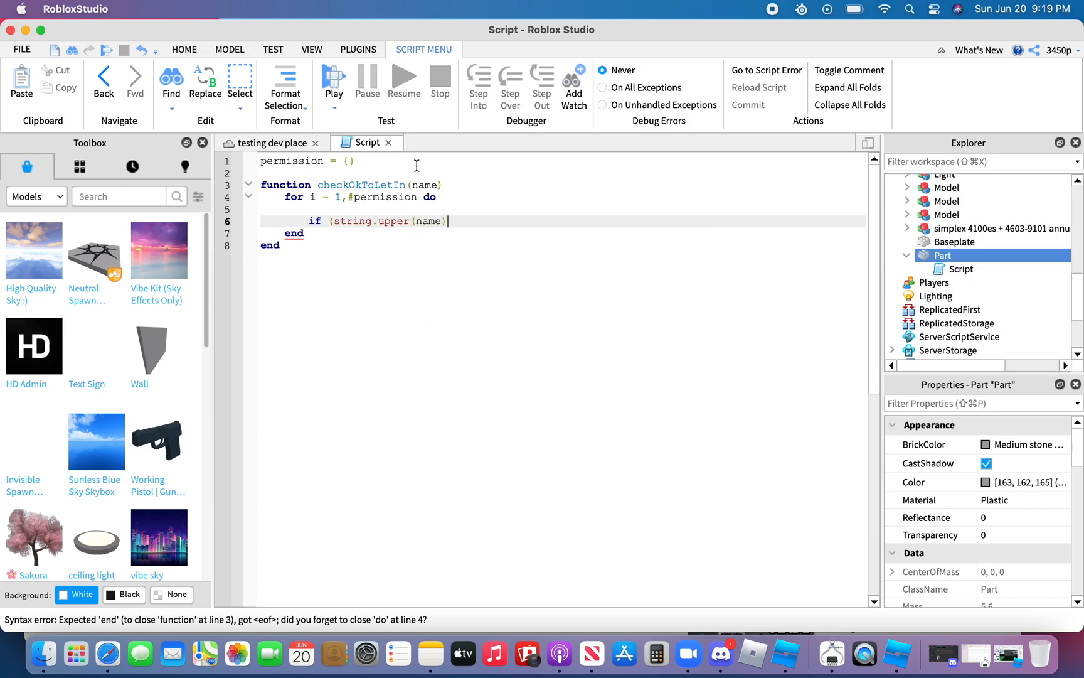
{"action": "type", "text": "=="}
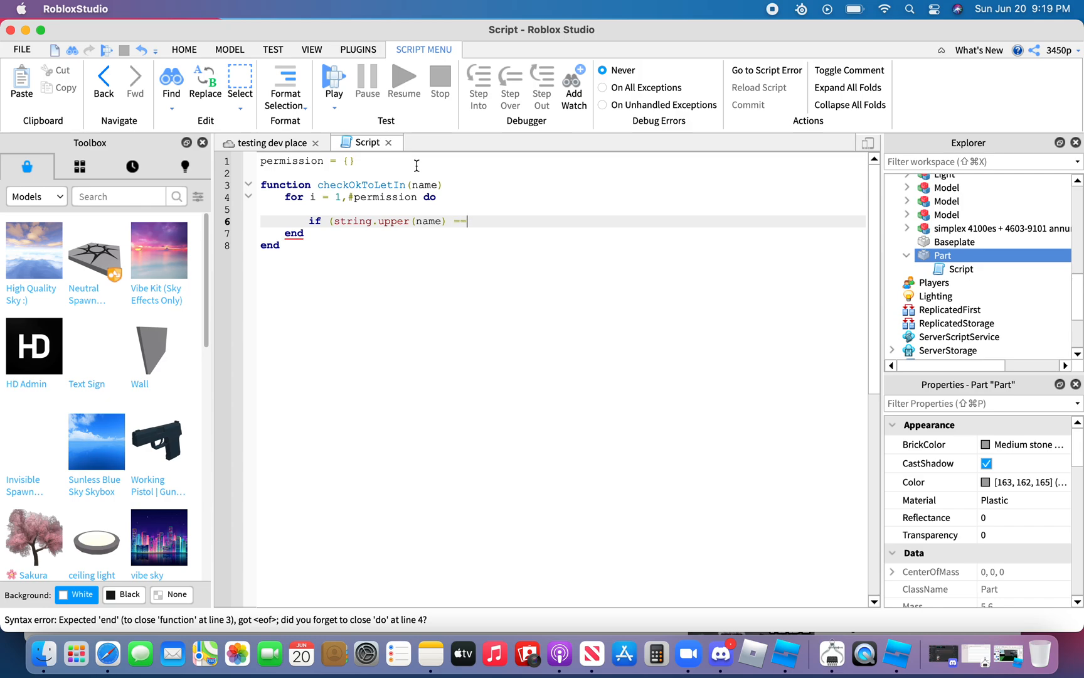
{"action": "type", "text": "string.upper"}
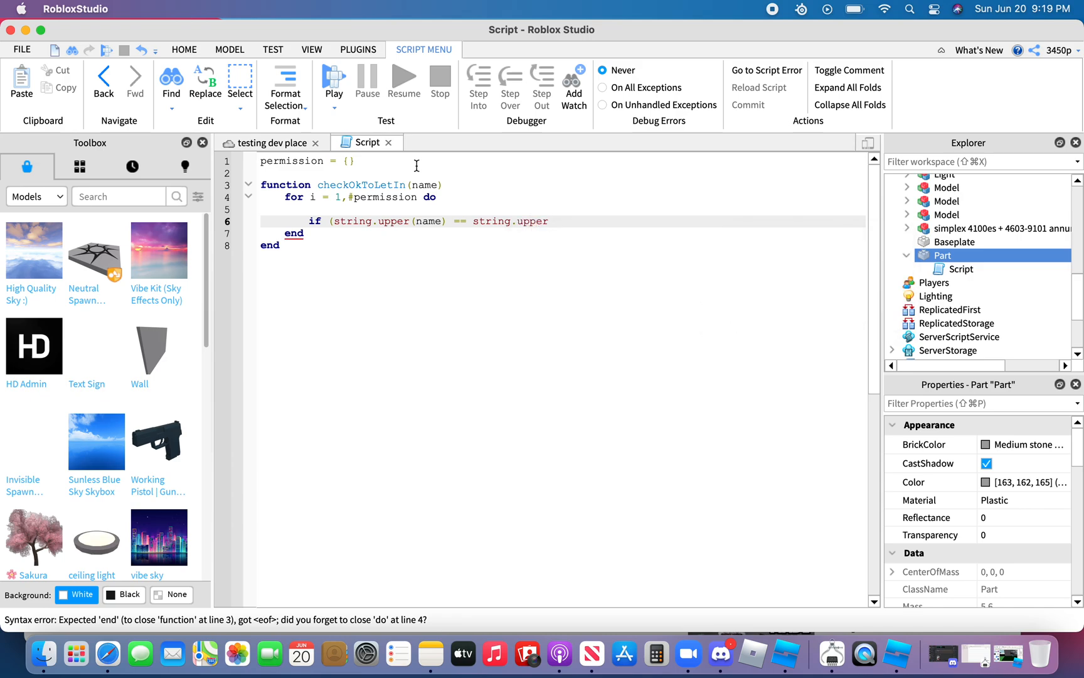
{"action": "type", "text": "()"}
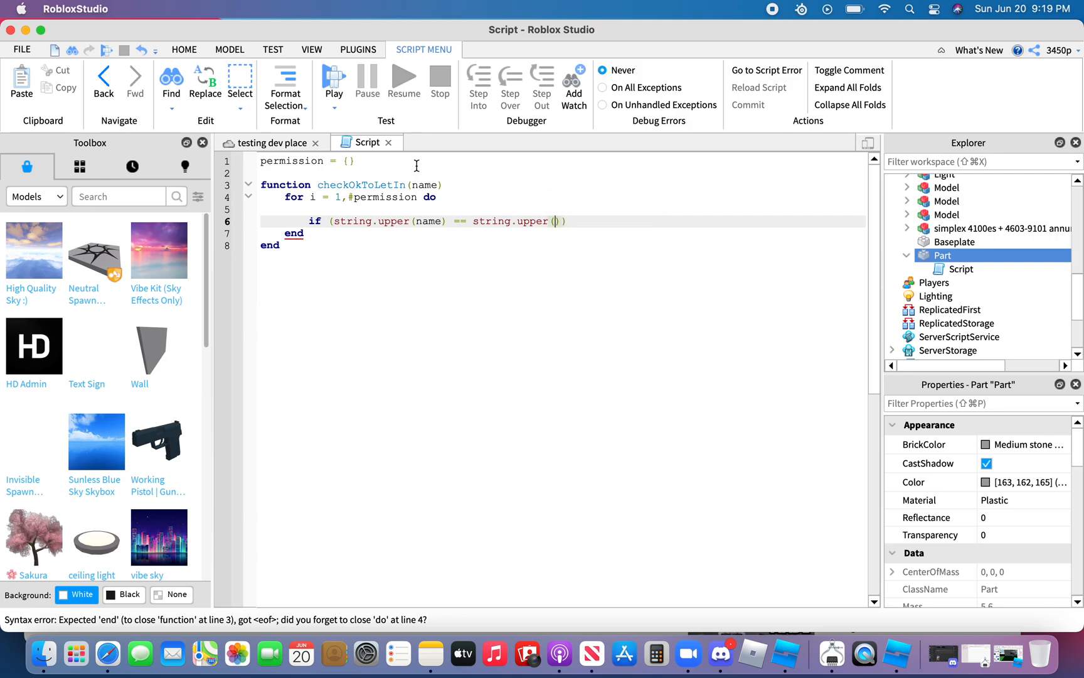
{"action": "type", "text": "[]"}
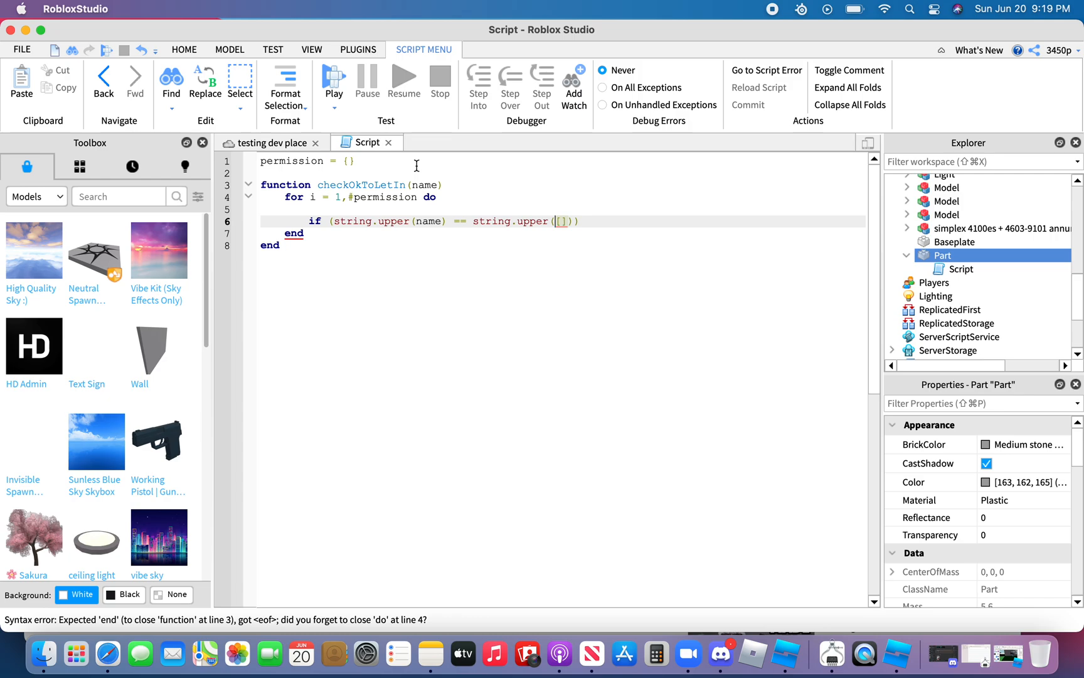
{"action": "type", "text": "permission"}
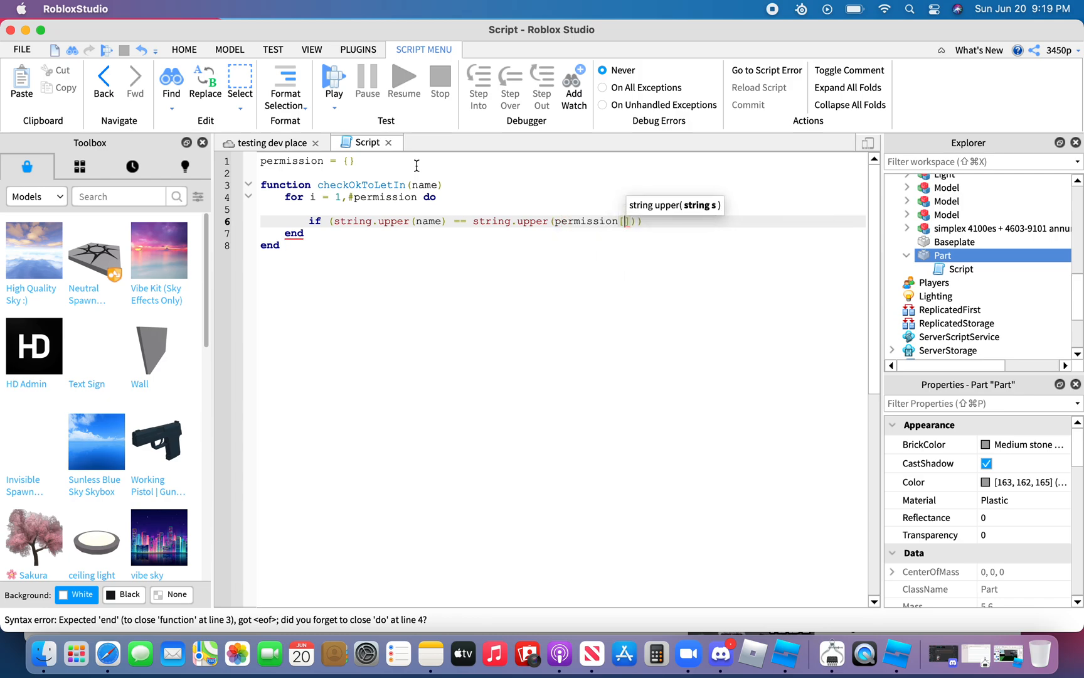
{"action": "type", "text": "i"}
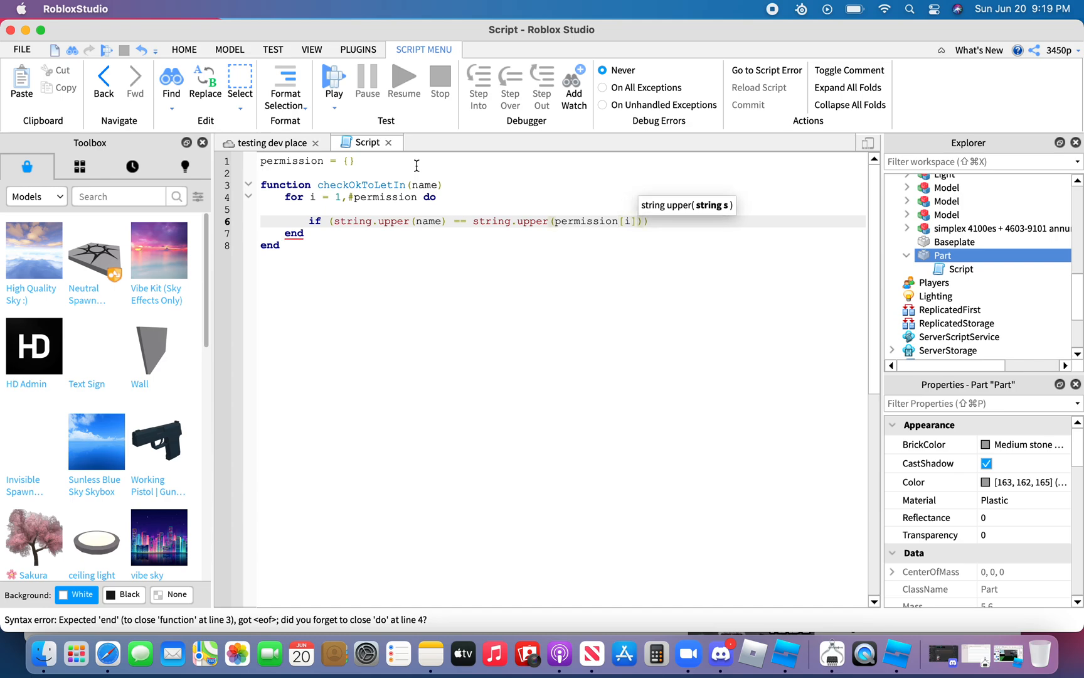
Finish the if with 'then return true end' and move after the loop's end.
{"action": "left_click", "coordinate": [646, 221]}
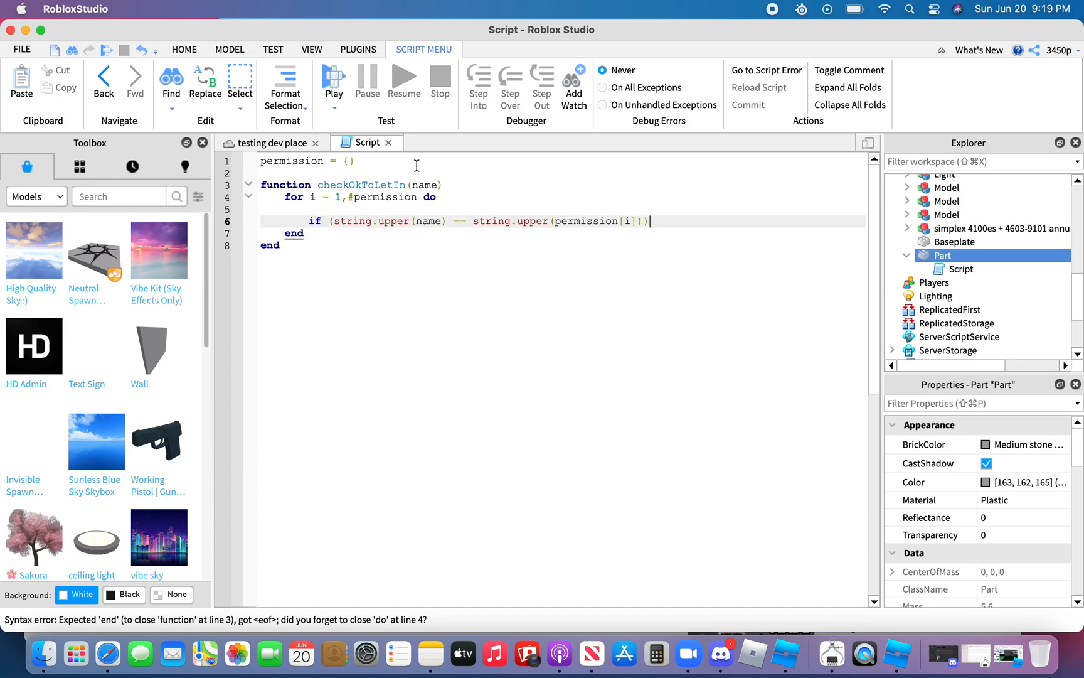
{"action": "type", "text": "then"}
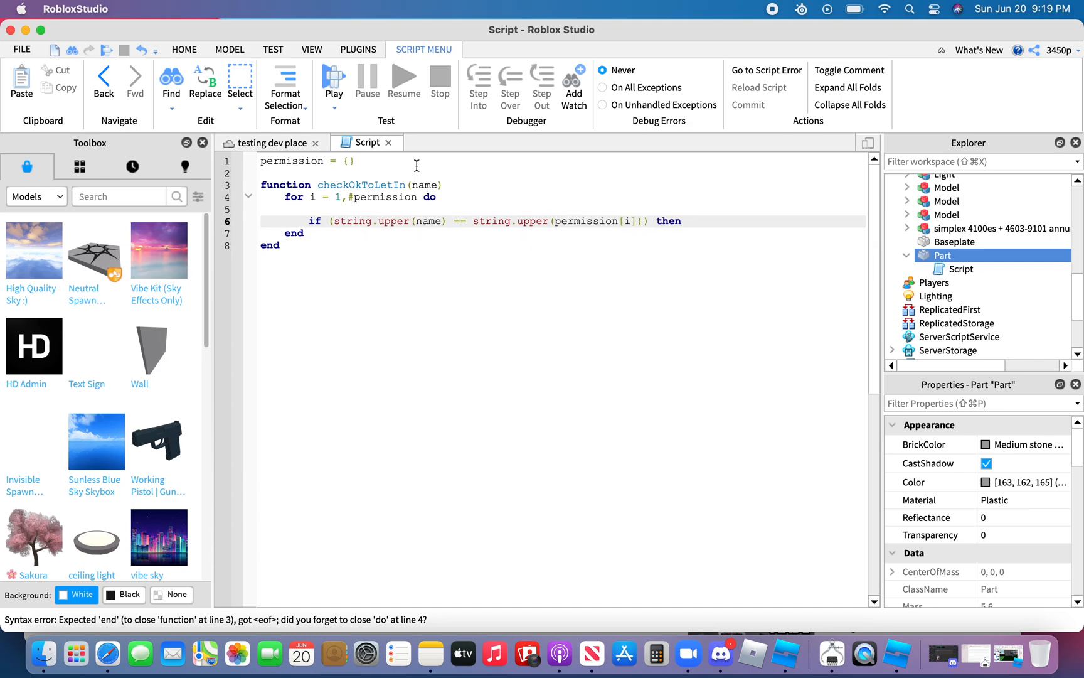
{"action": "type", "text": "retur"}
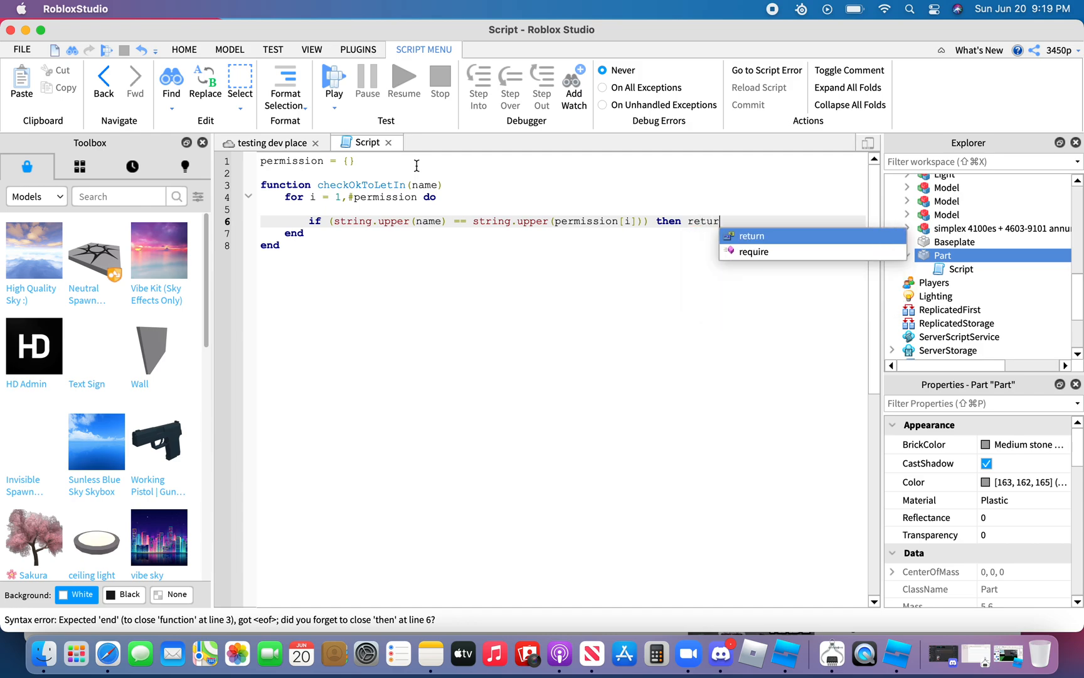
{"action": "type", "text": "true end"}
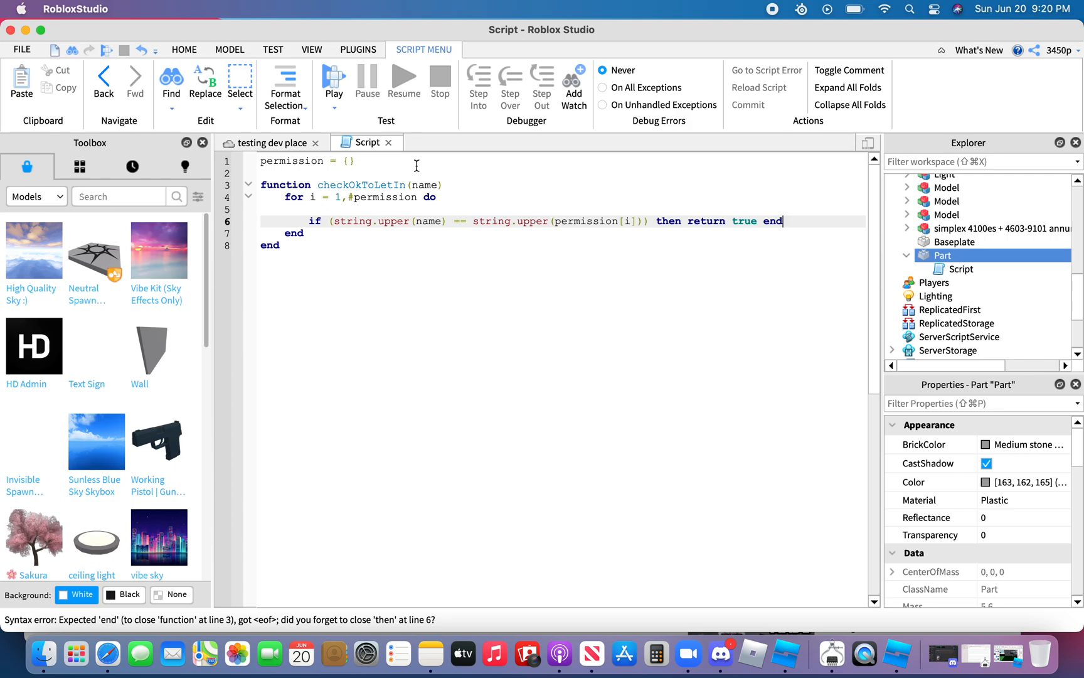
{"action": "left_click", "coordinate": [307, 233]}
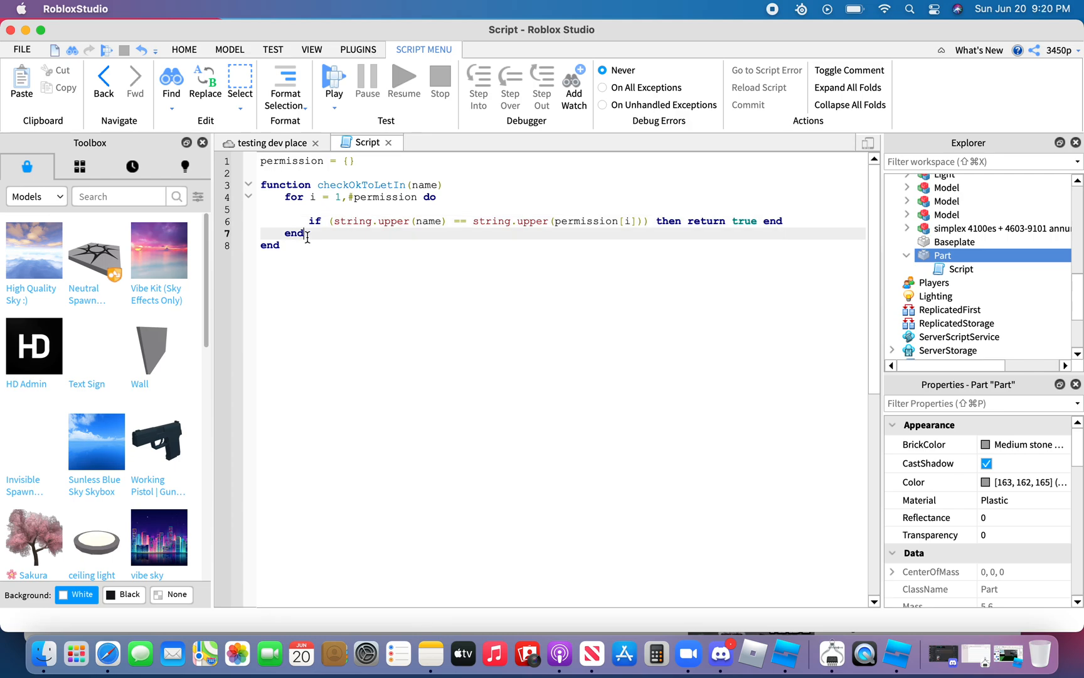
Add 'return false' after the loop and declare 'local Door = script.Parent' below the function.
{"action": "key", "text": "Return"}
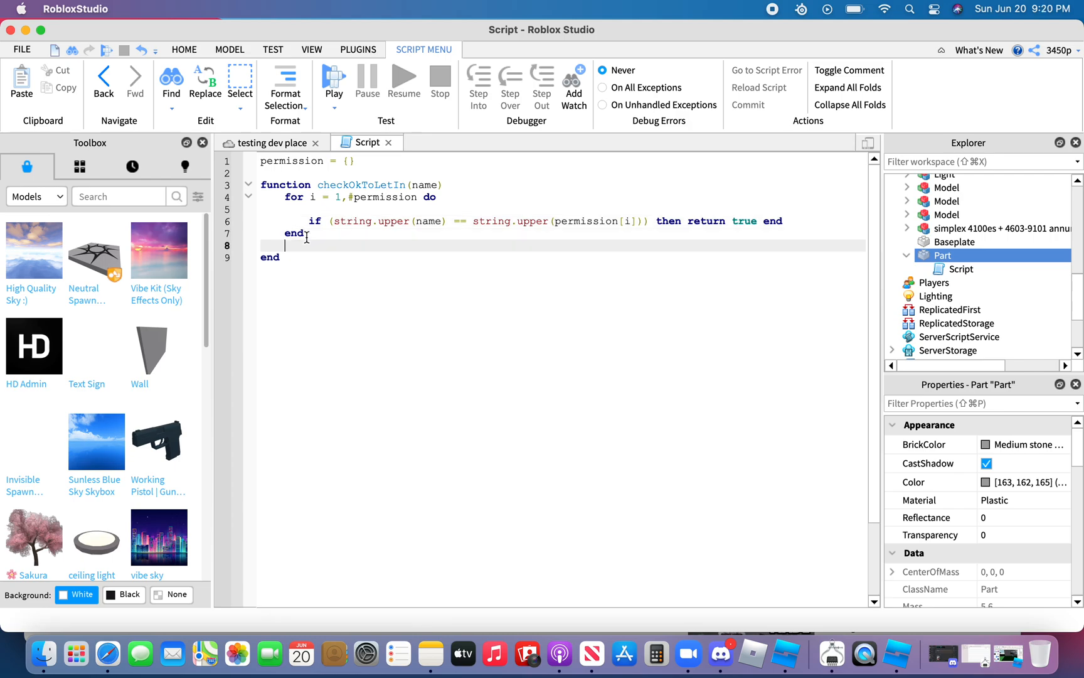
{"action": "type", "text": "return false"}
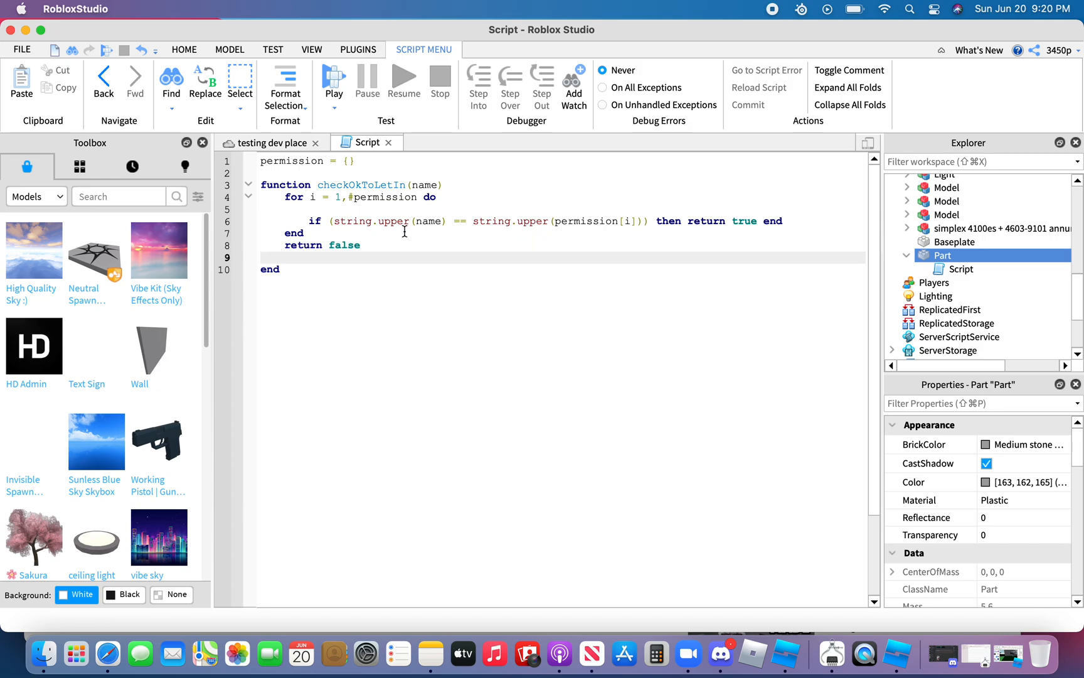
{"action": "mouse_move", "coordinate": [329, 274]}
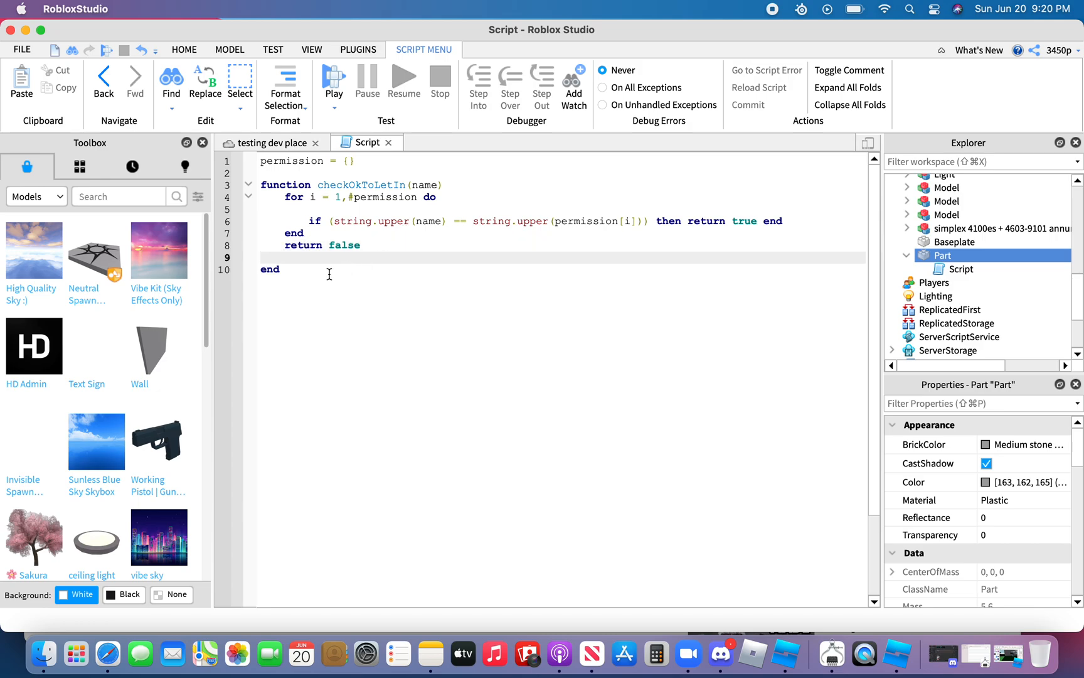
{"action": "key", "text": "Return"}
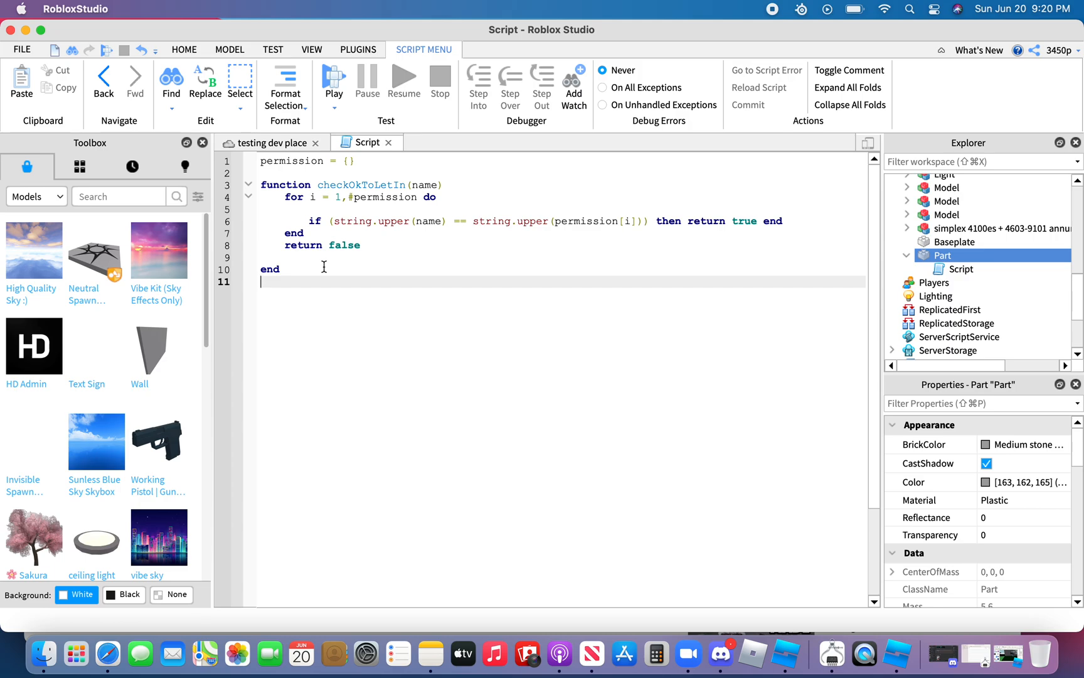
{"action": "type", "text": "local"}
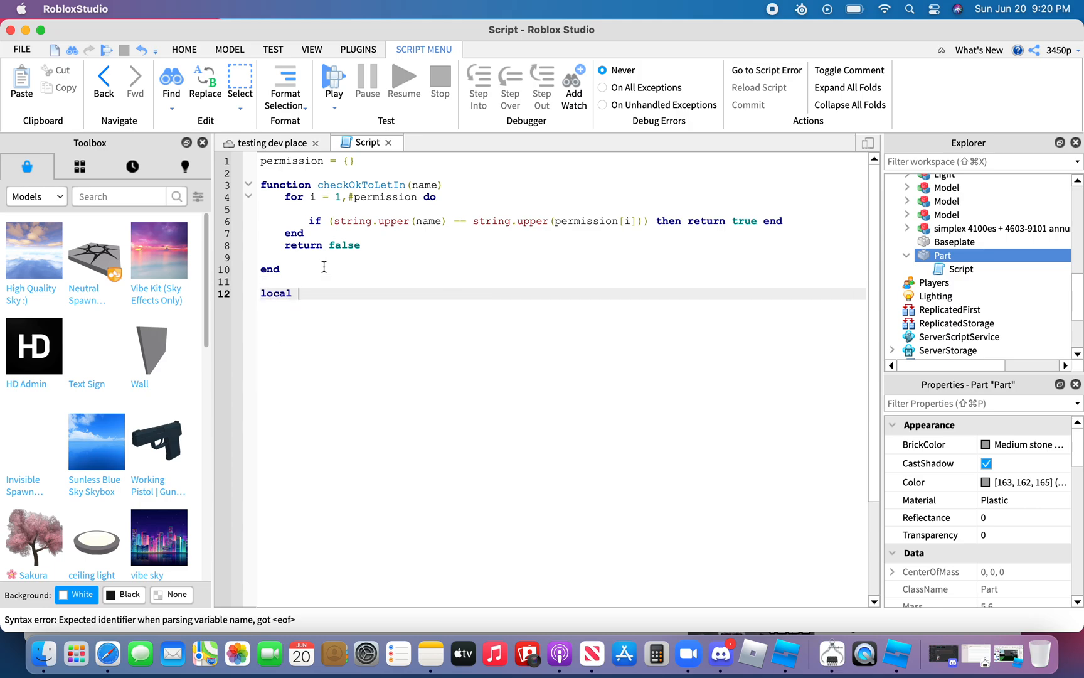
{"action": "type", "text": "Door"}
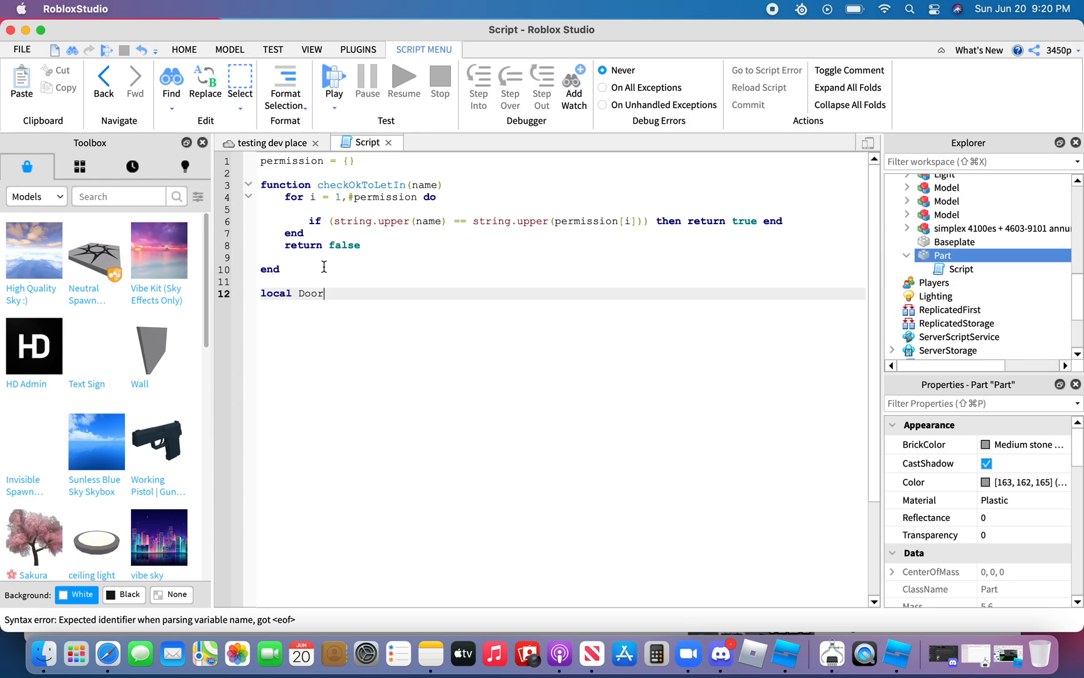
{"action": "type", "text": "= s"}
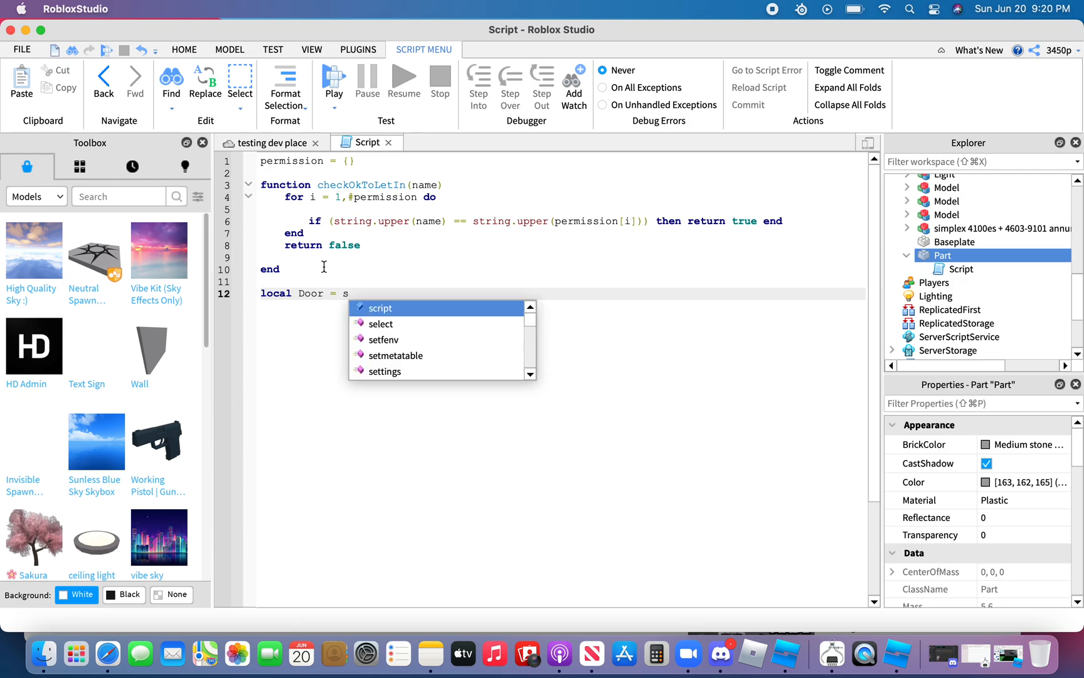
{"action": "type", "text": "cript.Parent"}
{"action": "type", "text": "functi"}
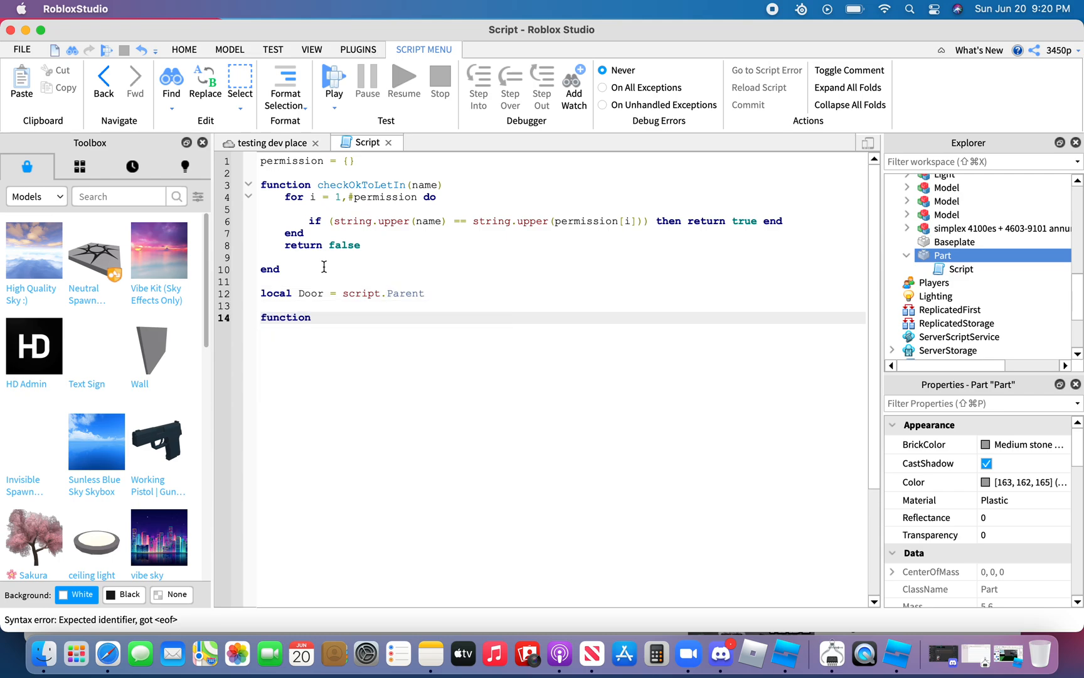
Declare a new function onTouched(hit).
{"action": "type", "text": "on"}
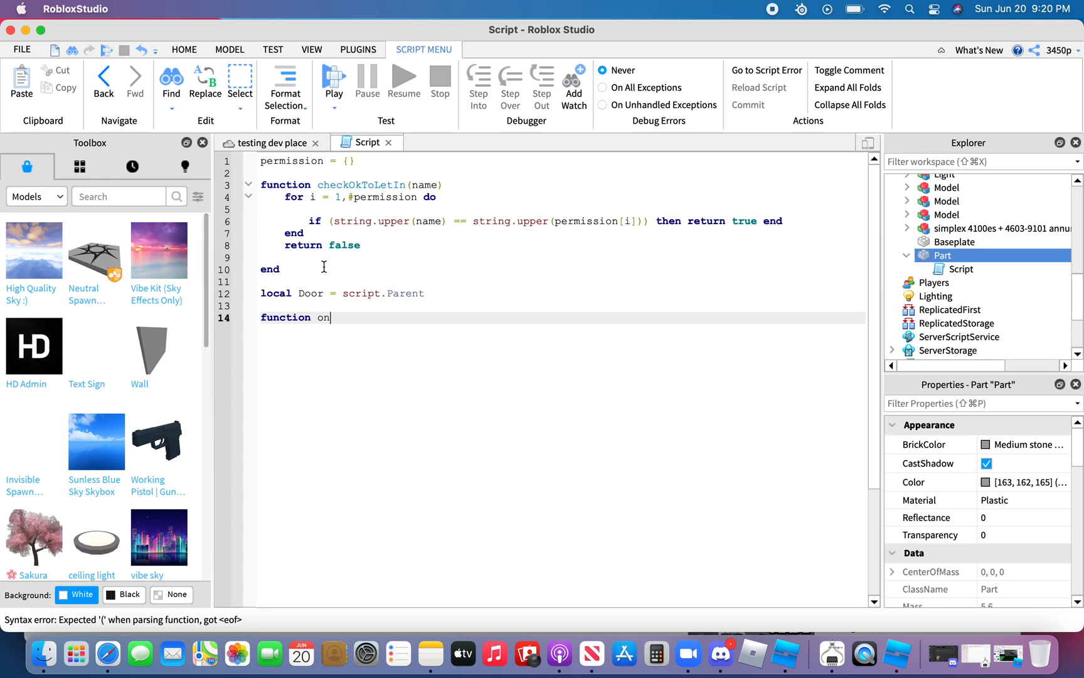
{"action": "type", "text": "To"}
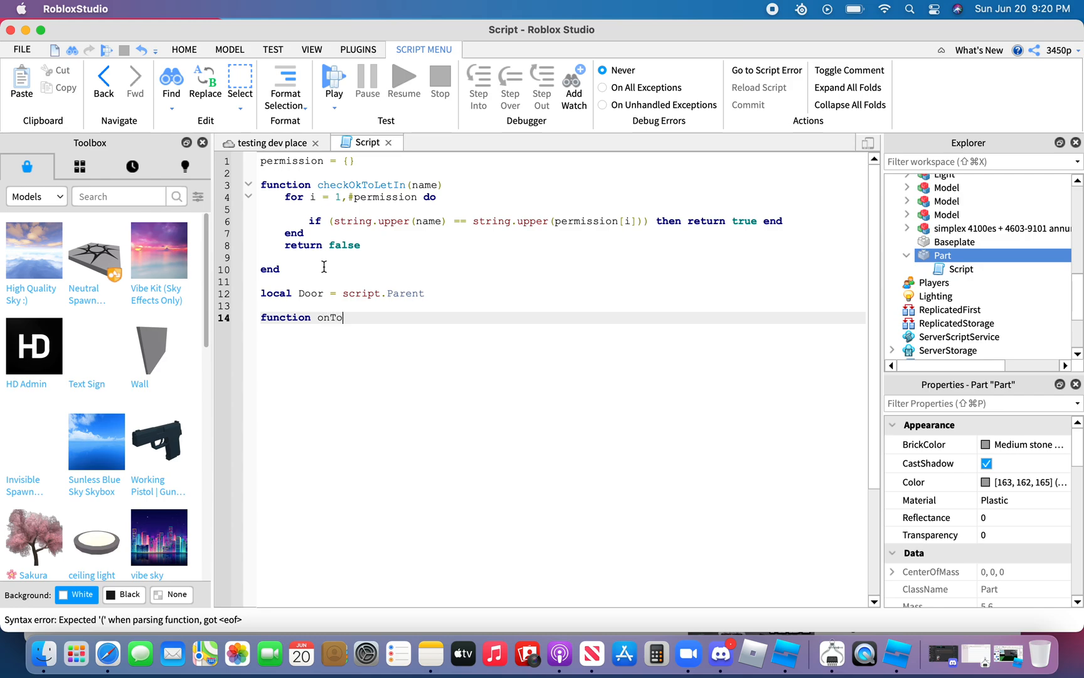
{"action": "type", "text": "uched"}
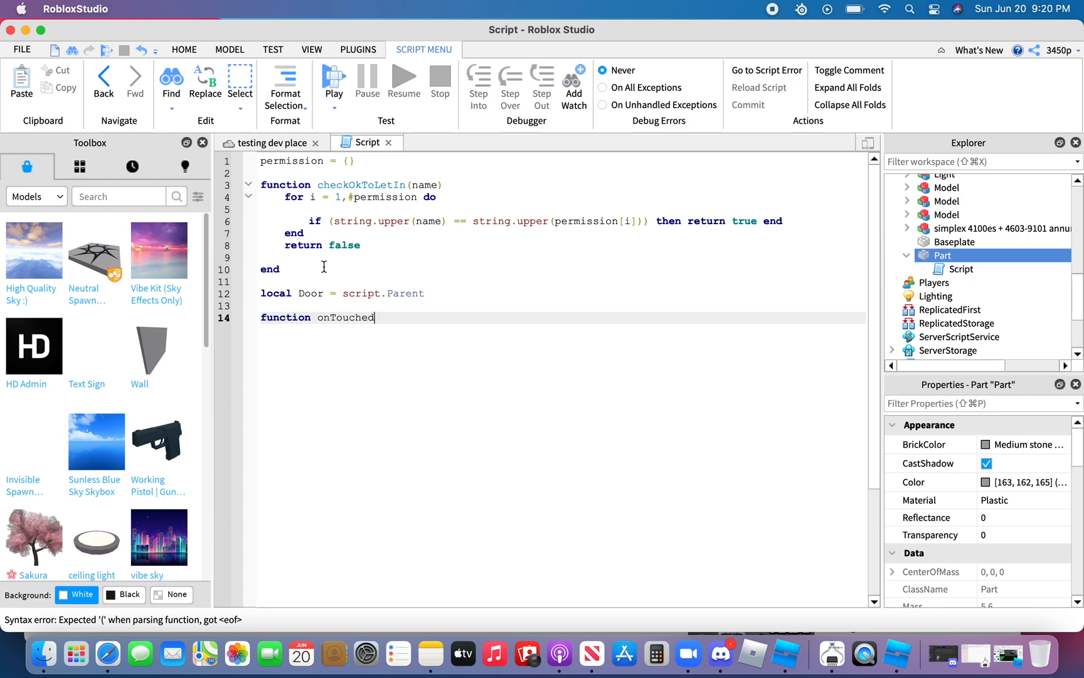
{"action": "type", "text": "(hi)"}
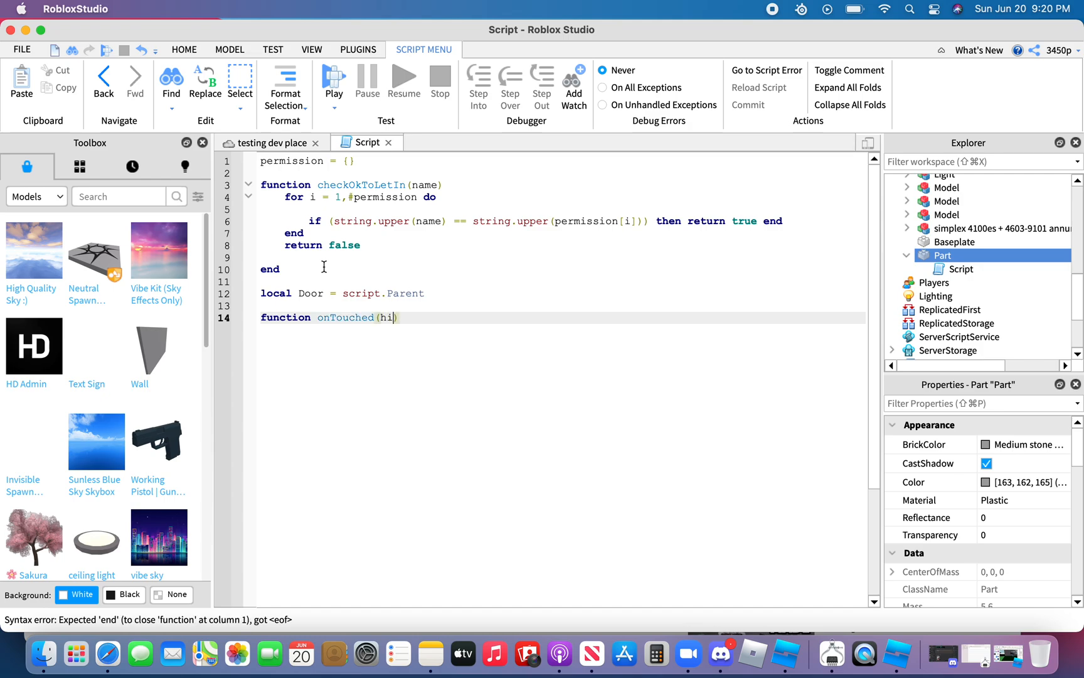
{"action": "type", "text": "t"}
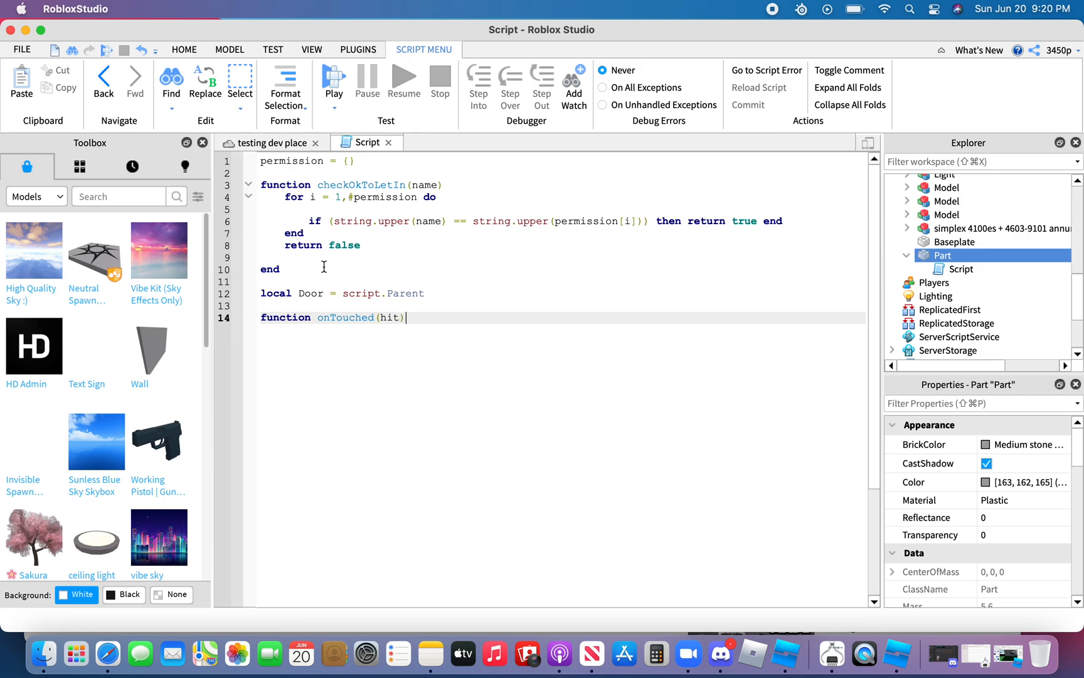
Inside it, set local human = hit.Parent:findFirstChild("Humanoid").
{"action": "type", "text": "local human"}
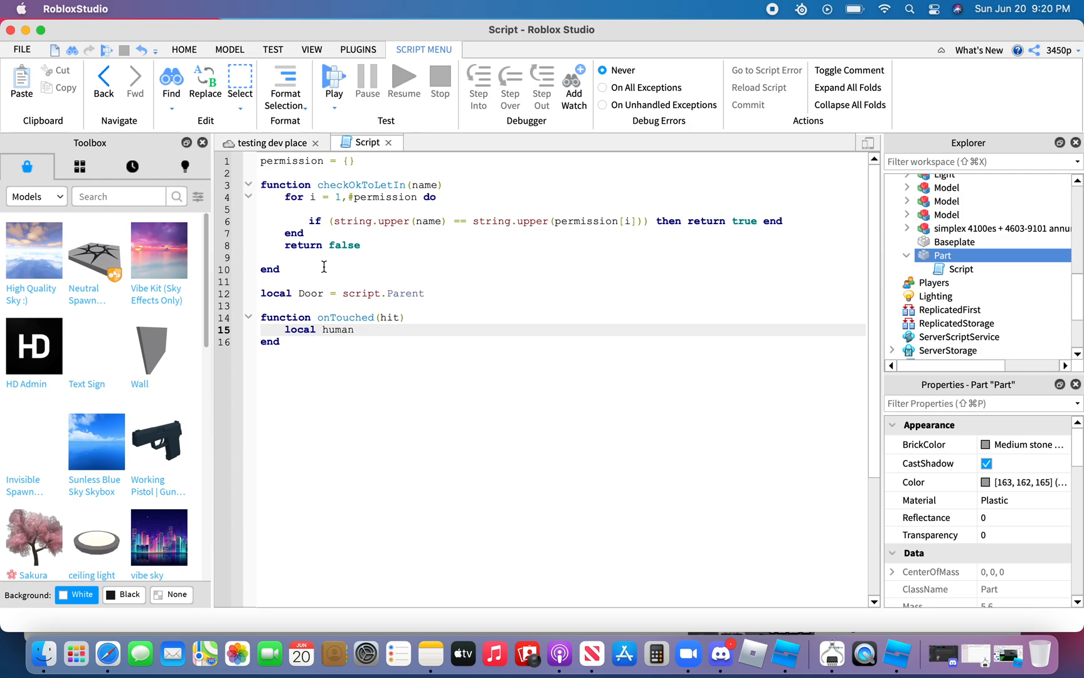
{"action": "type", "text": "= hit."}
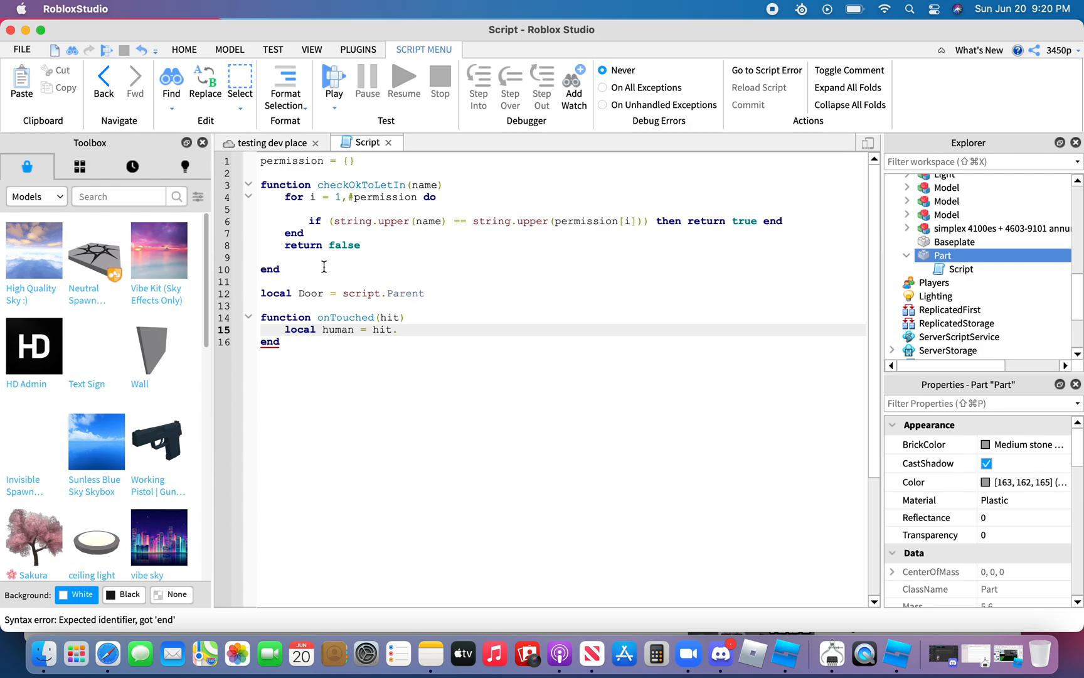
{"action": "type", "text": ".Parent"}
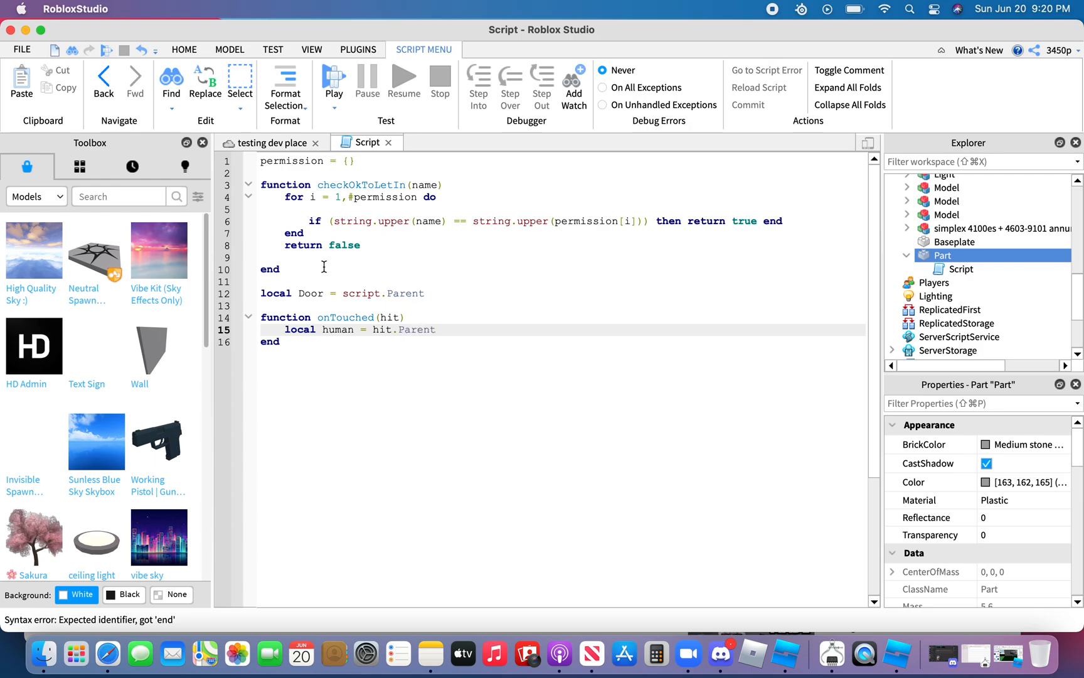
{"action": "type", "text": ":"}
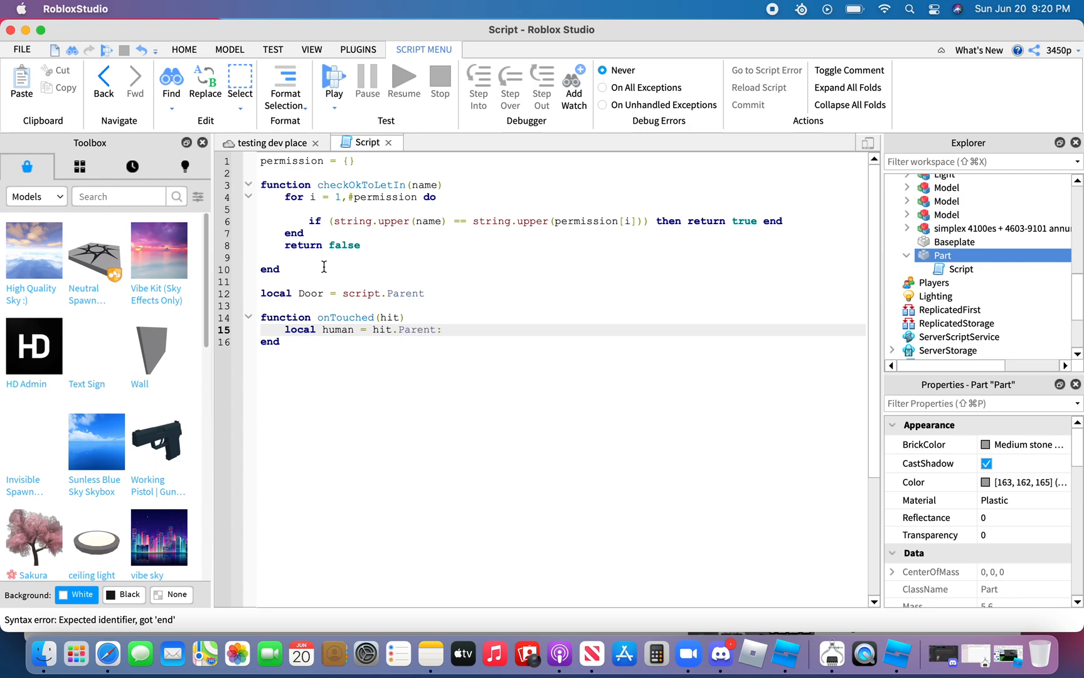
{"action": "type", "text": ":findFi"}
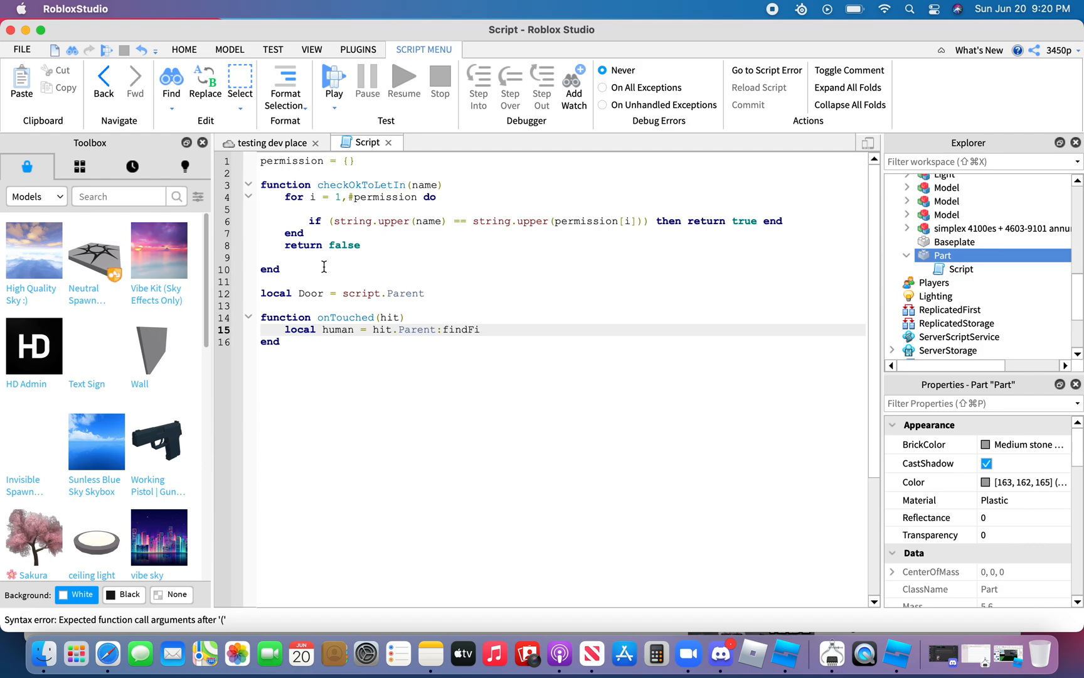
{"action": "type", "text": "rstCh"}
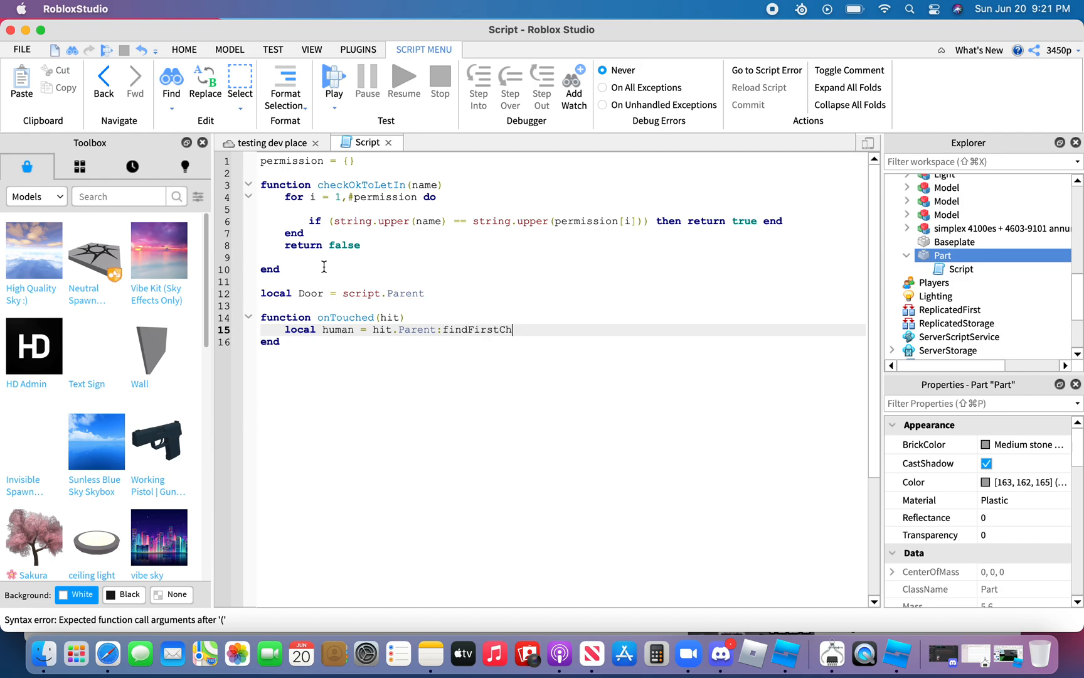
{"action": "type", "text": "ild"}
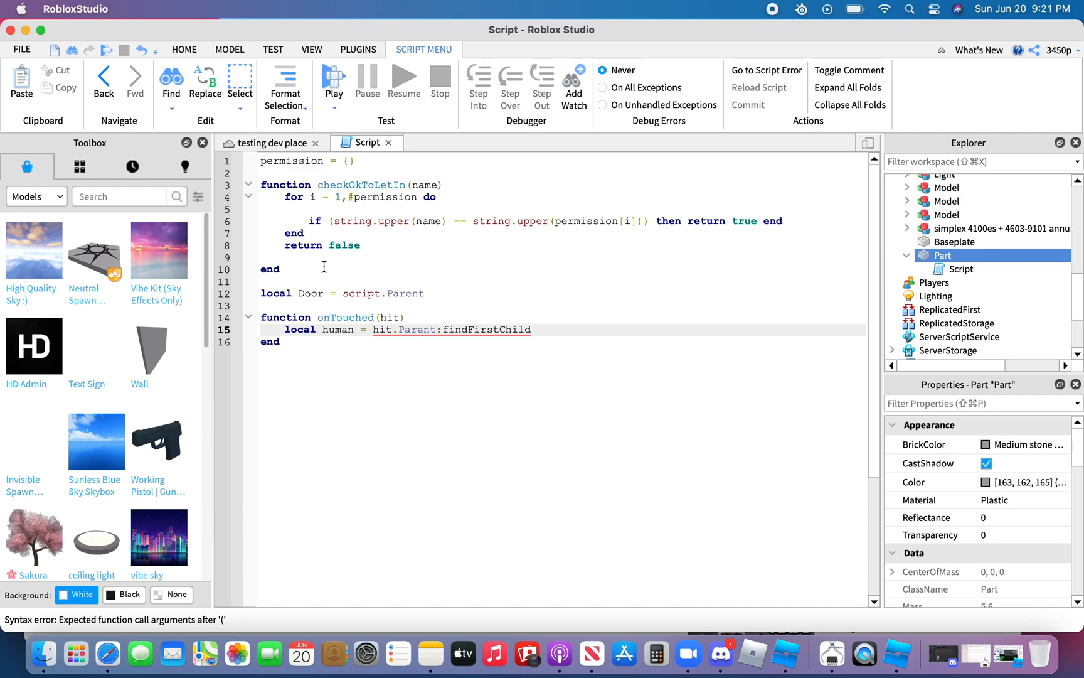
{"action": "type", "text": "(\"H\""}
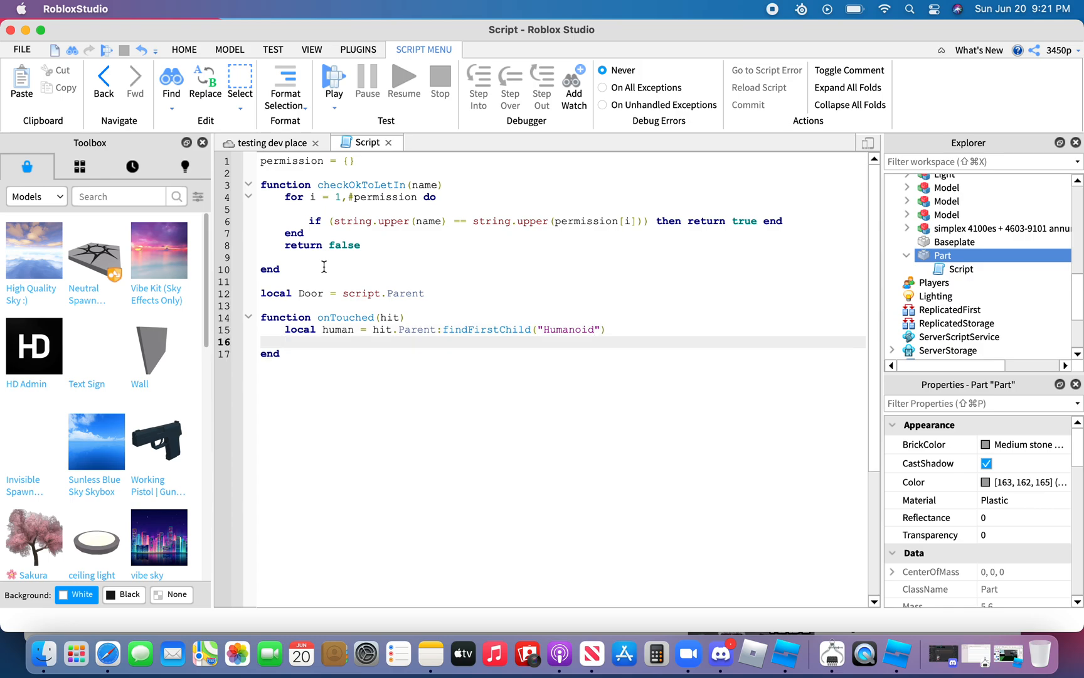
Add 'if (human ~= nil) then' after the Humanoid lookup, fixing a stray period.
{"action": "type", "text": "if"}
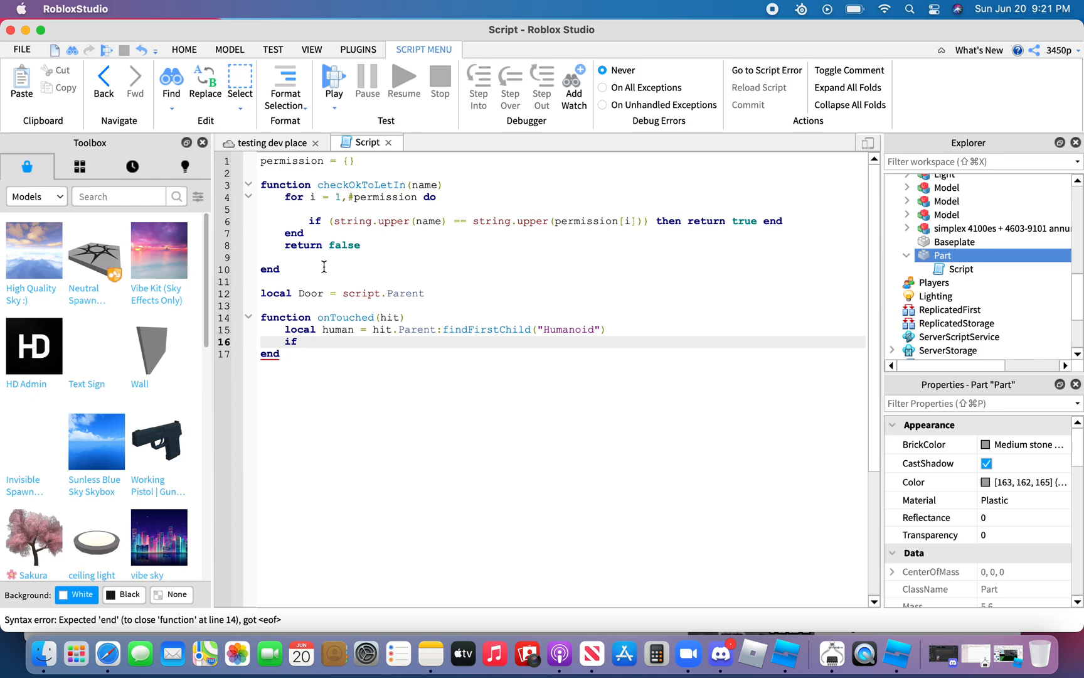
{"action": "type", "text": "(human."}
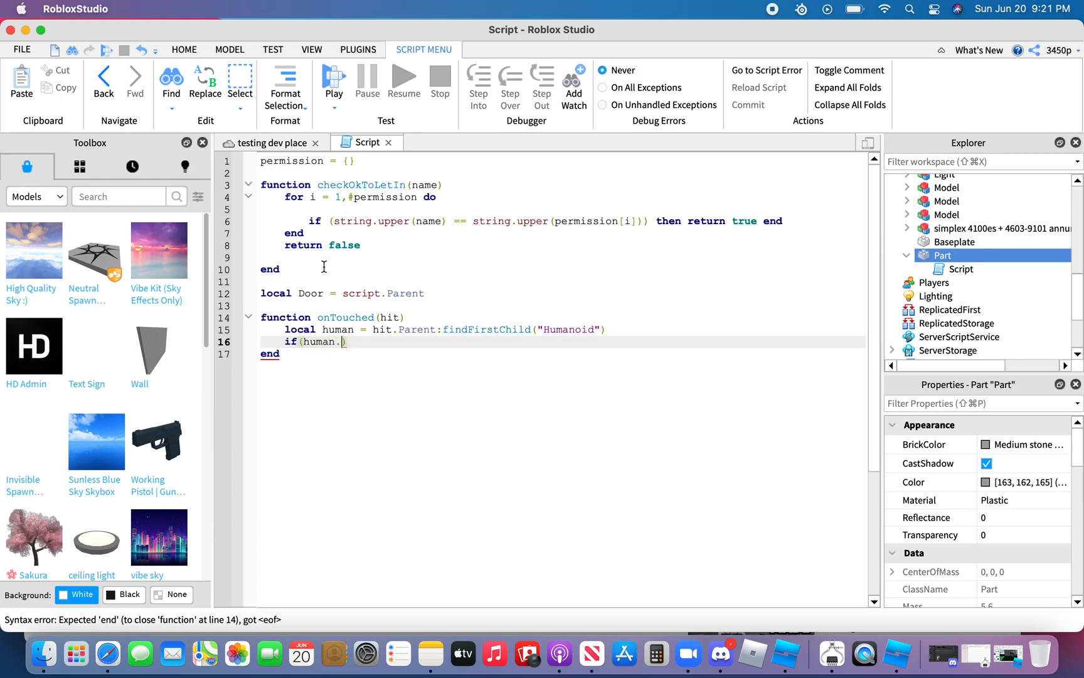
{"action": "key", "text": "Backspace"}
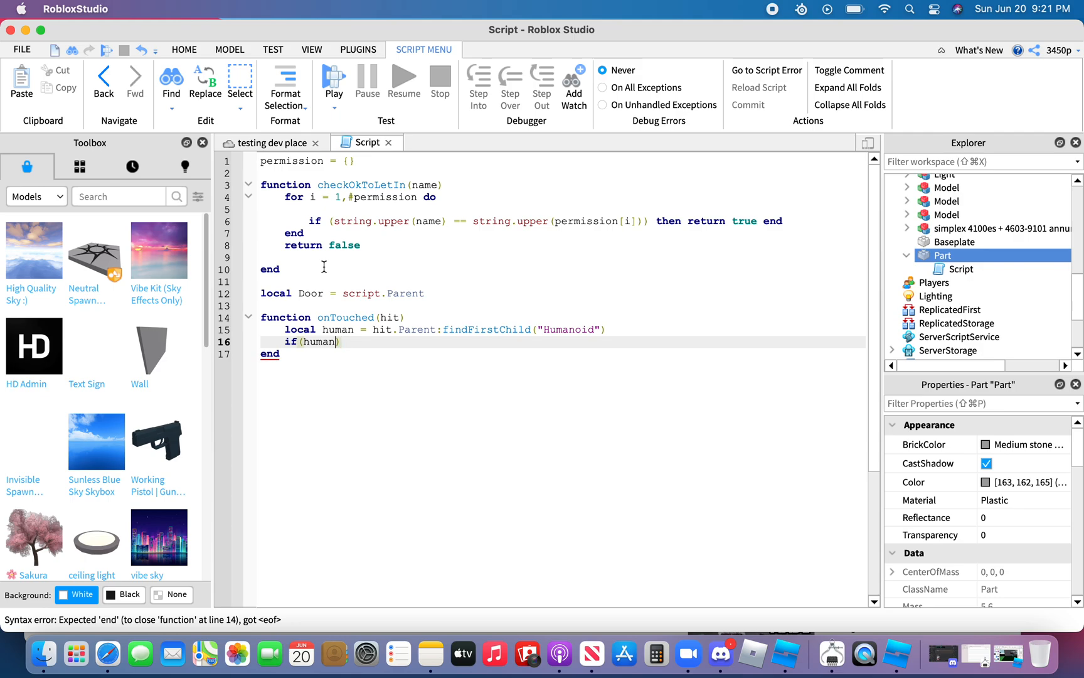
{"action": "type", "text": "~"}
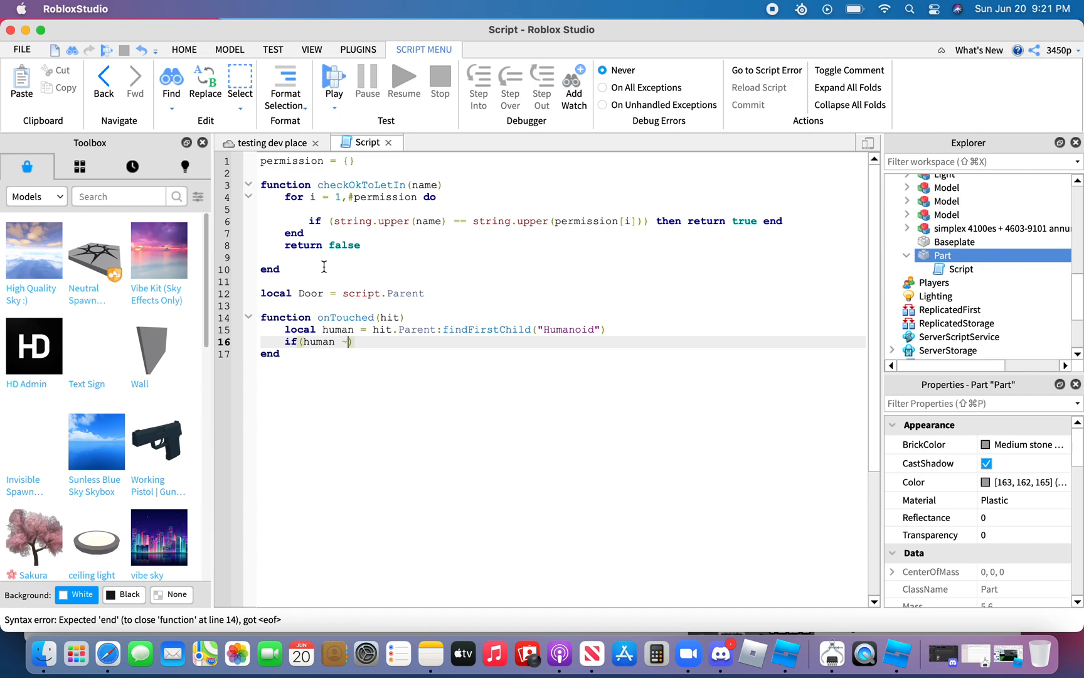
{"action": "type", "text": "~"}
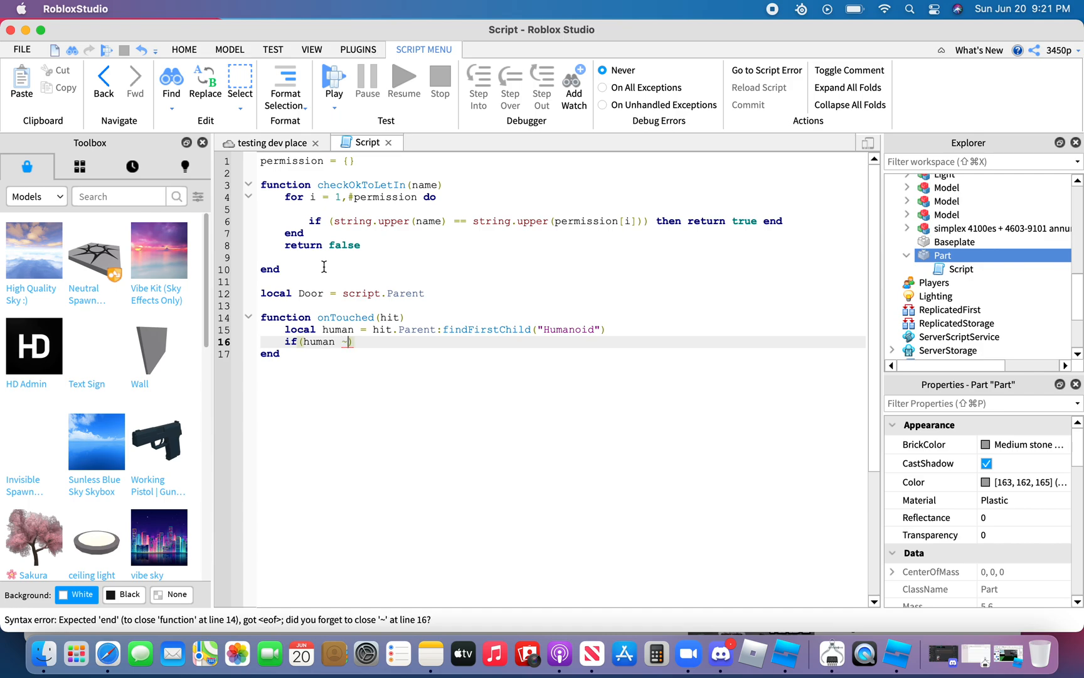
{"action": "type", "text": "="}
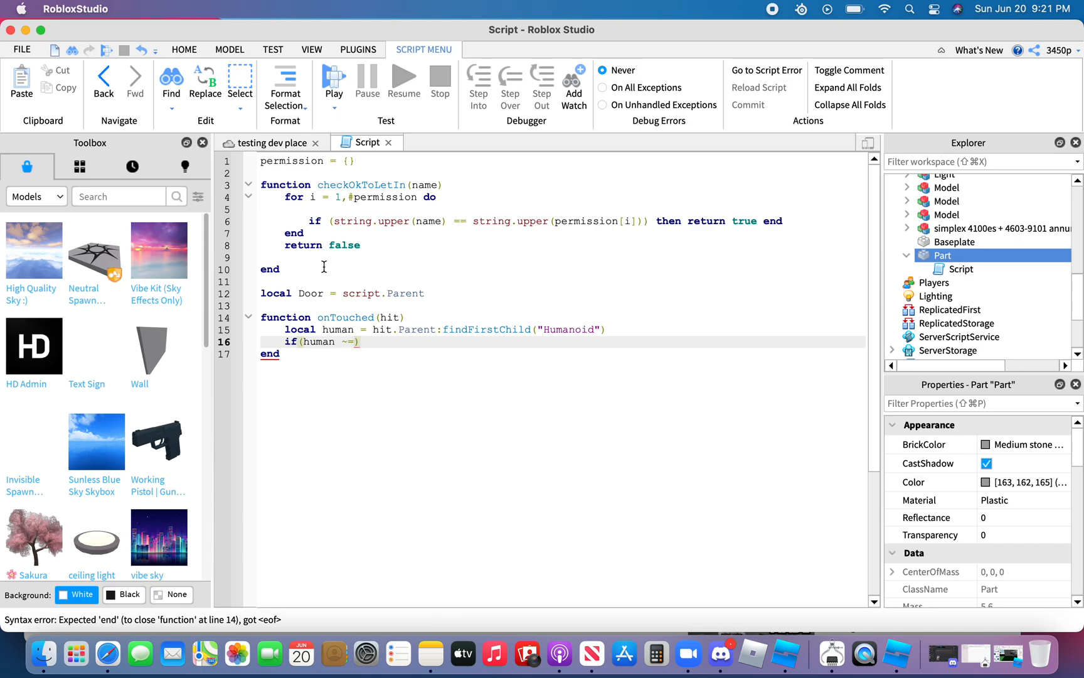
{"action": "type", "text": "nil"}
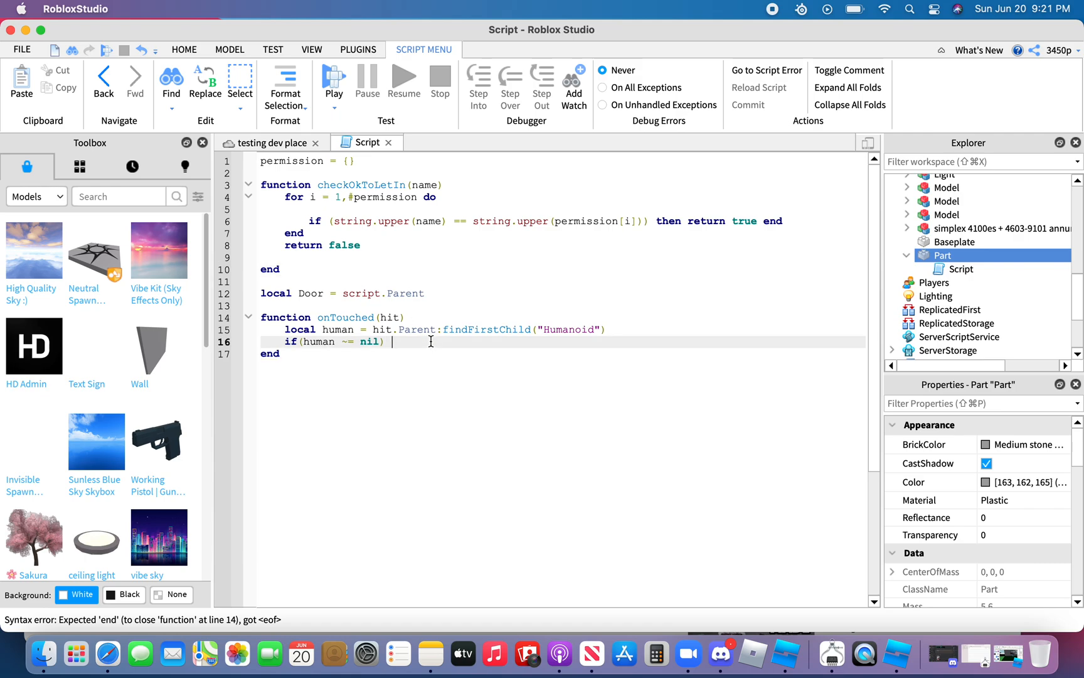
{"action": "type", "text": "then"}
{"action": "type", "text": "if"}
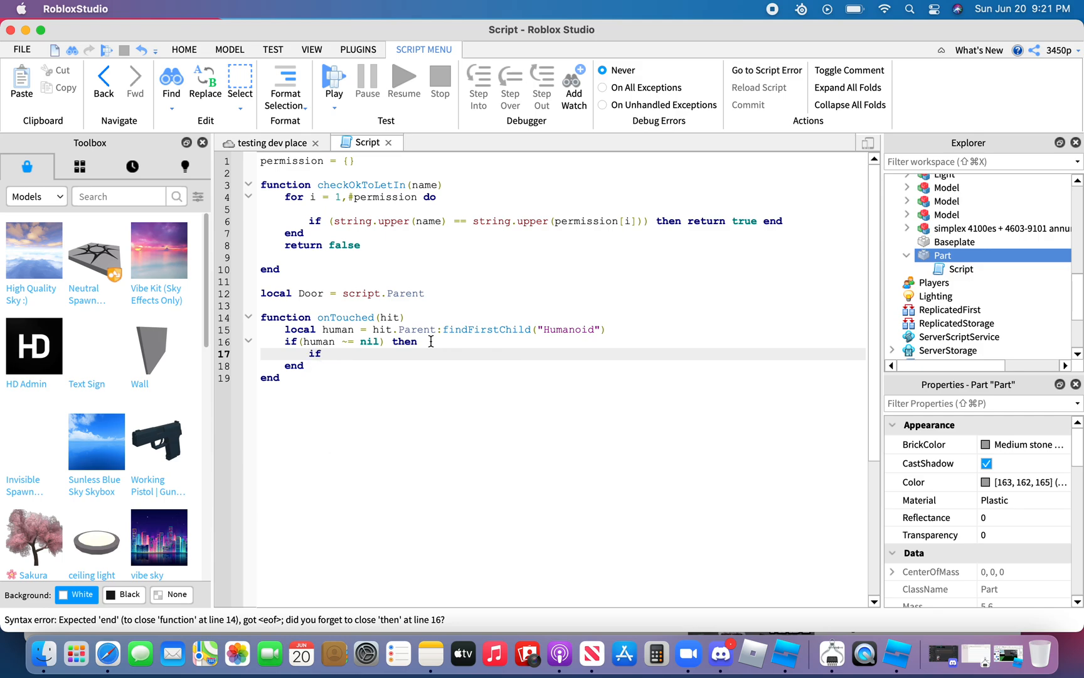
Write 'if (checkOkToLetIn(human.Parent.Name)) then' and begin a print call inside it.
{"action": "type", "text": "()"}
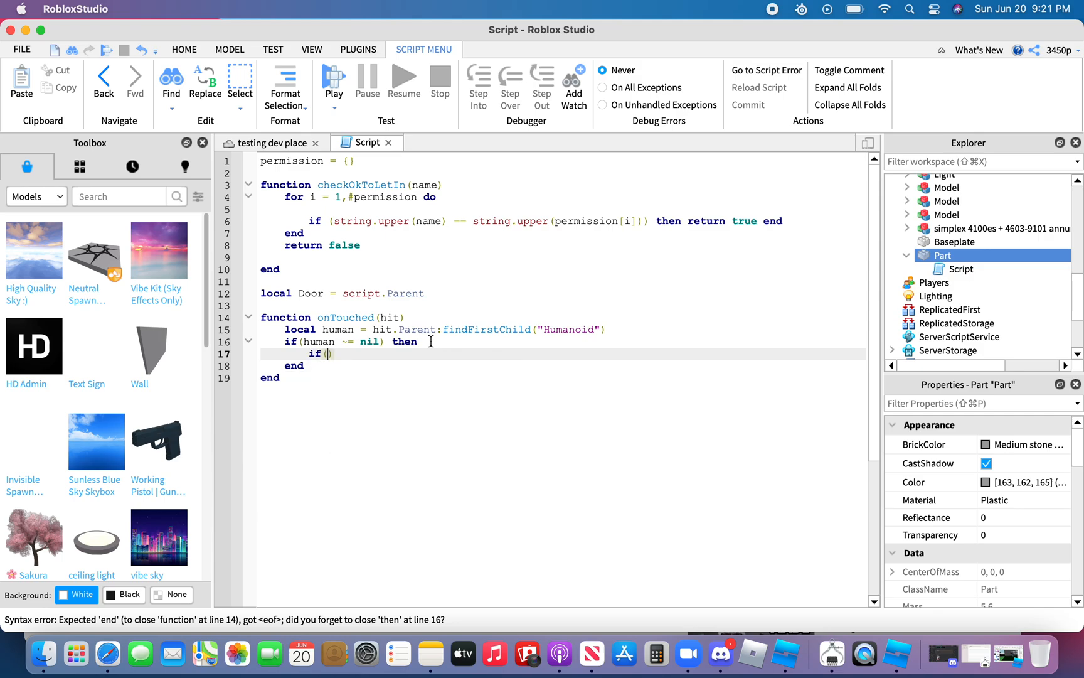
{"action": "type", "text": "checkOkToLetIn("}
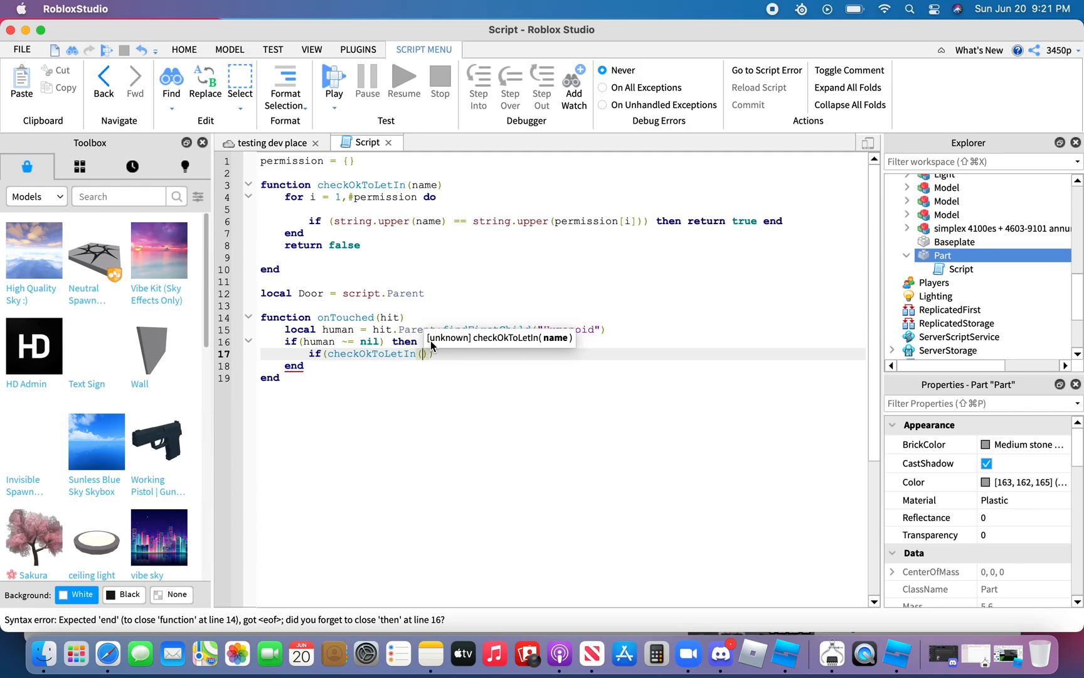
{"action": "type", "text": "human."}
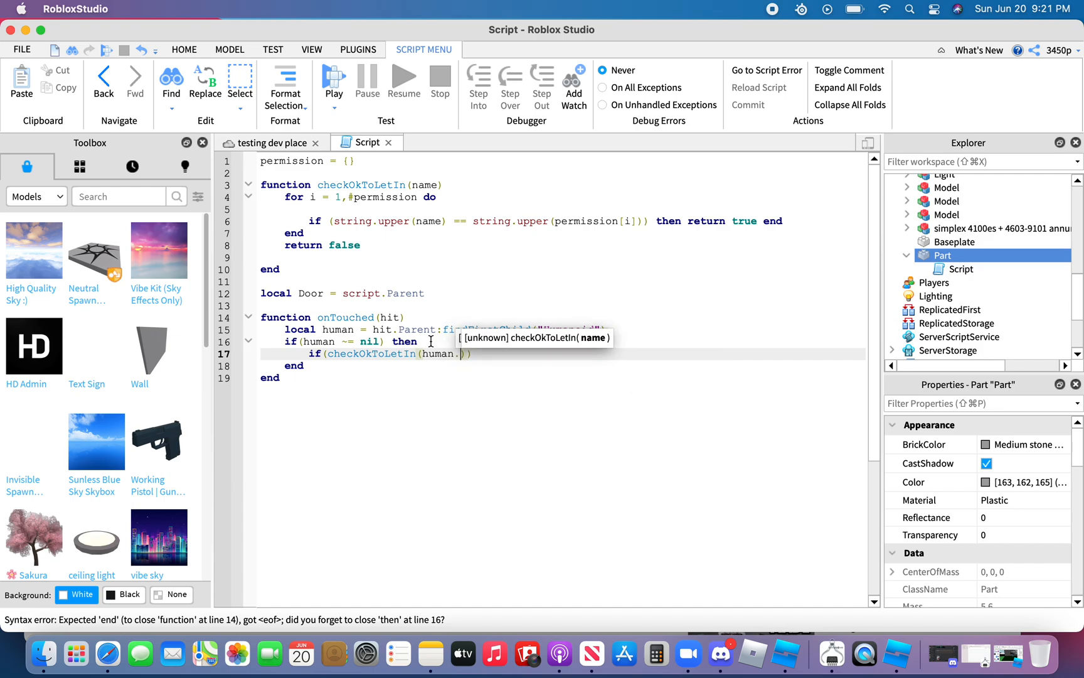
{"action": "type", "text": "Par"}
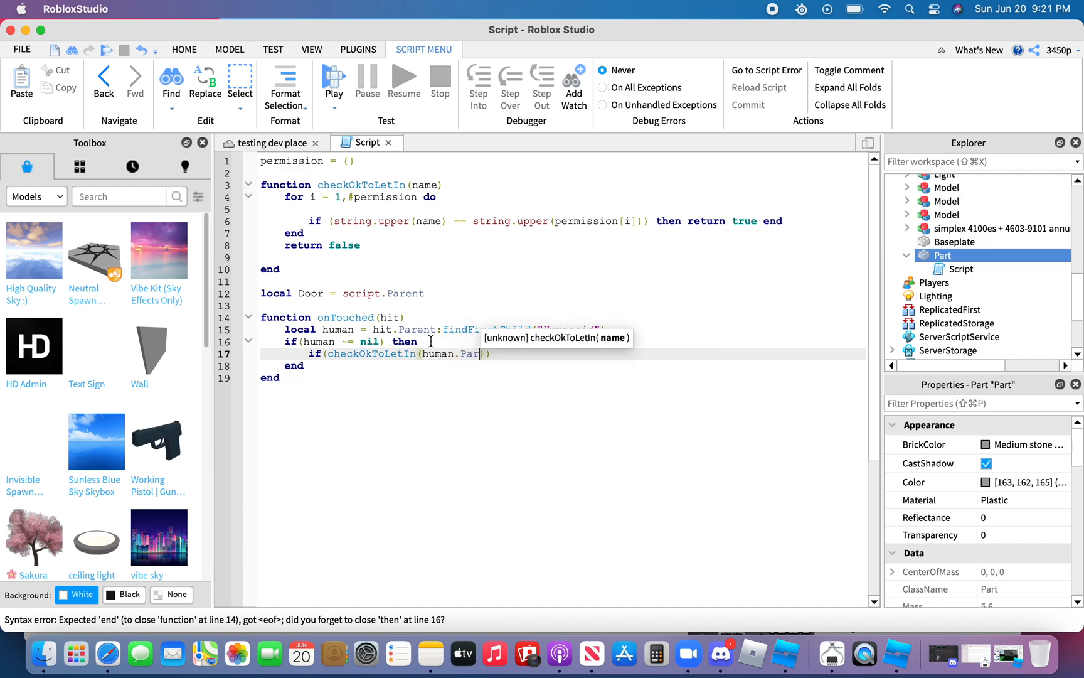
{"action": "type", "text": "ent)"}
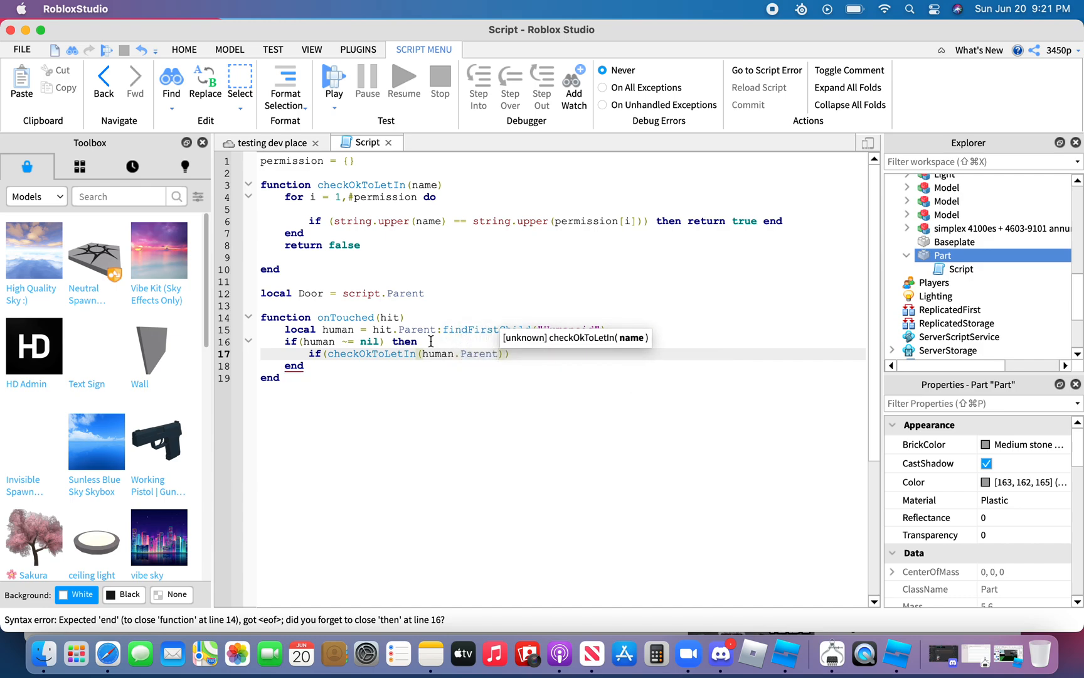
{"action": "type", "text": ".Name"}
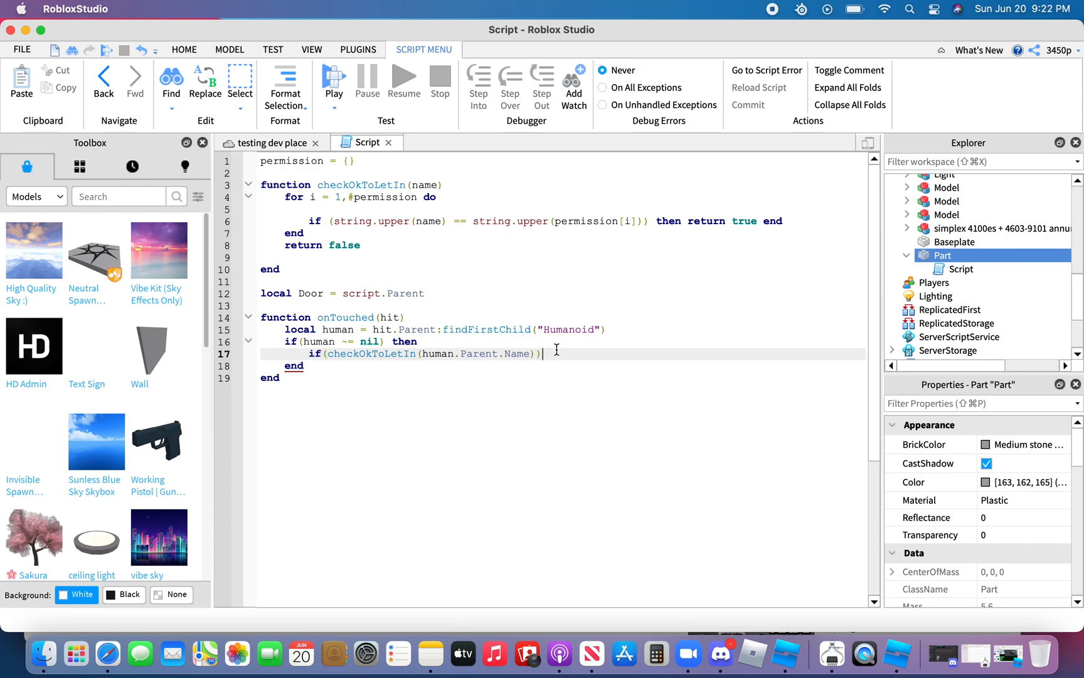
{"action": "type", "text": "then"}
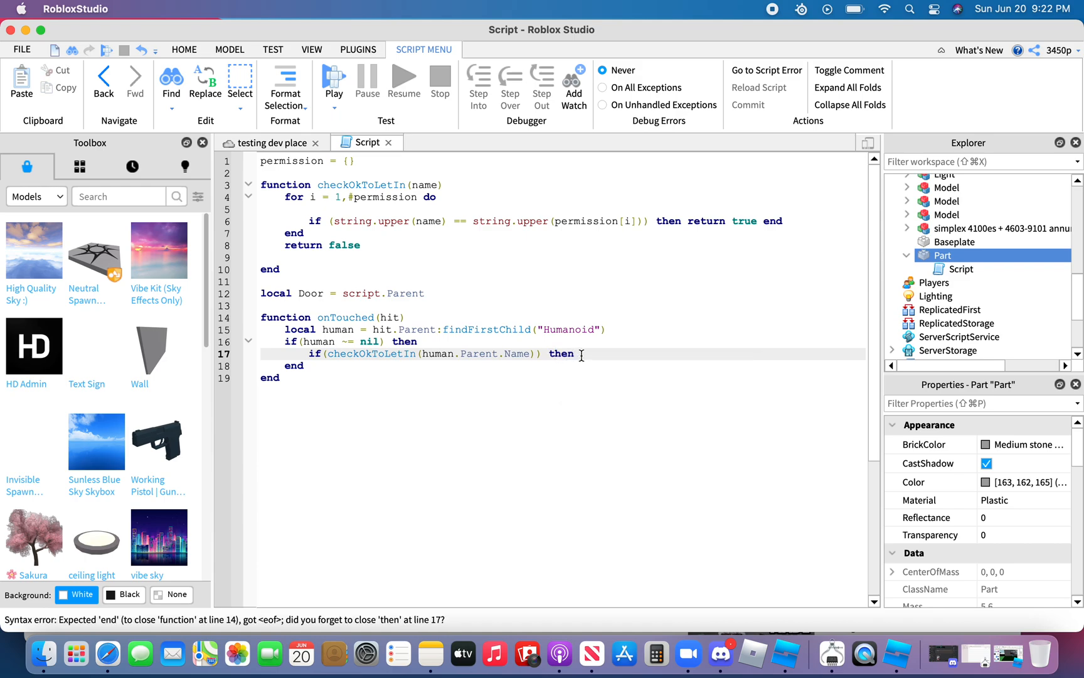
{"action": "type", "text": "print"}
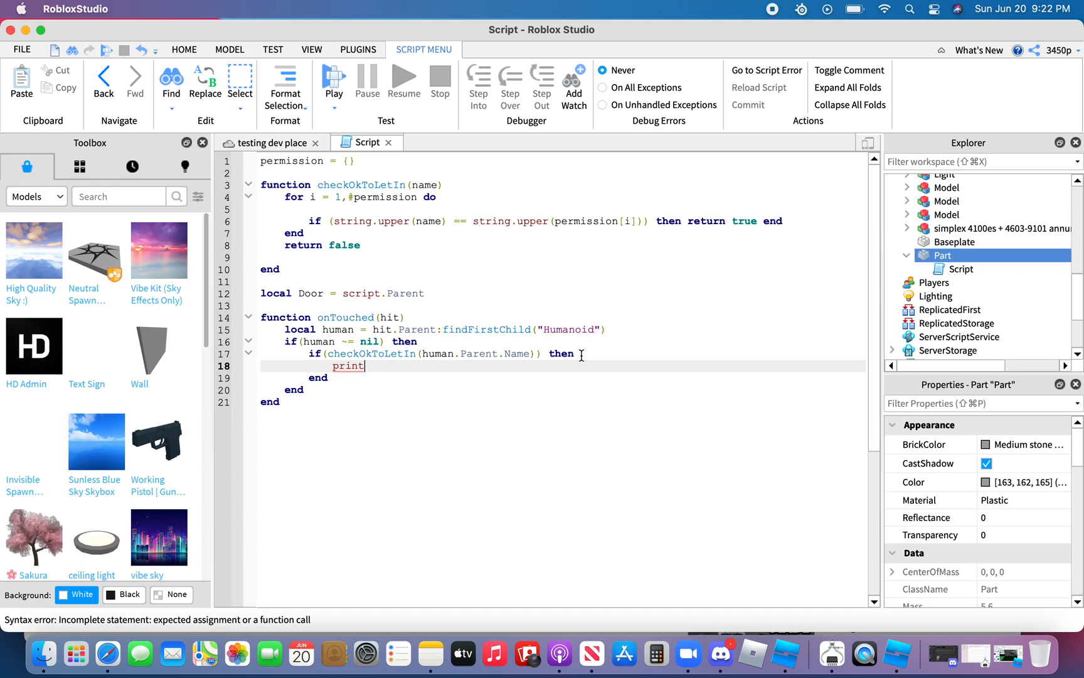
{"action": "mouse_move", "coordinate": [428, 411]}
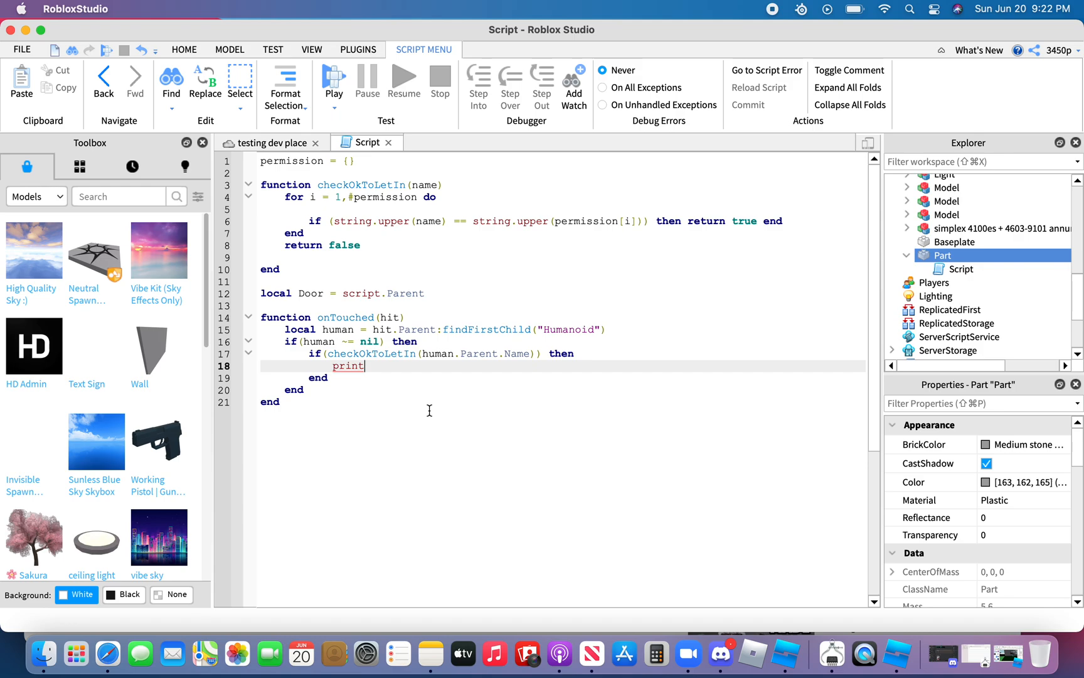
Print "Whitelisted User" concatenated with human.Parent.Name, correcting the Name typo.
{"action": "type", "text": "(\"\")"}
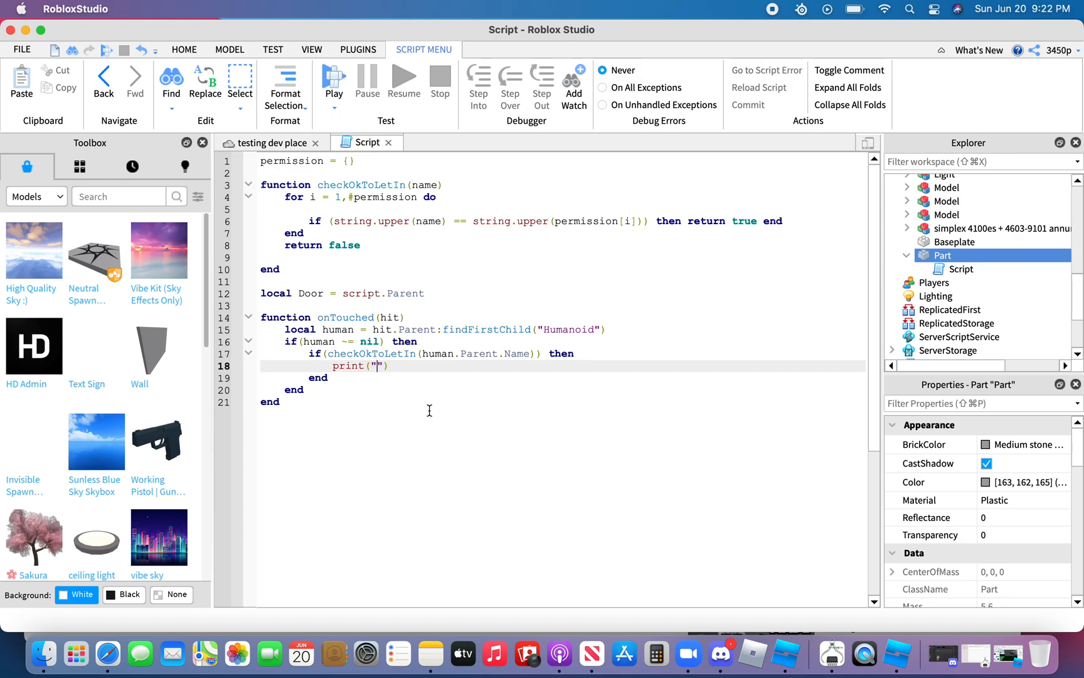
{"action": "type", "text": "Whitelisted"}
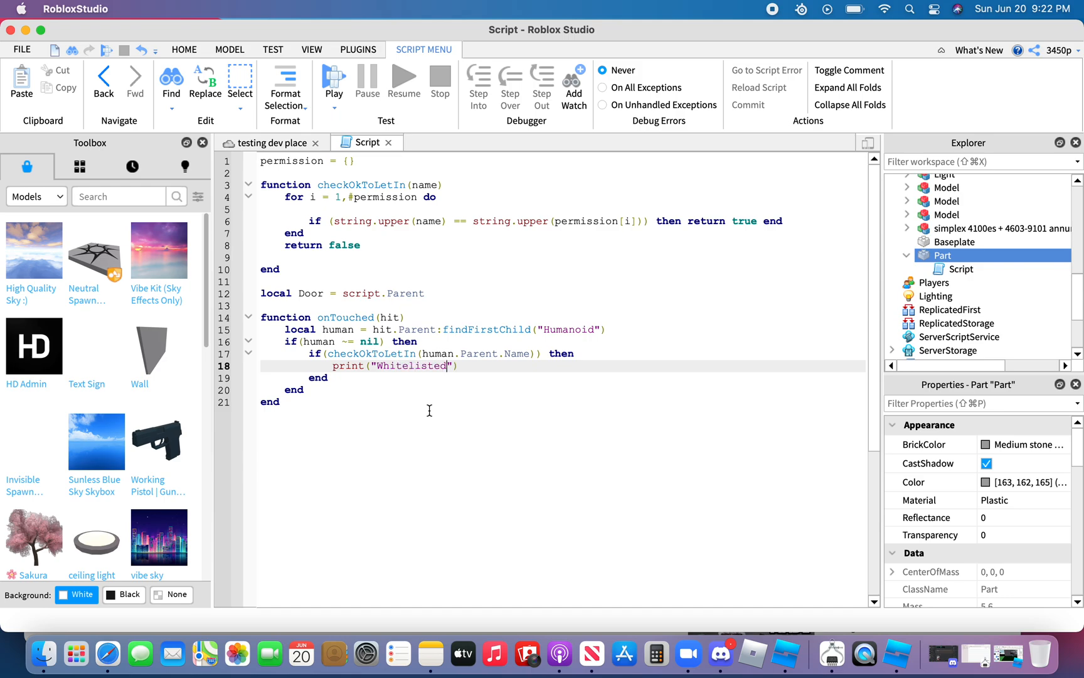
{"action": "type", "text": "User"}
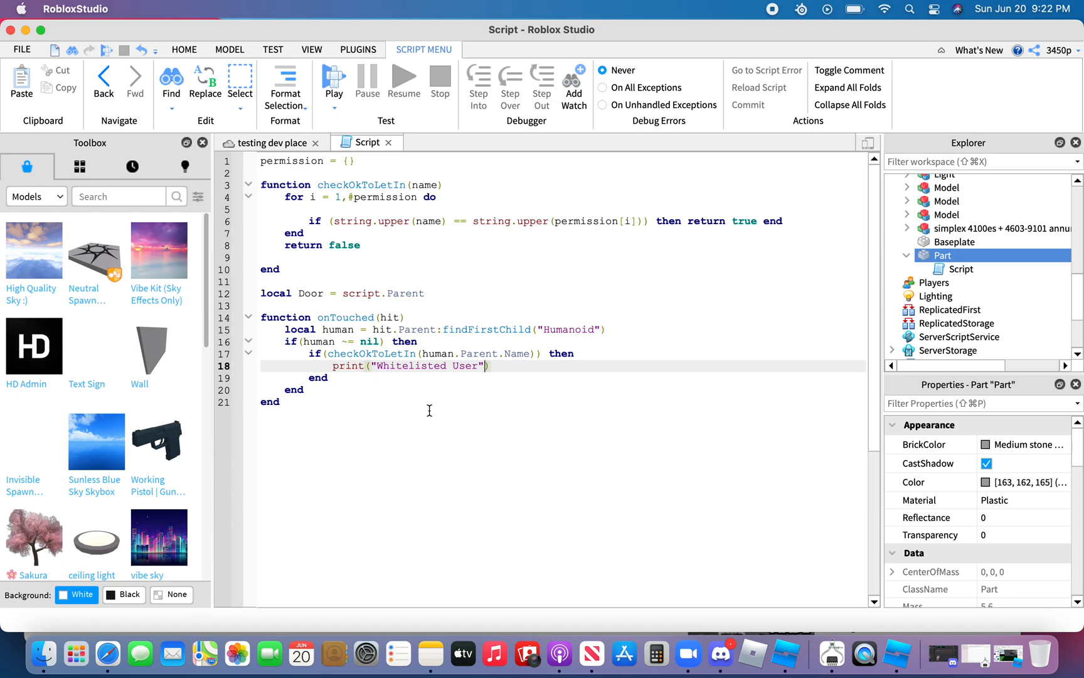
{"action": "type", "text": "..hu"}
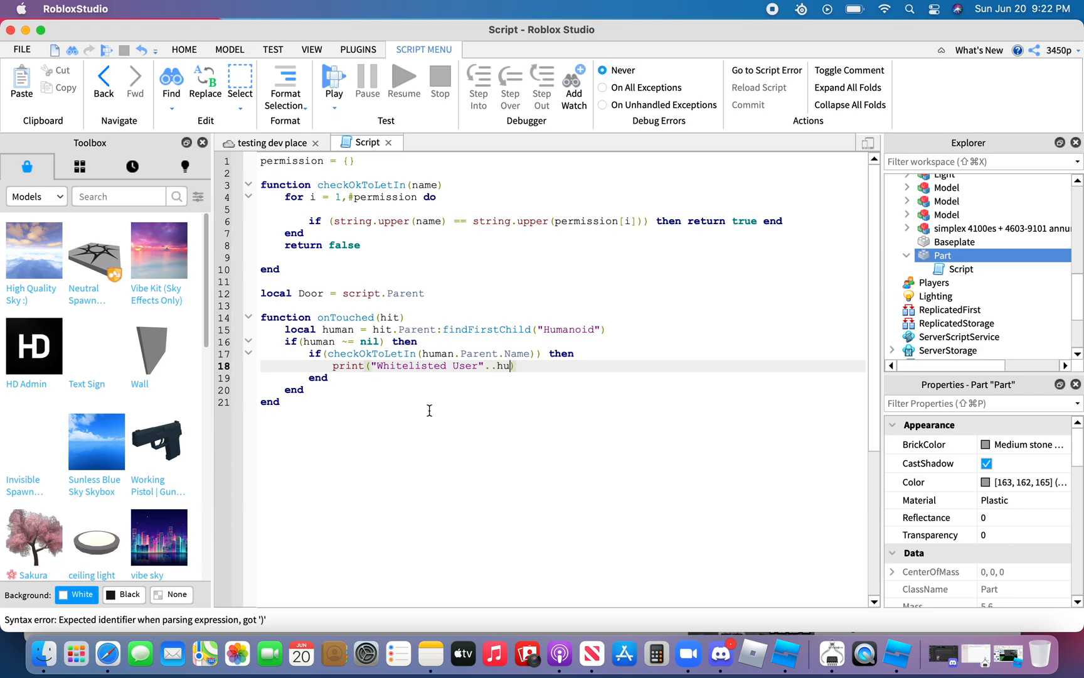
{"action": "type", "text": "man)"}
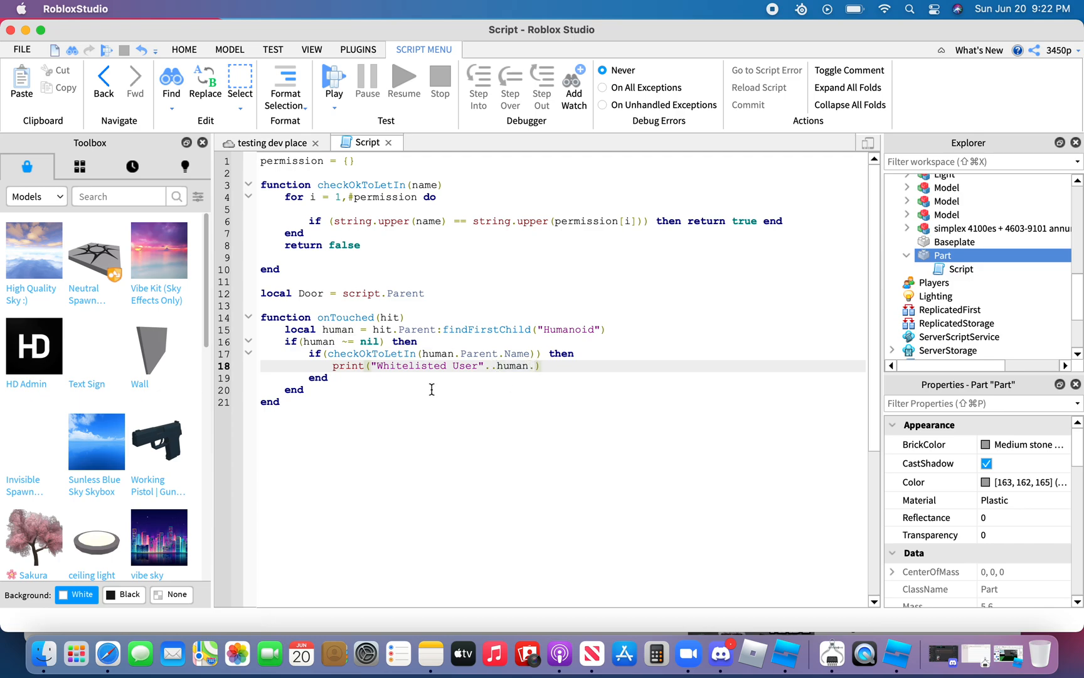
{"action": "type", "text": "Parent.N"}
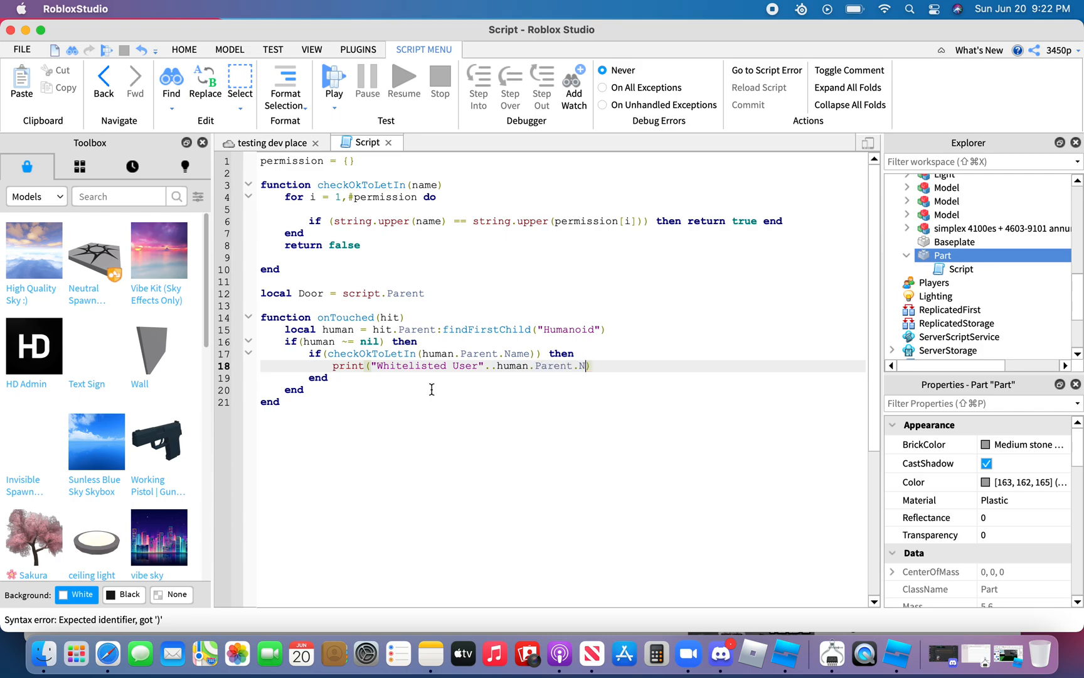
{"action": "type", "text": "amw"}
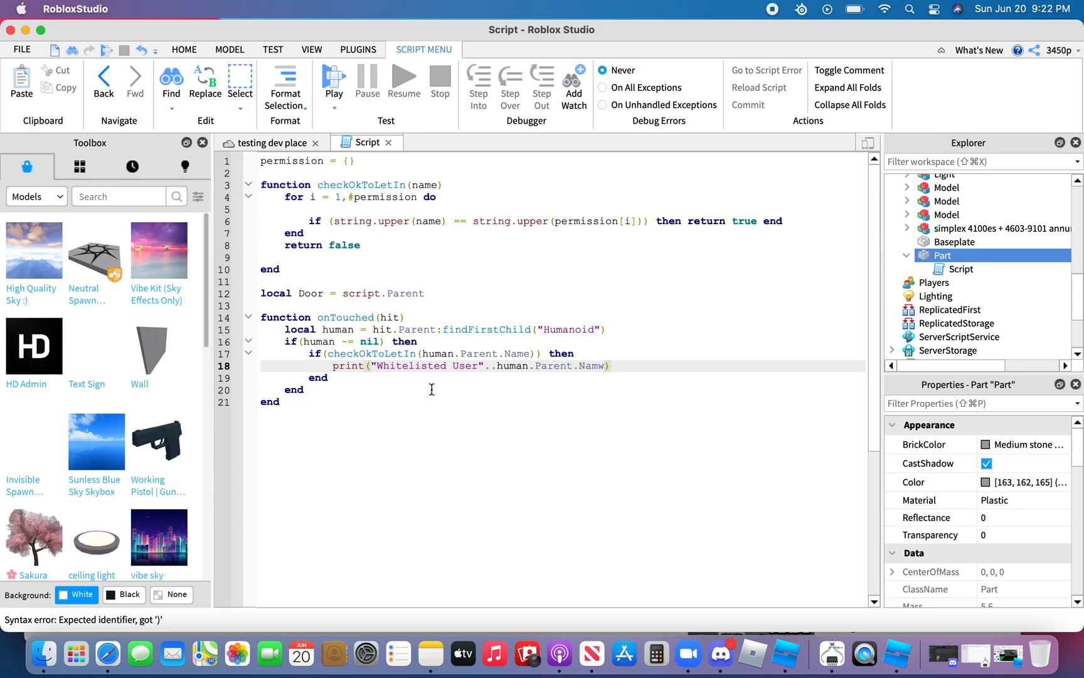
{"action": "type", "text": "e"}
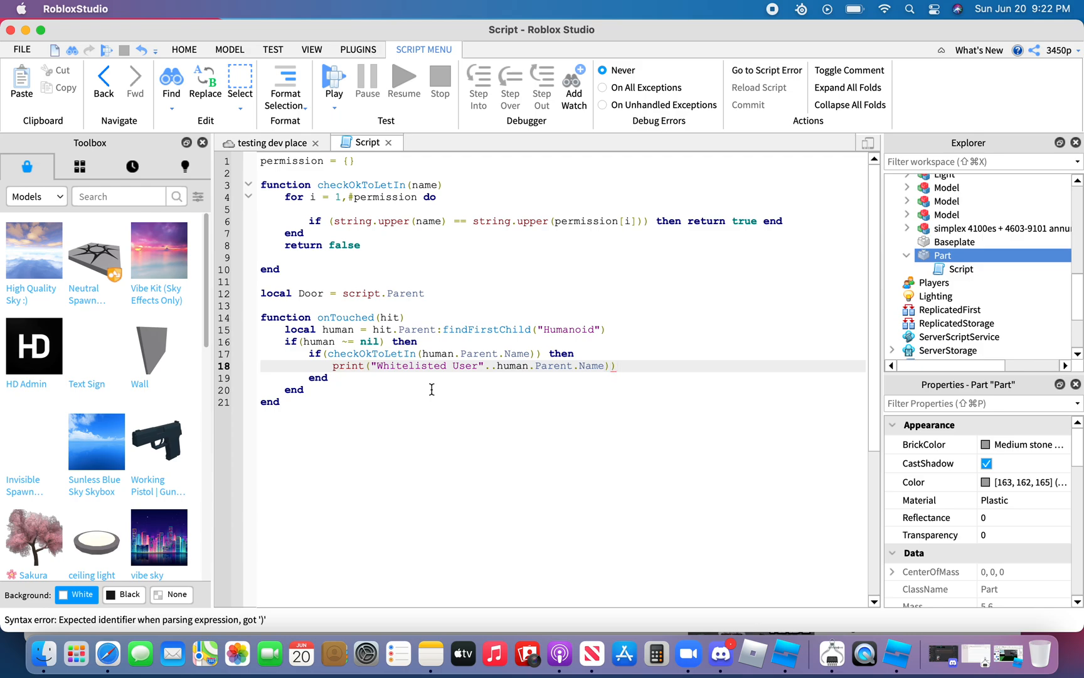
{"action": "key", "text": "Backspace"}
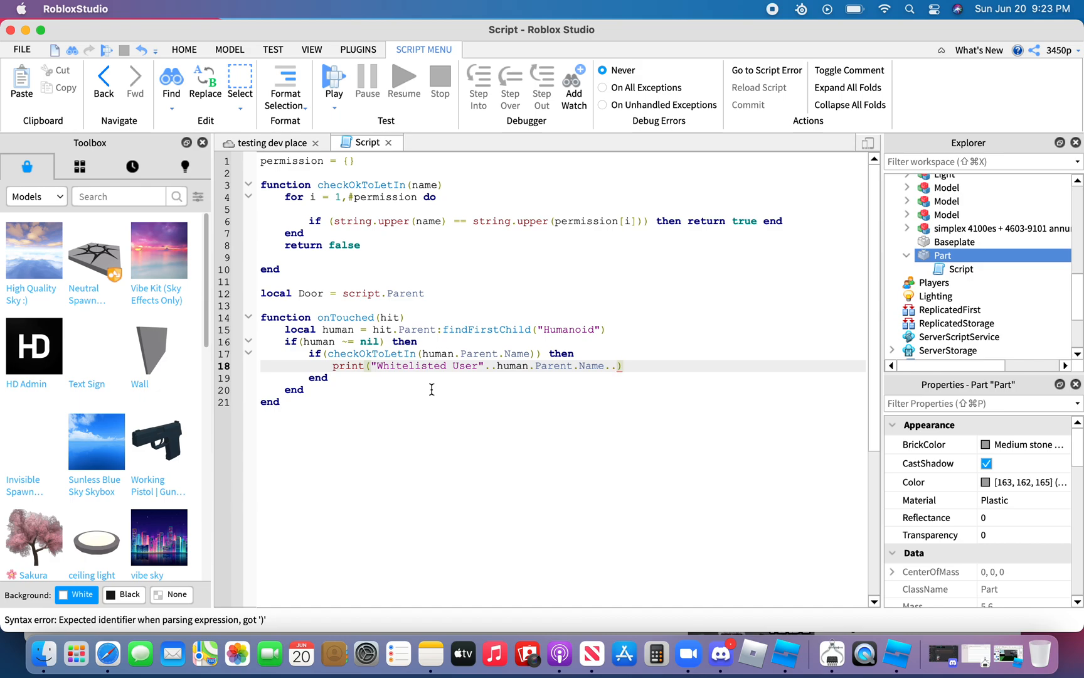
Append .."Entered To"..script.Parent.Parent.Name to the print and add an else line.
{"action": "type", "text": "\"\""}
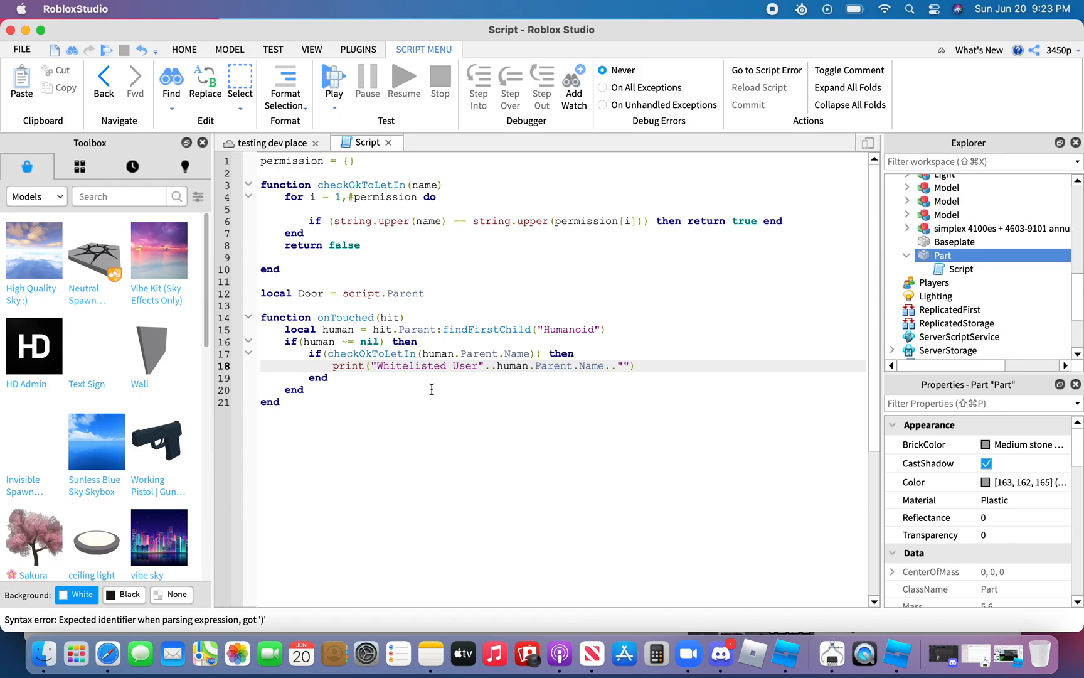
{"action": "type", "text": "Entered"}
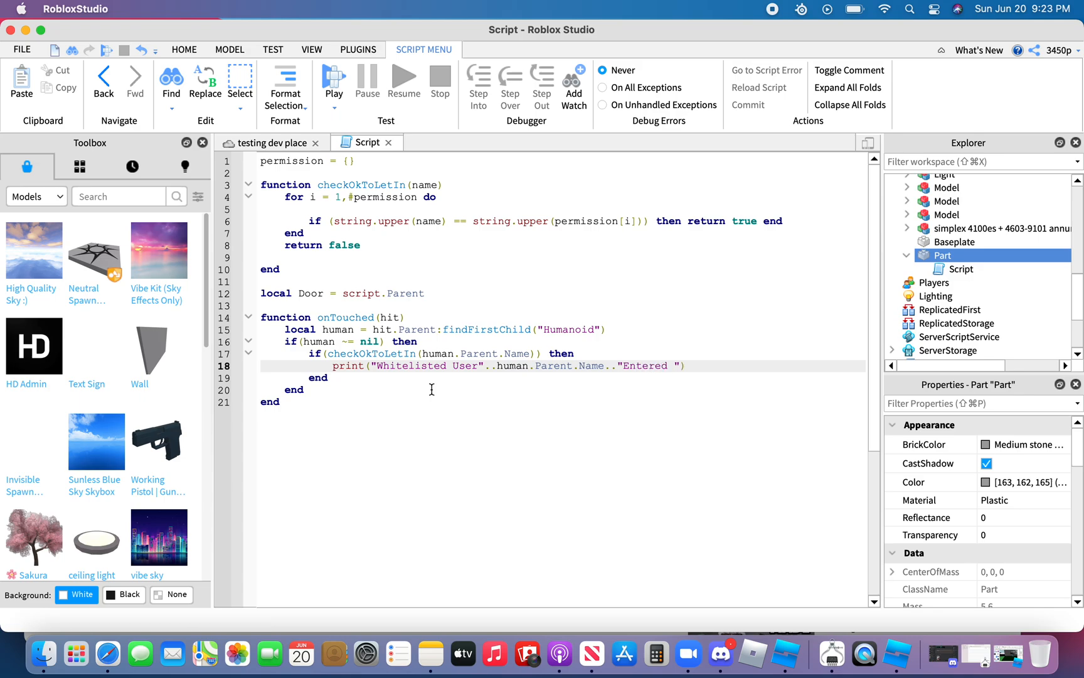
{"action": "type", "text": "To"}
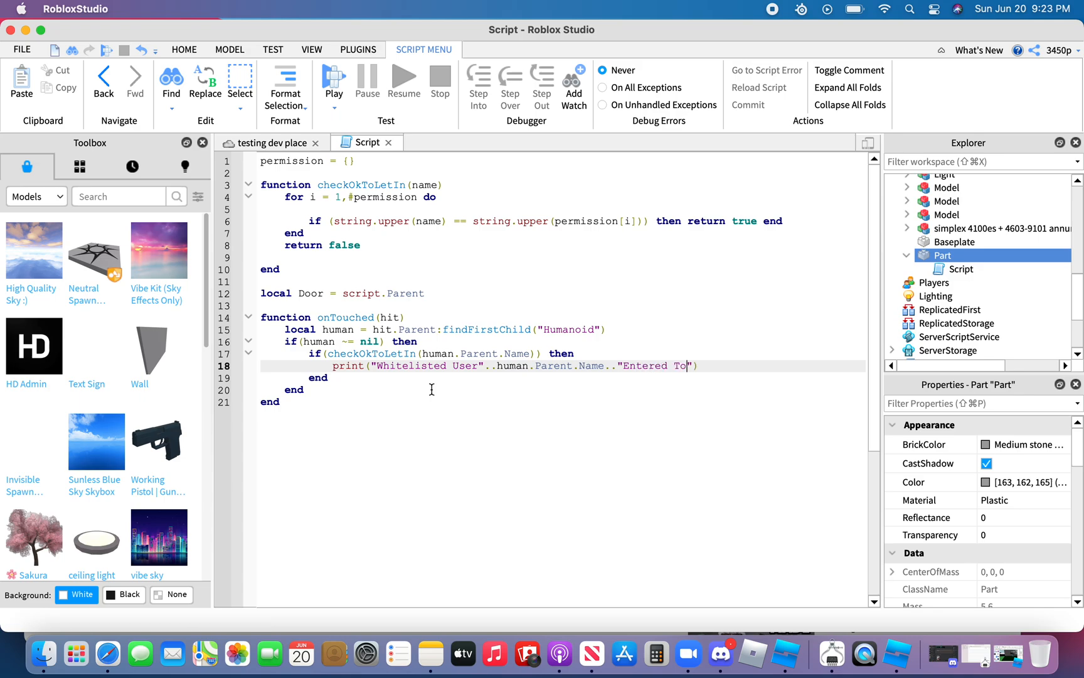
{"action": "type", "text": ".."}
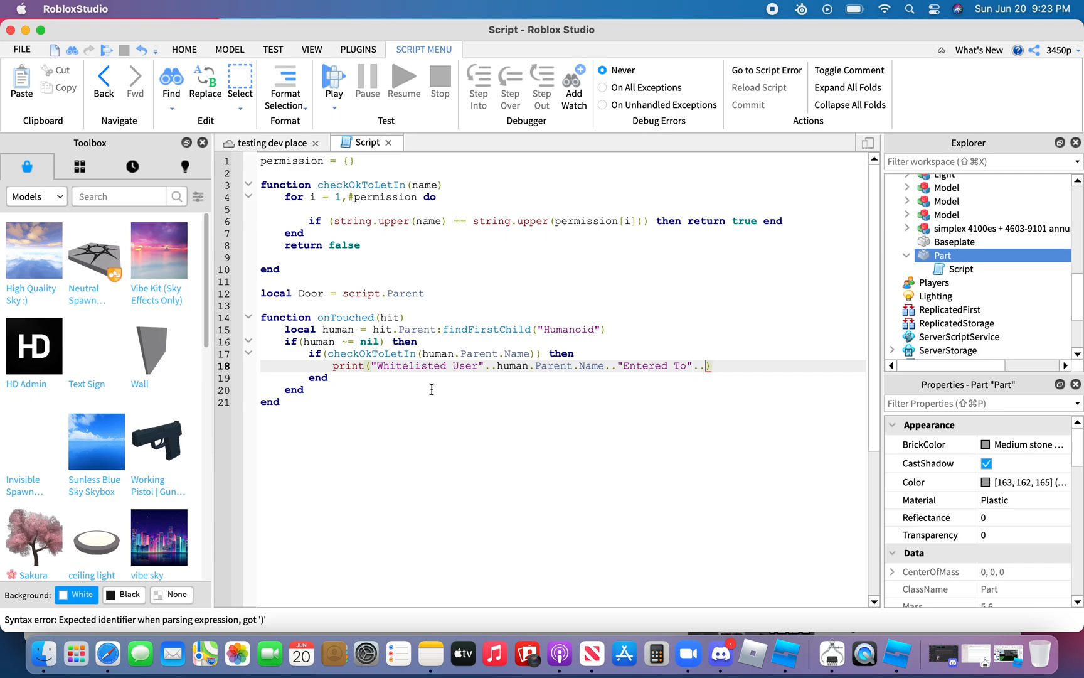
{"action": "type", "text": "script."}
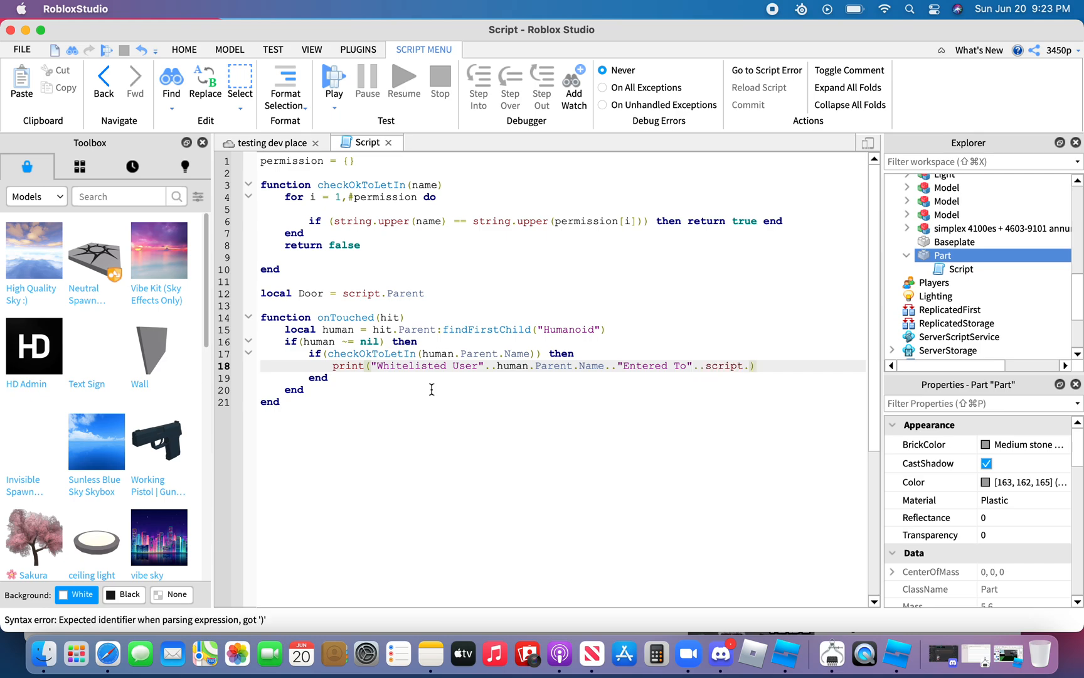
{"action": "type", "text": "Parent."}
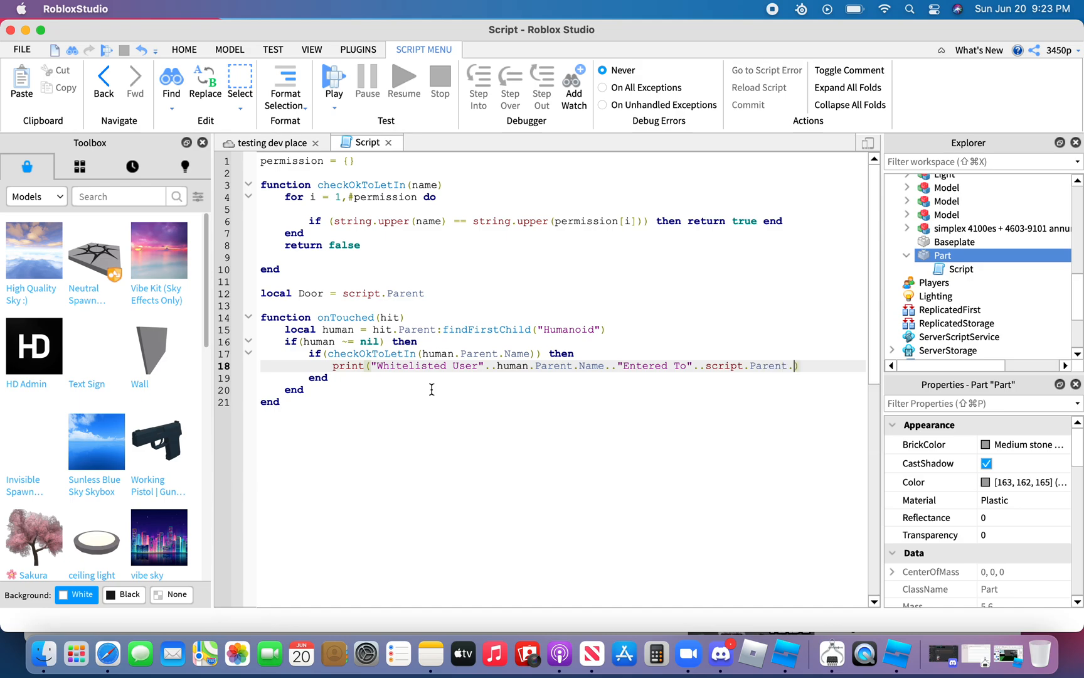
{"action": "type", "text": "Paren"}
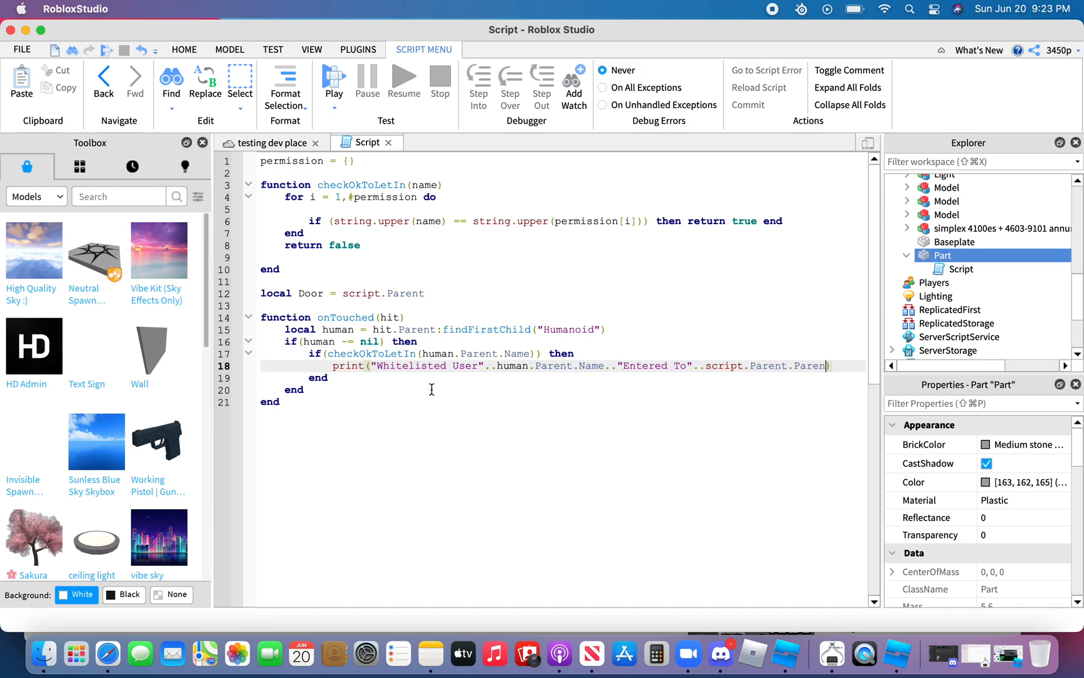
{"action": "type", "text": "t."}
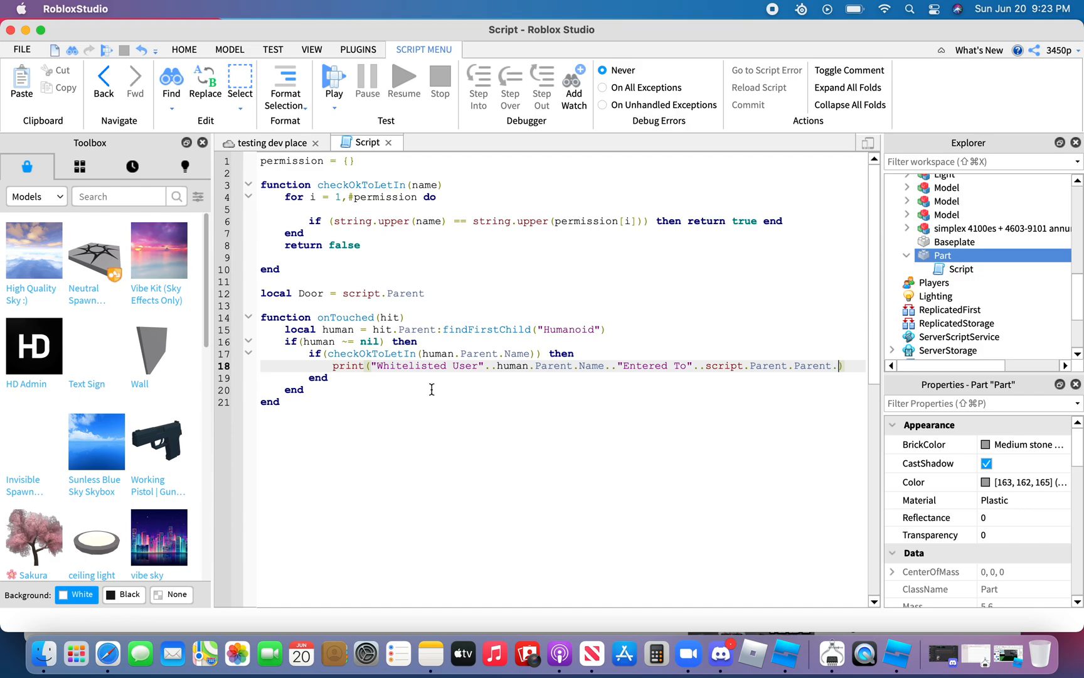
{"action": "type", "text": "Name)"}
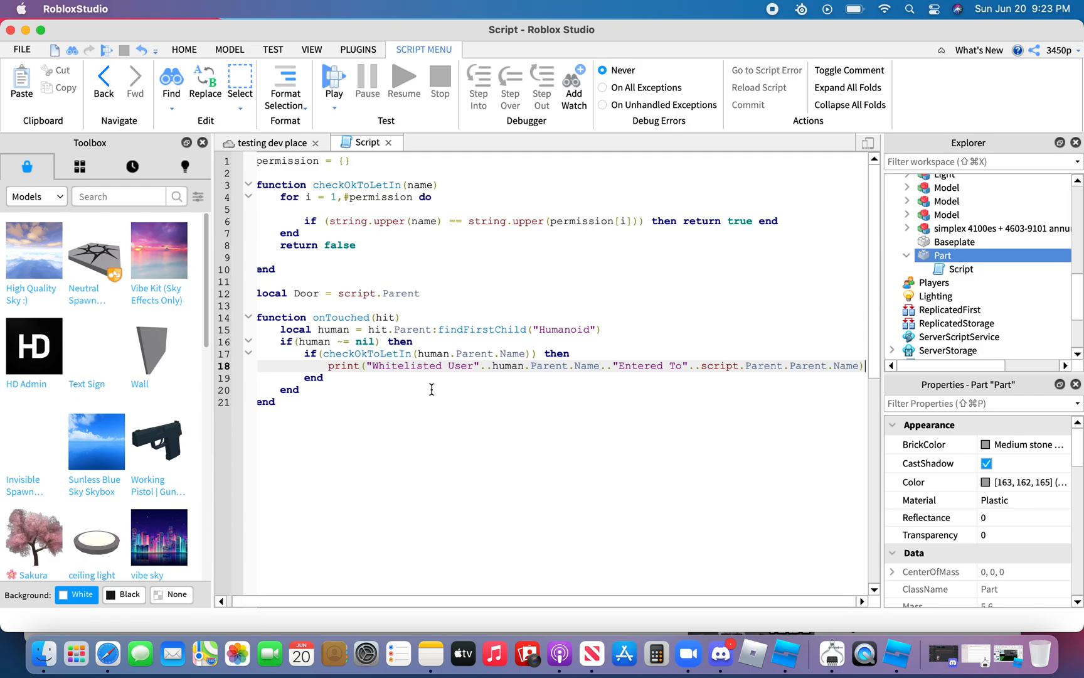
{"action": "type", "text": "else"}
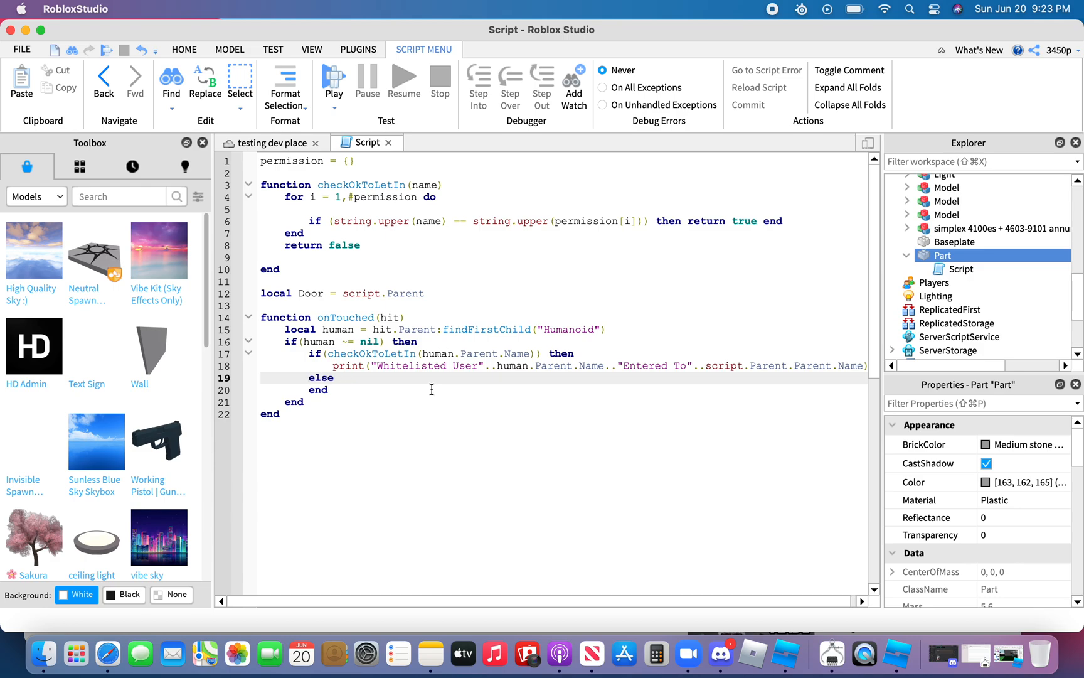
In the else branch, write hit.Parent:MoveTo(Vector3.new()) using Vector3 from autocomplete.
{"action": "left_click", "coordinate": [334, 378]}
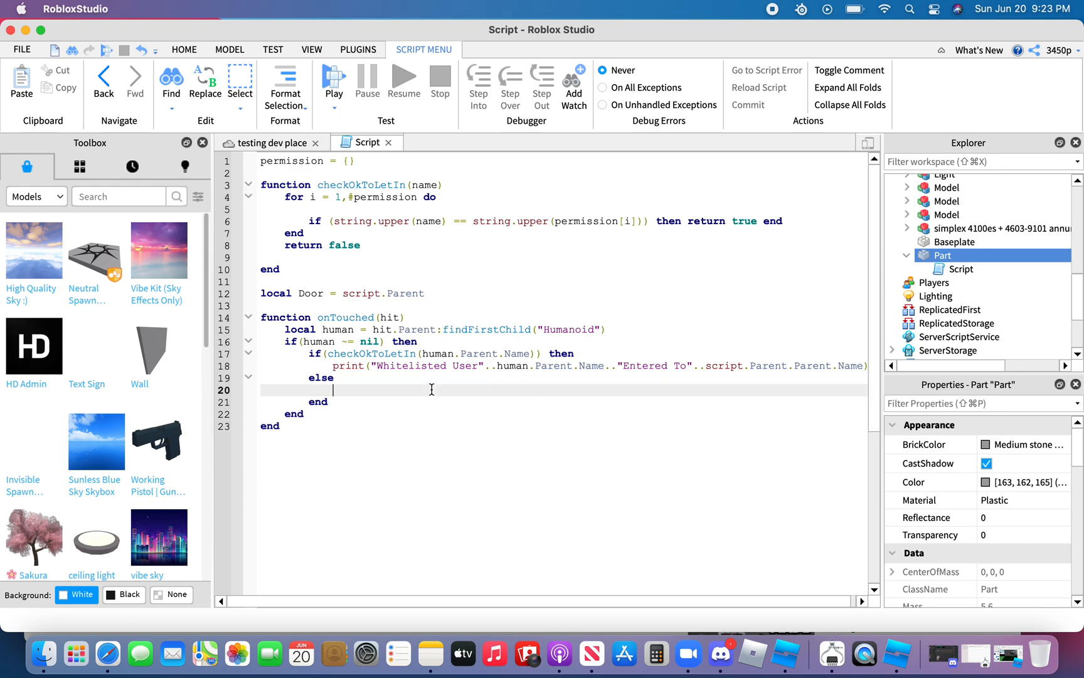
{"action": "type", "text": "hit"}
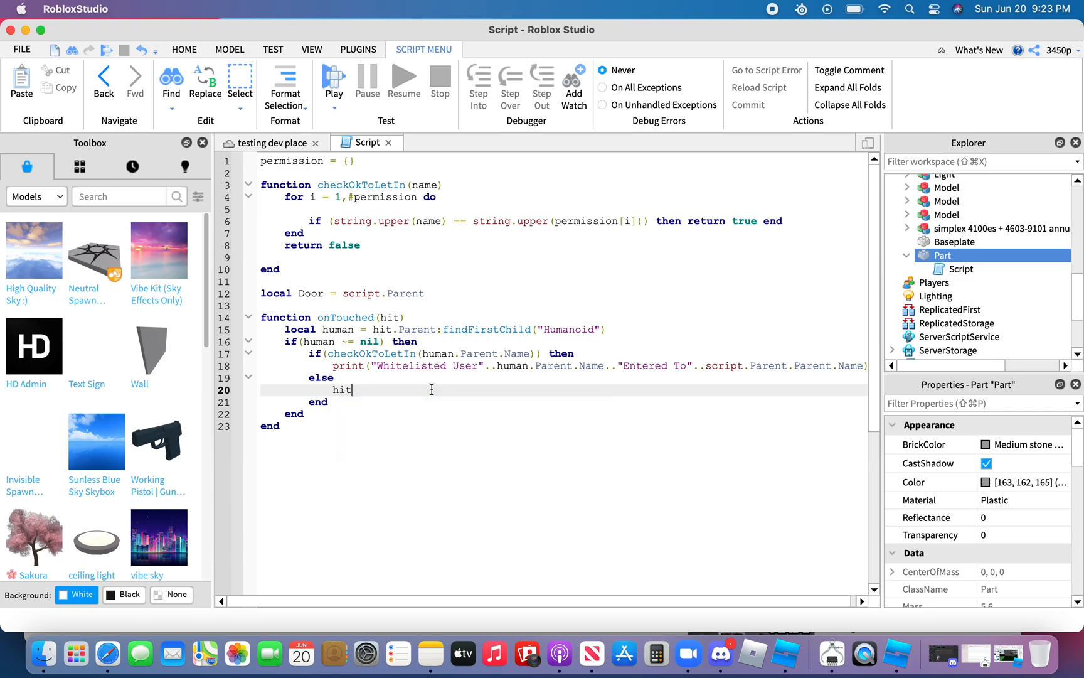
{"action": "type", "text": "."}
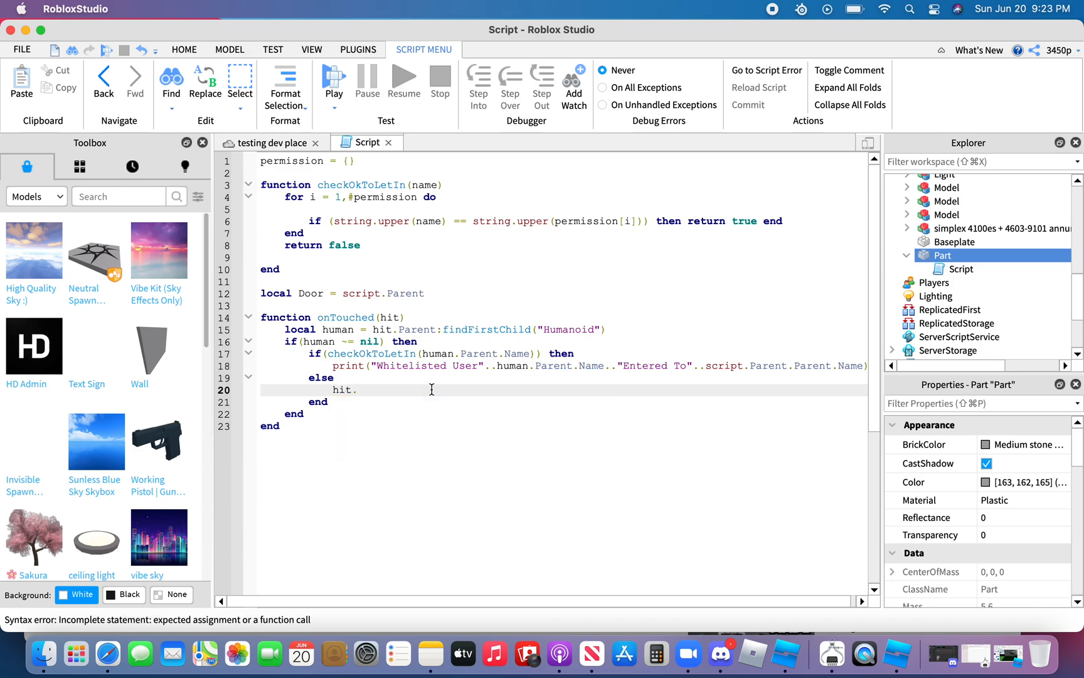
{"action": "type", "text": "Parent"}
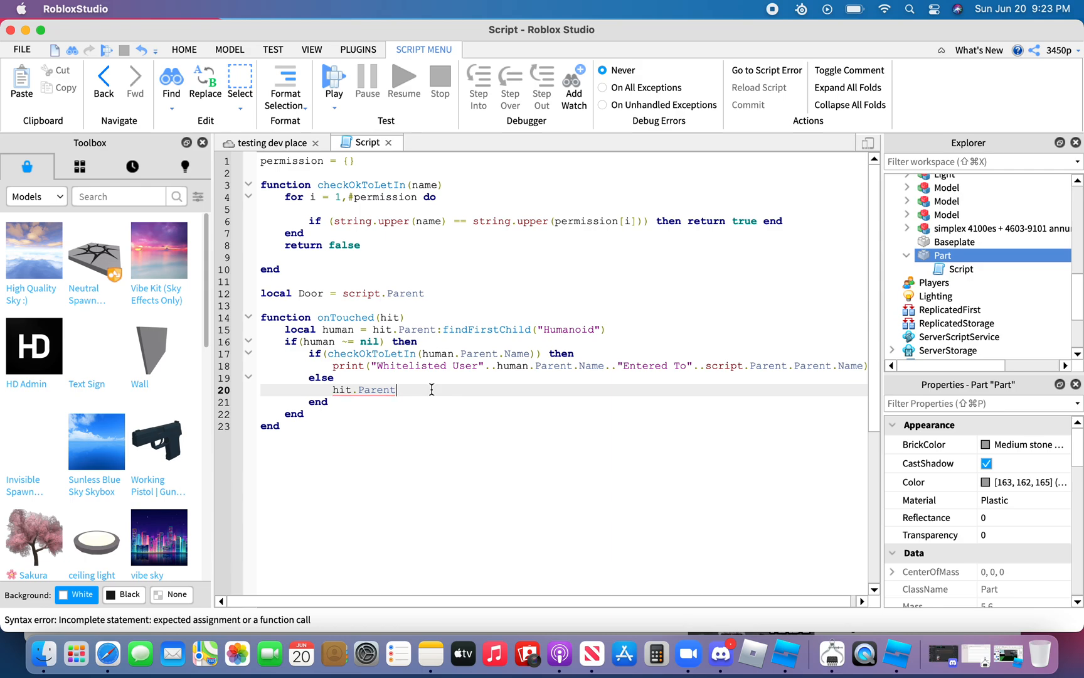
{"action": "type", "text": ":"}
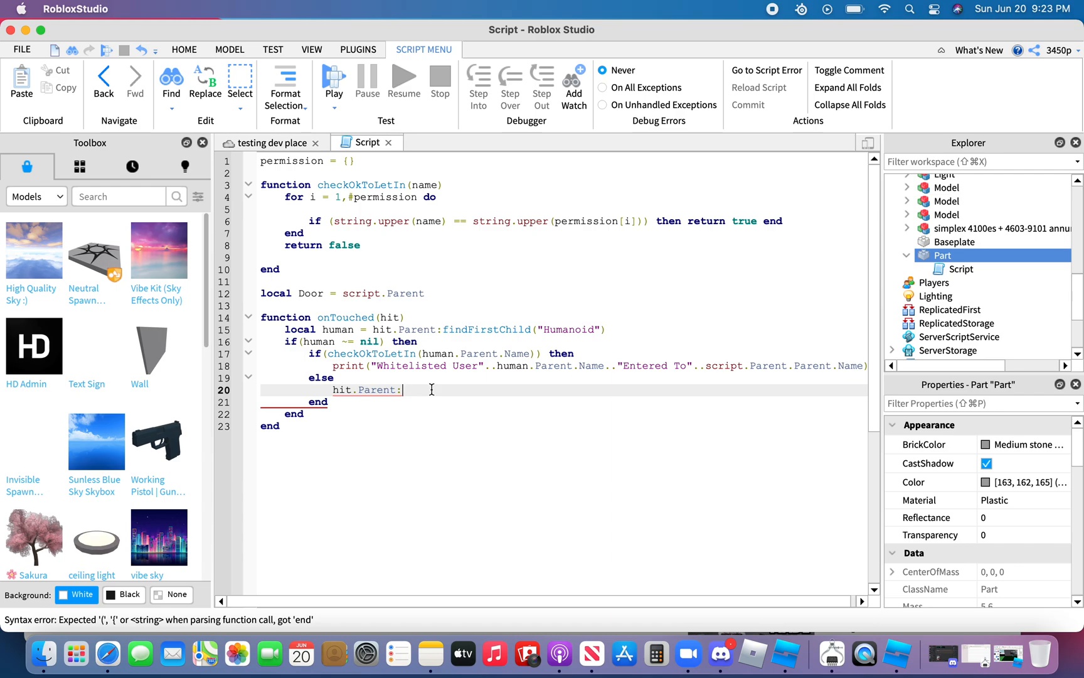
{"action": "type", "text": "Move"}
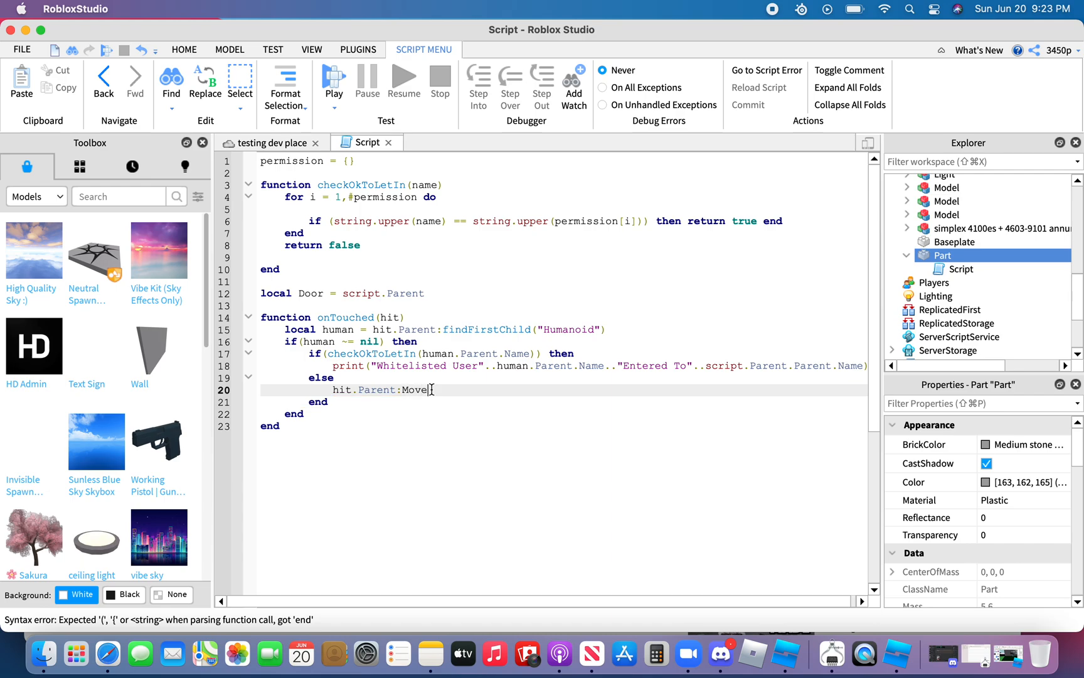
{"action": "type", "text": "To"}
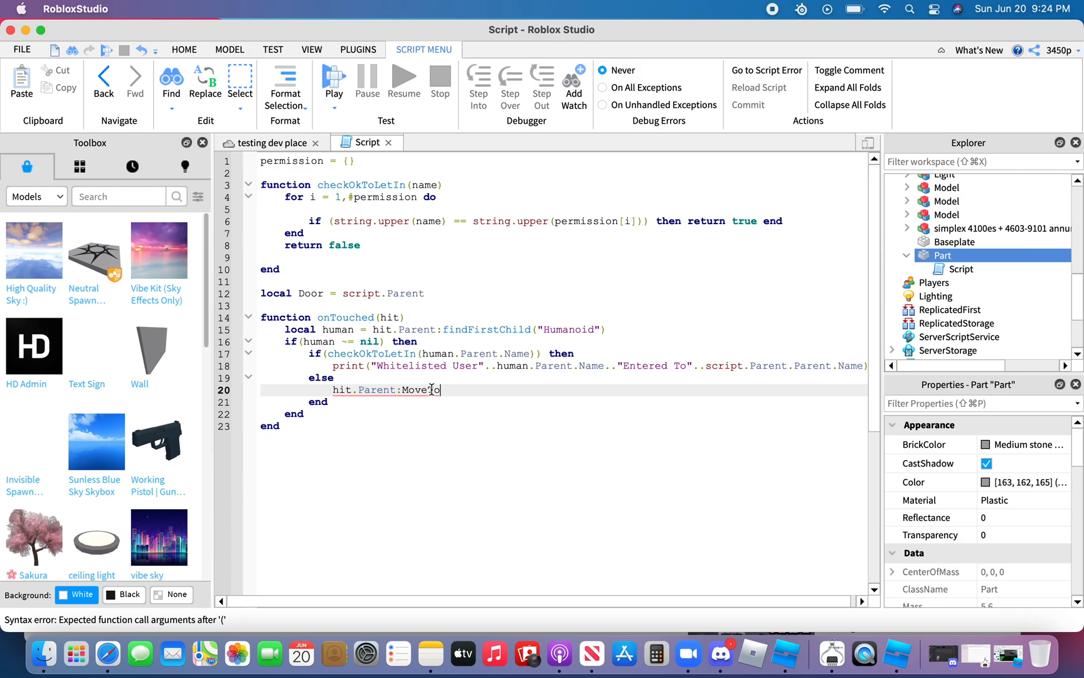
{"action": "type", "text": "()"}
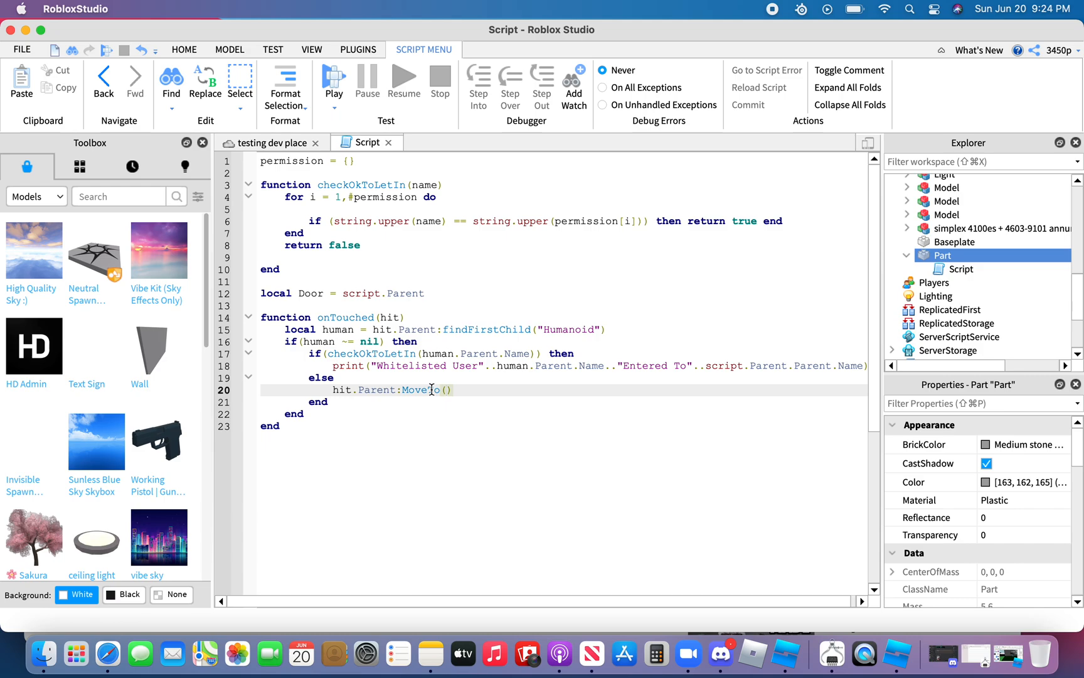
{"action": "type", "text": "()"}
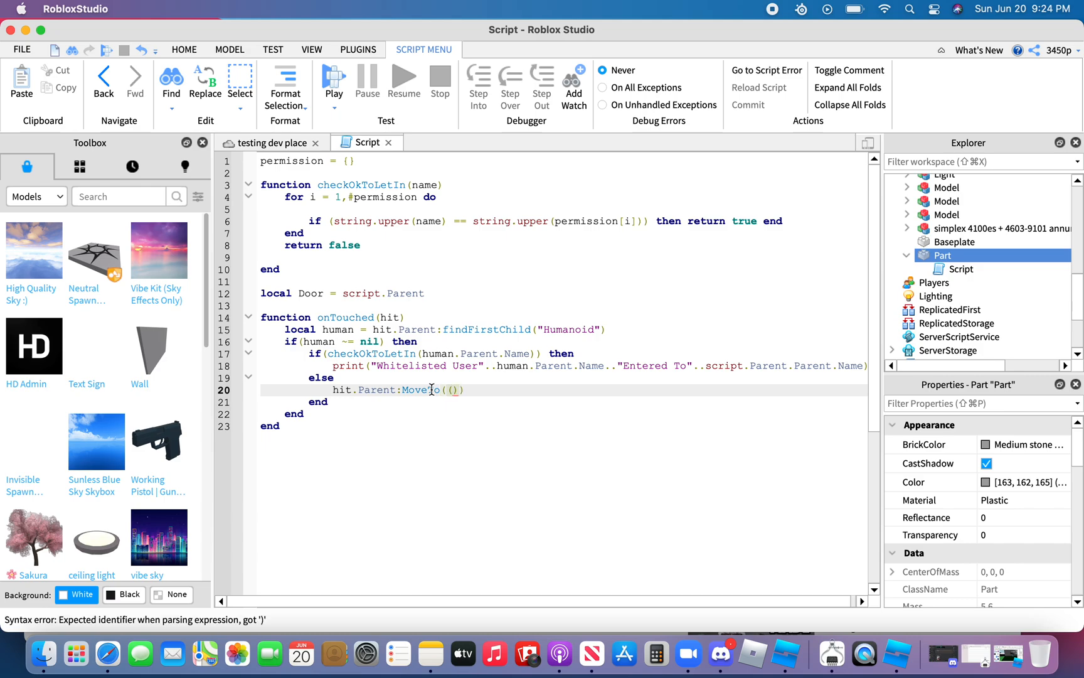
{"action": "type", "text": "Ve"}
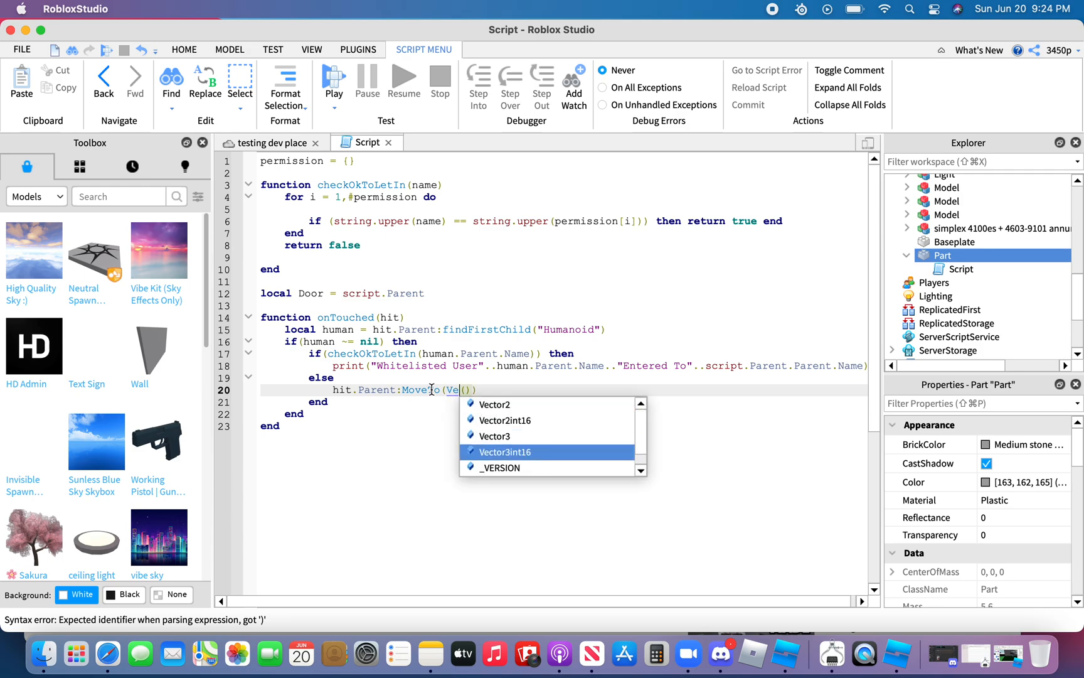
{"action": "left_click", "coordinate": [493, 436]}
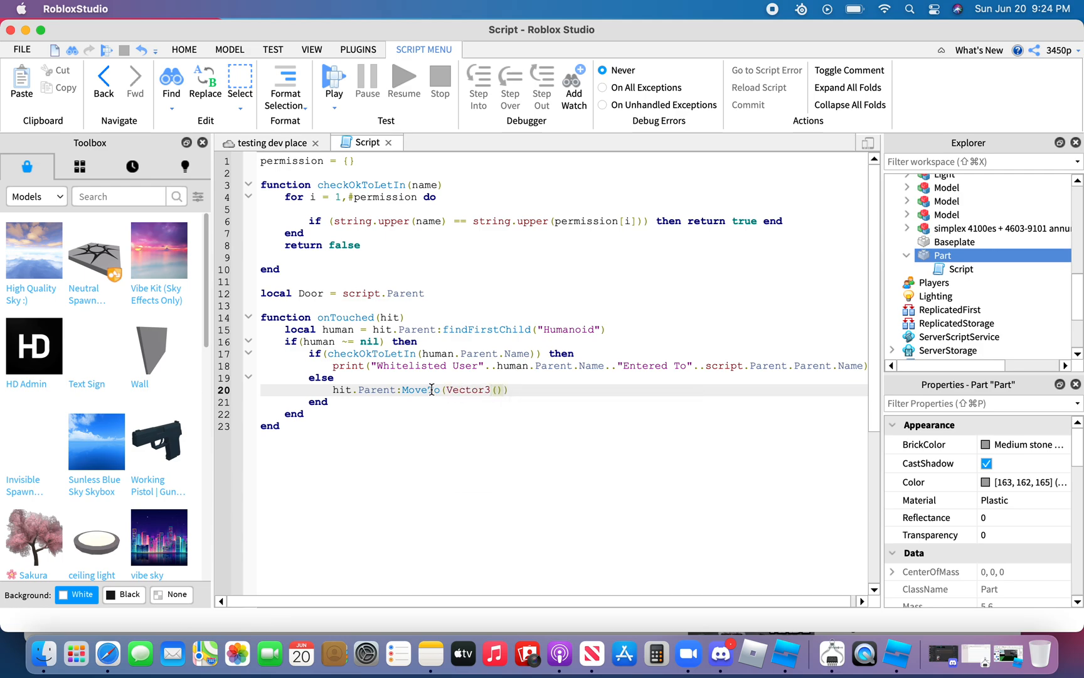
{"action": "type", "text": ".new"}
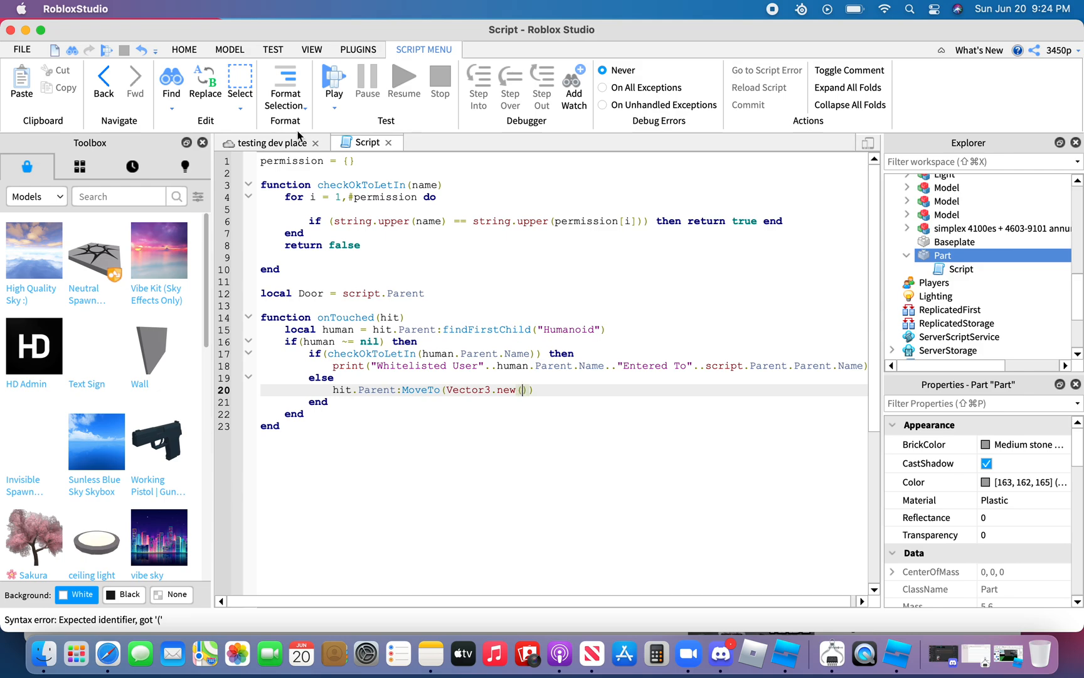
Check the spot in the testing place, then enter 26.78, 0.5, 7.075 into Vector3.new().
{"action": "left_click", "coordinate": [271, 143]}
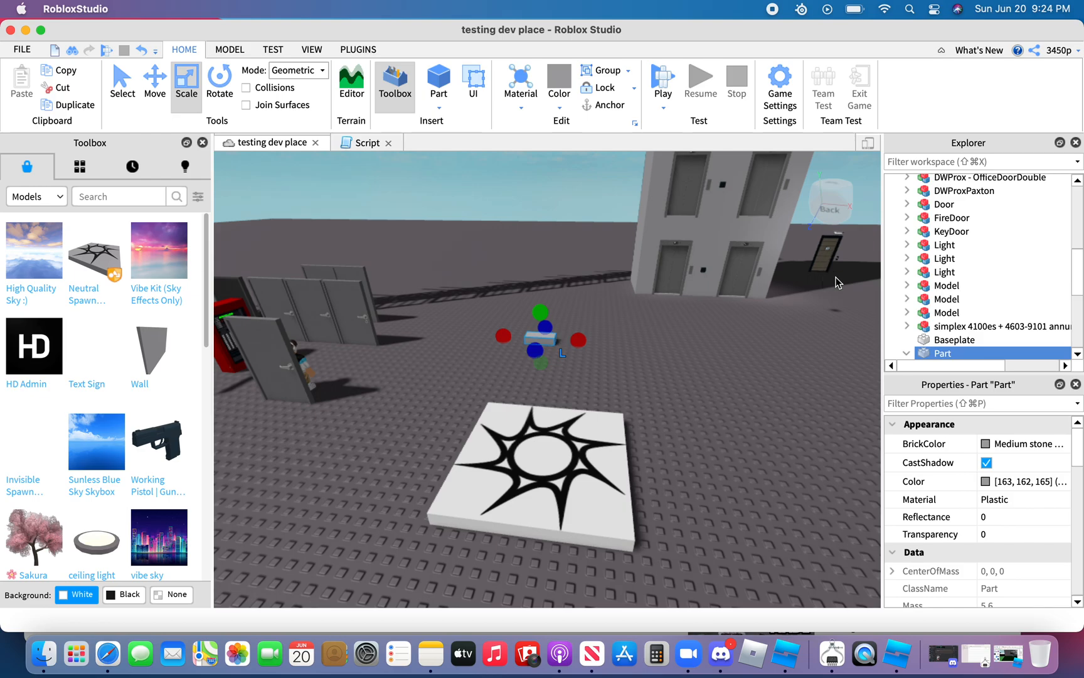
{"action": "left_click", "coordinate": [366, 143]}
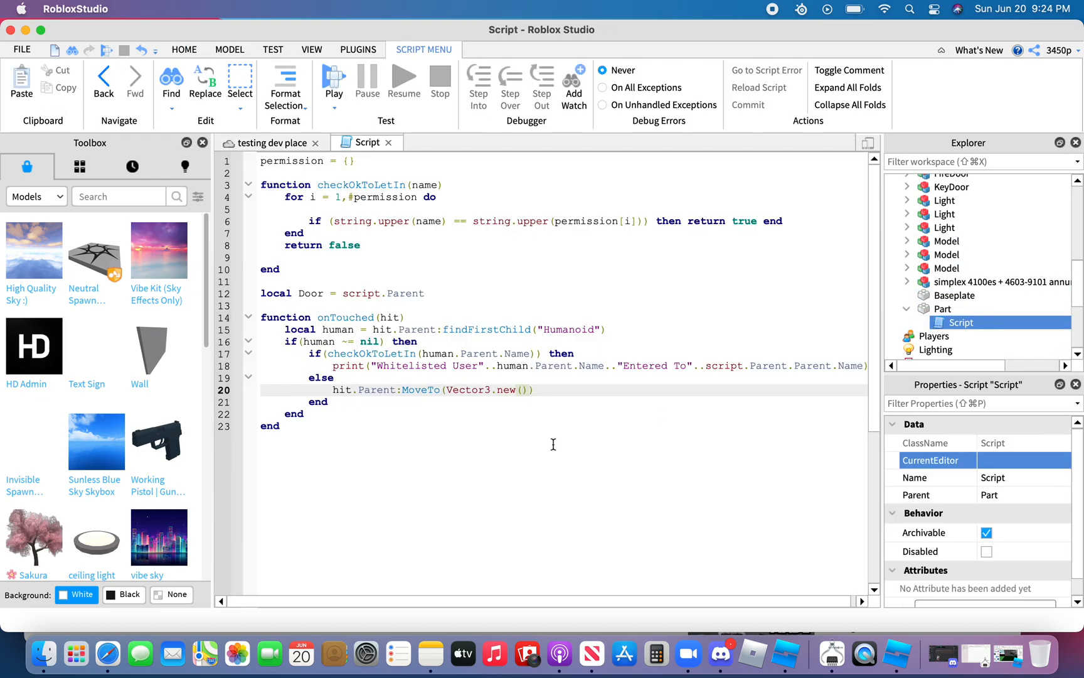
{"action": "type", "text": "26.78, 0.5, 7.075"}
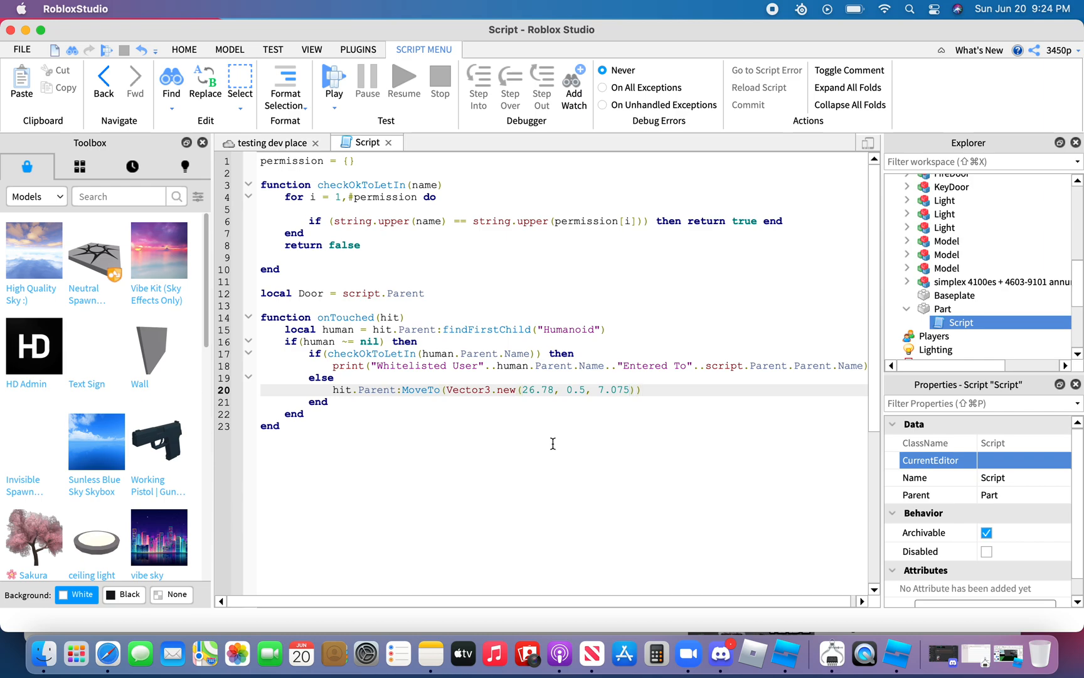
On a new line after MoveTo, add a TweenPosition call on PlayerGUI's Whitelist Frame.
{"action": "key", "text": "Return"}
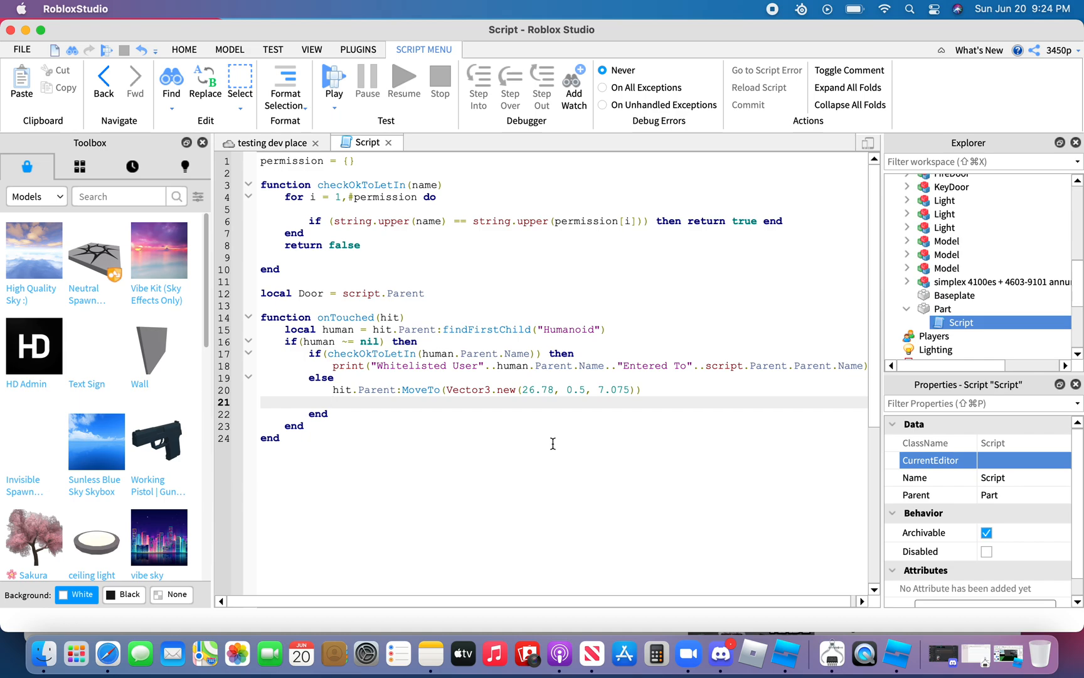
{"action": "type", "text": "hit."}
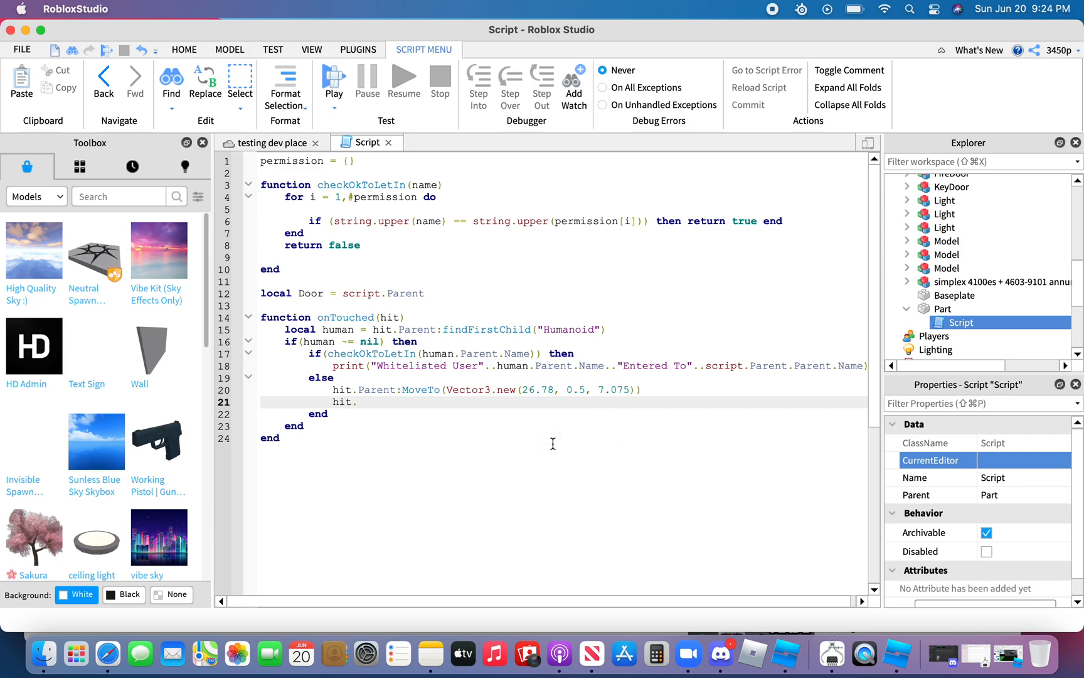
{"action": "type", "text": "Playe"}
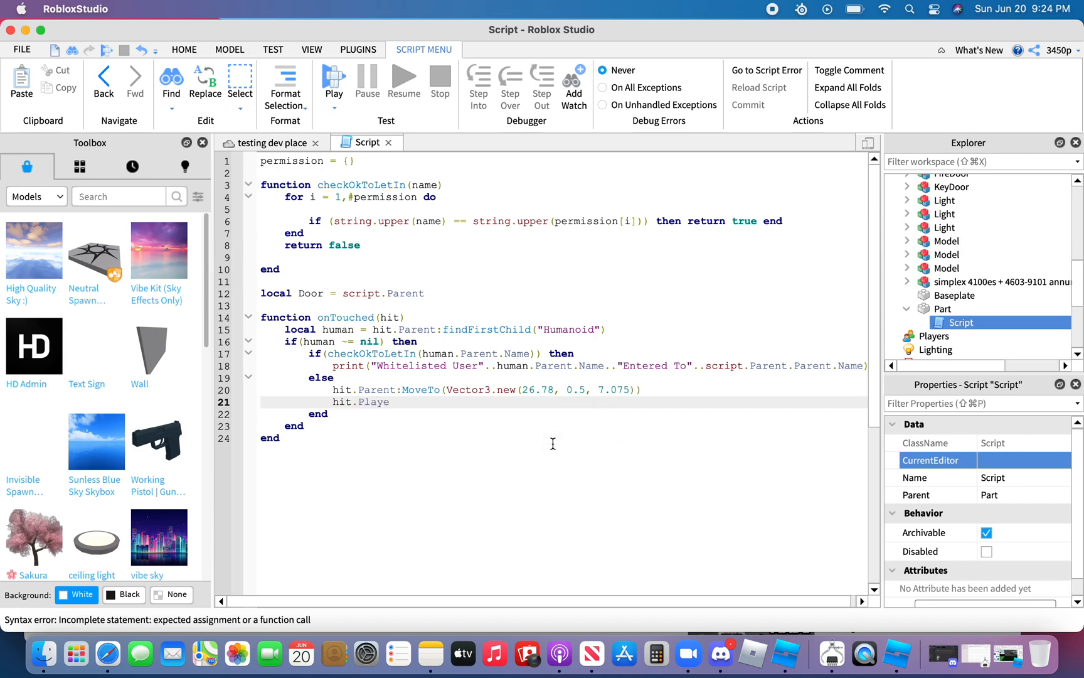
{"action": "type", "text": "rGUI.Whitel"}
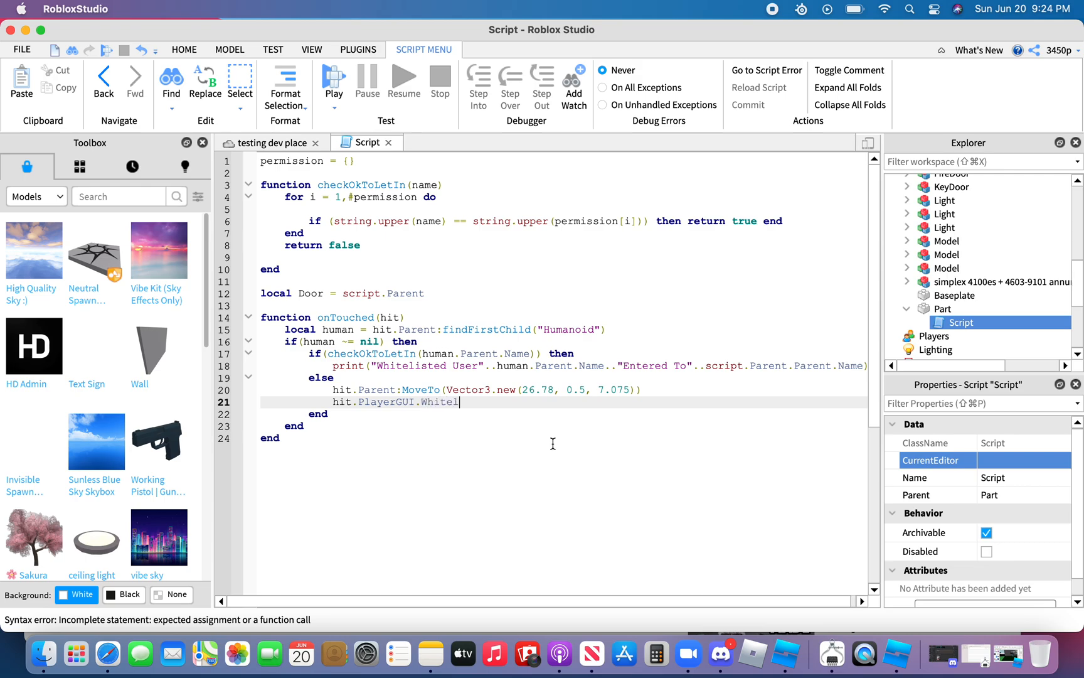
{"action": "type", "text": "ist"}
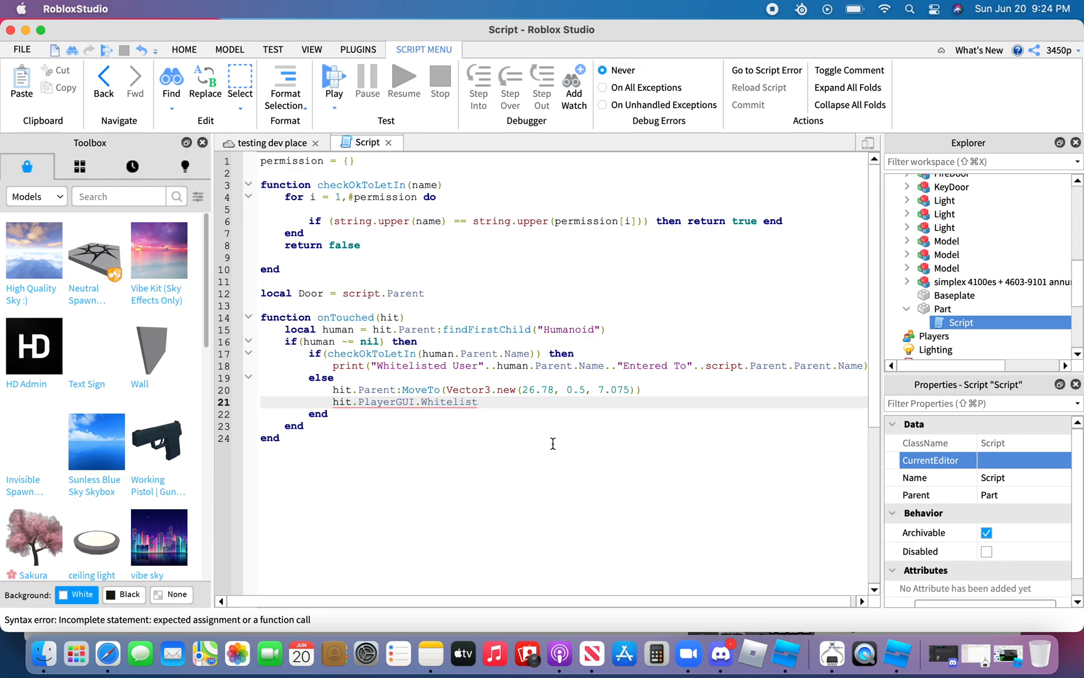
{"action": "type", "text": ".F"}
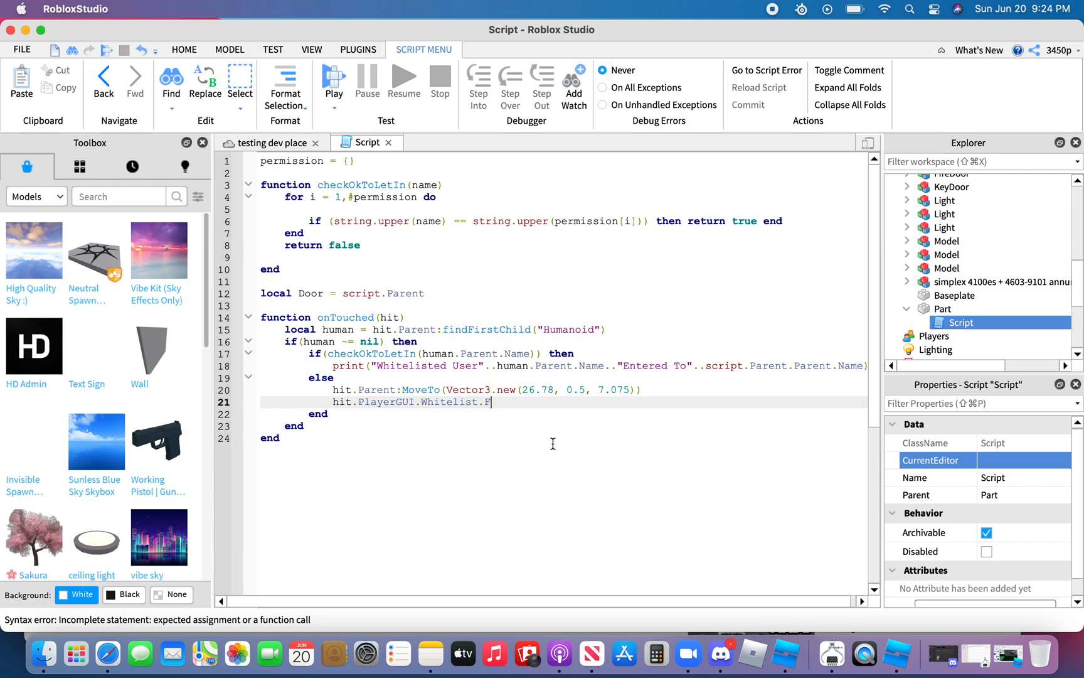
{"action": "type", "text": "rame:T"}
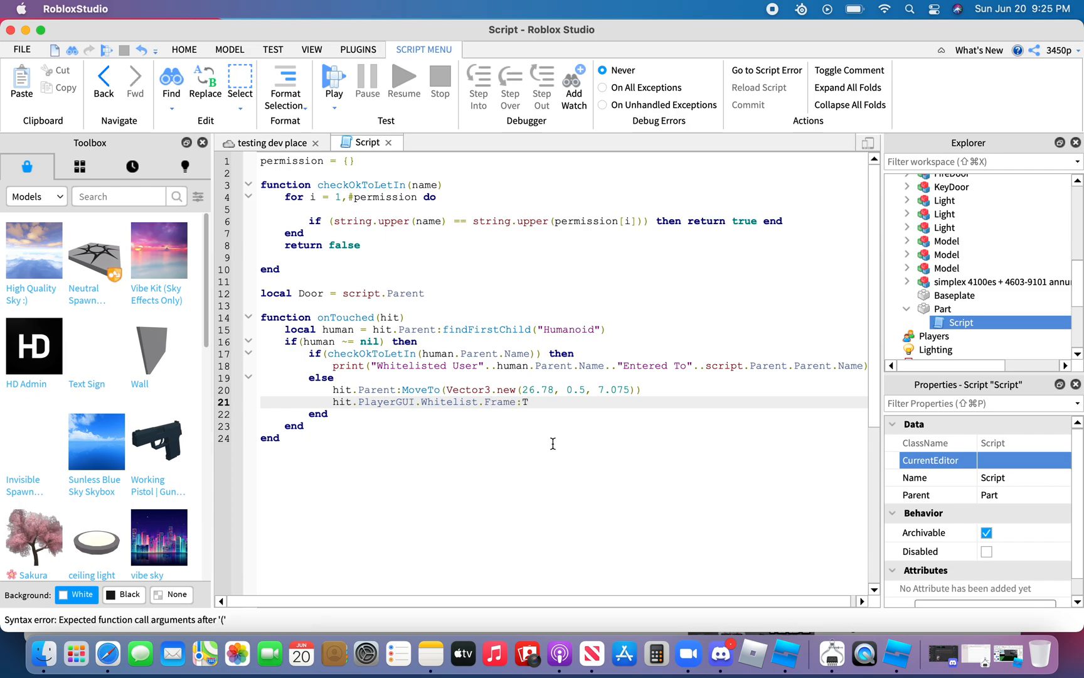
{"action": "type", "text": "weenPos"}
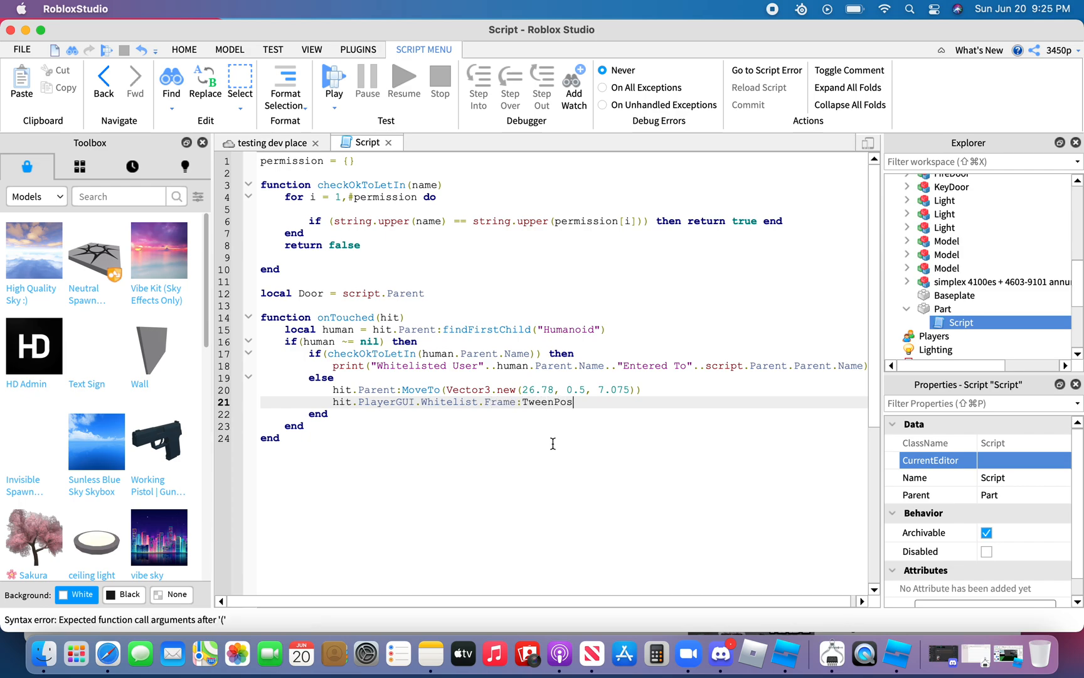
{"action": "type", "text": "ition"}
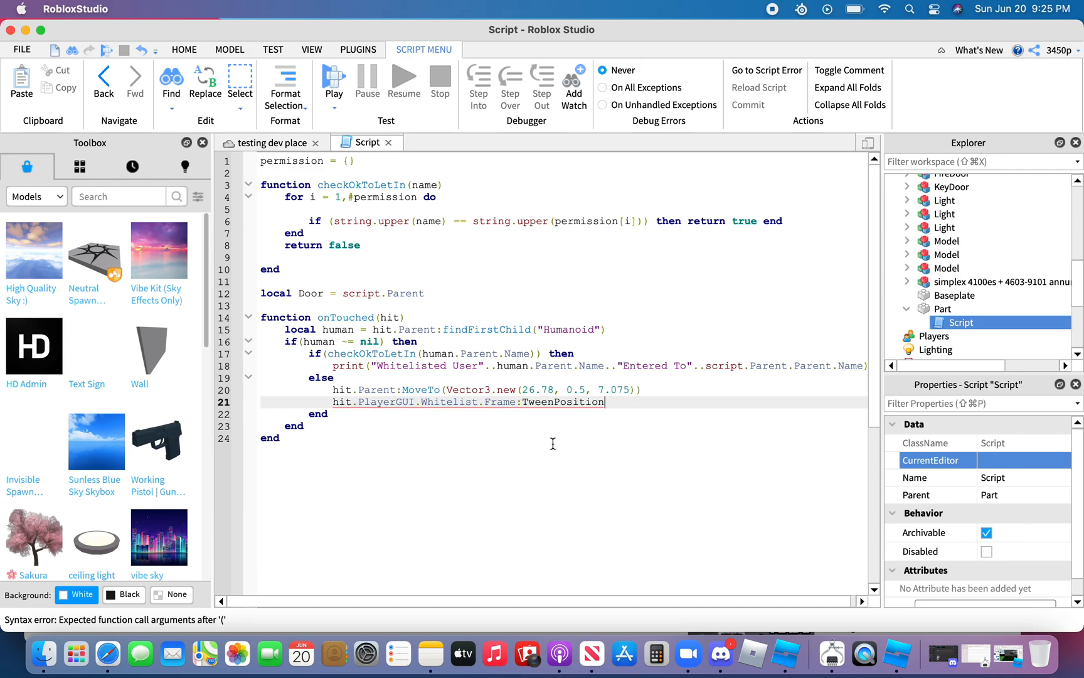
{"action": "type", "text": "()"}
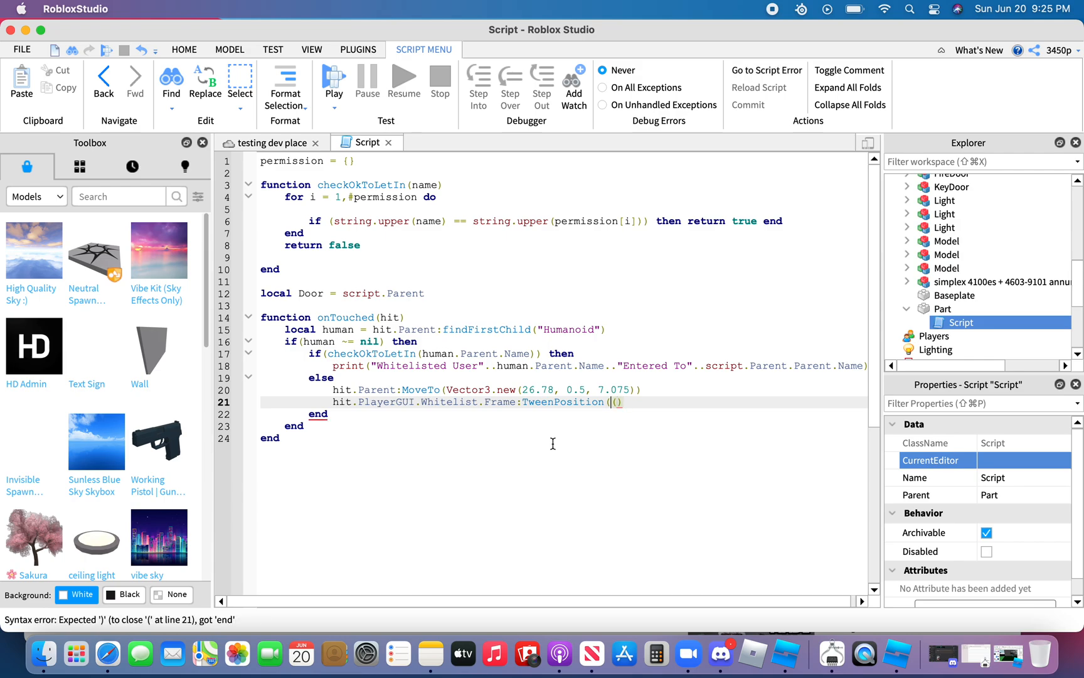
Give the tween UDim2.new(0.5,0,10) and an Enum.EasingDirection argument.
{"action": "type", "text": "UDim2"}
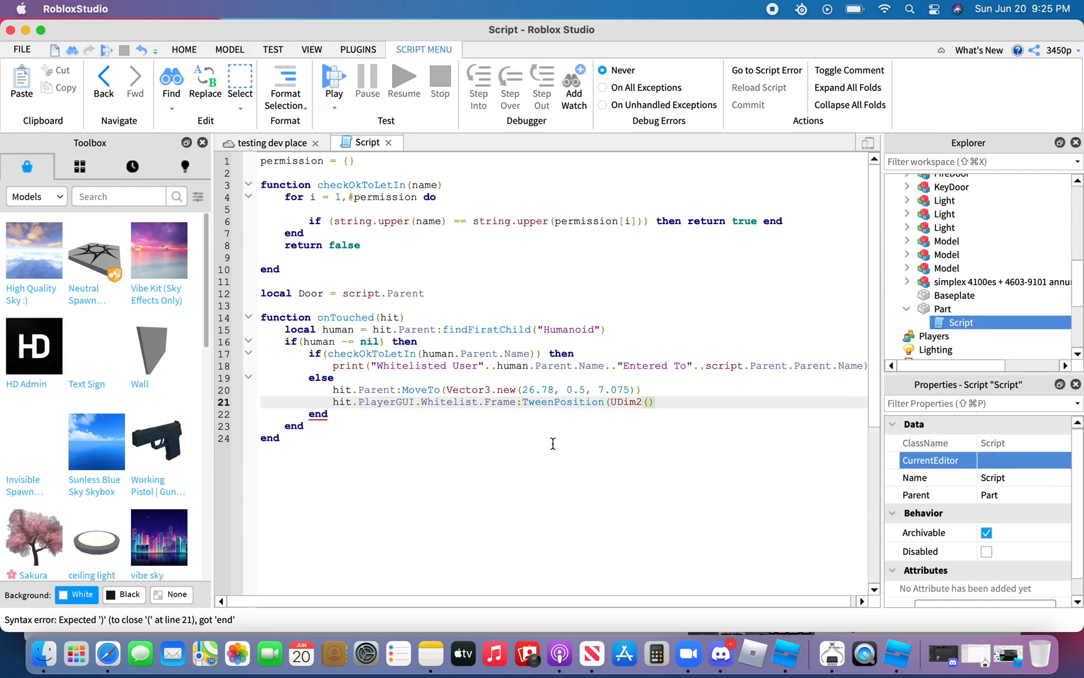
{"action": "type", "text": ".new"}
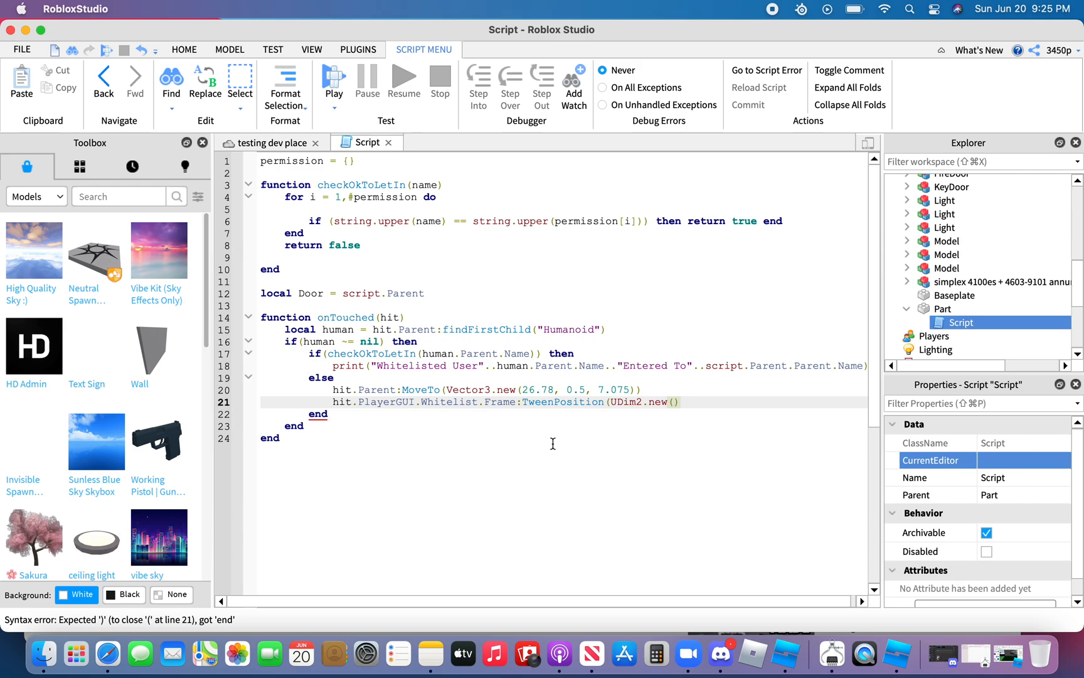
{"action": "type", "text": "0.5"}
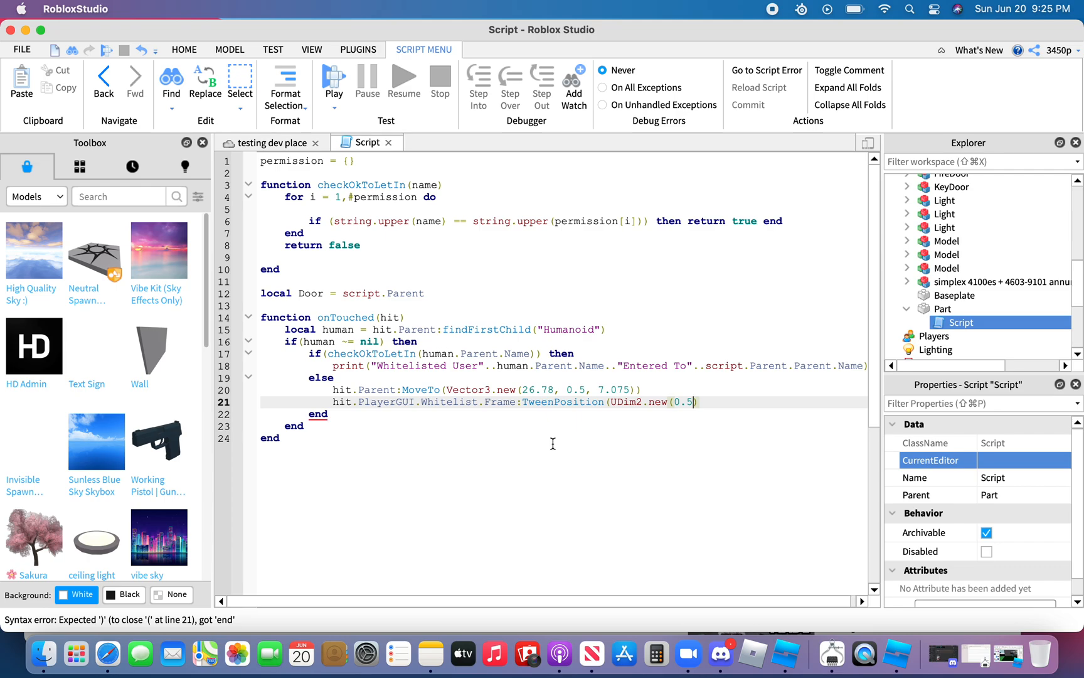
{"action": "type", "text": ","}
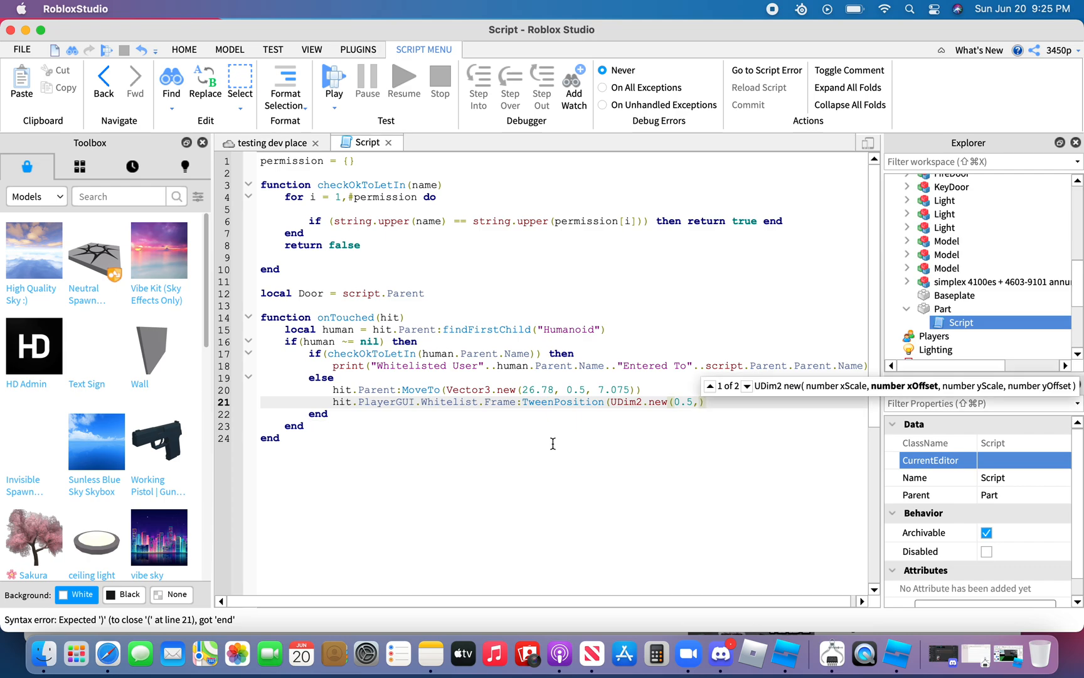
{"action": "type", "text": "0,"}
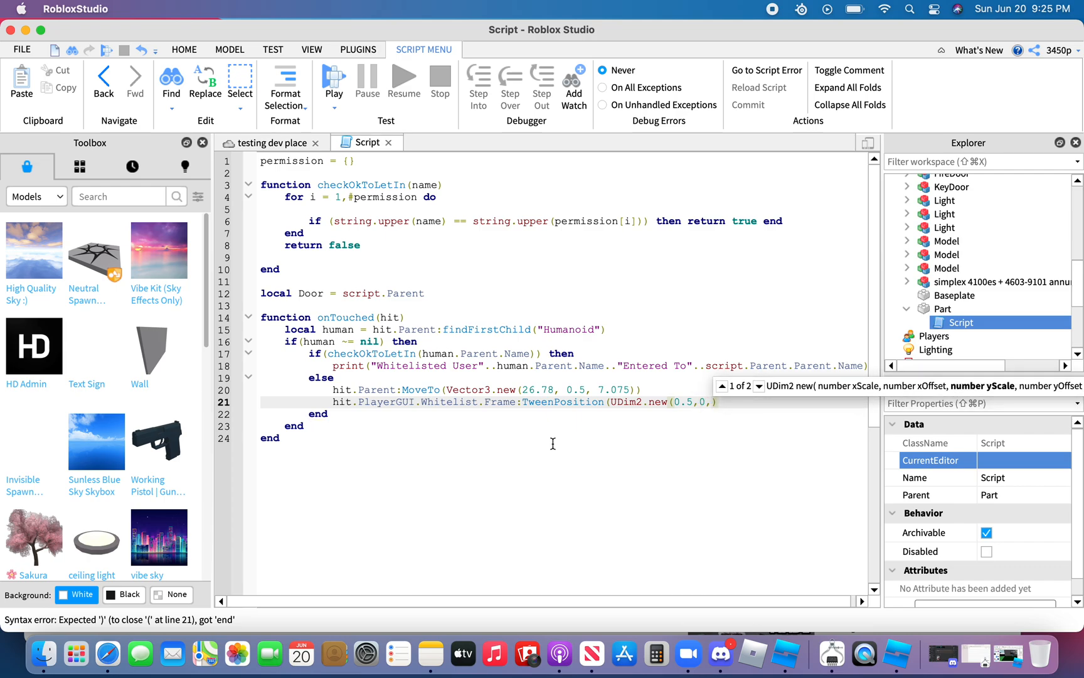
{"action": "type", "text": "10"}
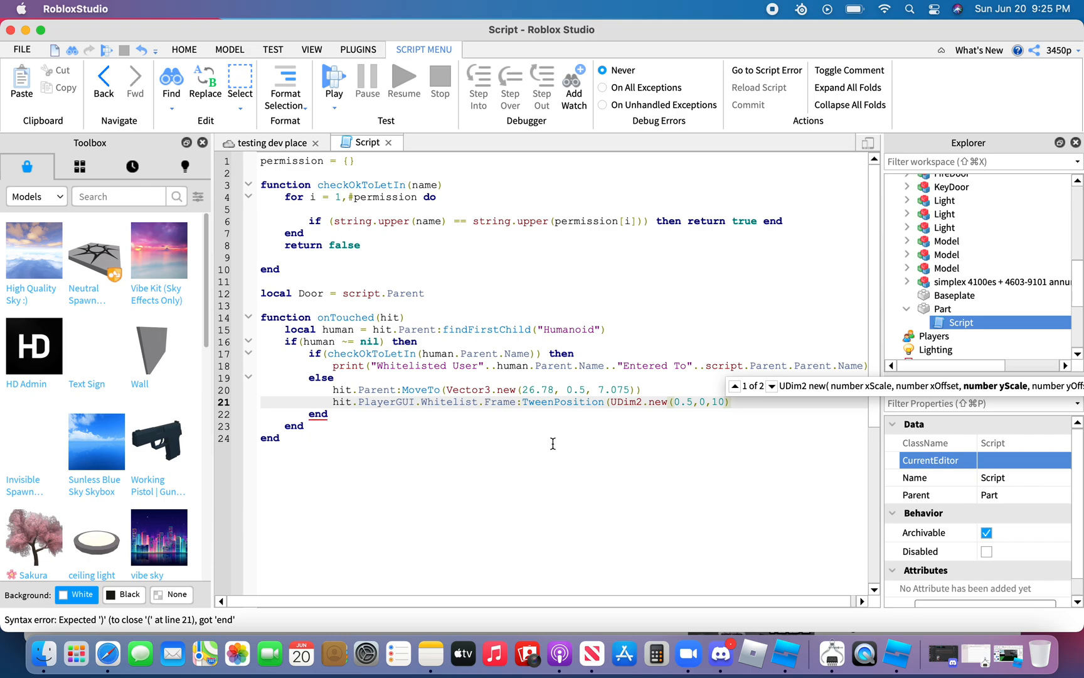
{"action": "type", "text": ","}
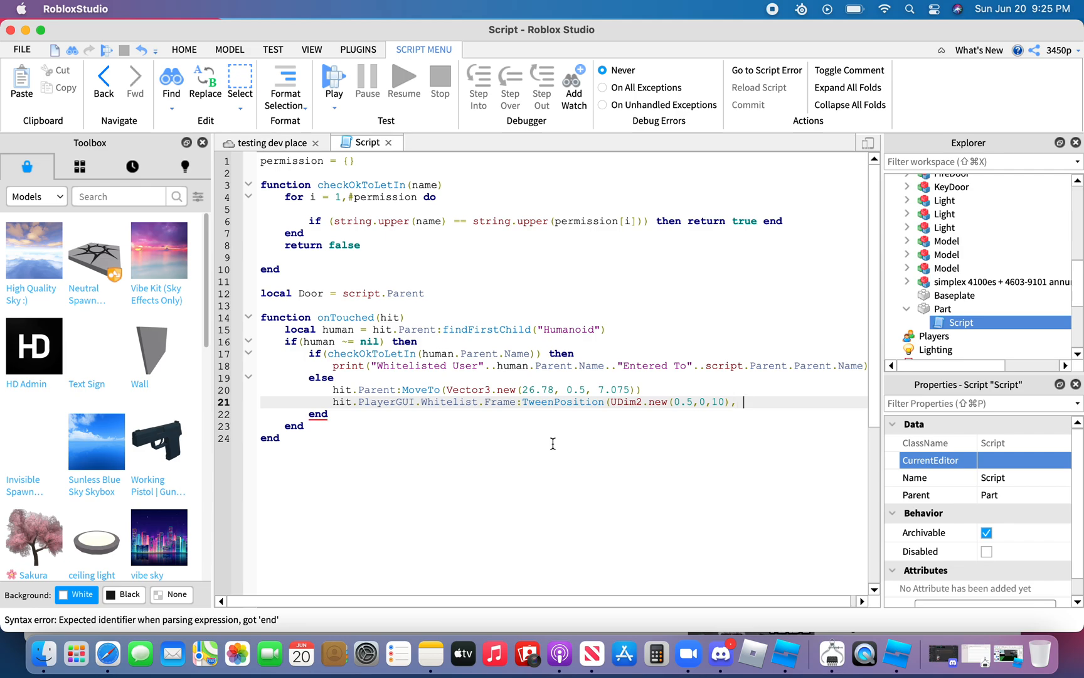
{"action": "type", "text": "Enum"}
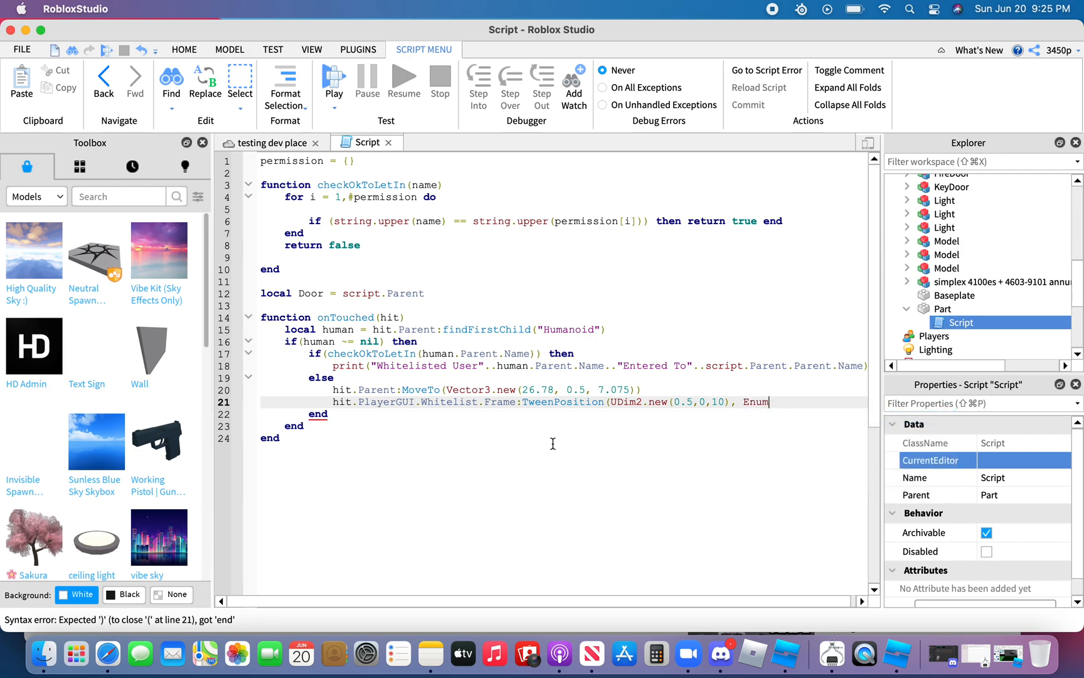
{"action": "type", "text": "."}
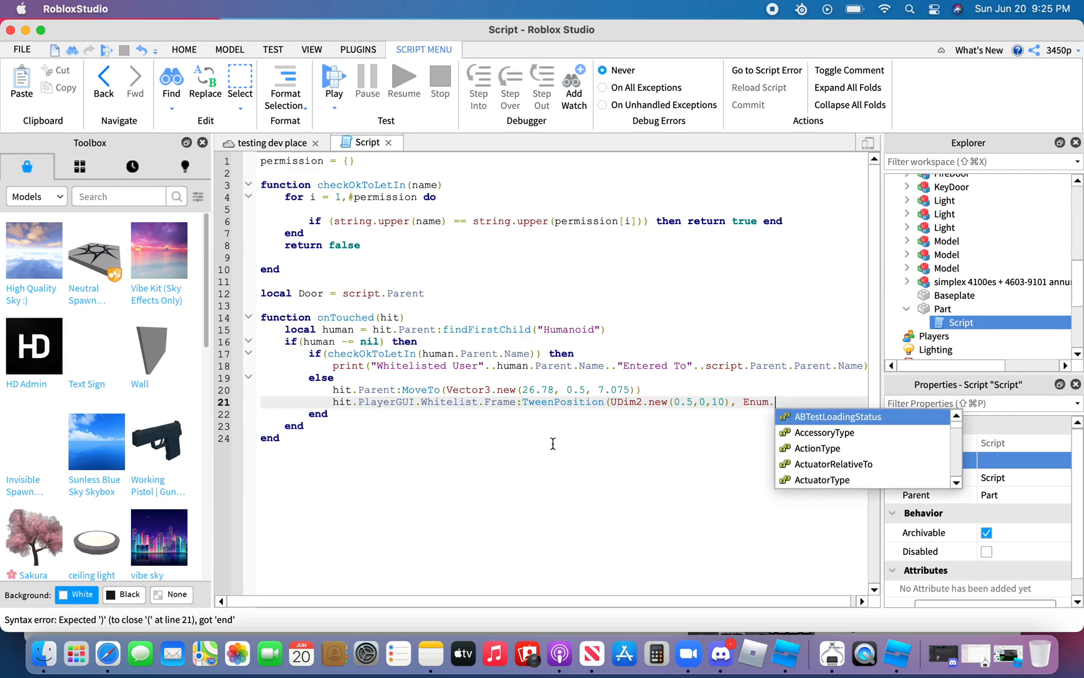
{"action": "type", "text": "EasingDirection.Out, Enum.EasingStyle"}
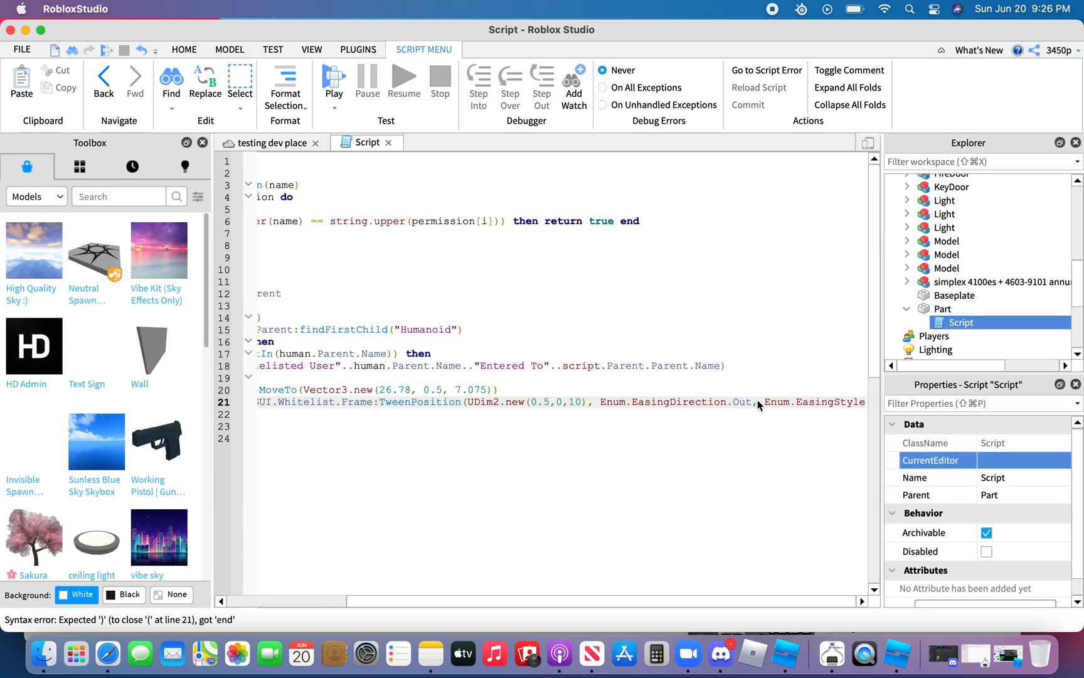
{"action": "mouse_move", "coordinate": [631, 400]}
{"action": "type", "text": ".Quart,"}
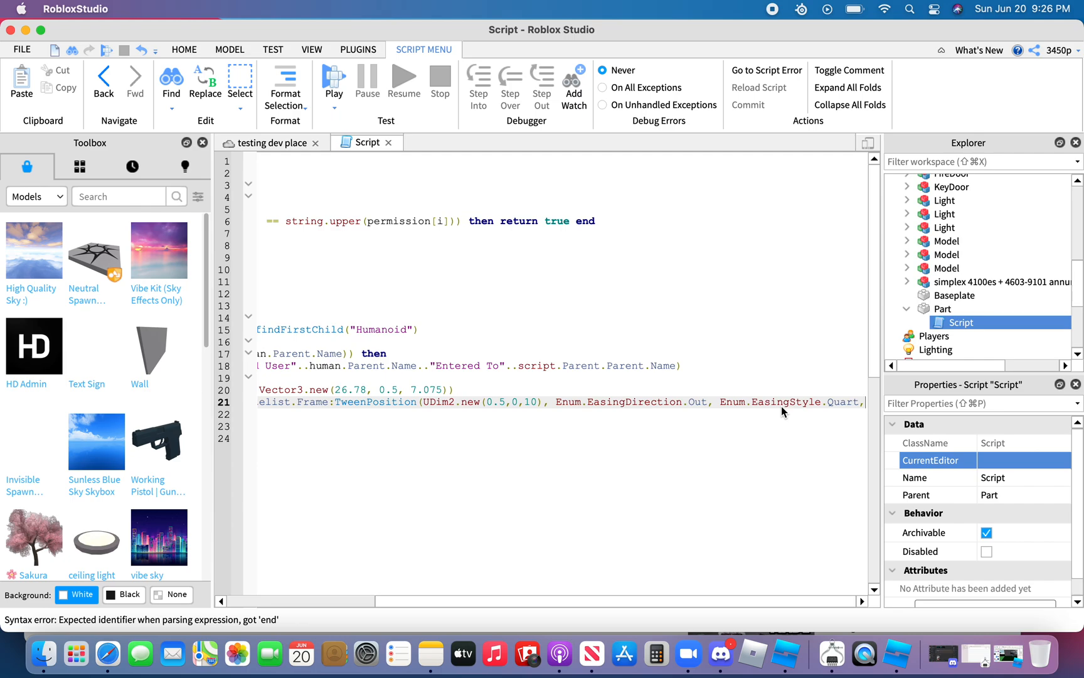
{"action": "scroll", "scroll_direction": "right", "scroll_amount": 3}
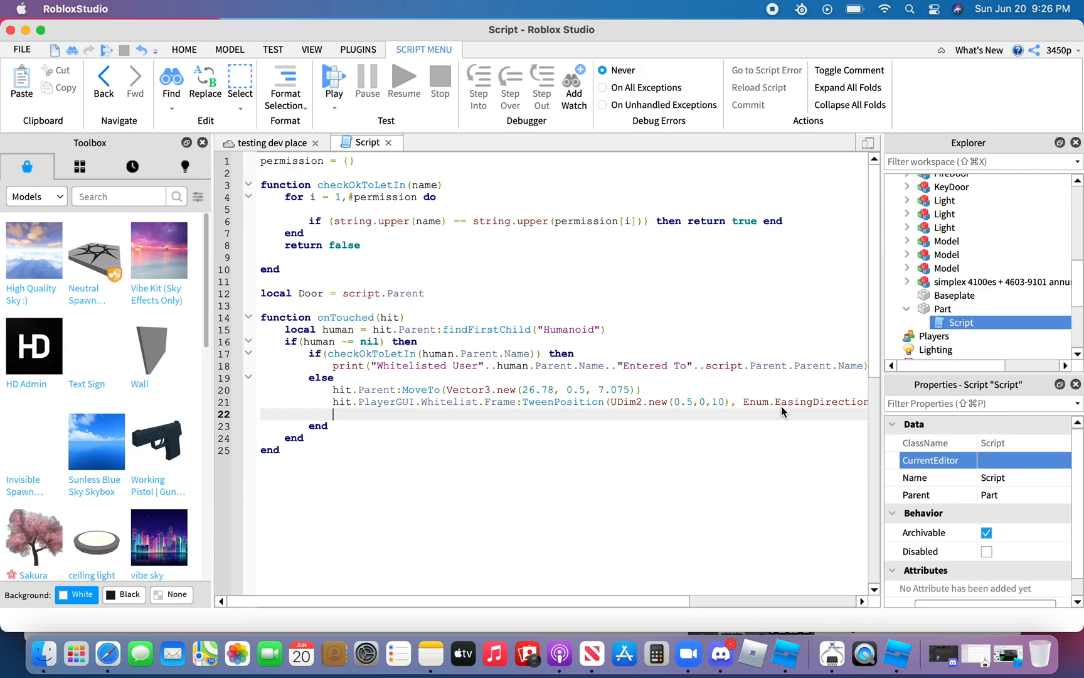
Add wait(2), then a TweenPosition call on game.Players.LocalPlayer's Whitelist Frame.
{"action": "type", "text": "wait"}
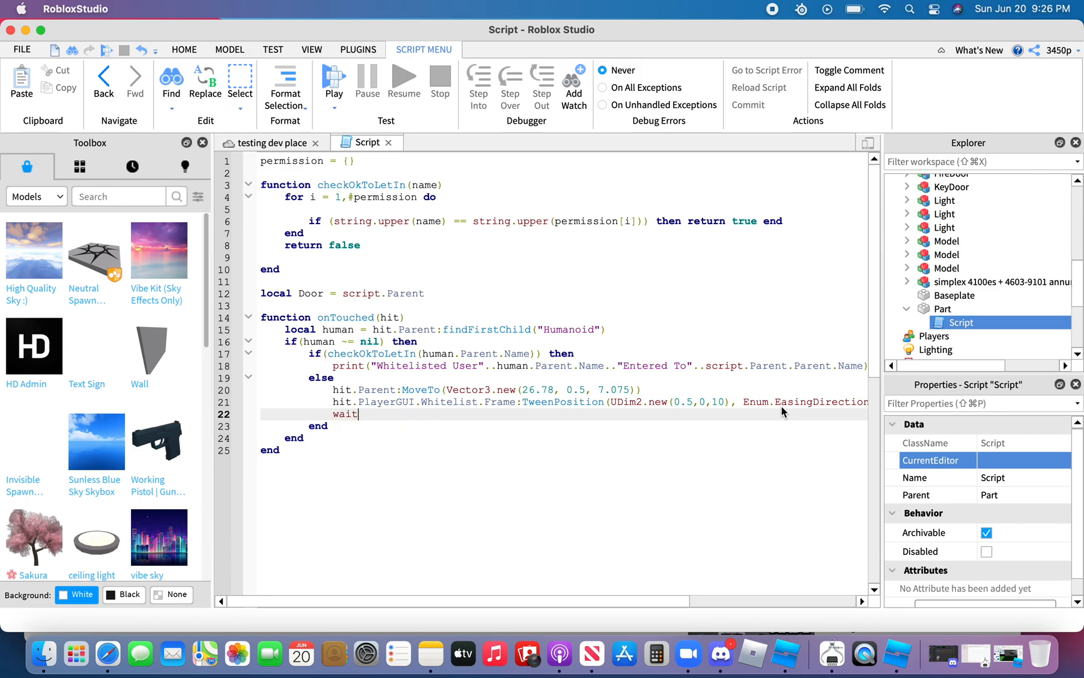
{"action": "type", "text": "(2)"}
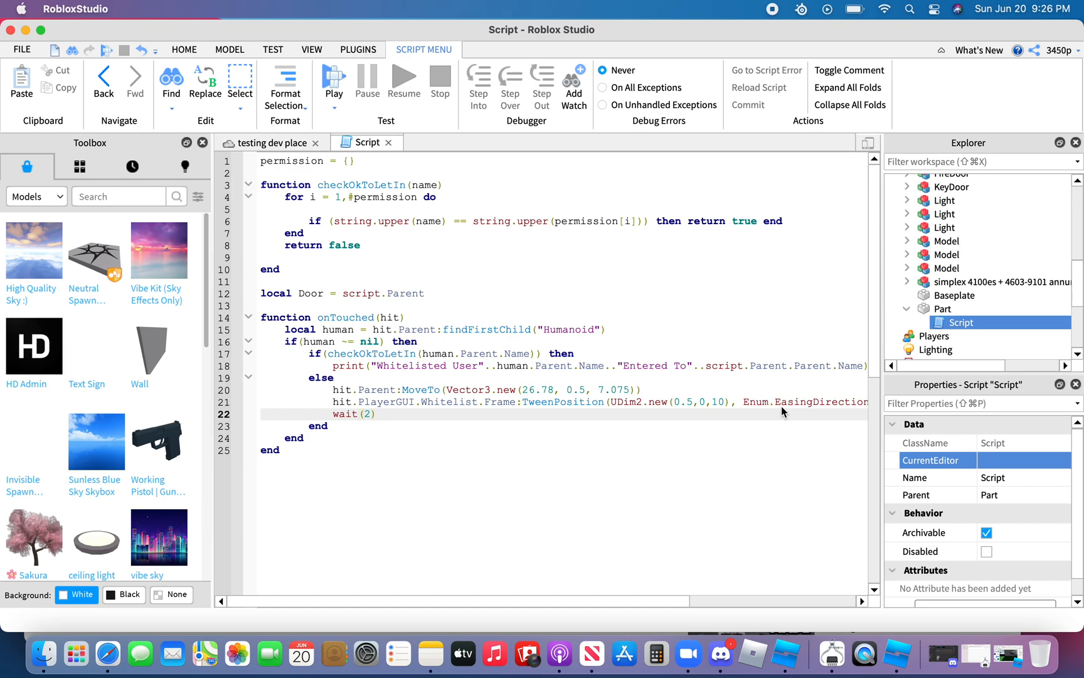
{"action": "key", "text": "Return"}
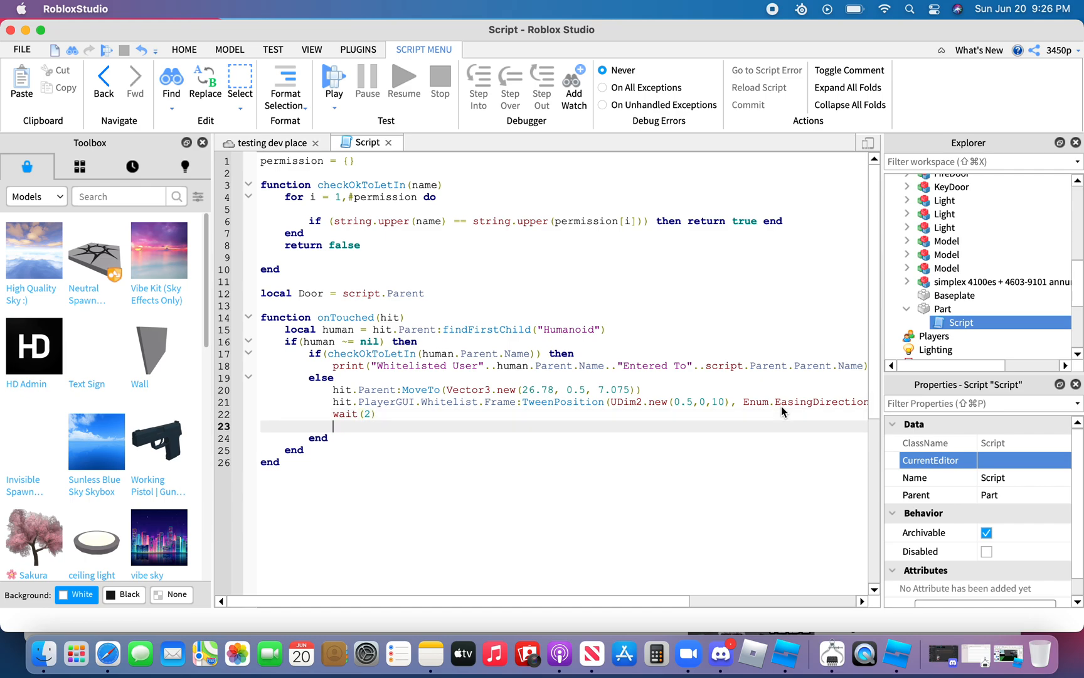
{"action": "type", "text": "game."}
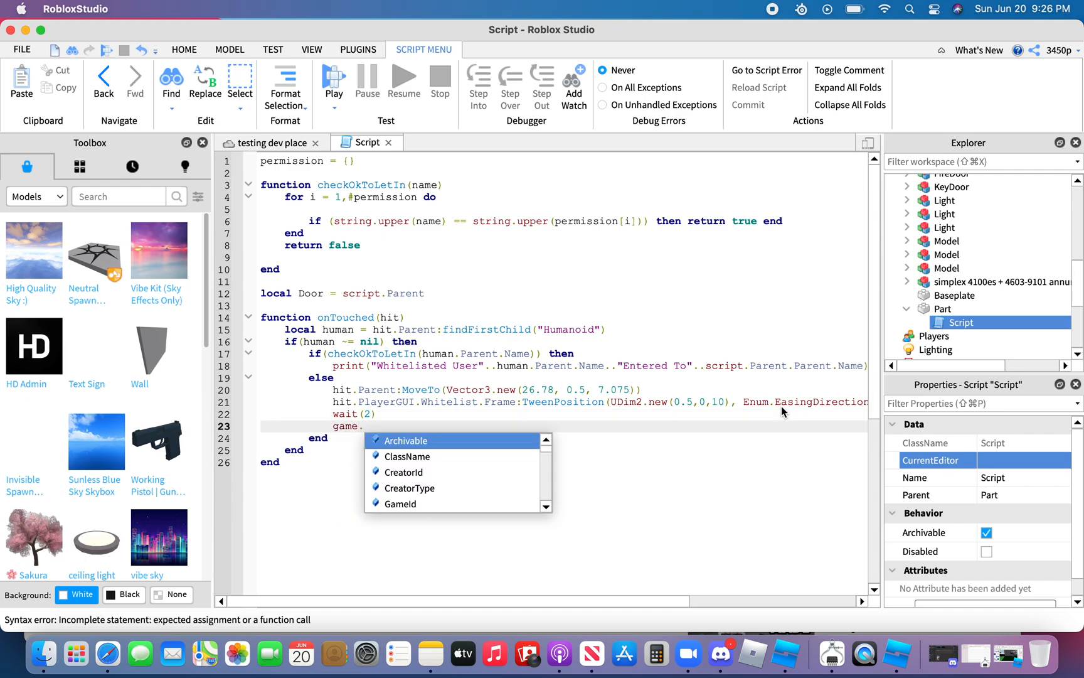
{"action": "type", "text": "Players."}
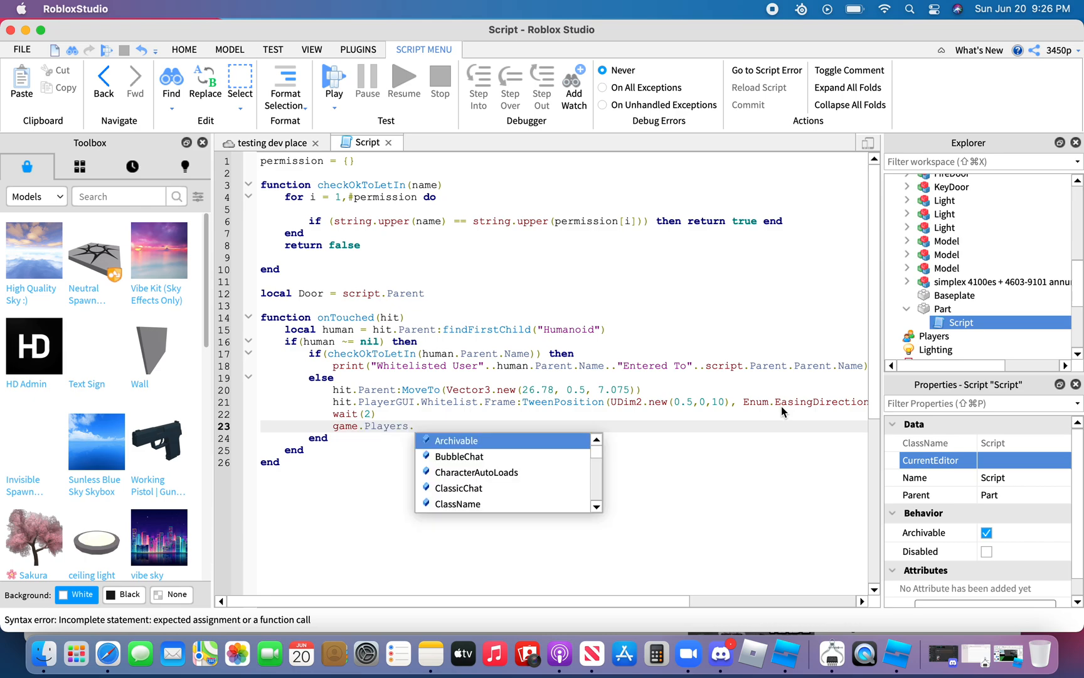
{"action": "type", "text": "l"}
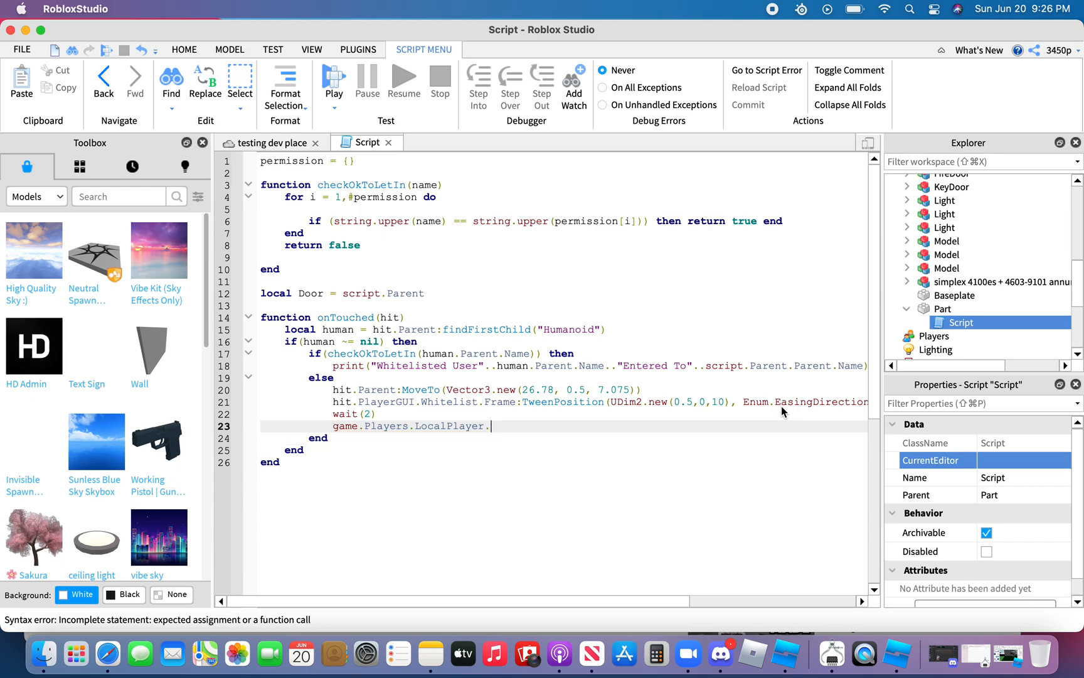
{"action": "type", "text": "PlayerGUI"}
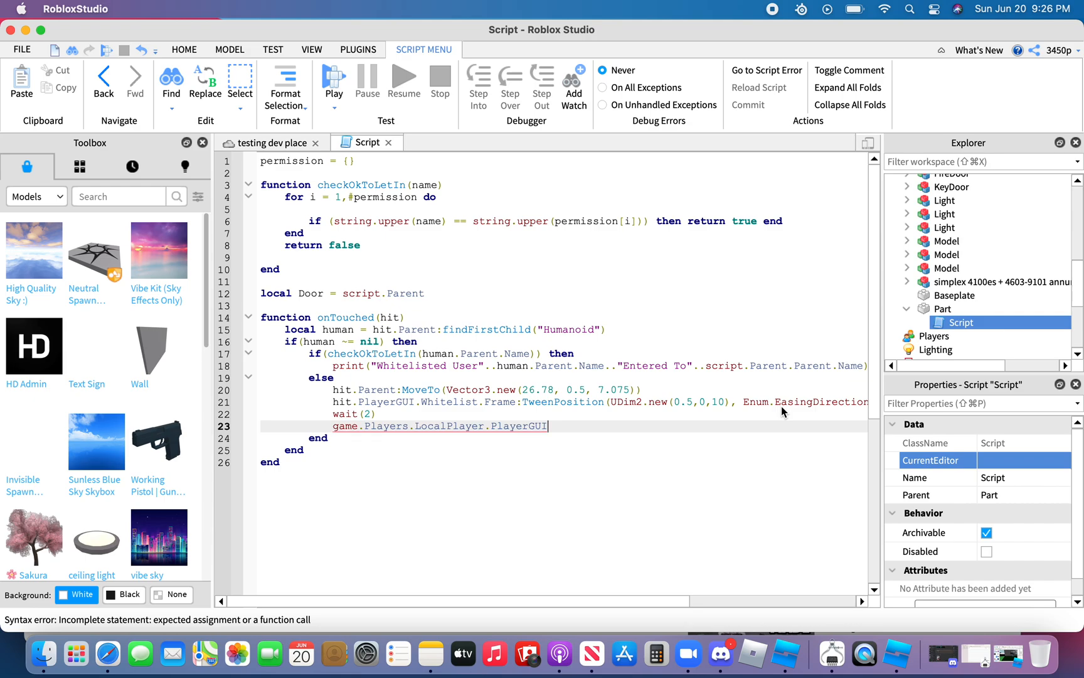
{"action": "type", "text": ".Whitelist.F"}
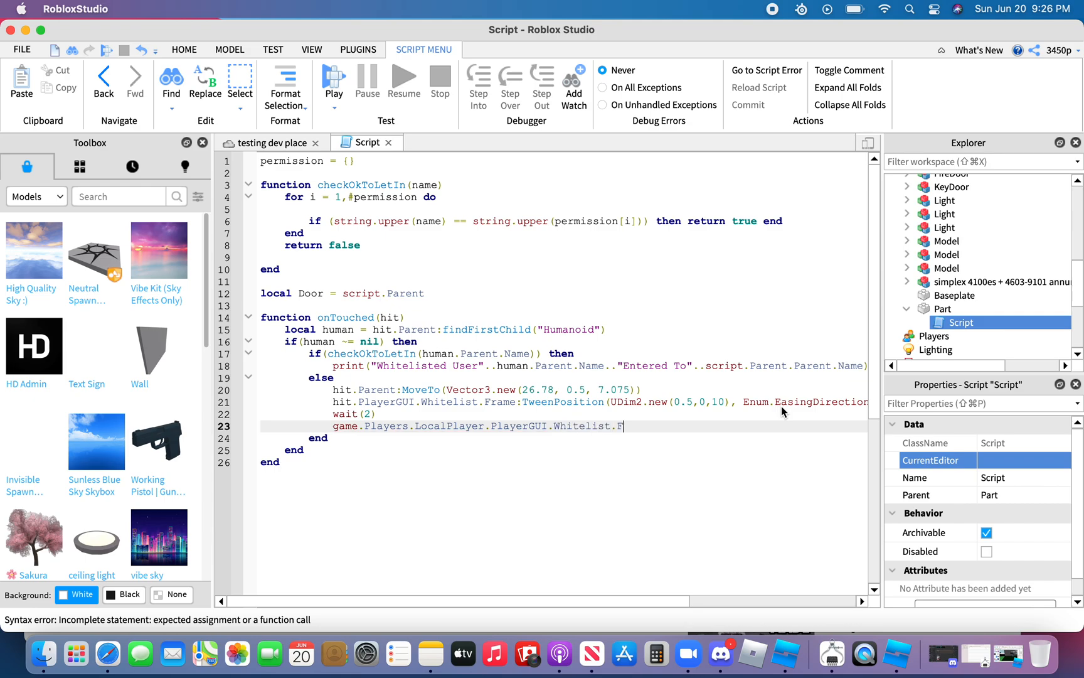
{"action": "type", "text": "rame"}
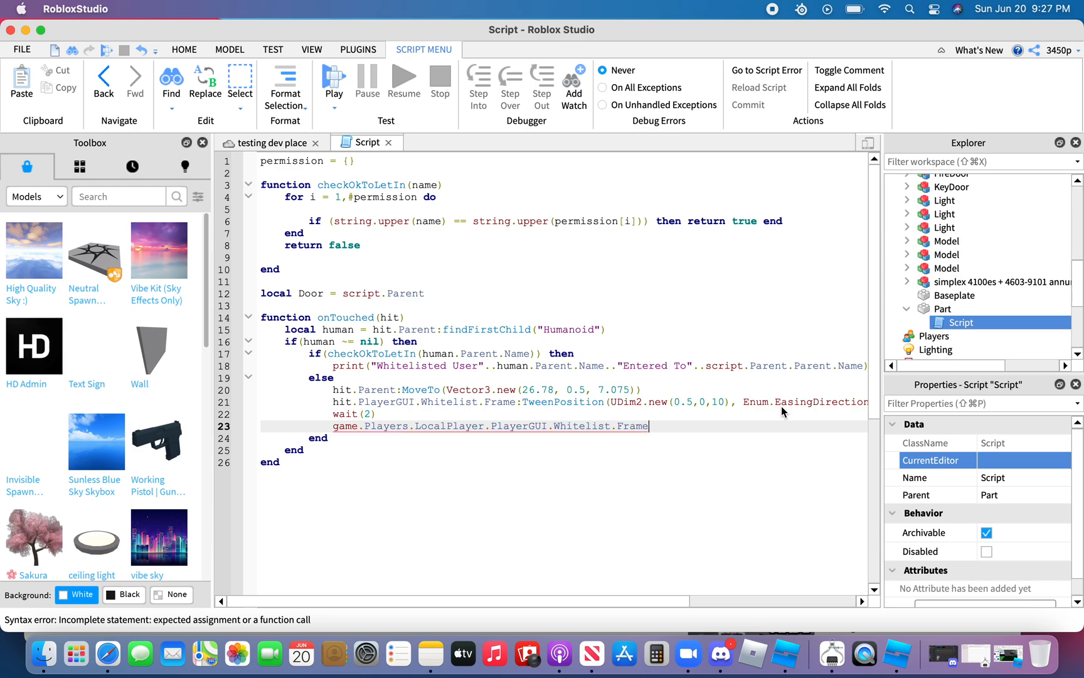
{"action": "type", "text": ":"}
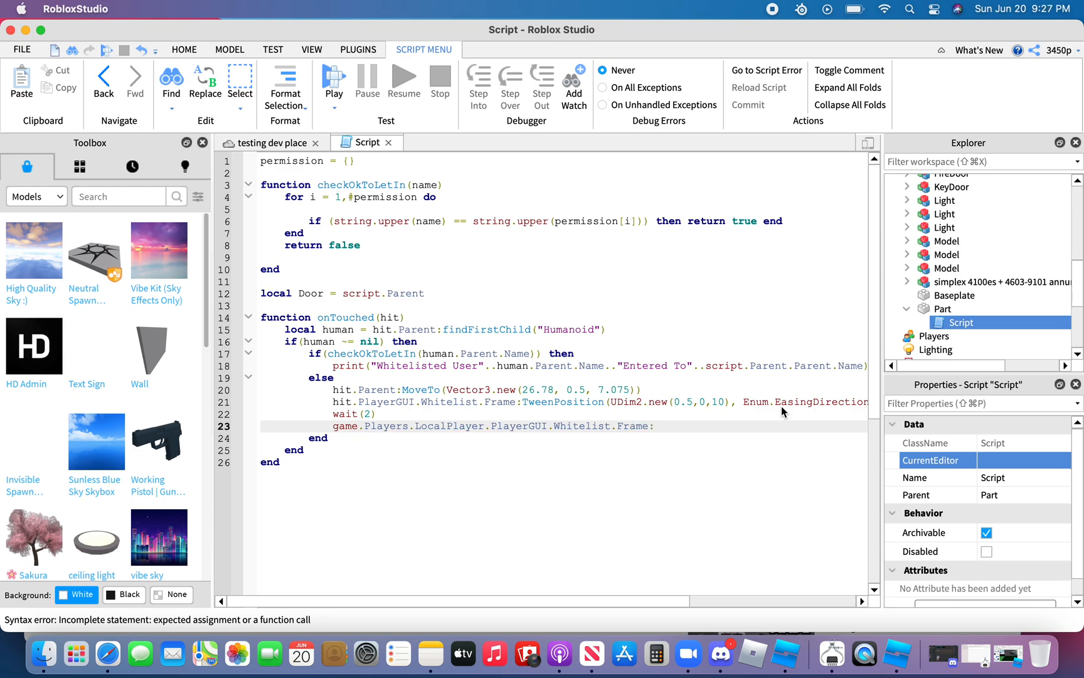
{"action": "type", "text": "Tween"}
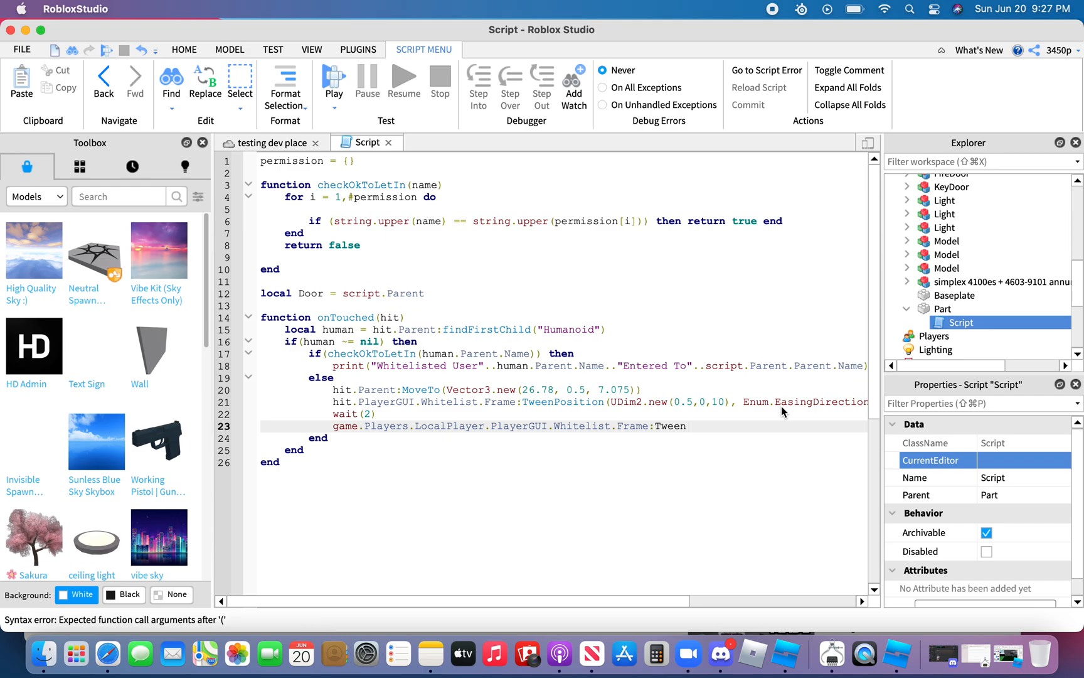
{"action": "type", "text": "Pos"}
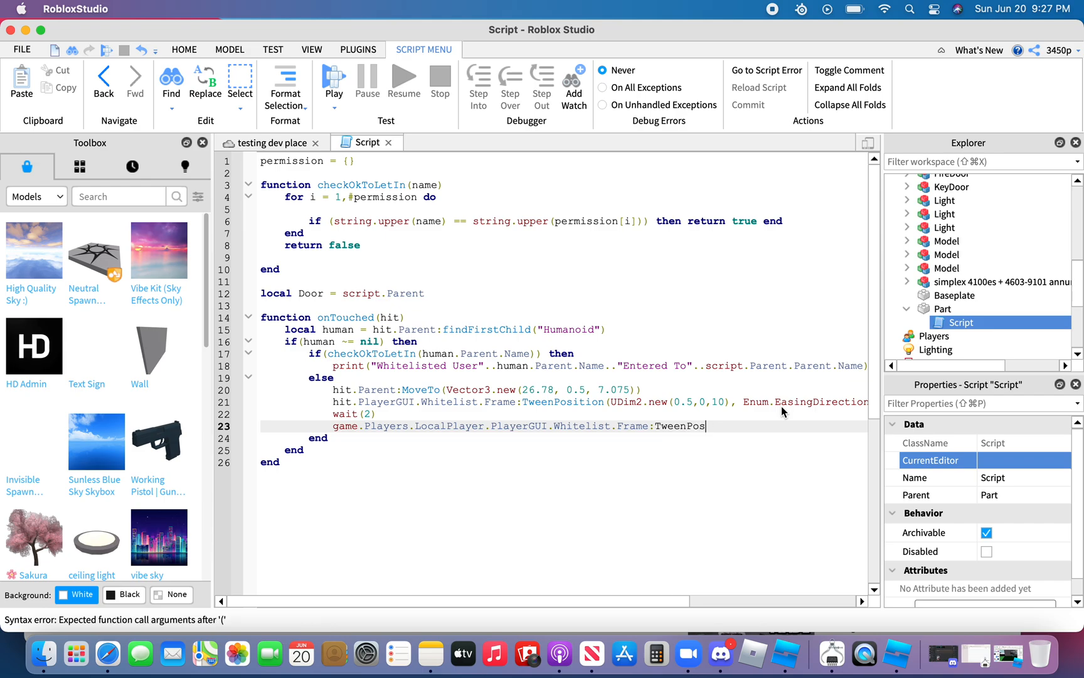
{"action": "type", "text": "ition"}
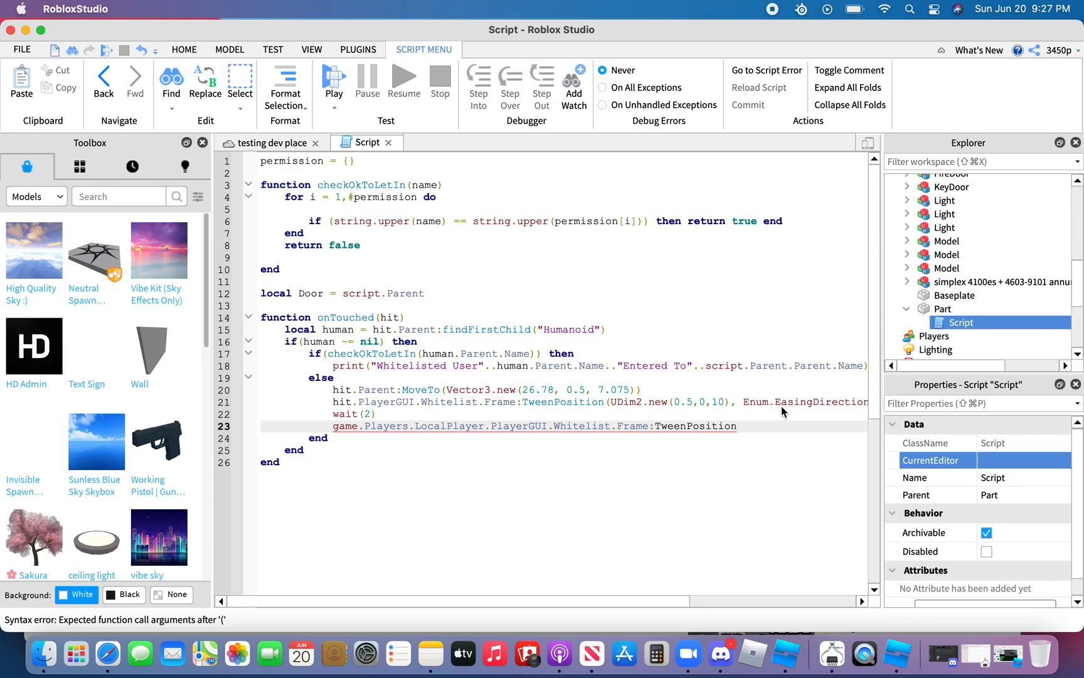
Give the second tween UDim2.new(0.5,0,-200), Enum.EasingDirection.Out and an EasingStyle.
{"action": "type", "text": "(("}
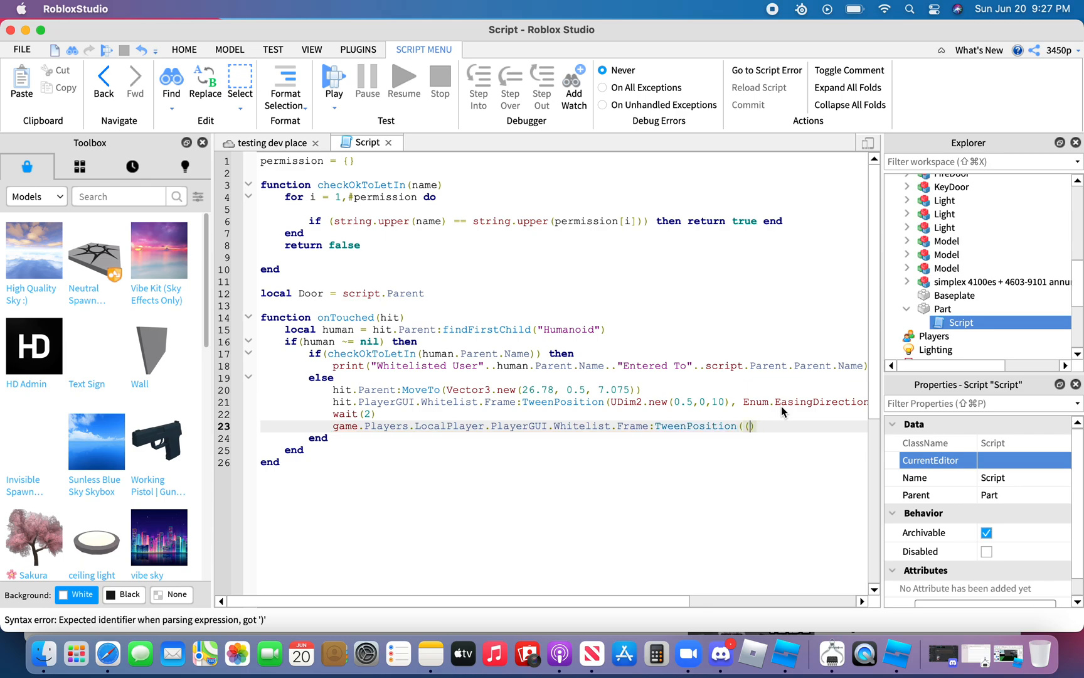
{"action": "type", "text": ")"}
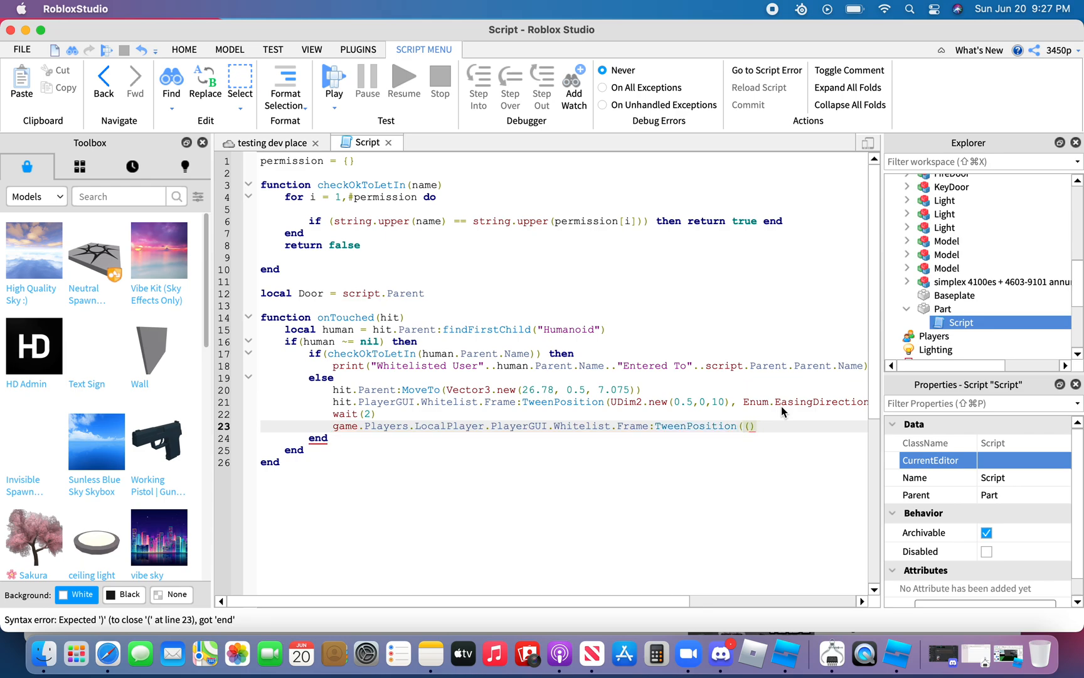
{"action": "type", "text": "UDim2"}
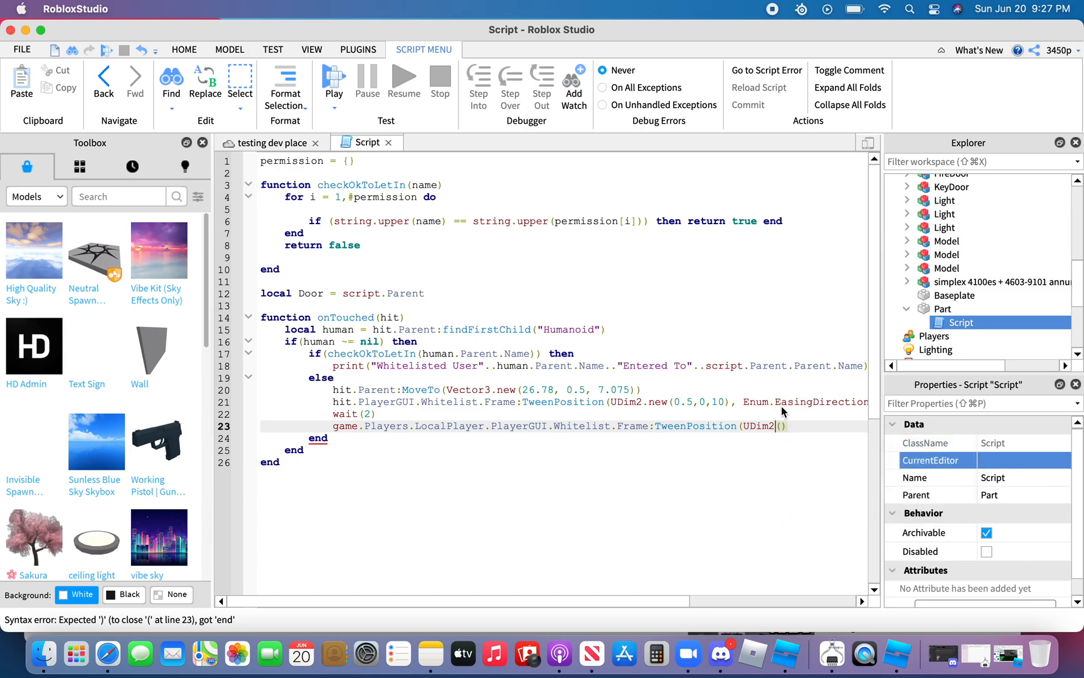
{"action": "type", "text": ".new"}
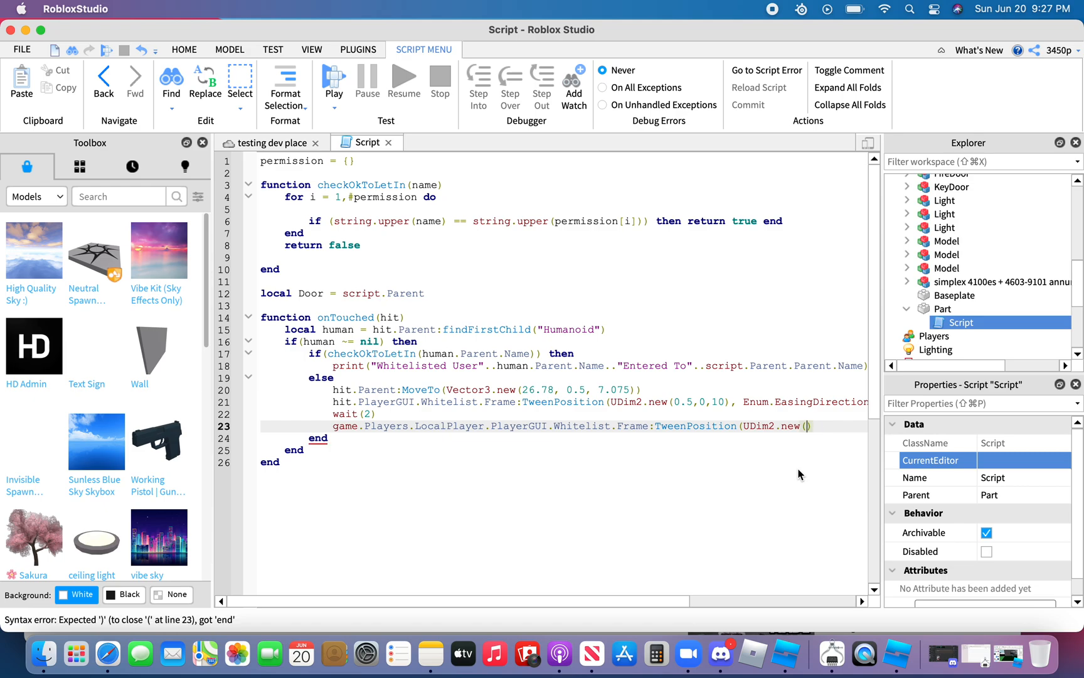
{"action": "type", "text": "0.5,0,-200"}
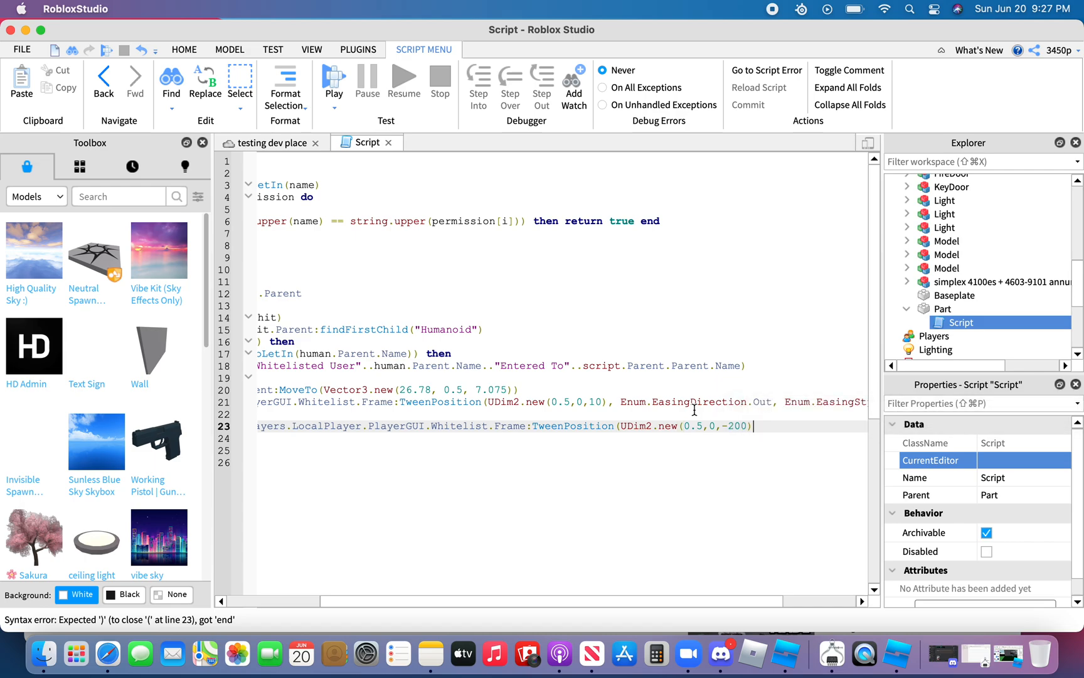
{"action": "type", "text": ","}
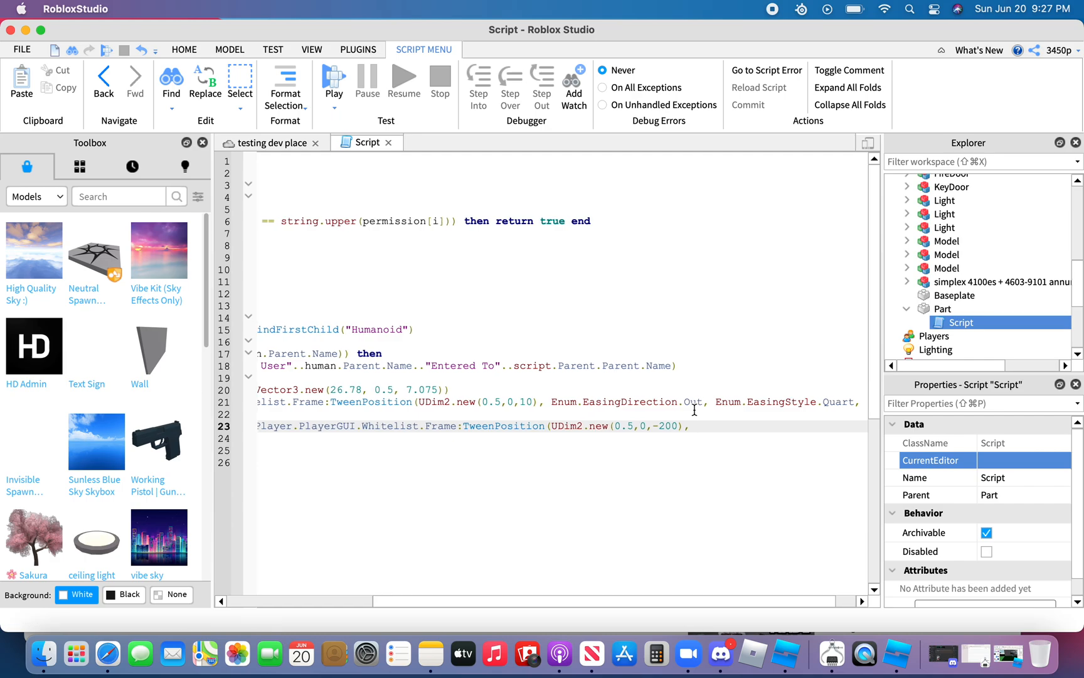
{"action": "type", "text": "Enum.EasingDirection"}
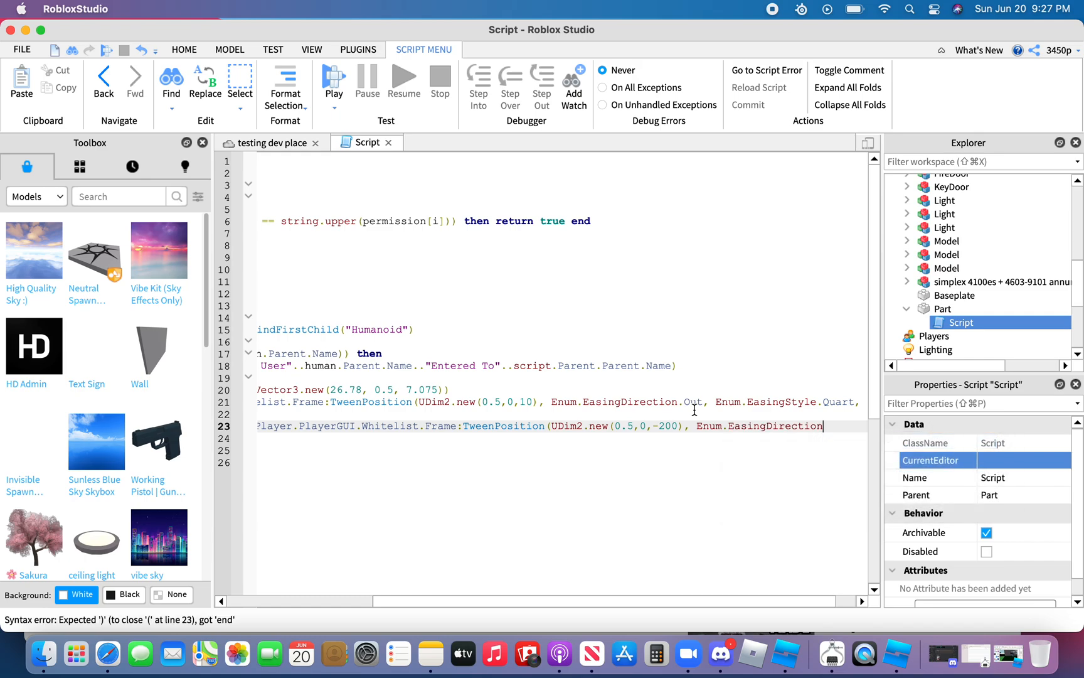
{"action": "type", "text": ".O"}
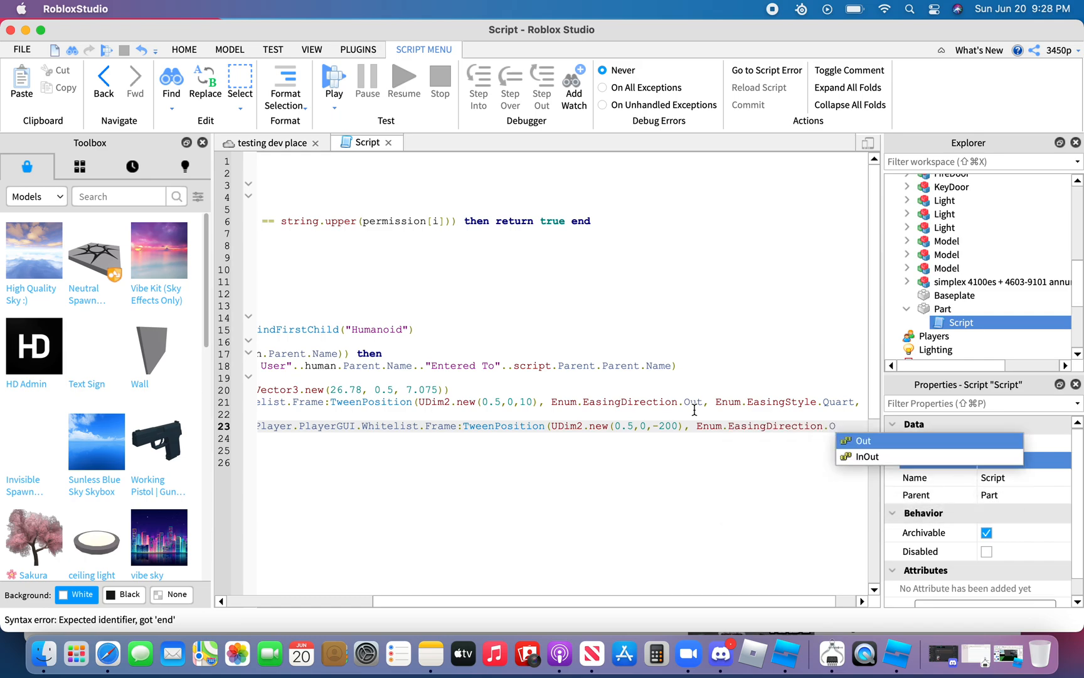
{"action": "left_click", "coordinate": [865, 441]}
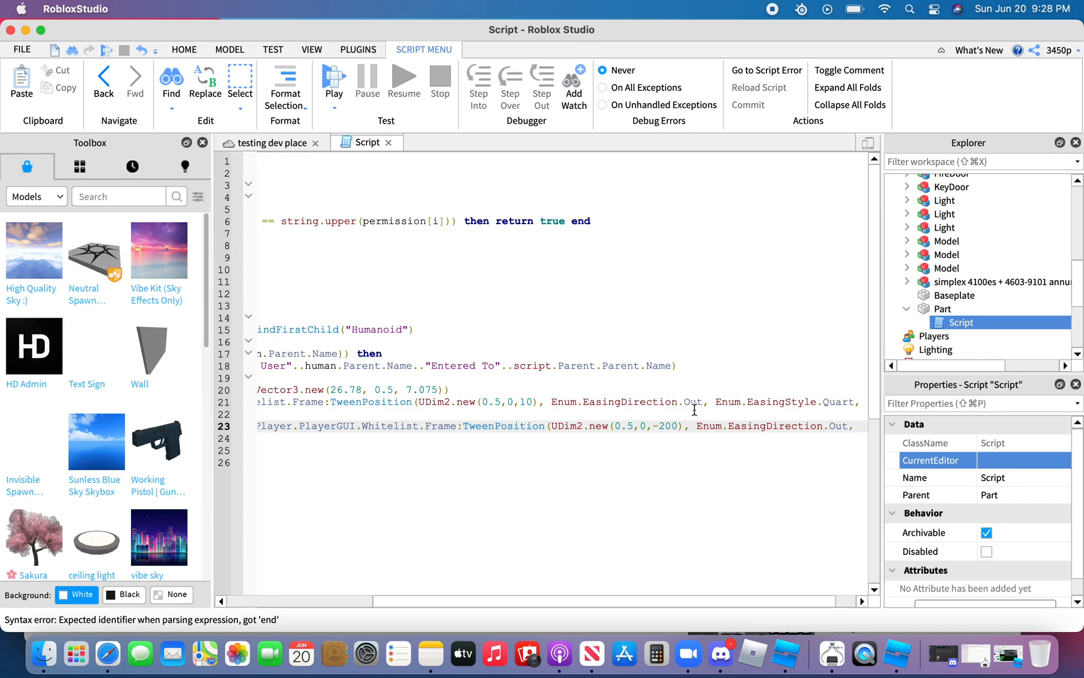
{"action": "type", "text": "Enum.Ea"}
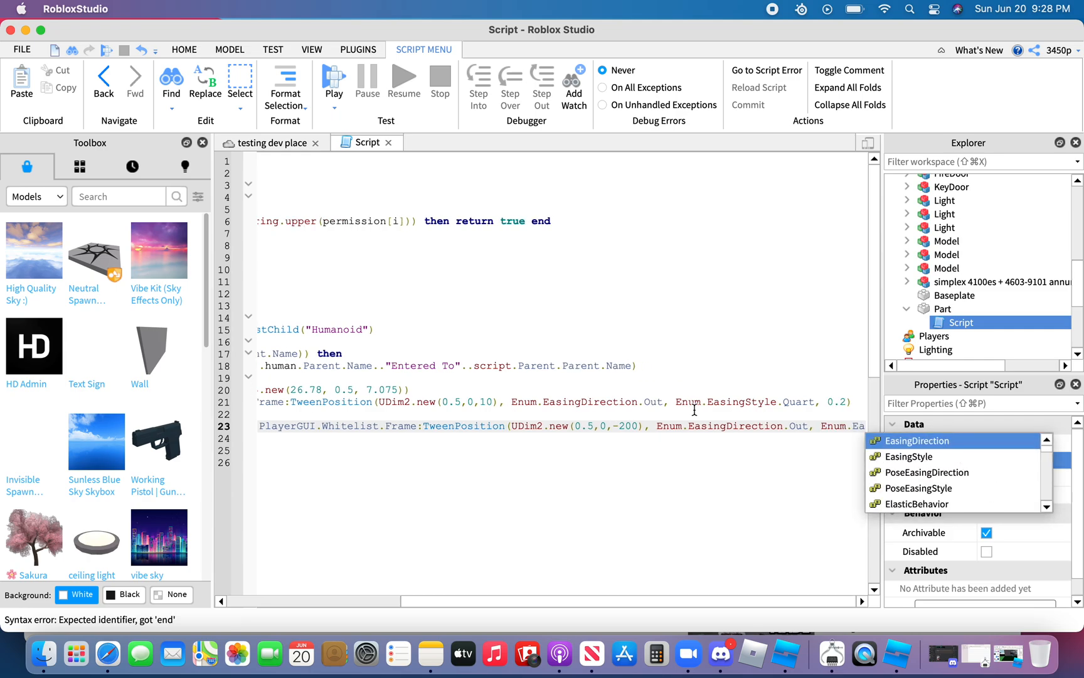
{"action": "mouse_move", "coordinate": [915, 471]}
{"action": "type", "text": "singStyle."}
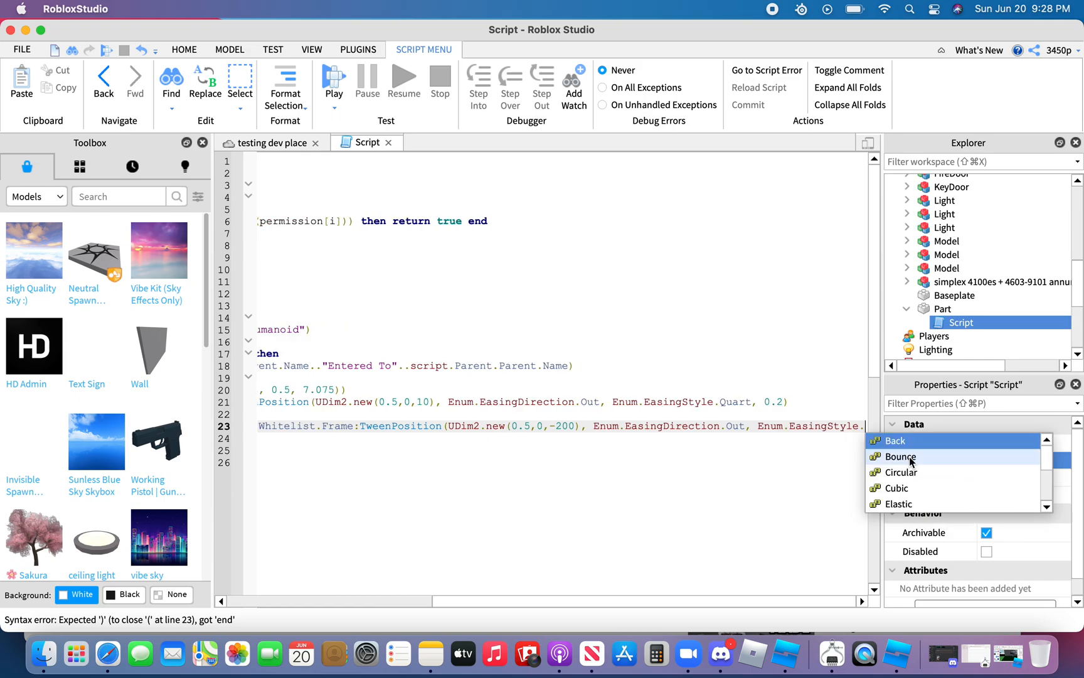
{"action": "scroll", "scroll_direction": "down", "scroll_amount": 3}
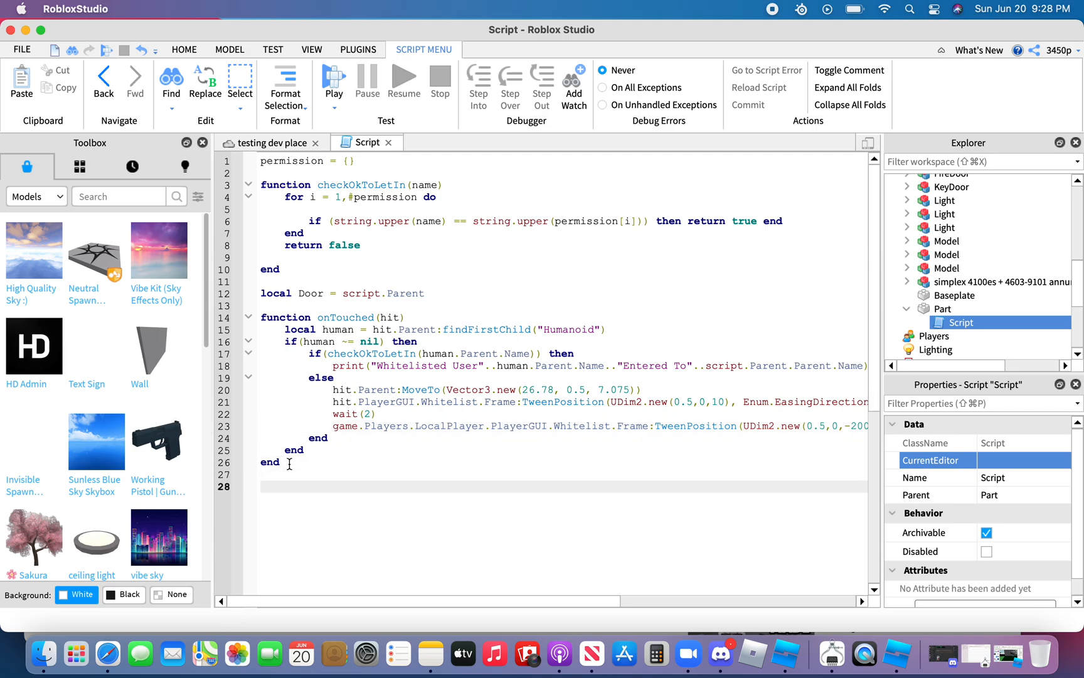
Add script.Parent.Touched:Connect(onTouched) below the function.
{"action": "type", "text": "script.Parent"}
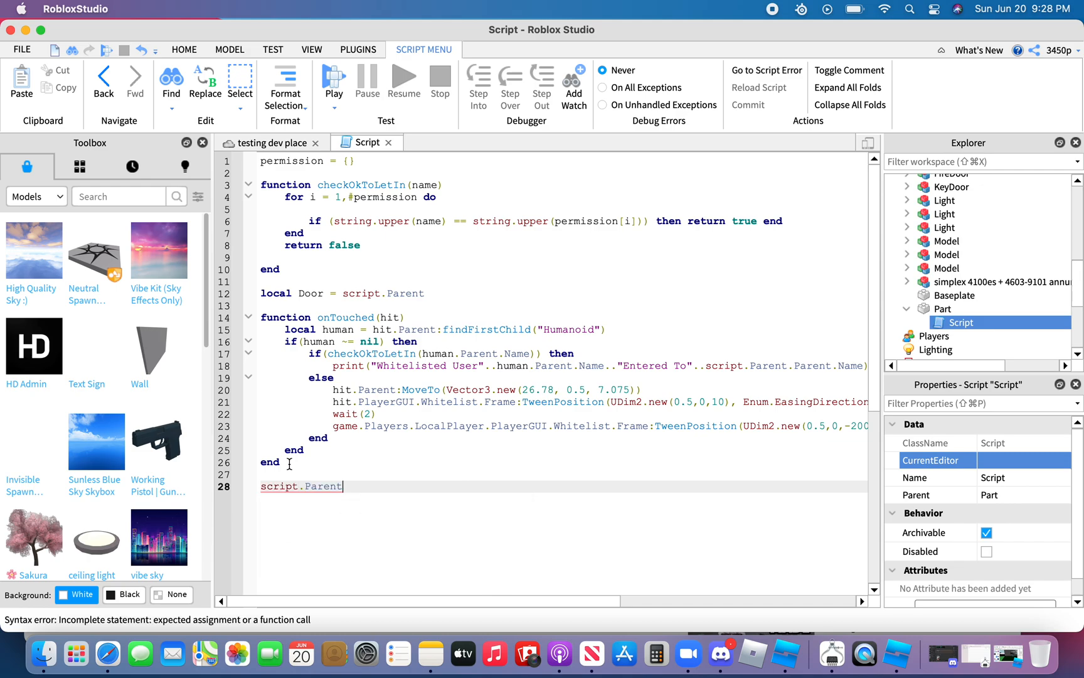
{"action": "type", "text": "."}
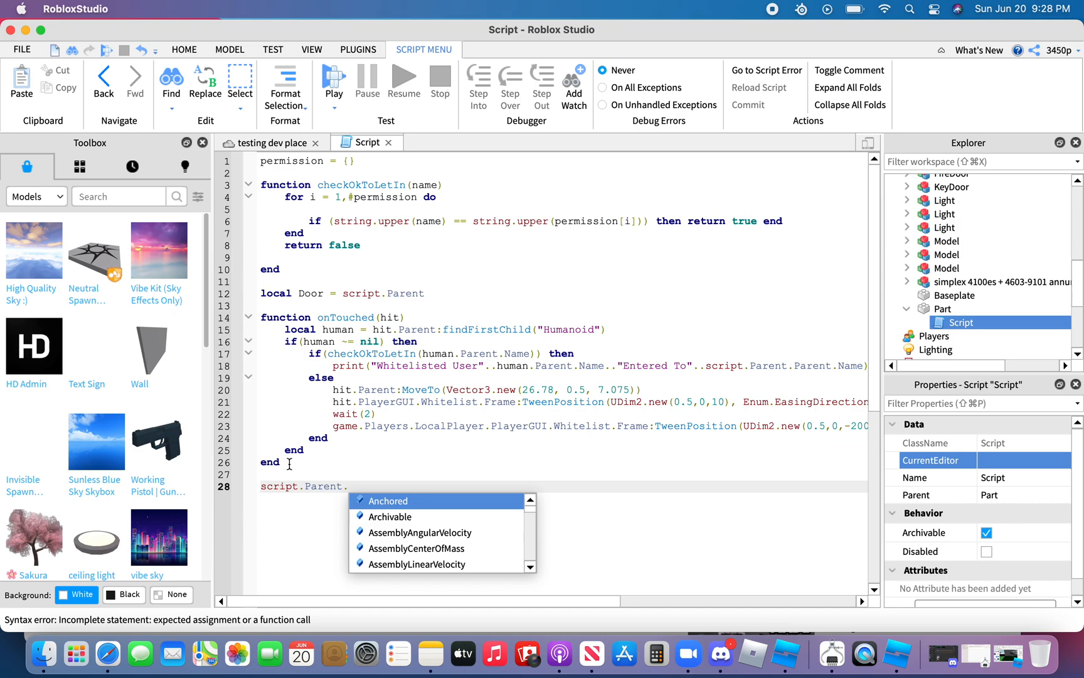
{"action": "type", "text": "Touched"}
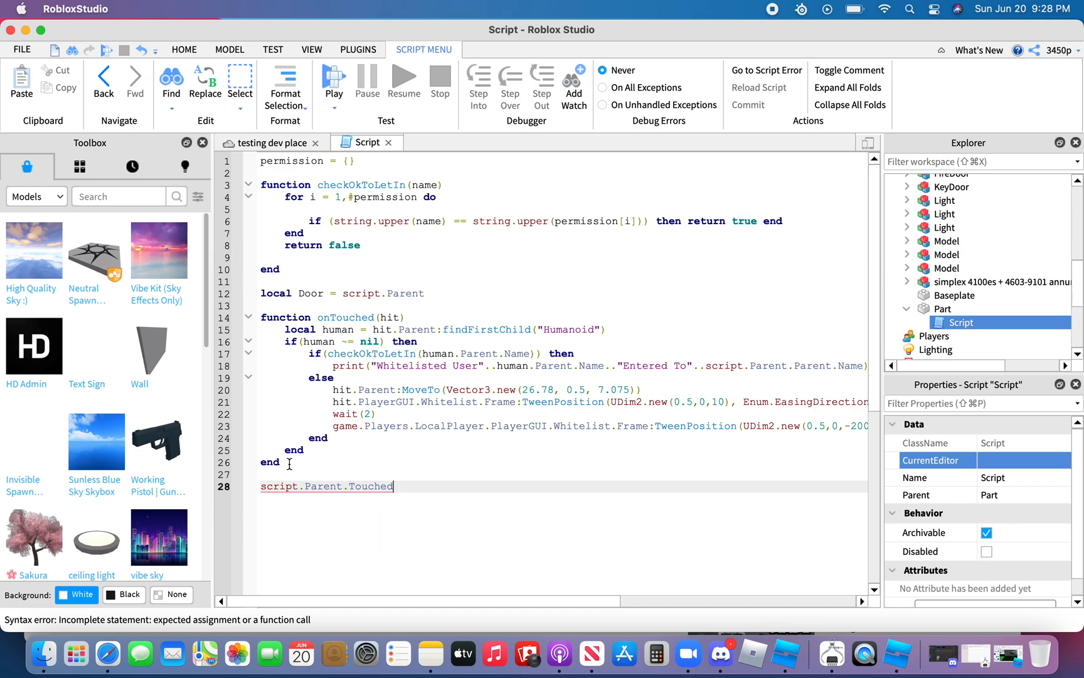
{"action": "type", "text": ":Connect()"}
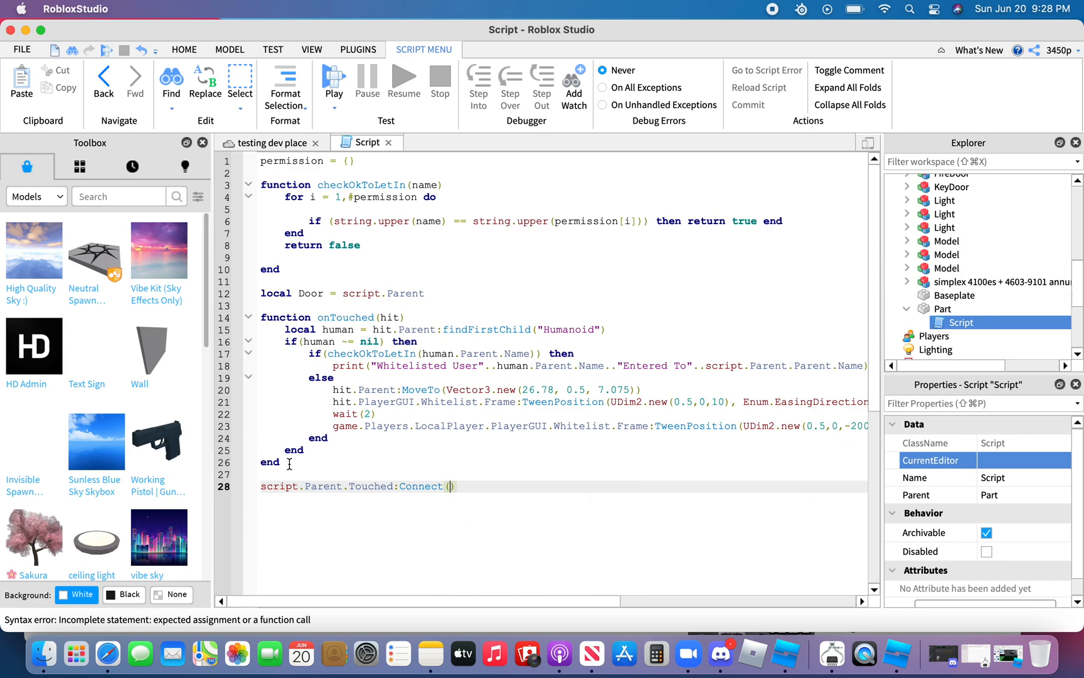
{"action": "type", "text": "onTouched"}
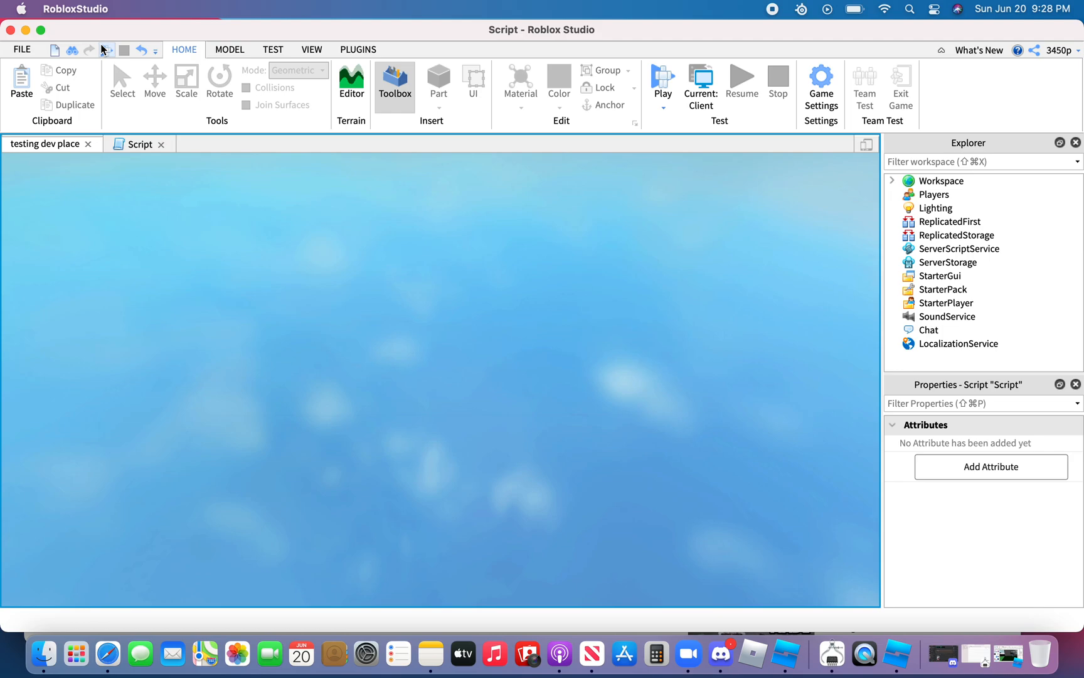
Stop the running playtest and return to the door script.
{"action": "left_click", "coordinate": [661, 80]}
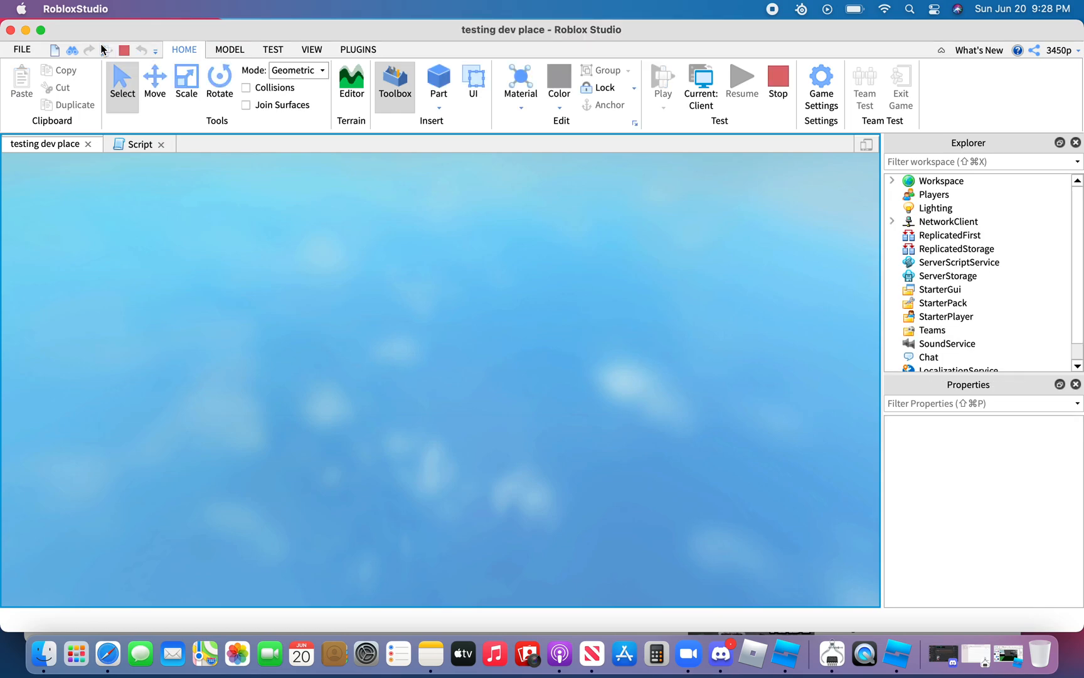
{"action": "left_click", "coordinate": [351, 83]}
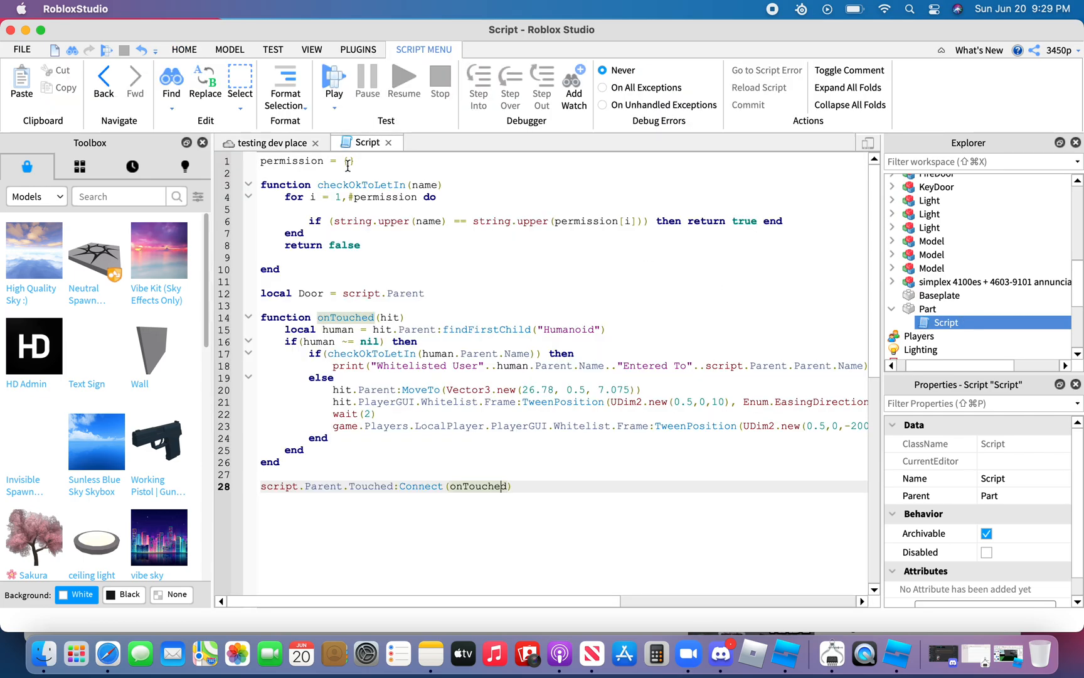
Put "3450p" into the permission table braces.
{"action": "type", "text": "}"}
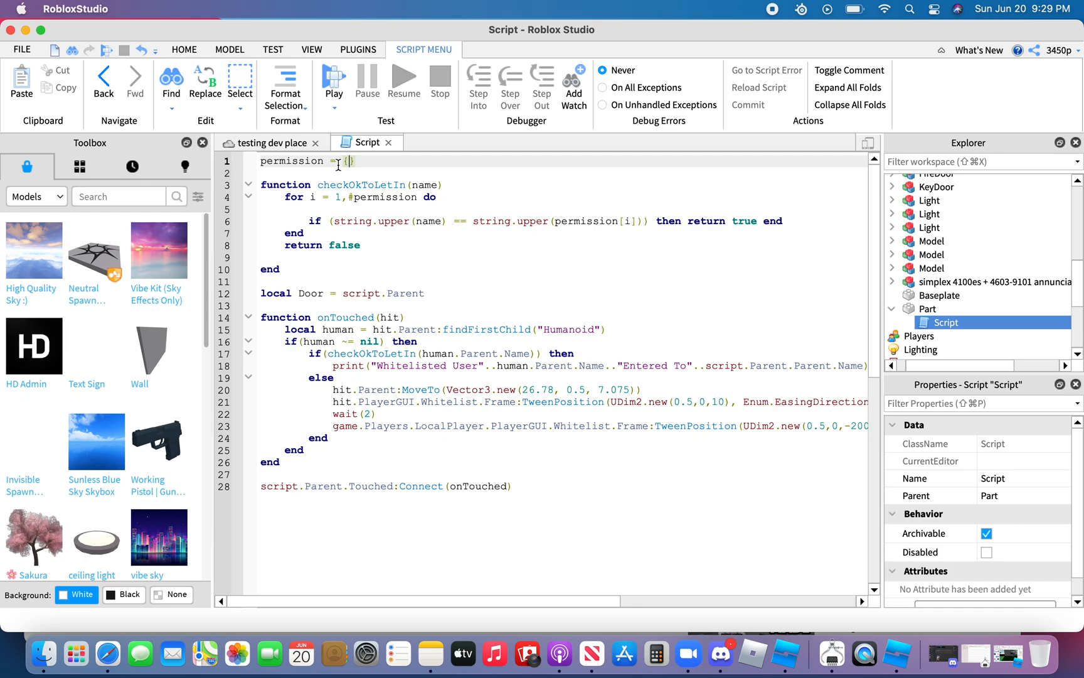
{"action": "type", "text": "\""}
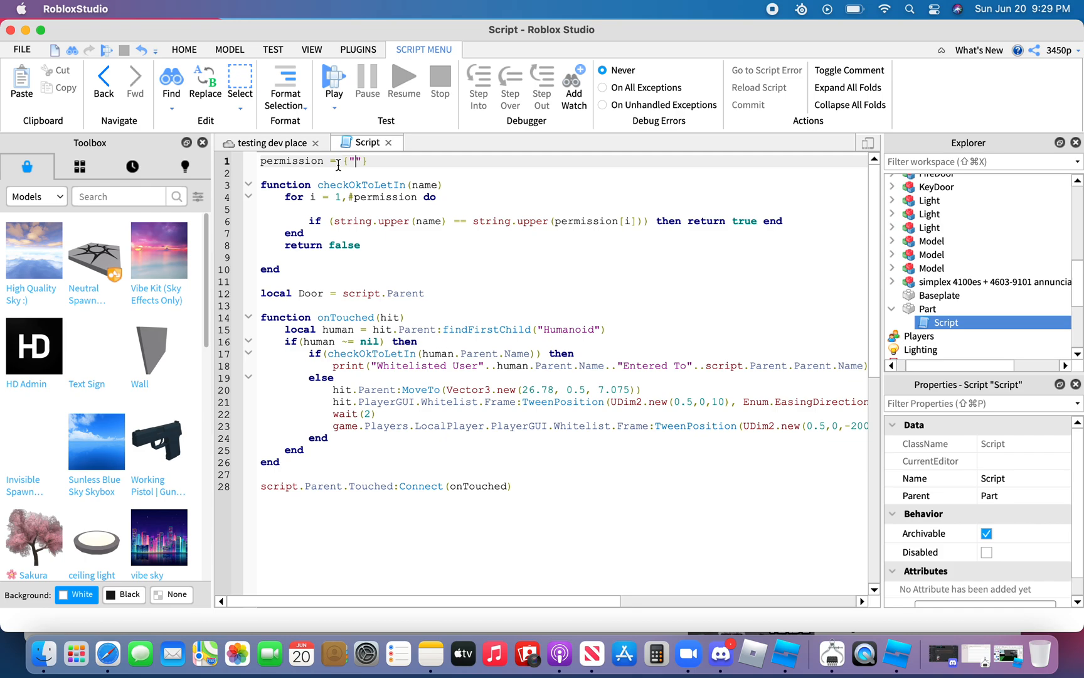
{"action": "type", "text": "3450p"}
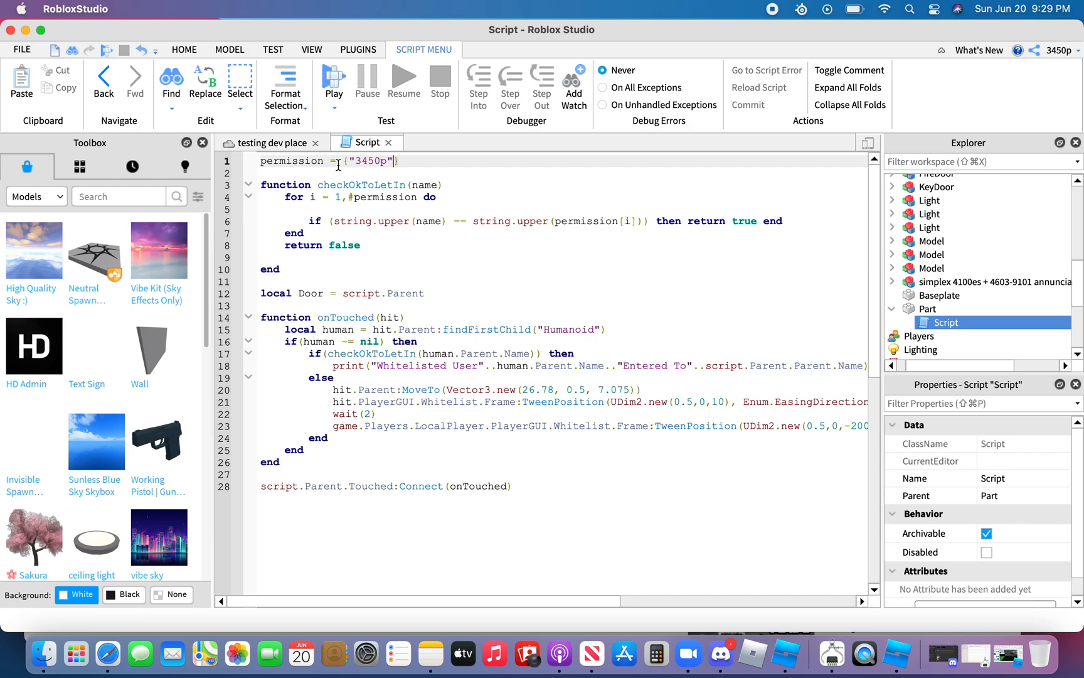
{"action": "type", "text": ", \"\""}
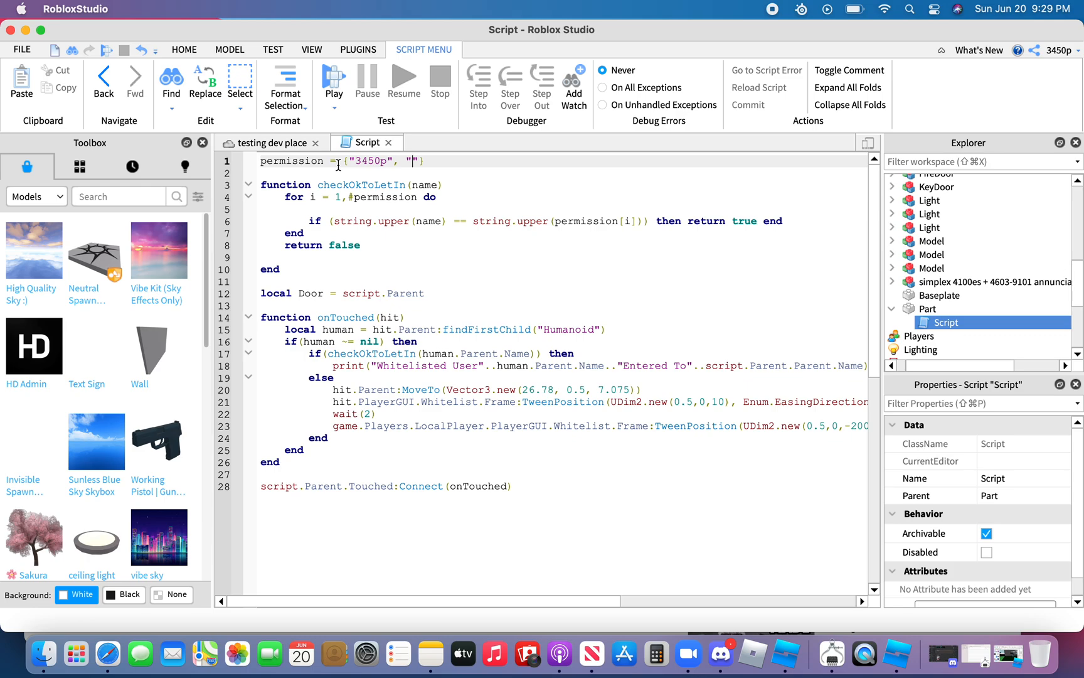
Add NPCGuy1, NPCGuy2 and NPCGuy3 to the list, then delete them.
{"action": "type", "text": "NPC"}
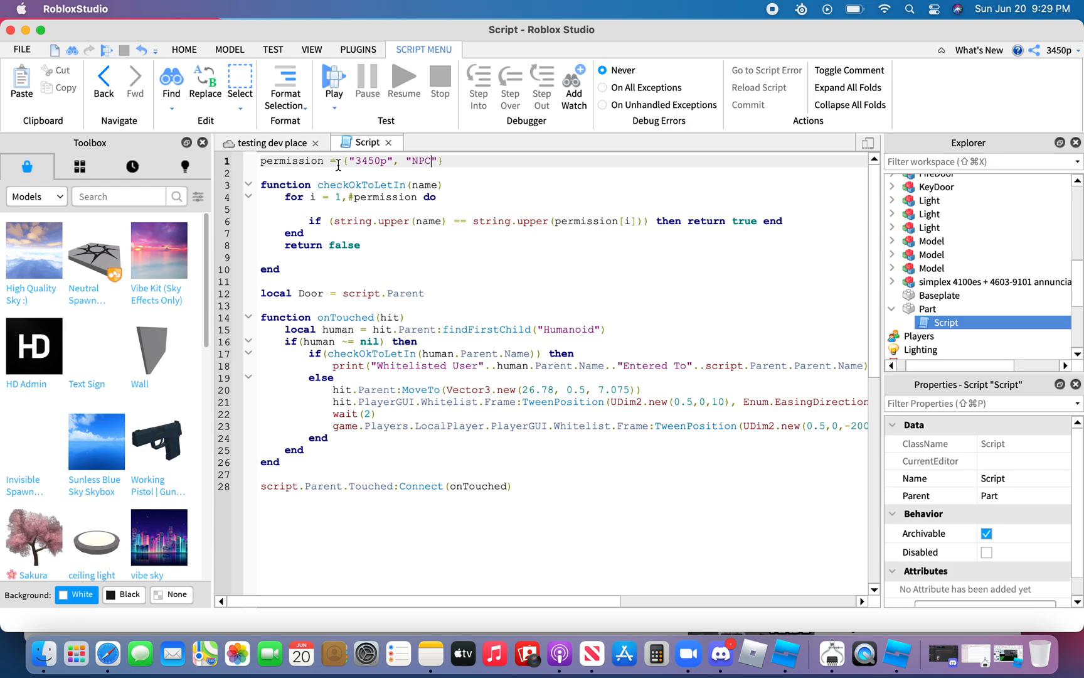
{"action": "type", "text": "Guy"}
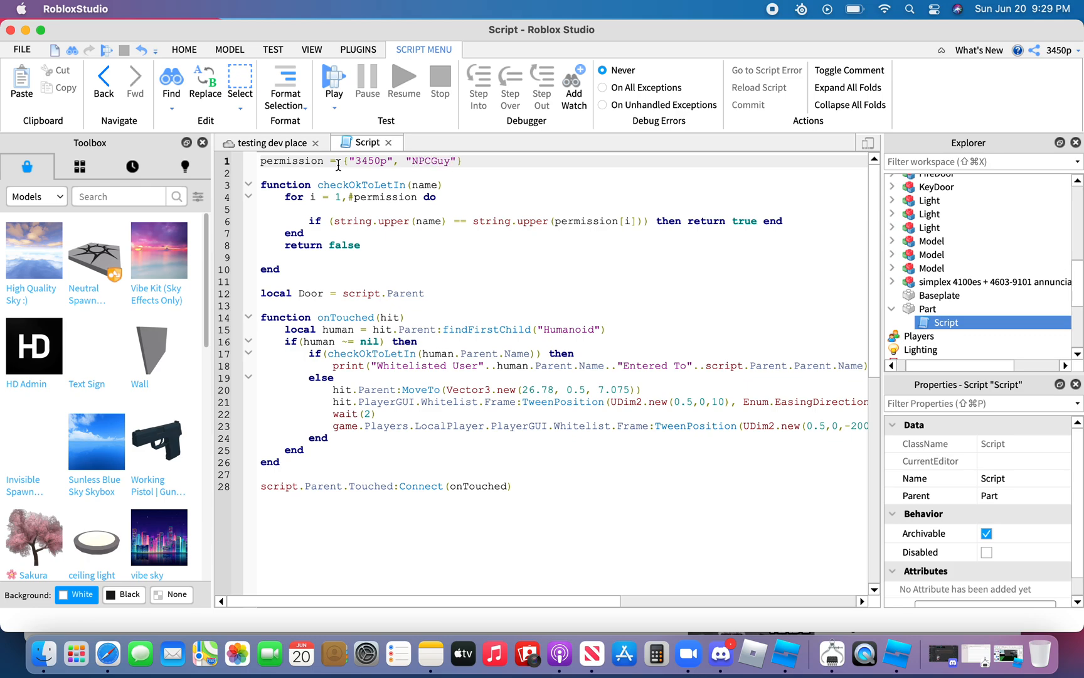
{"action": "type", "text": "1"}
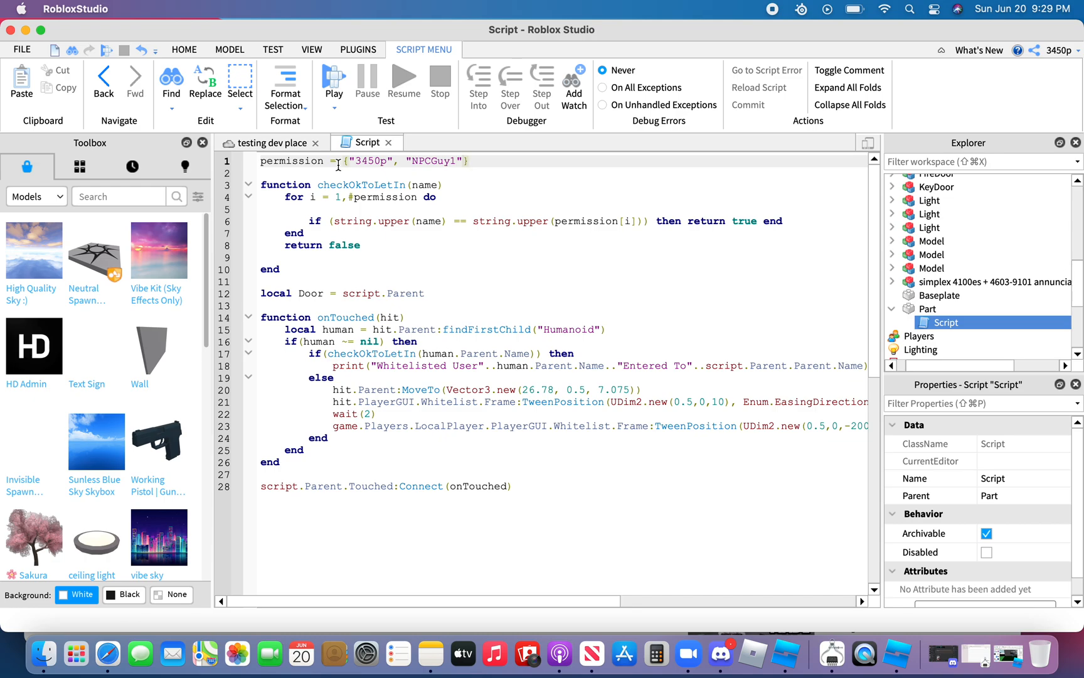
{"action": "type", "text": ", \"N\""}
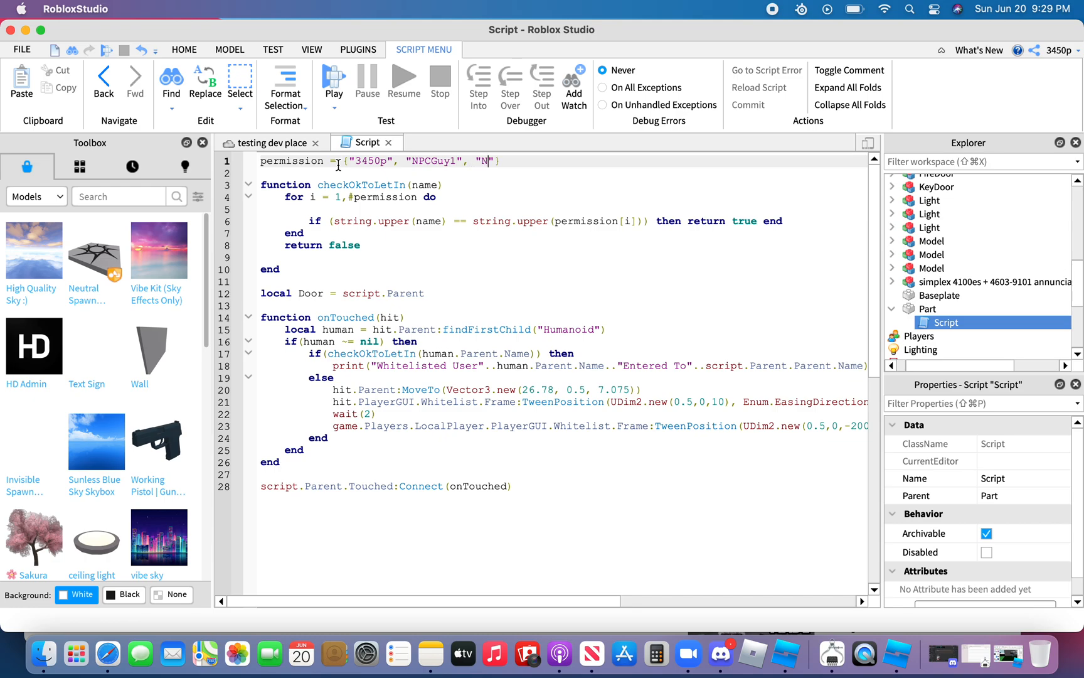
{"action": "type", "text": "PCGuy"}
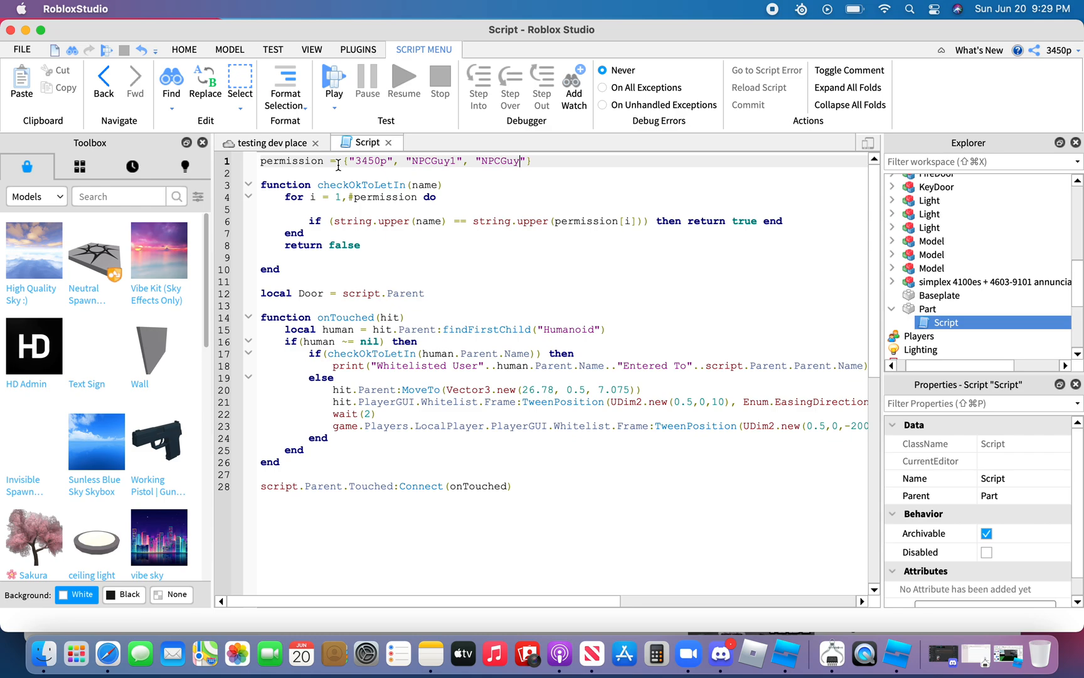
{"action": "type", "text": "2"}
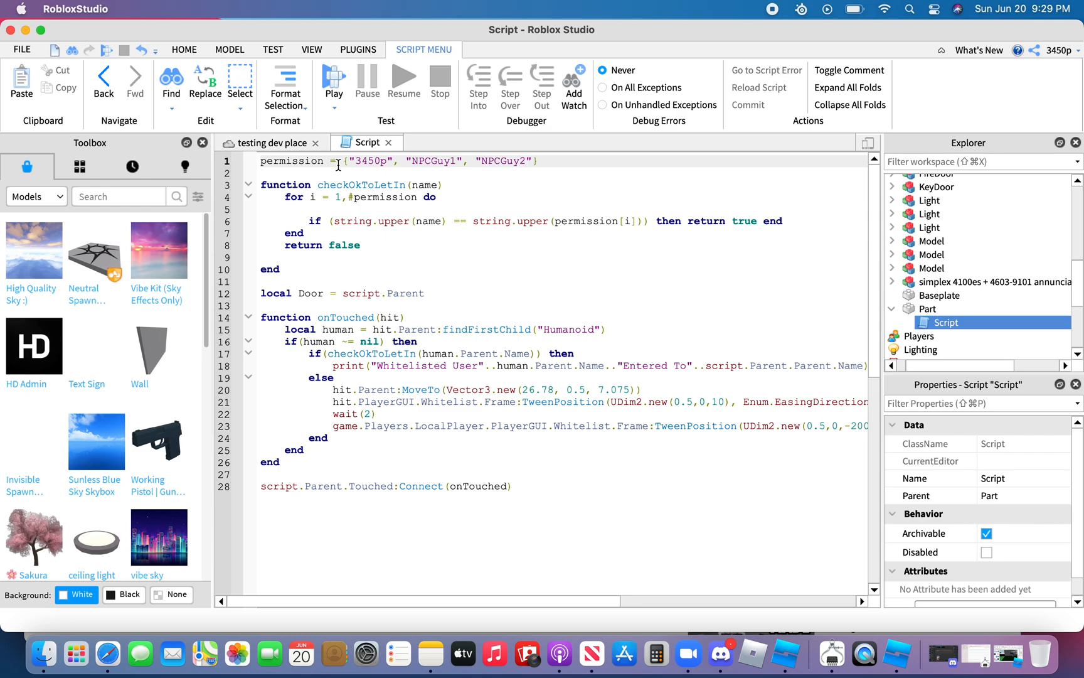
{"action": "type", "text": ", \""}
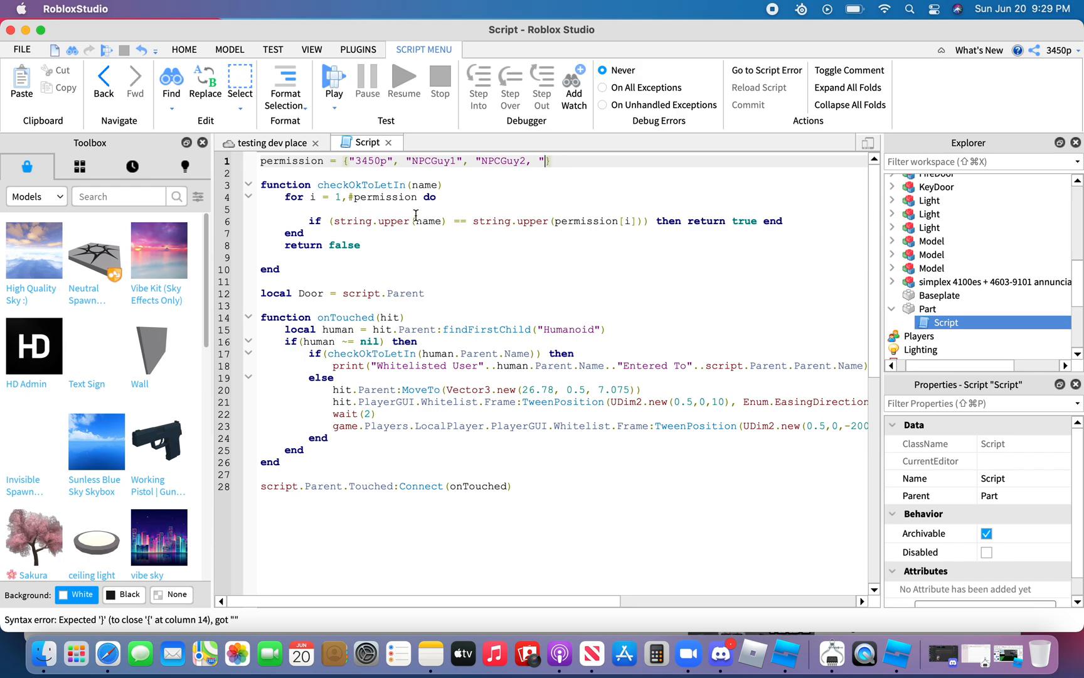
{"action": "type", "text": "\"\"\"\""}
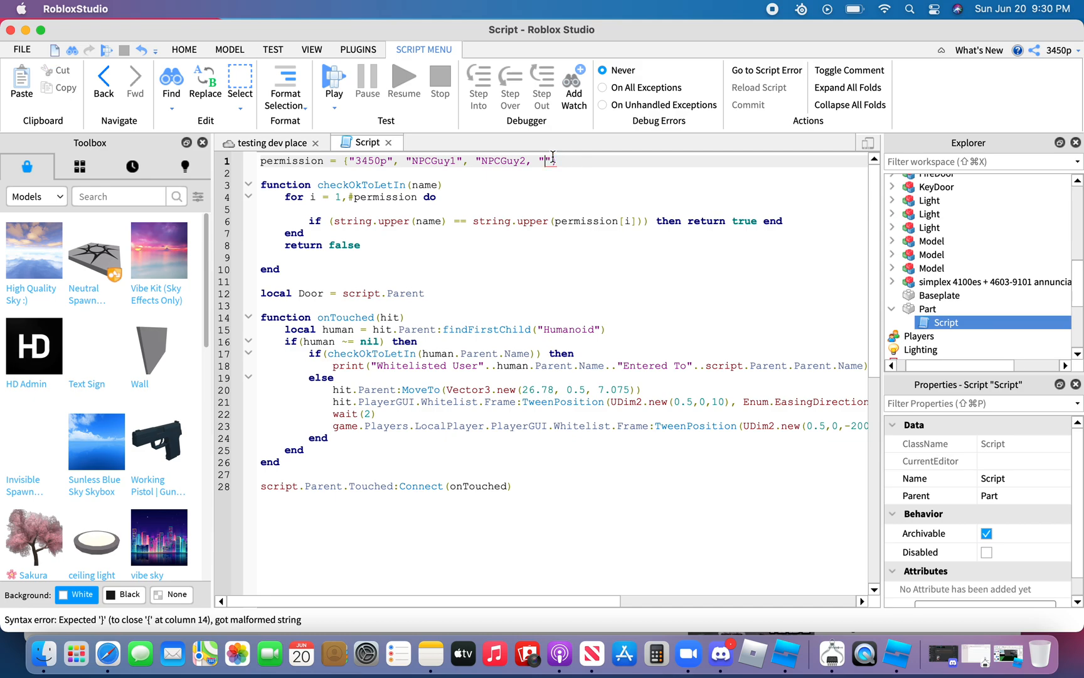
{"action": "type", "text": "NPCGuy"}
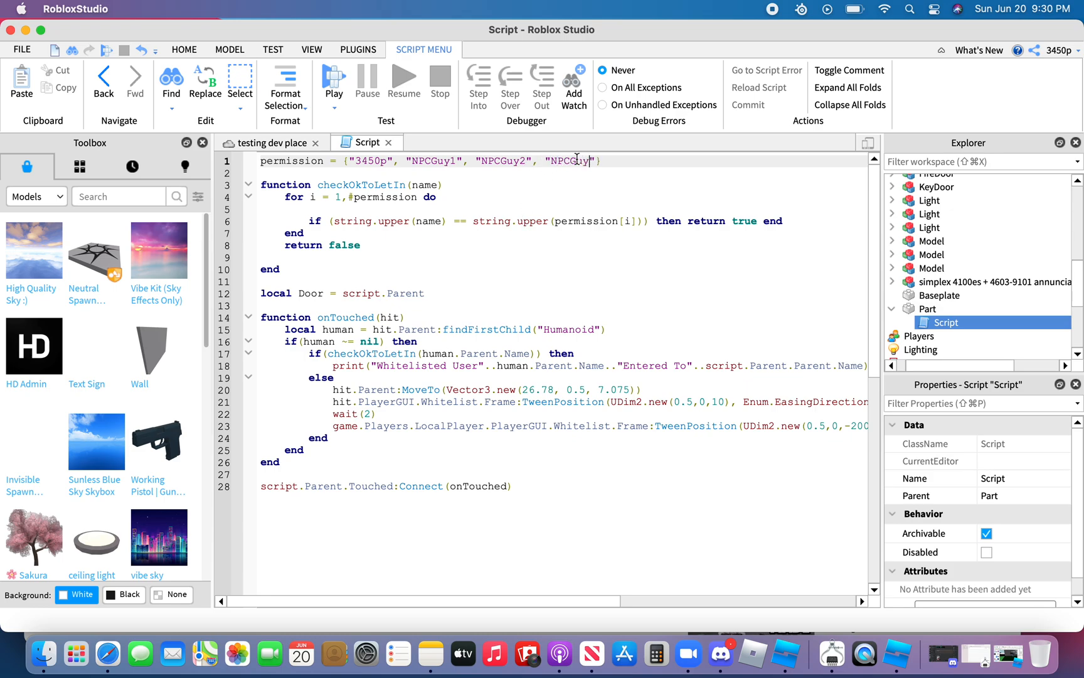
{"action": "type", "text": "3"}
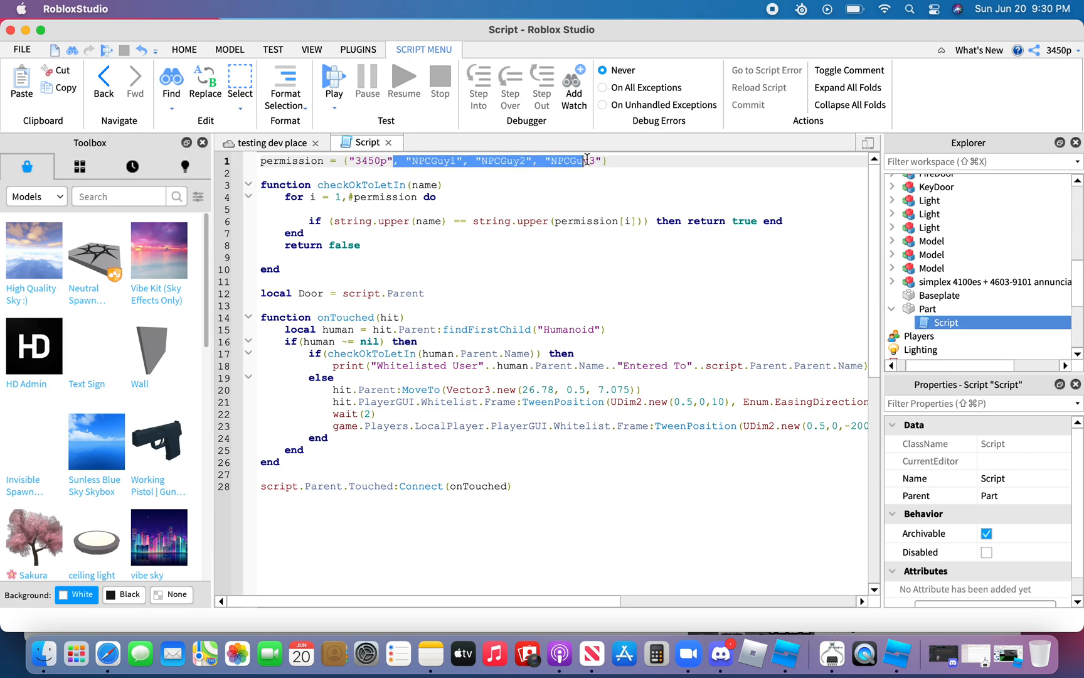
{"action": "key", "text": "delete"}
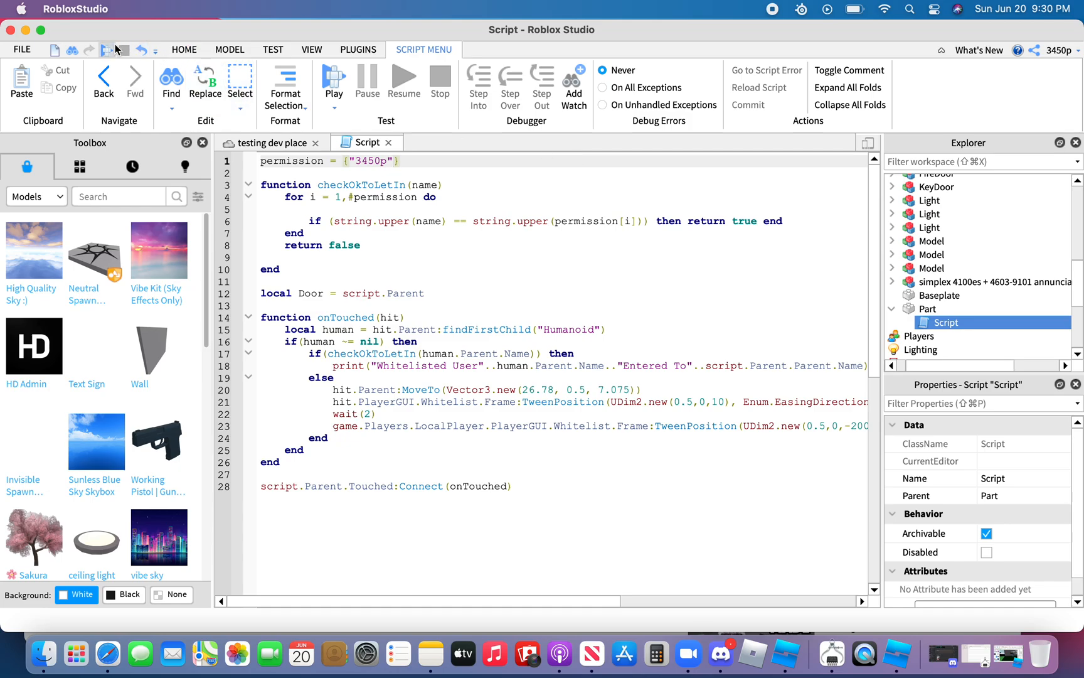
Run a playtest of the place, then stop it.
{"action": "left_click", "coordinate": [47, 143]}
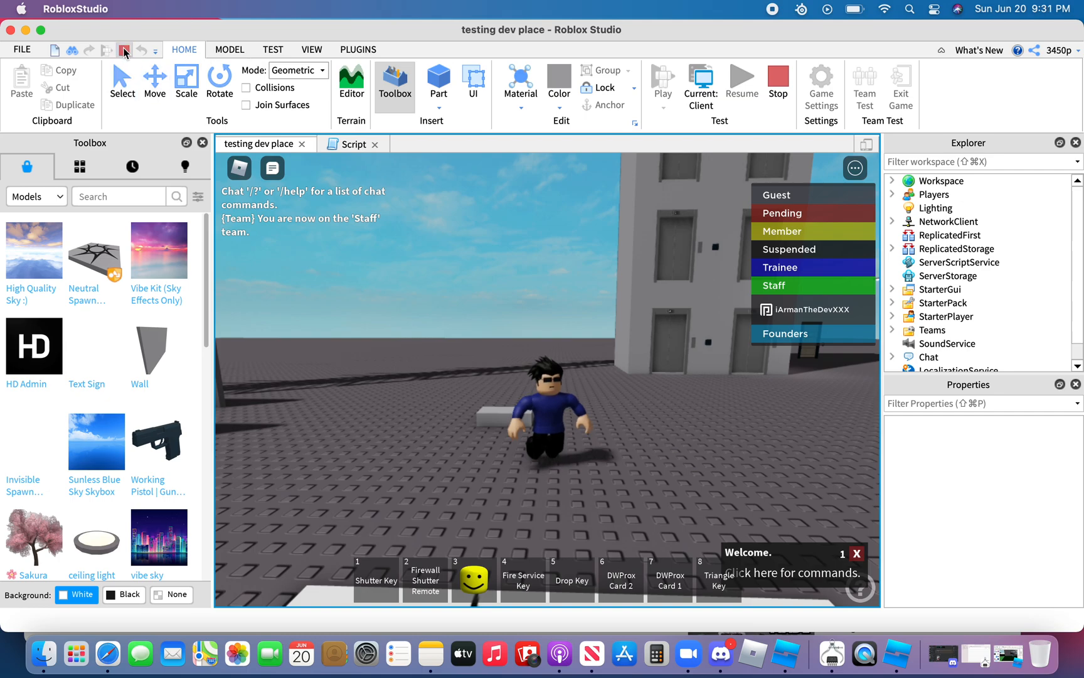
{"action": "left_click", "coordinate": [124, 49]}
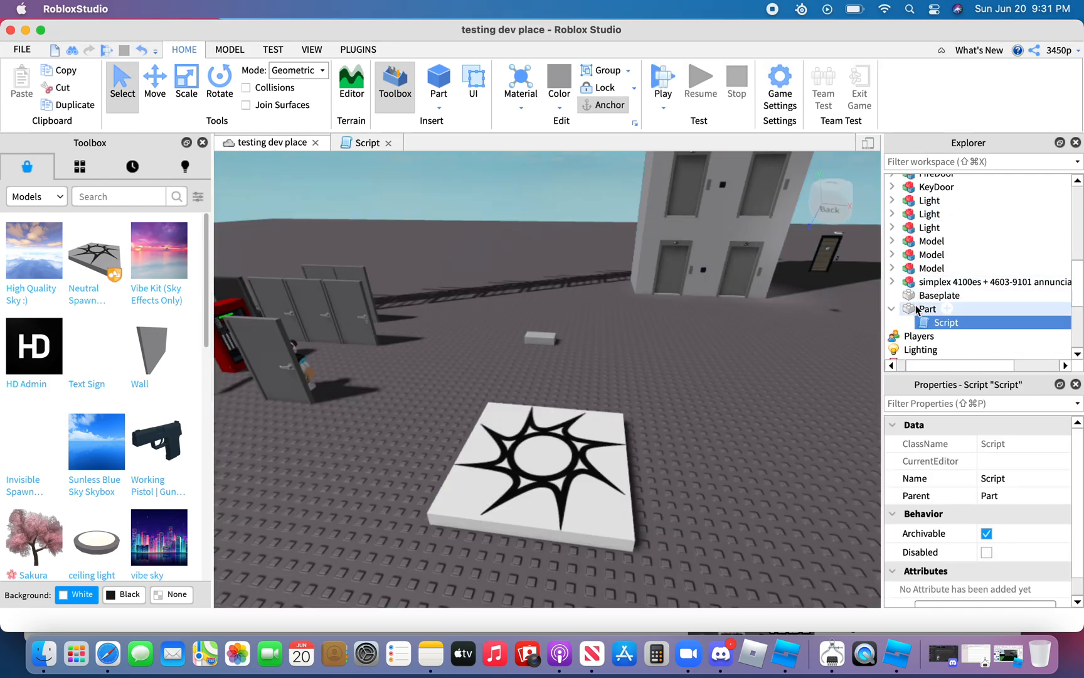
Select the script's Part and scroll its Properties to the Behavior section.
{"action": "left_click", "coordinate": [929, 309]}
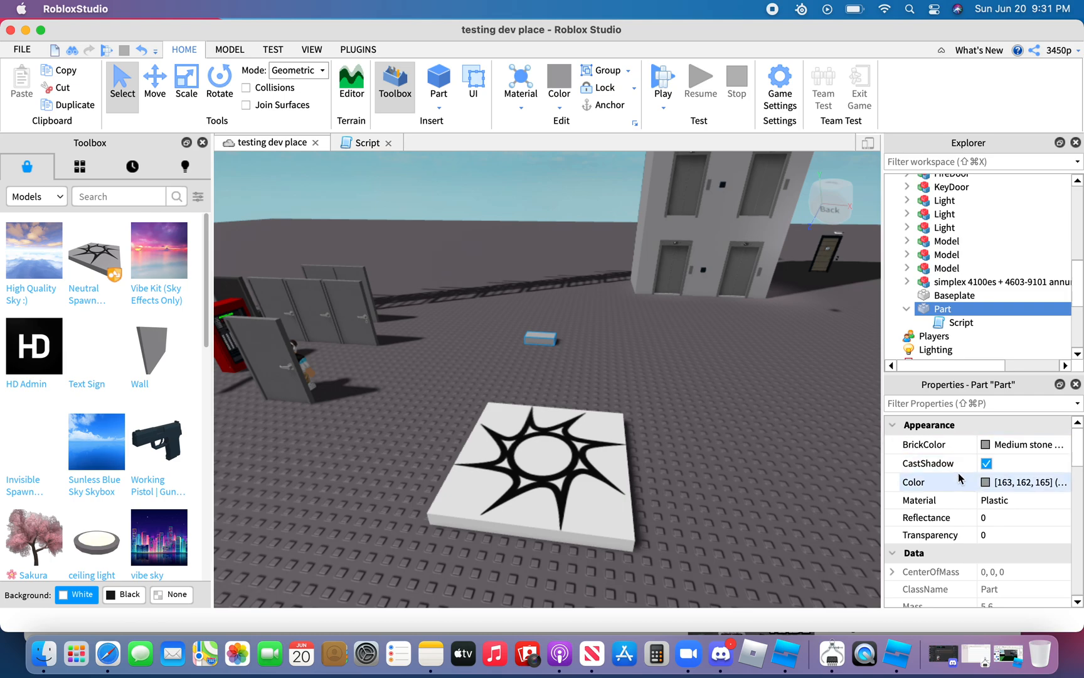
{"action": "scroll", "scroll_direction": "down", "scroll_amount": 3}
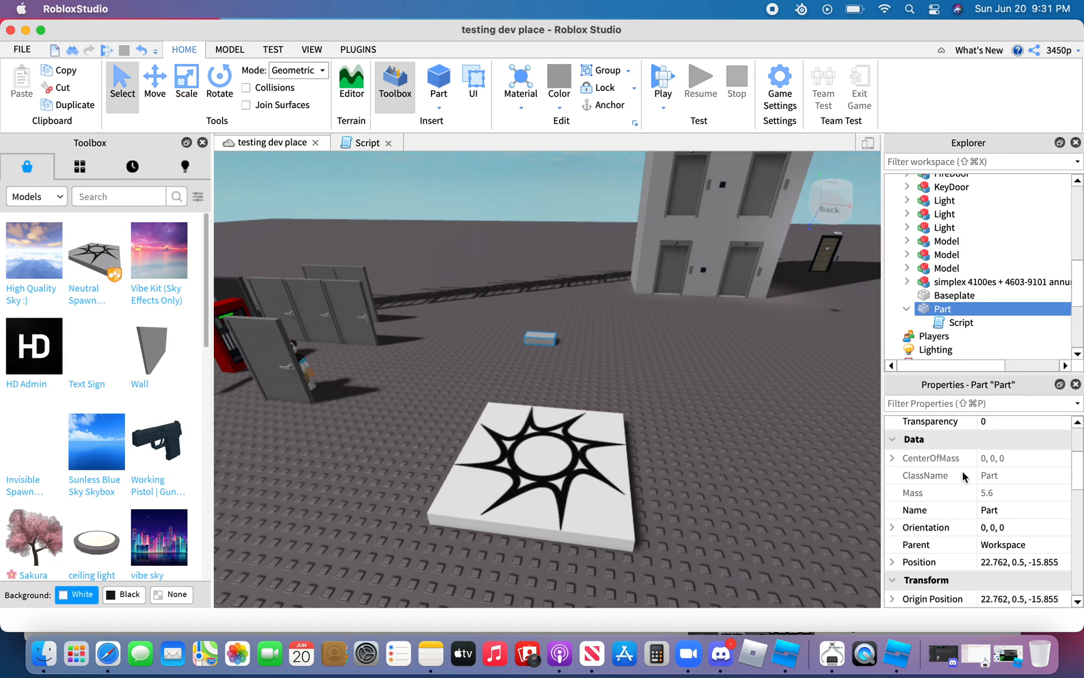
{"action": "scroll", "scroll_direction": "down", "scroll_amount": 3}
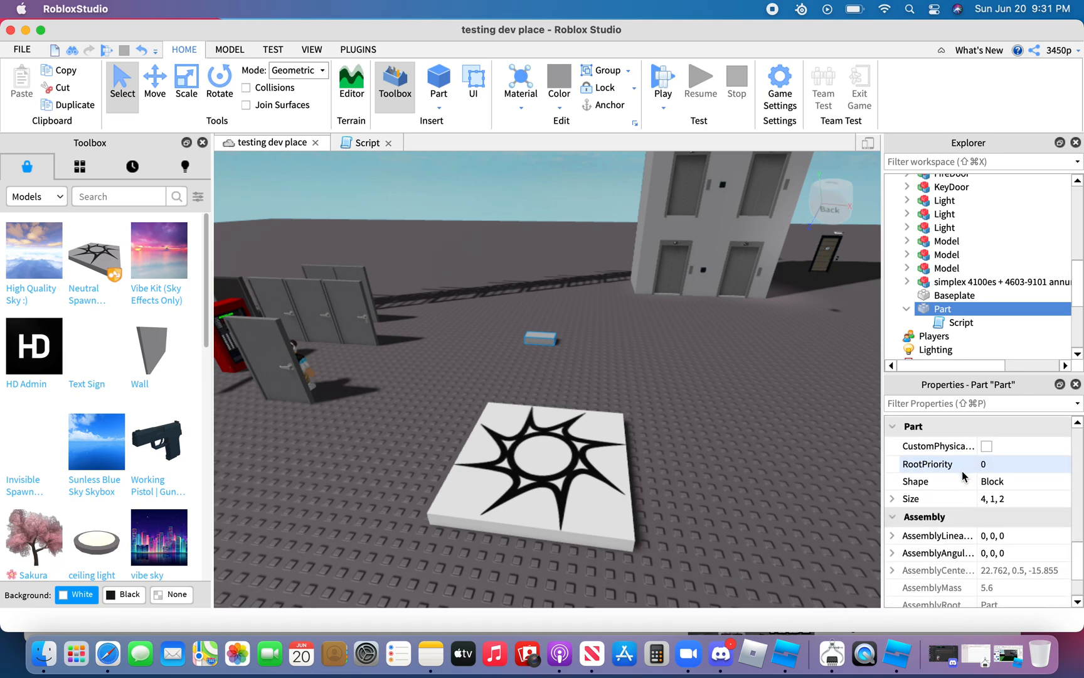
{"action": "scroll", "scroll_direction": "up", "scroll_amount": 3}
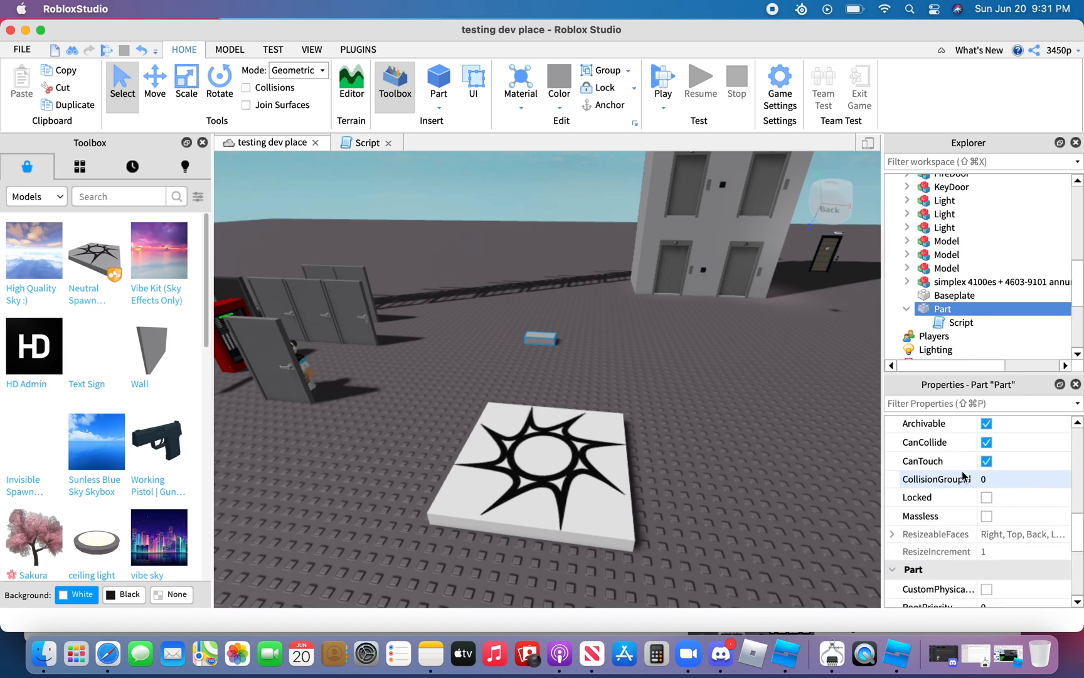
{"action": "scroll", "scroll_direction": "up", "scroll_amount": 3}
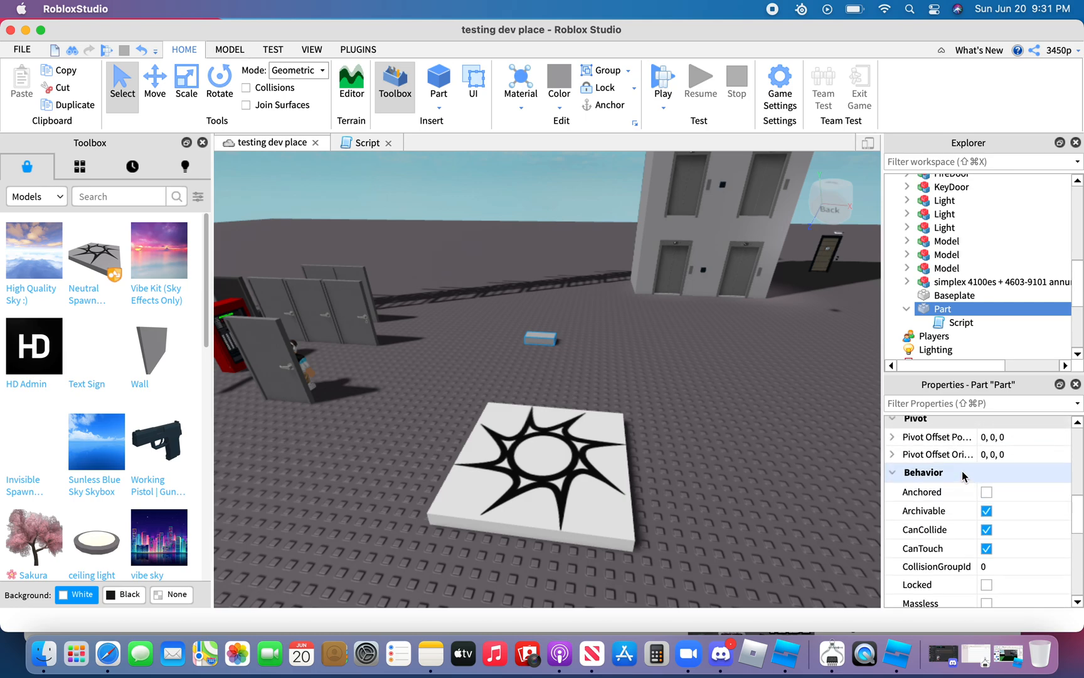
{"action": "left_click", "coordinate": [987, 529]}
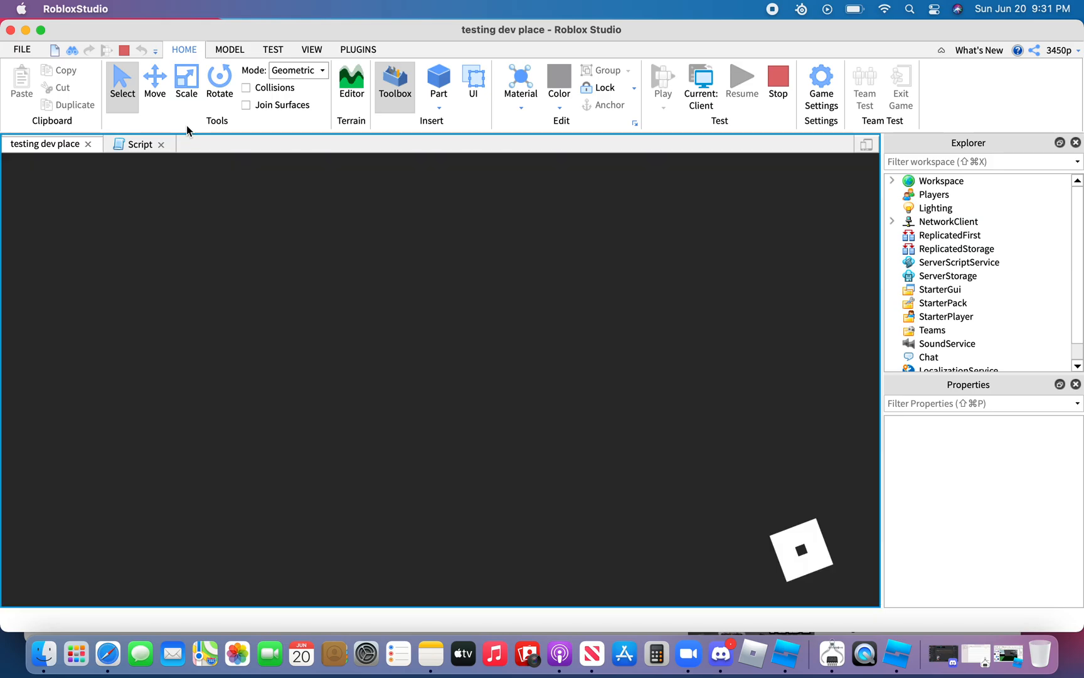
Stop the loading playtest and anchor the Part.
{"action": "left_click", "coordinate": [662, 79]}
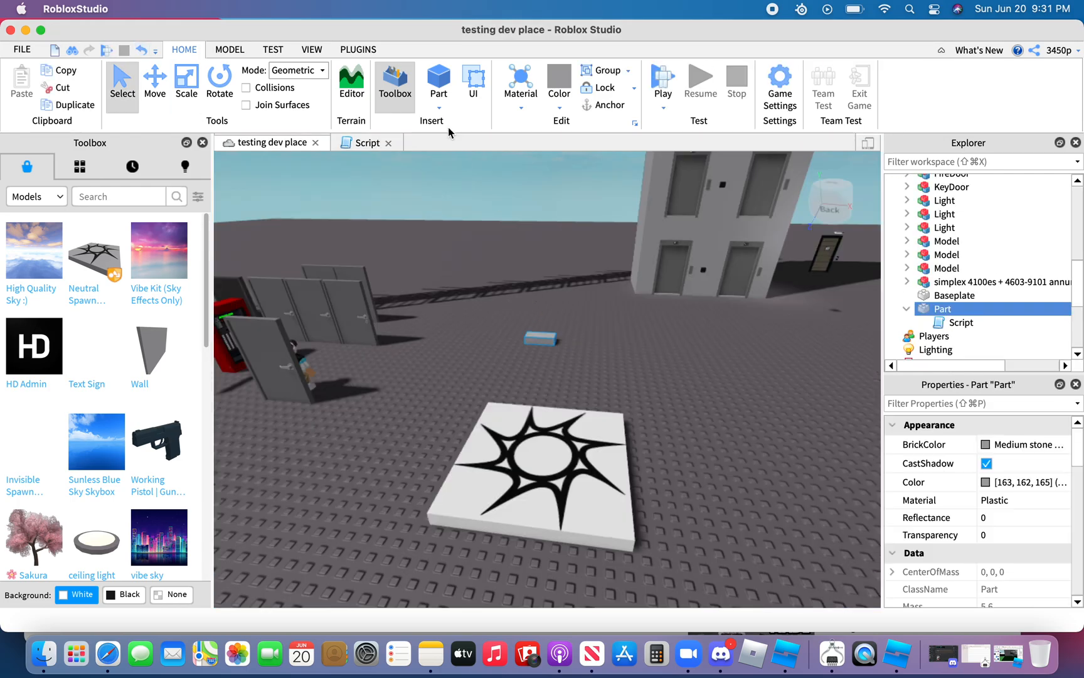
{"action": "left_click", "coordinate": [609, 104]}
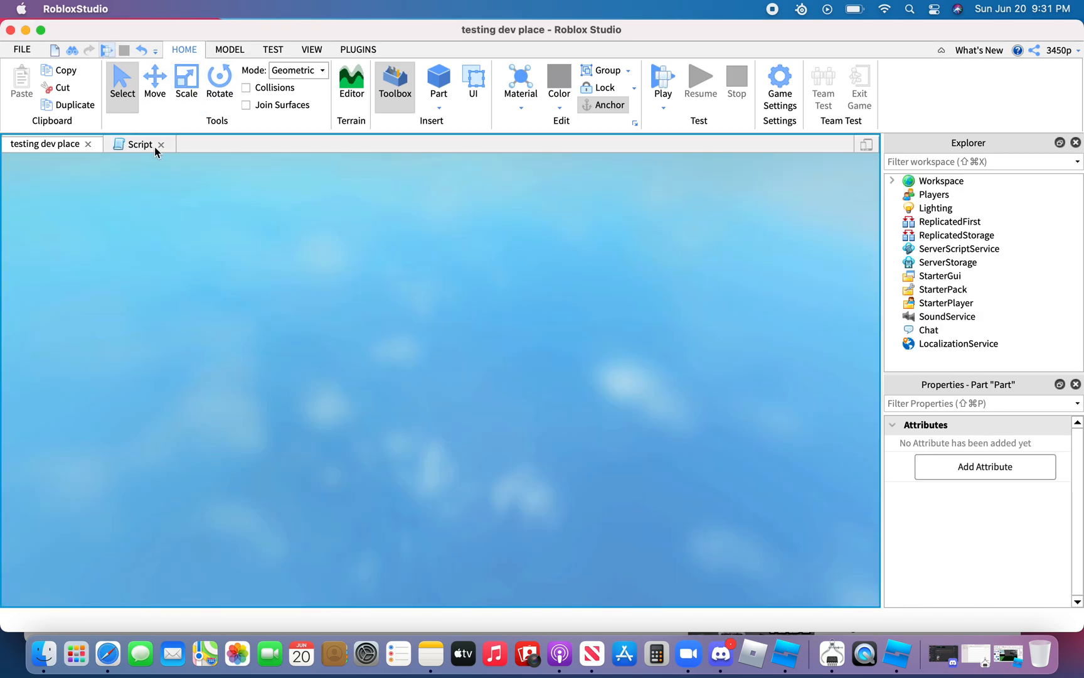
Playtest the place with the anchored Part, then stop the test.
{"action": "left_click", "coordinate": [661, 83]}
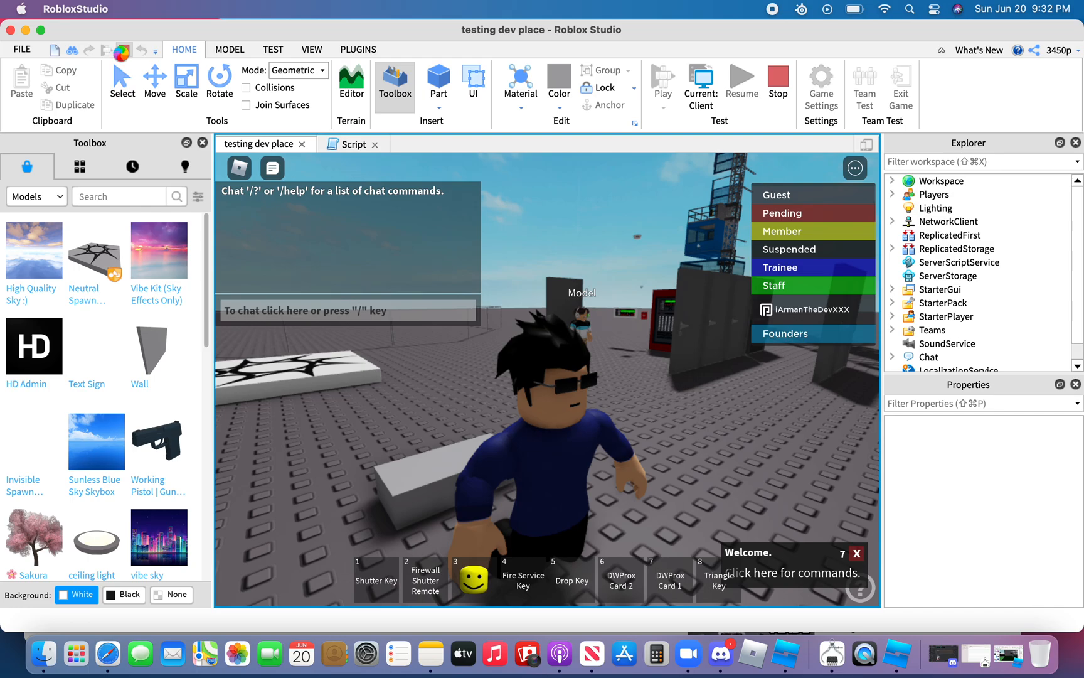
{"action": "left_click", "coordinate": [777, 81]}
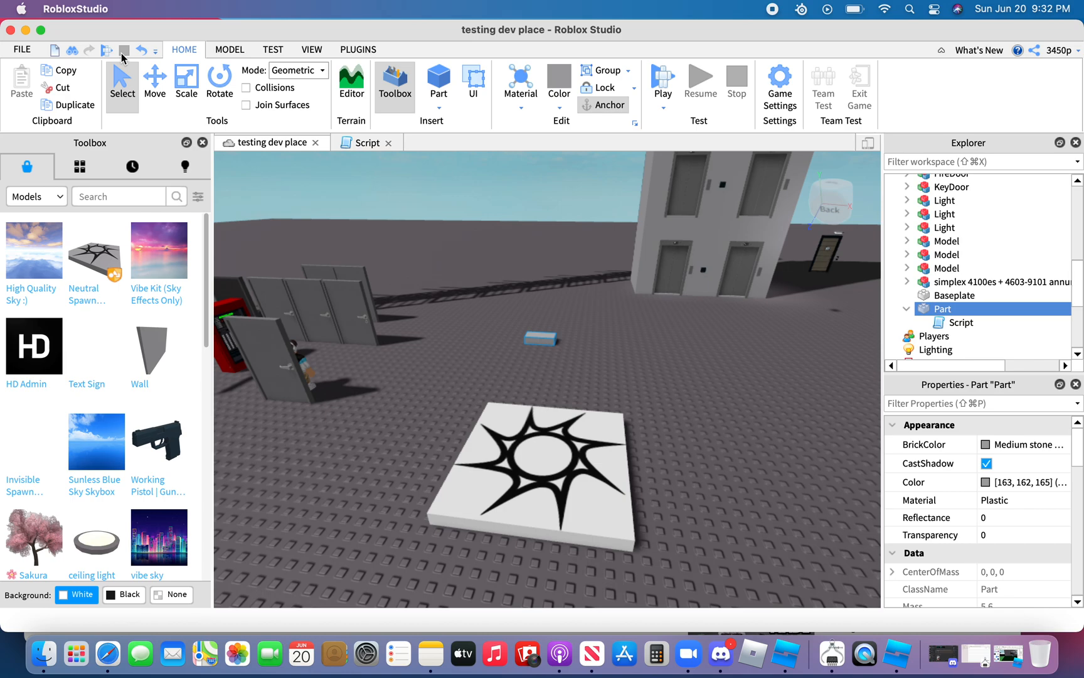